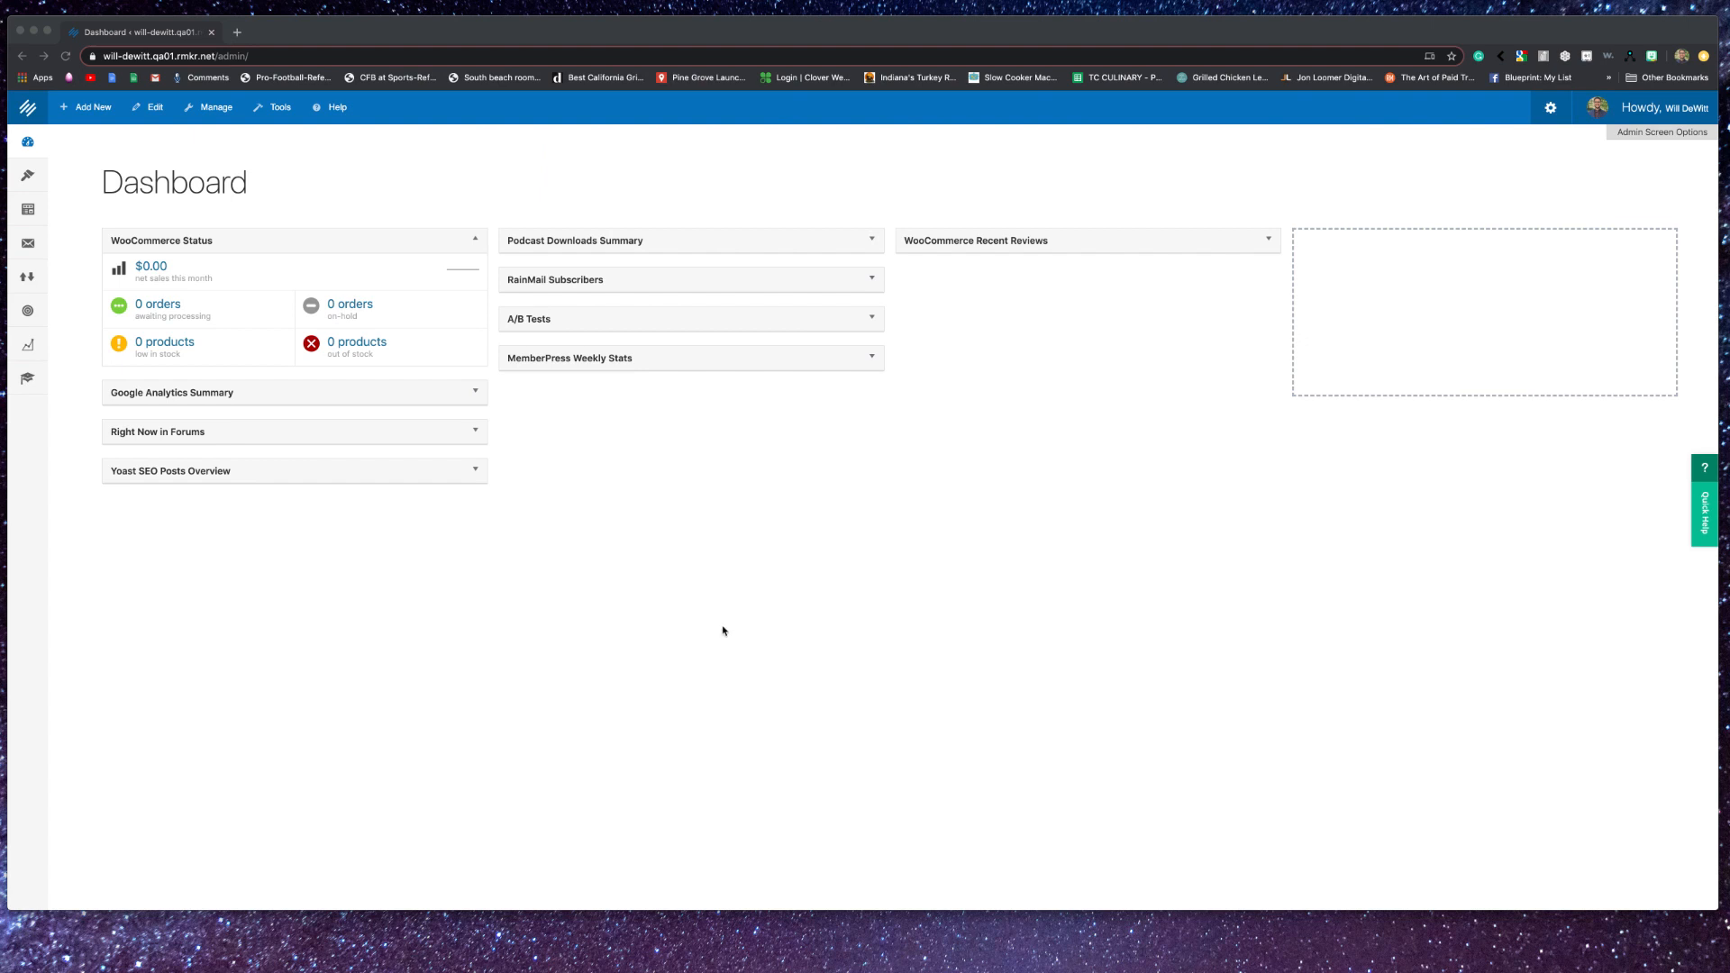
{"action": "mouse_move", "coordinate": [698, 766]}
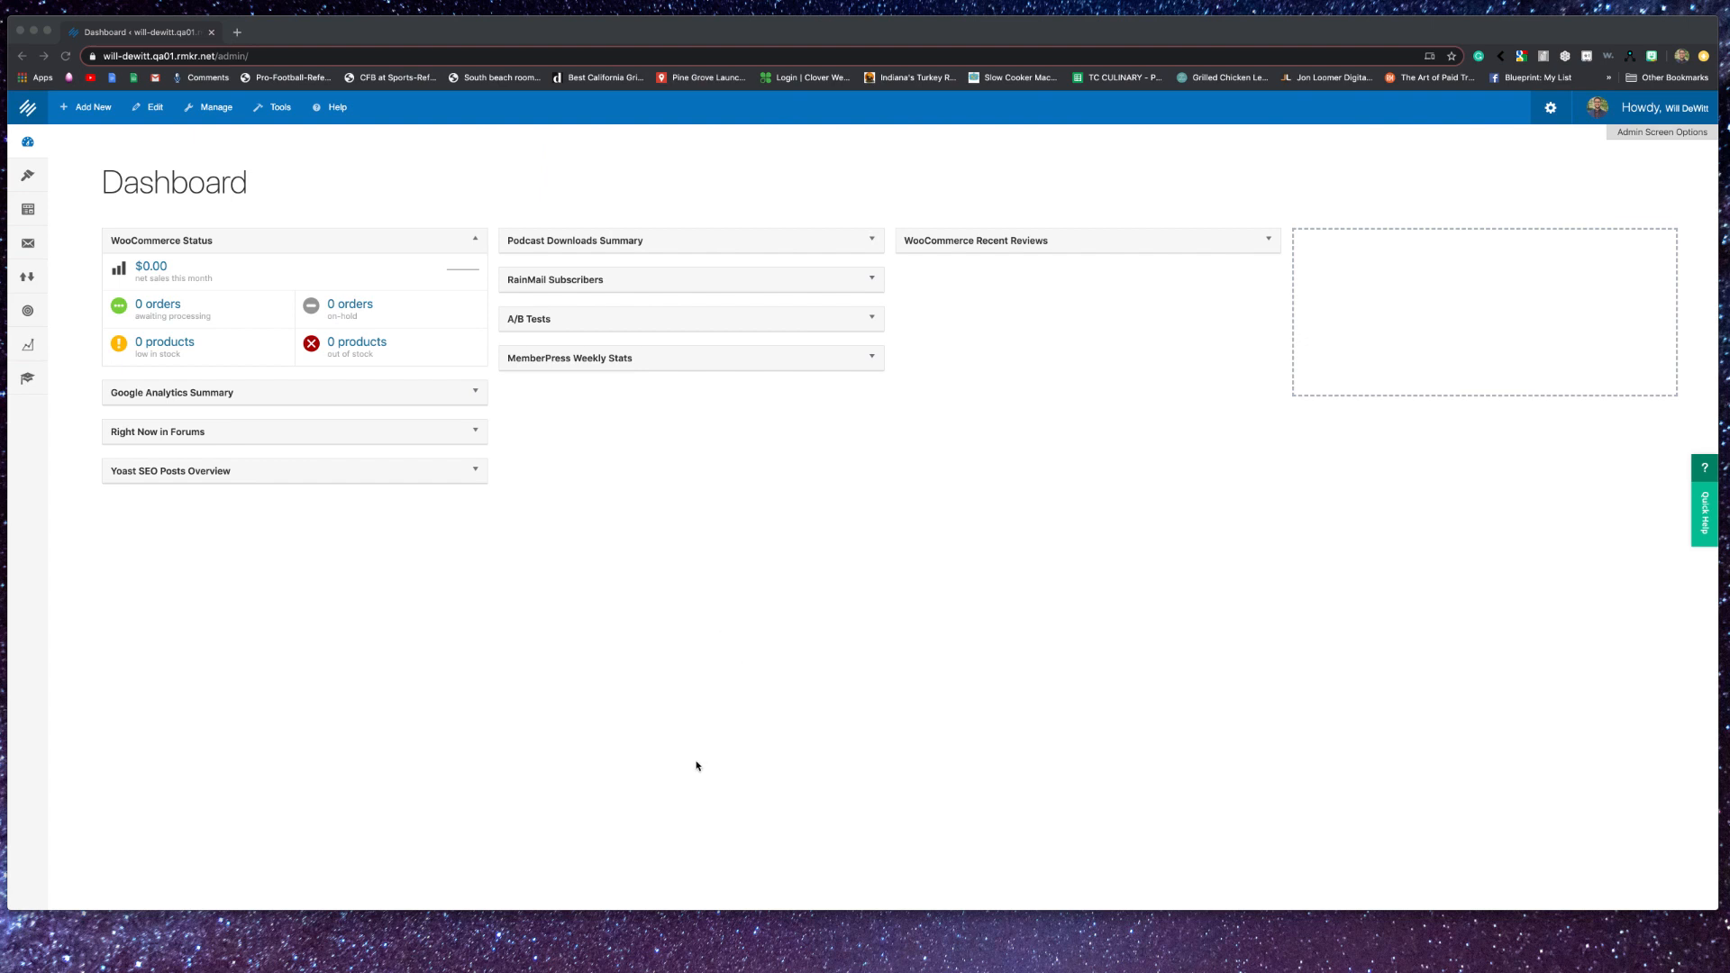
{"action": "mouse_move", "coordinate": [706, 676]}
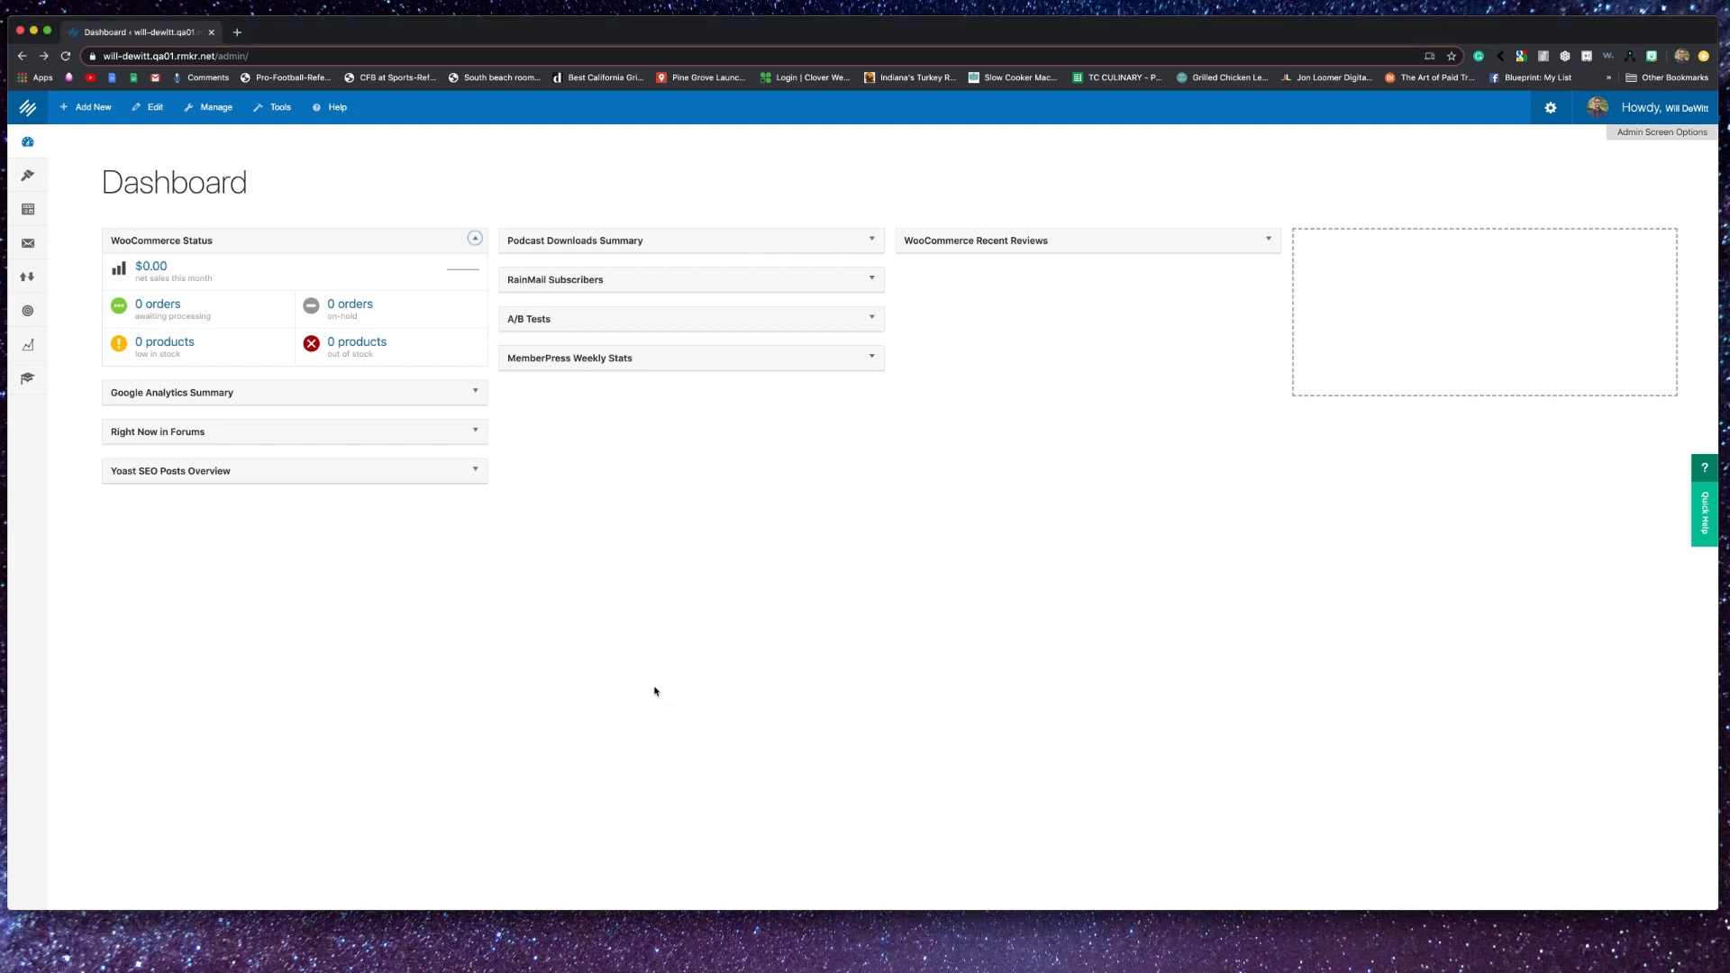
{"action": "mouse_move", "coordinate": [990, 407]}
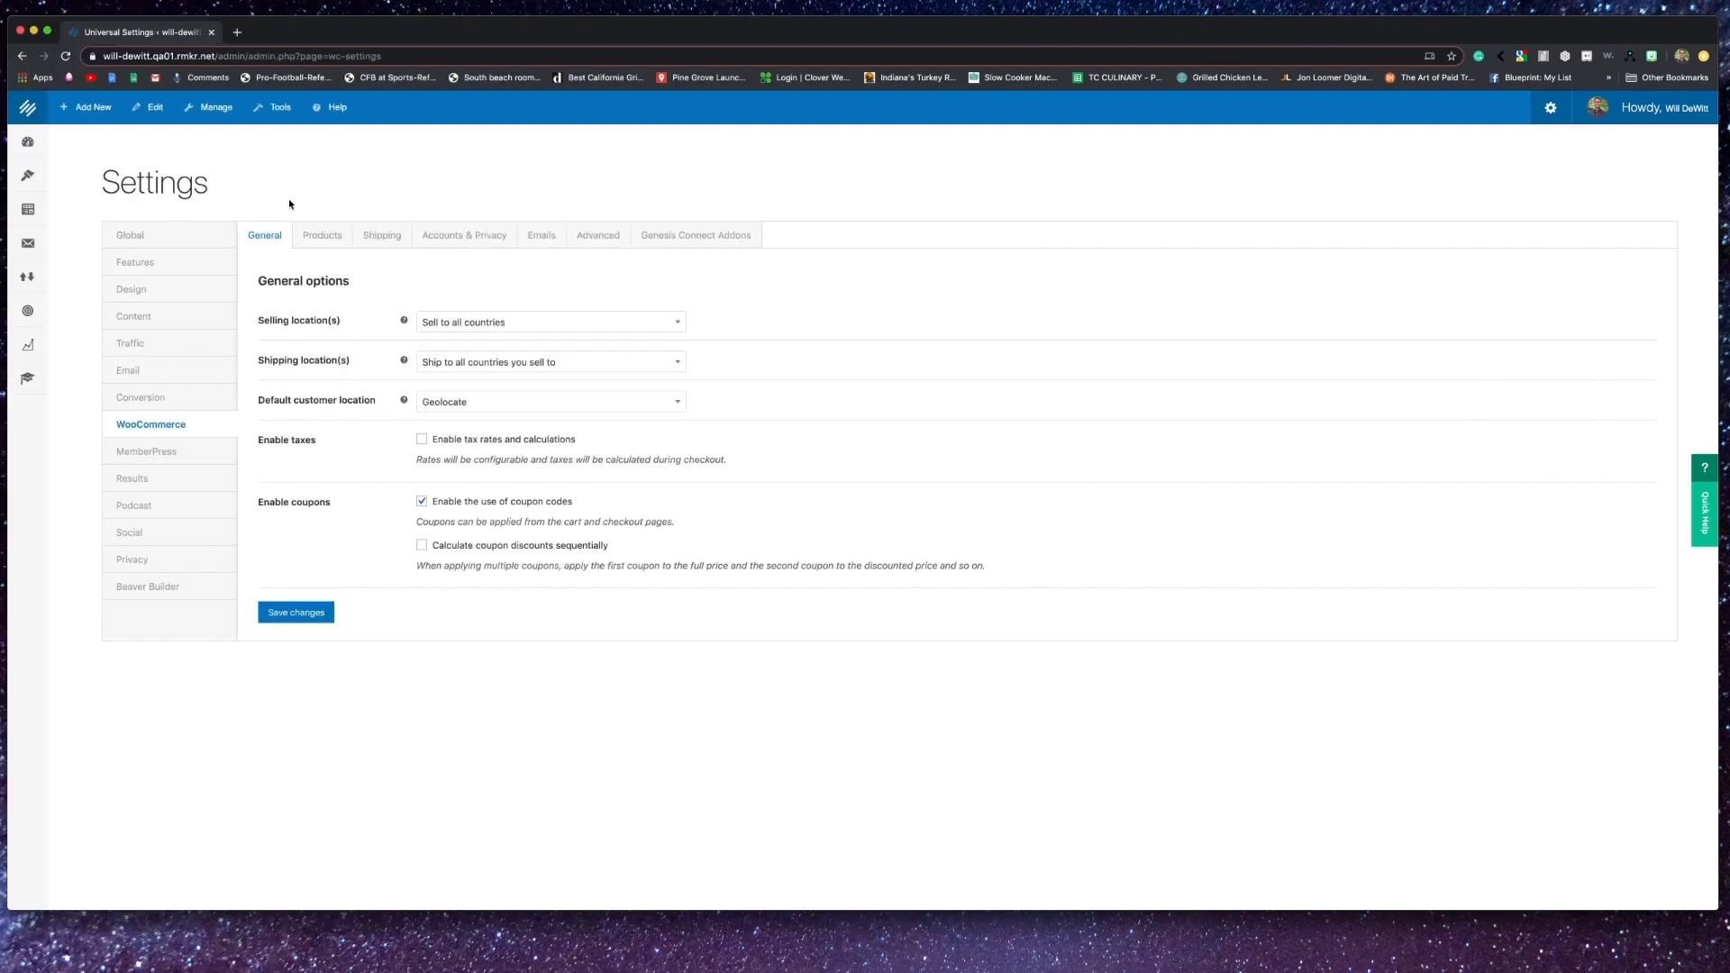
{"action": "mouse_move", "coordinate": [465, 304]}
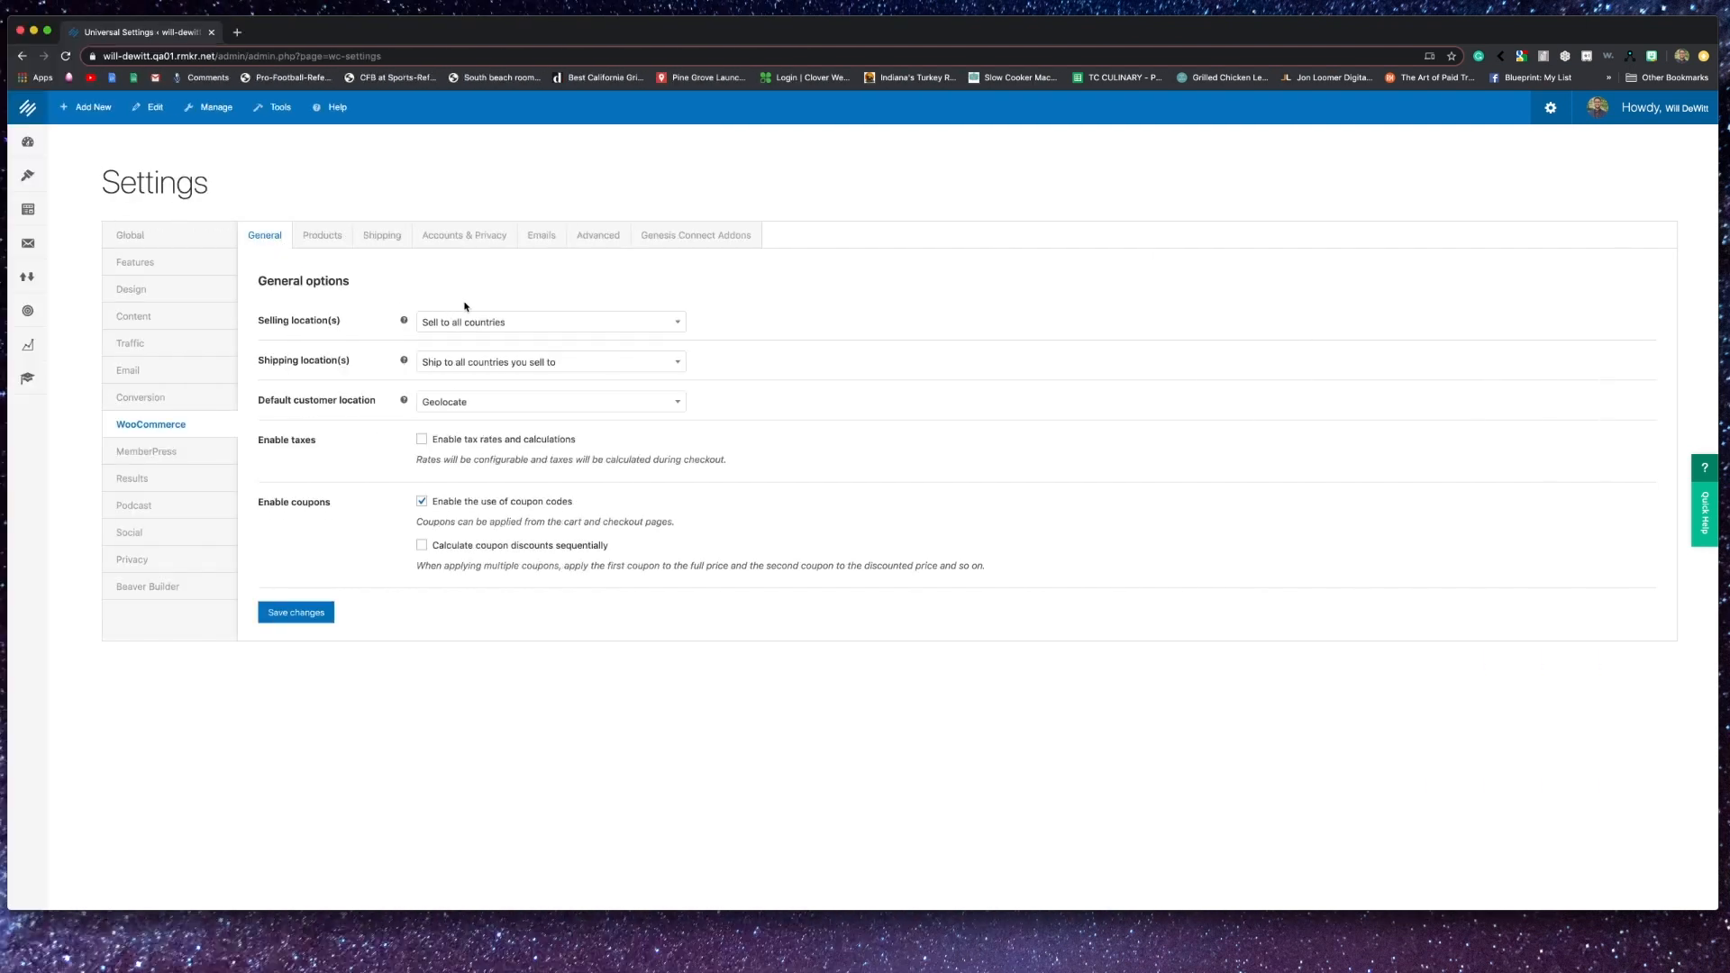
{"action": "mouse_move", "coordinate": [704, 327]}
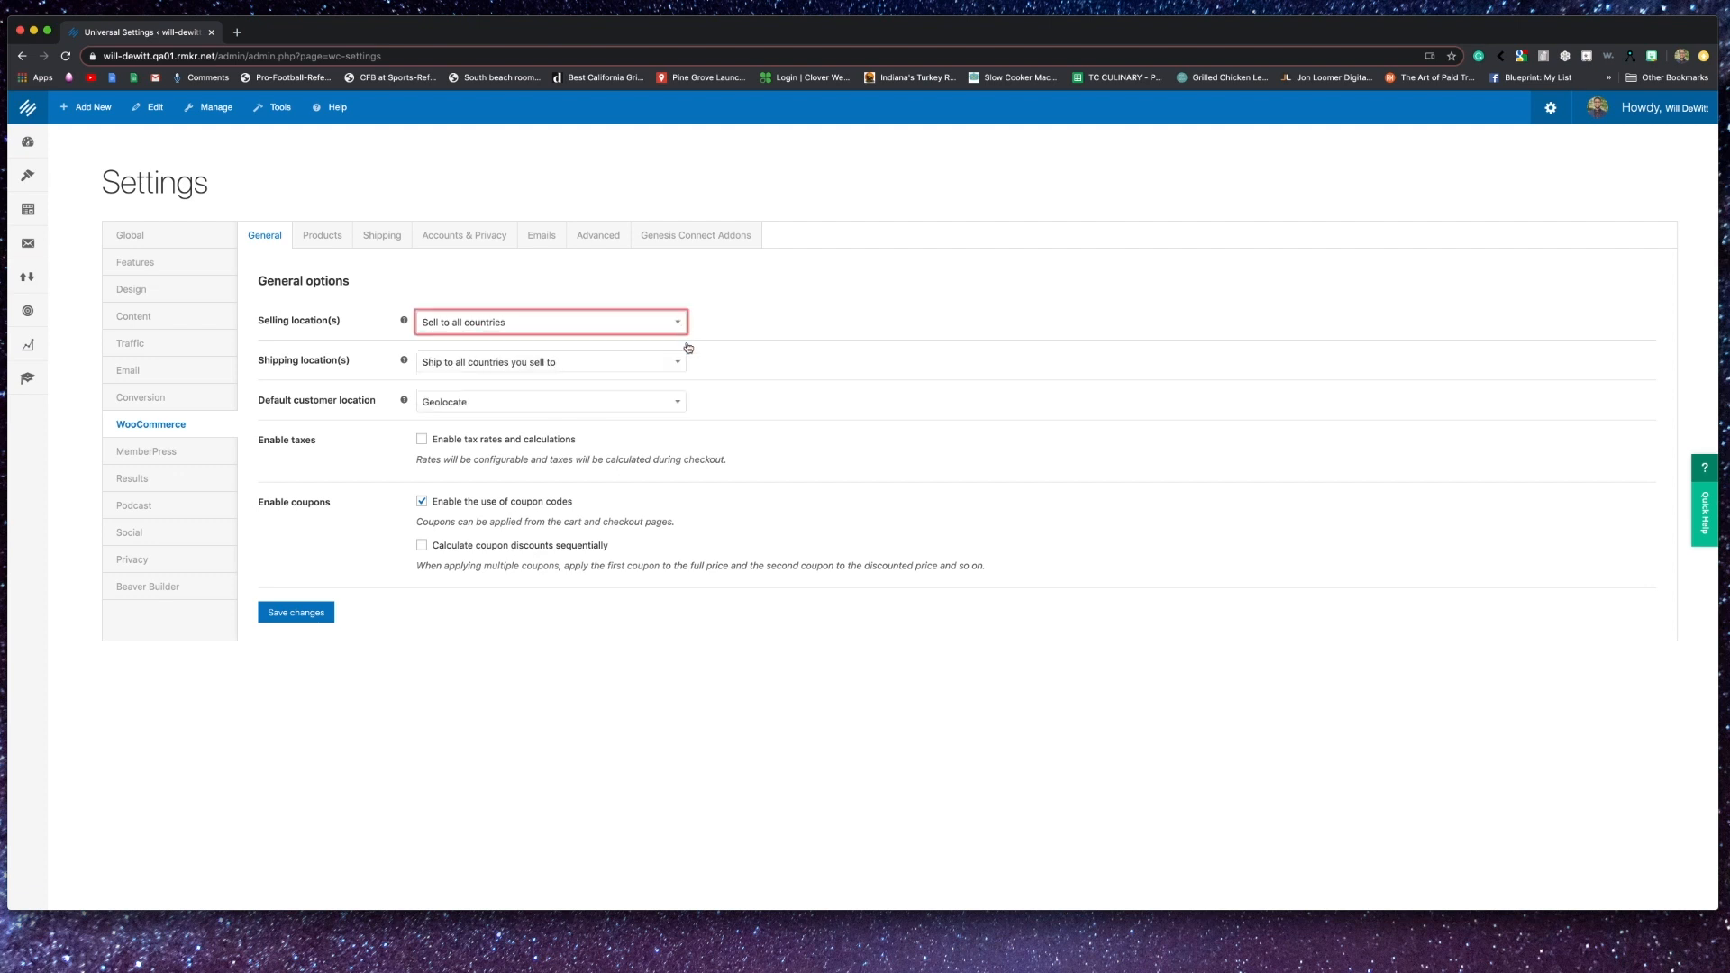
- Keep Geolocate as the default customer location and enable tax rates and calculations
{"action": "left_click", "coordinate": [550, 401]}
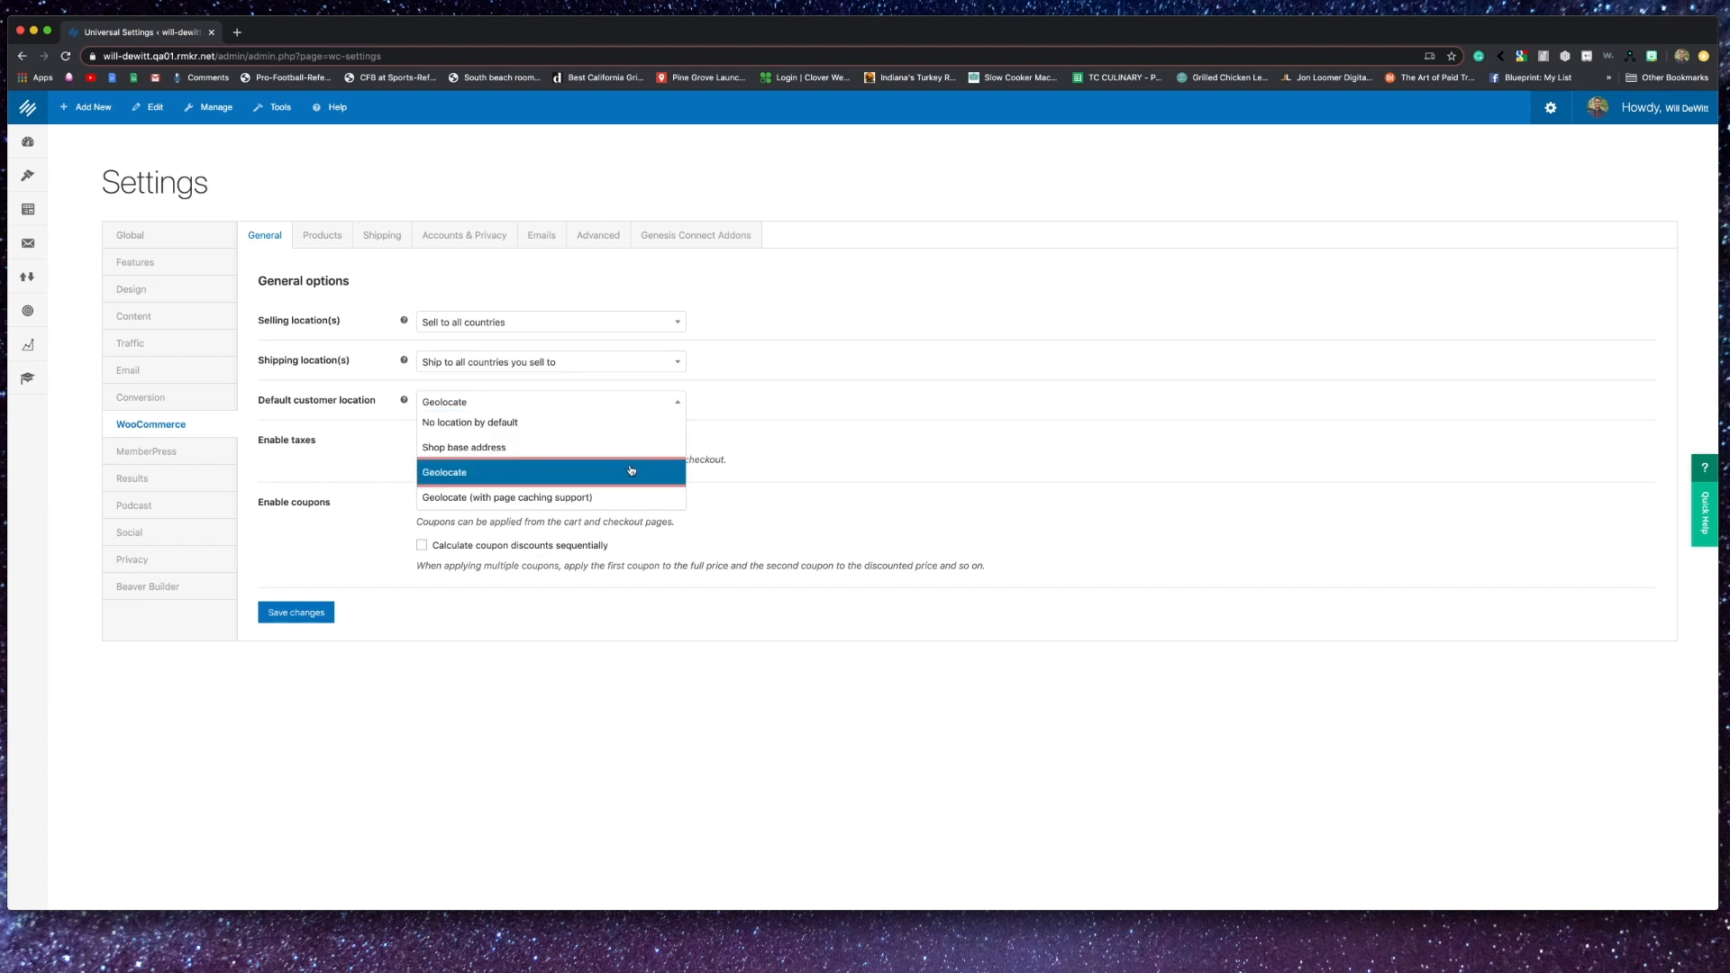
{"action": "left_click", "coordinate": [480, 472]}
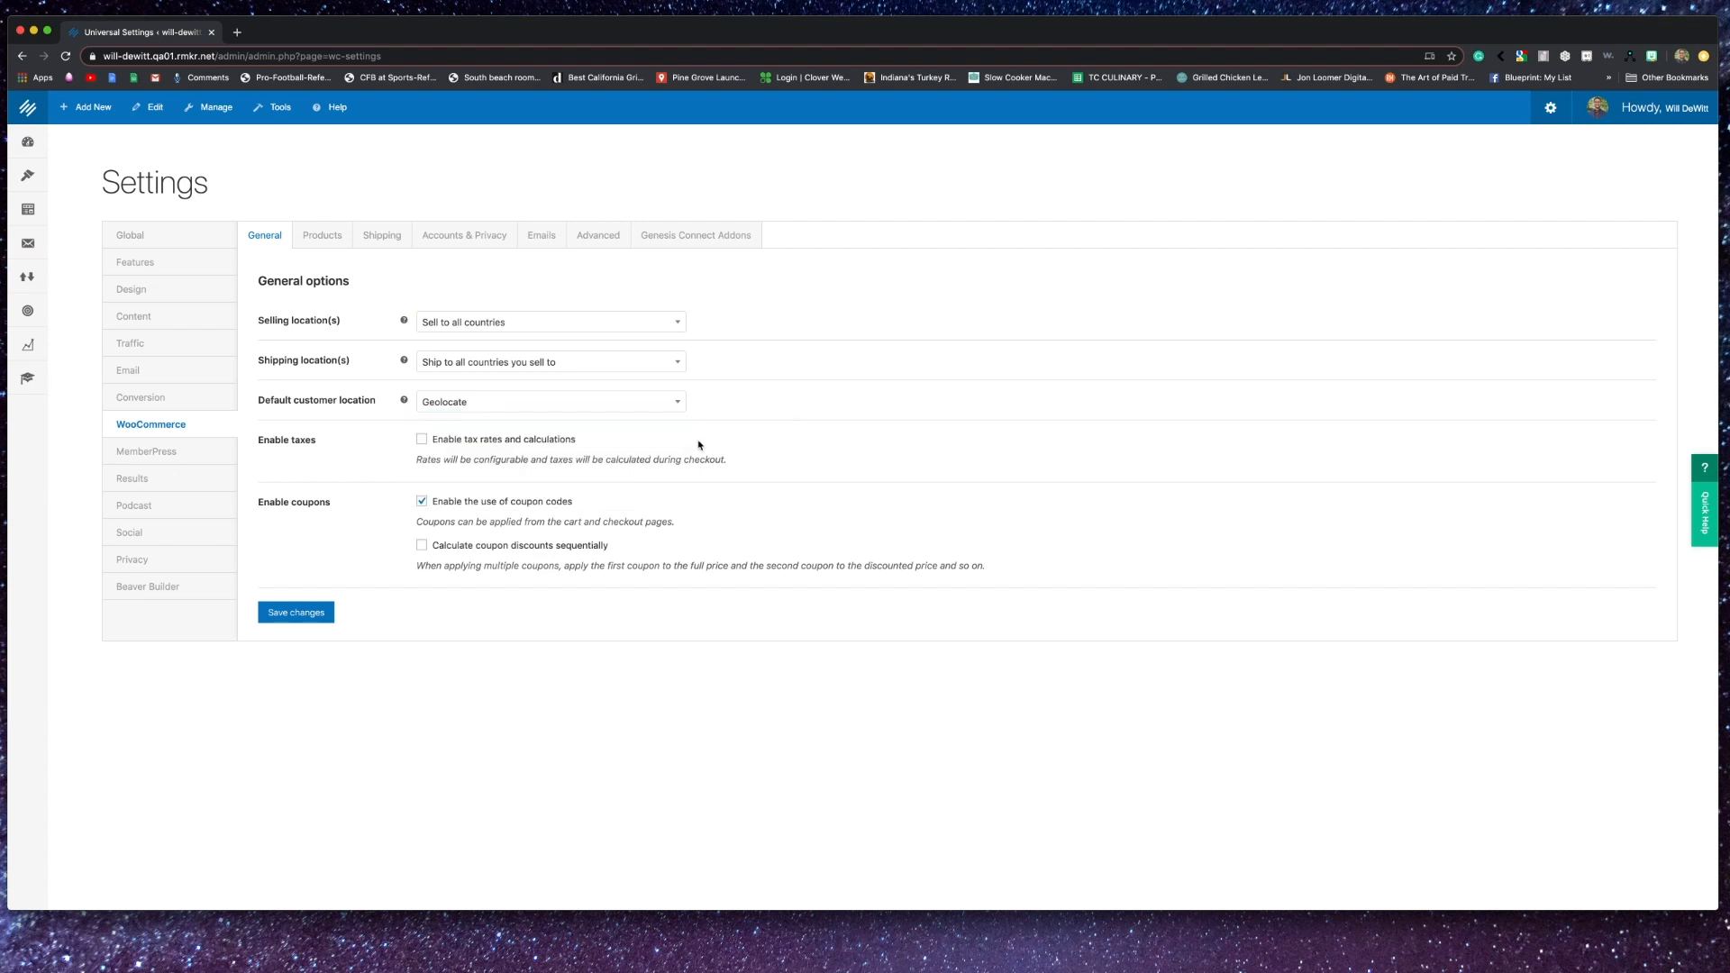
{"action": "left_click", "coordinate": [421, 440]}
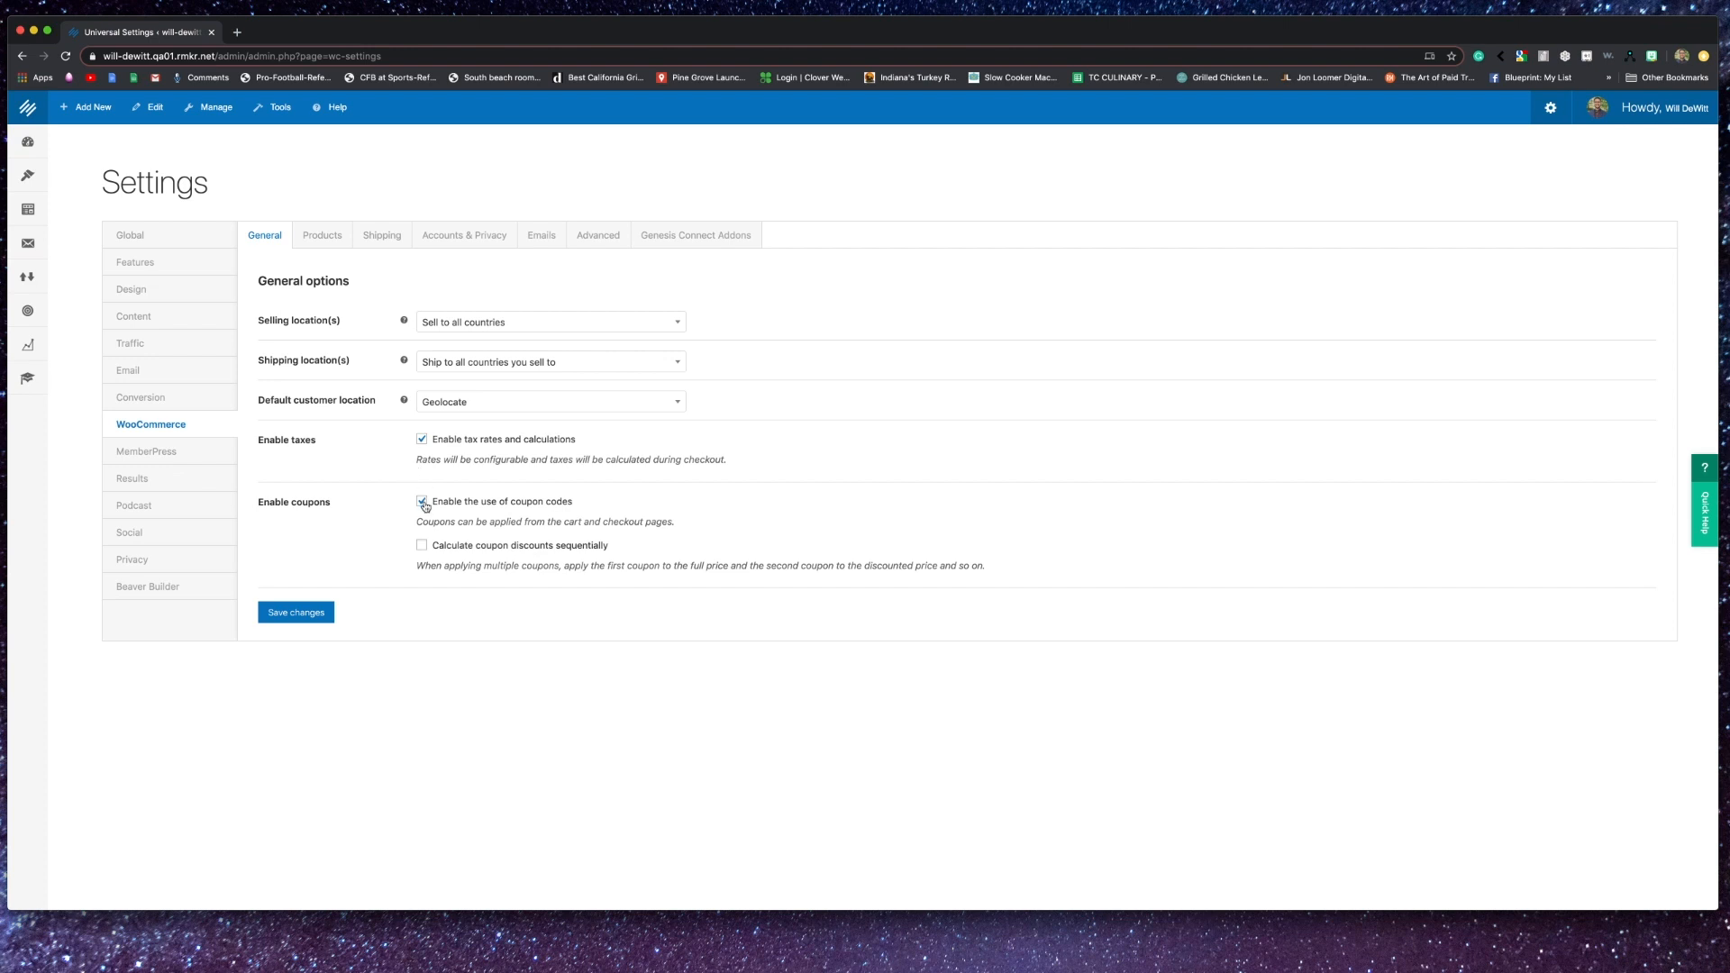
{"action": "left_click", "coordinate": [322, 235]}
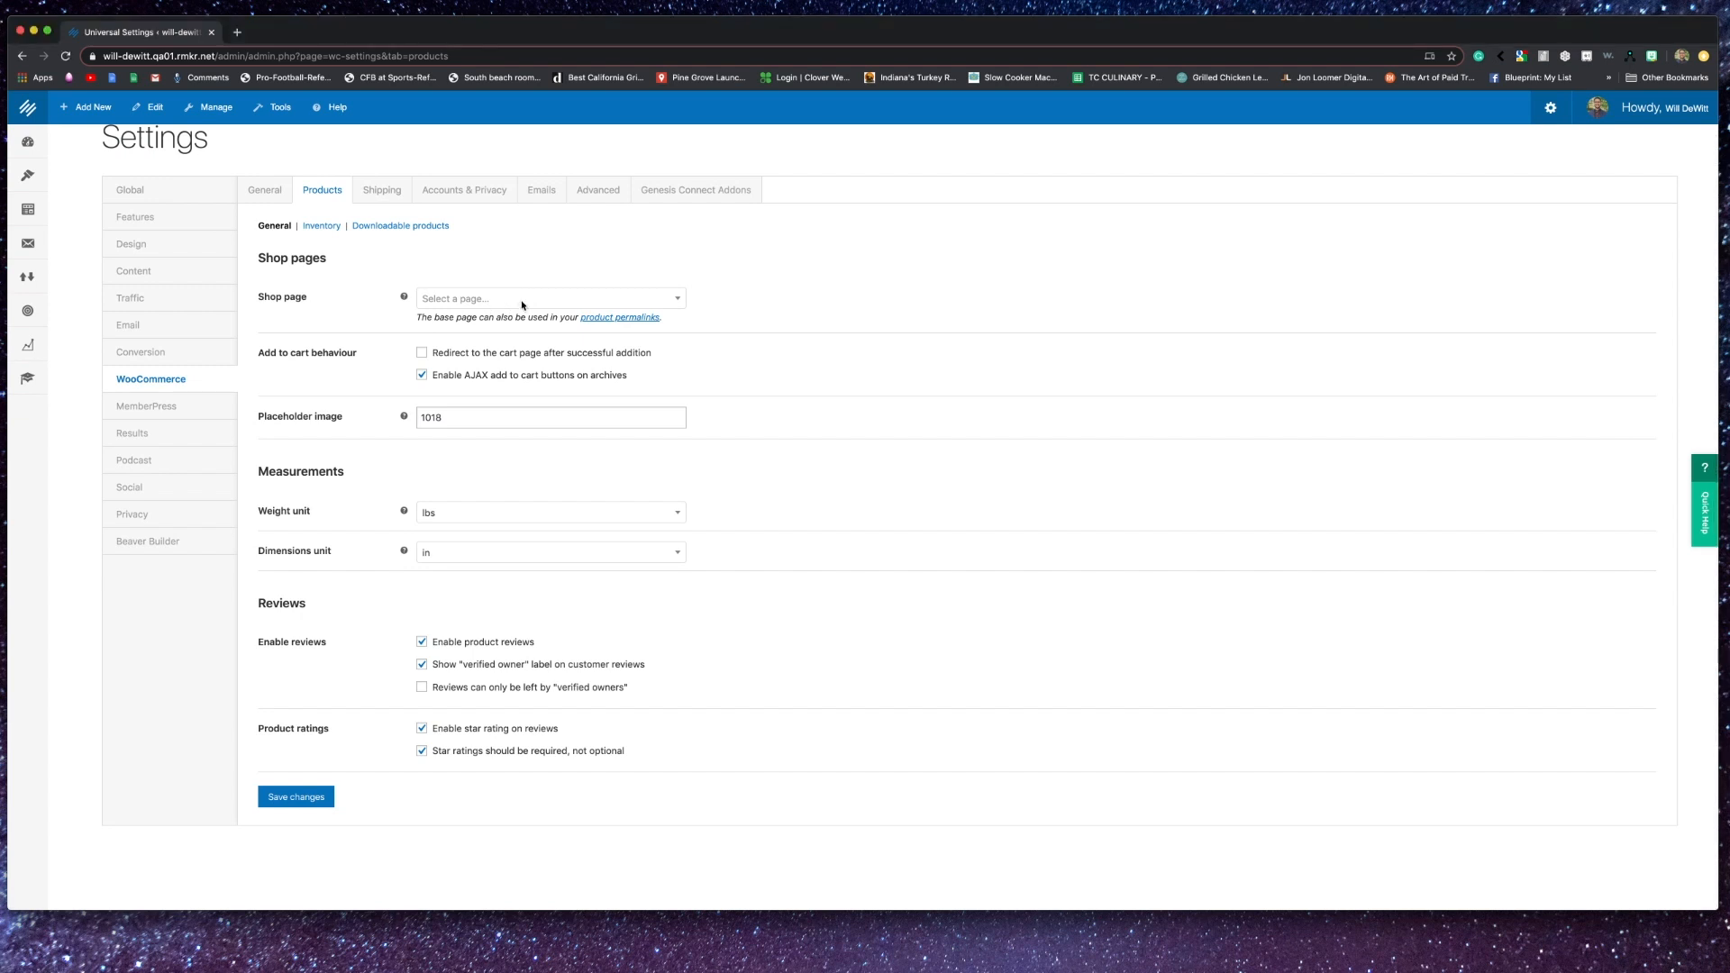
- Set the shop page to 'Shop', keep product reviews on, and uncheck required star ratings
{"action": "left_click", "coordinate": [549, 298]}
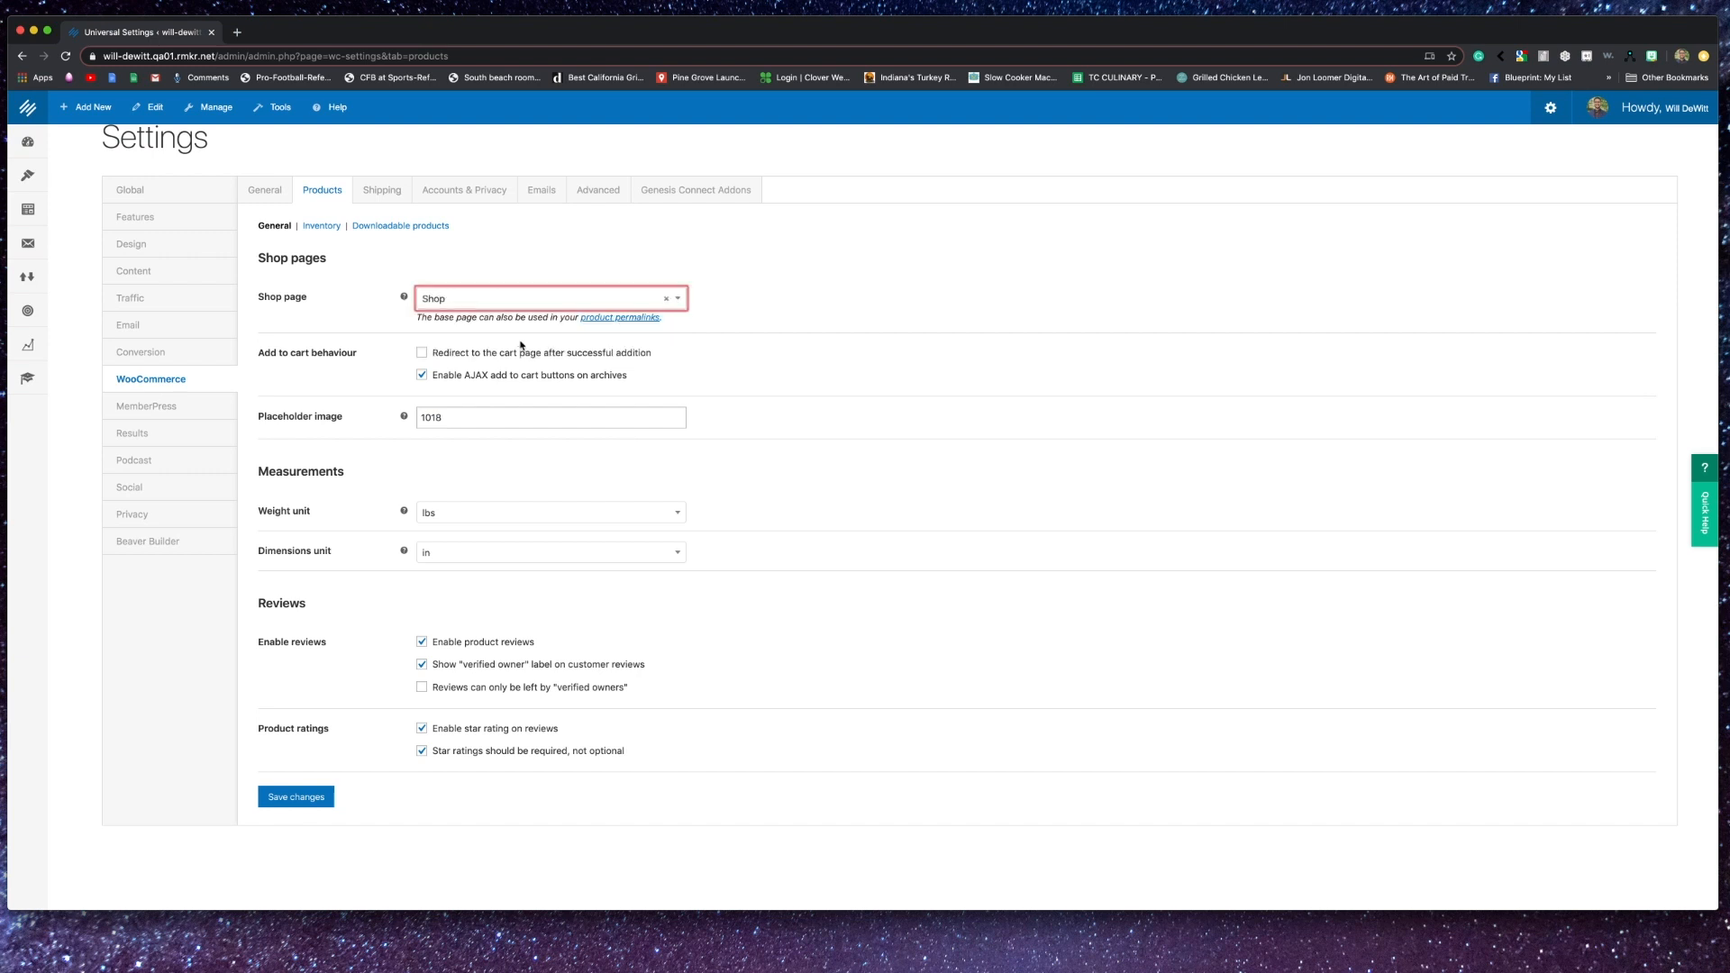
{"action": "left_click", "coordinate": [750, 468]}
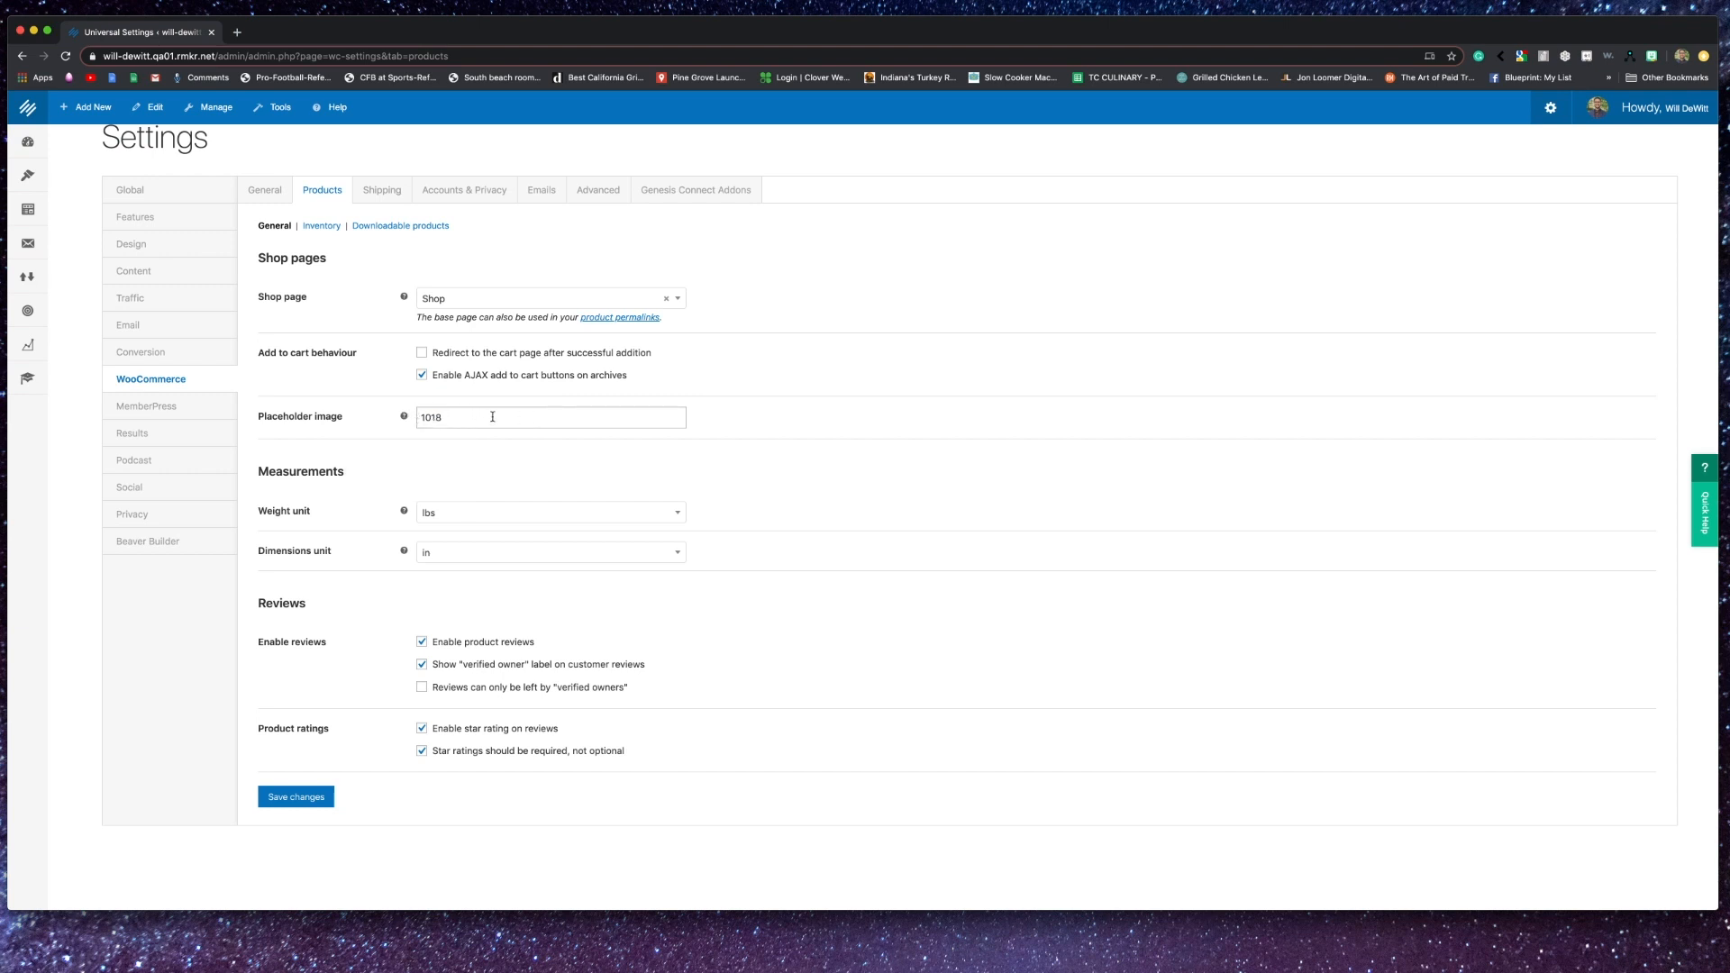
{"action": "mouse_move", "coordinate": [500, 460]}
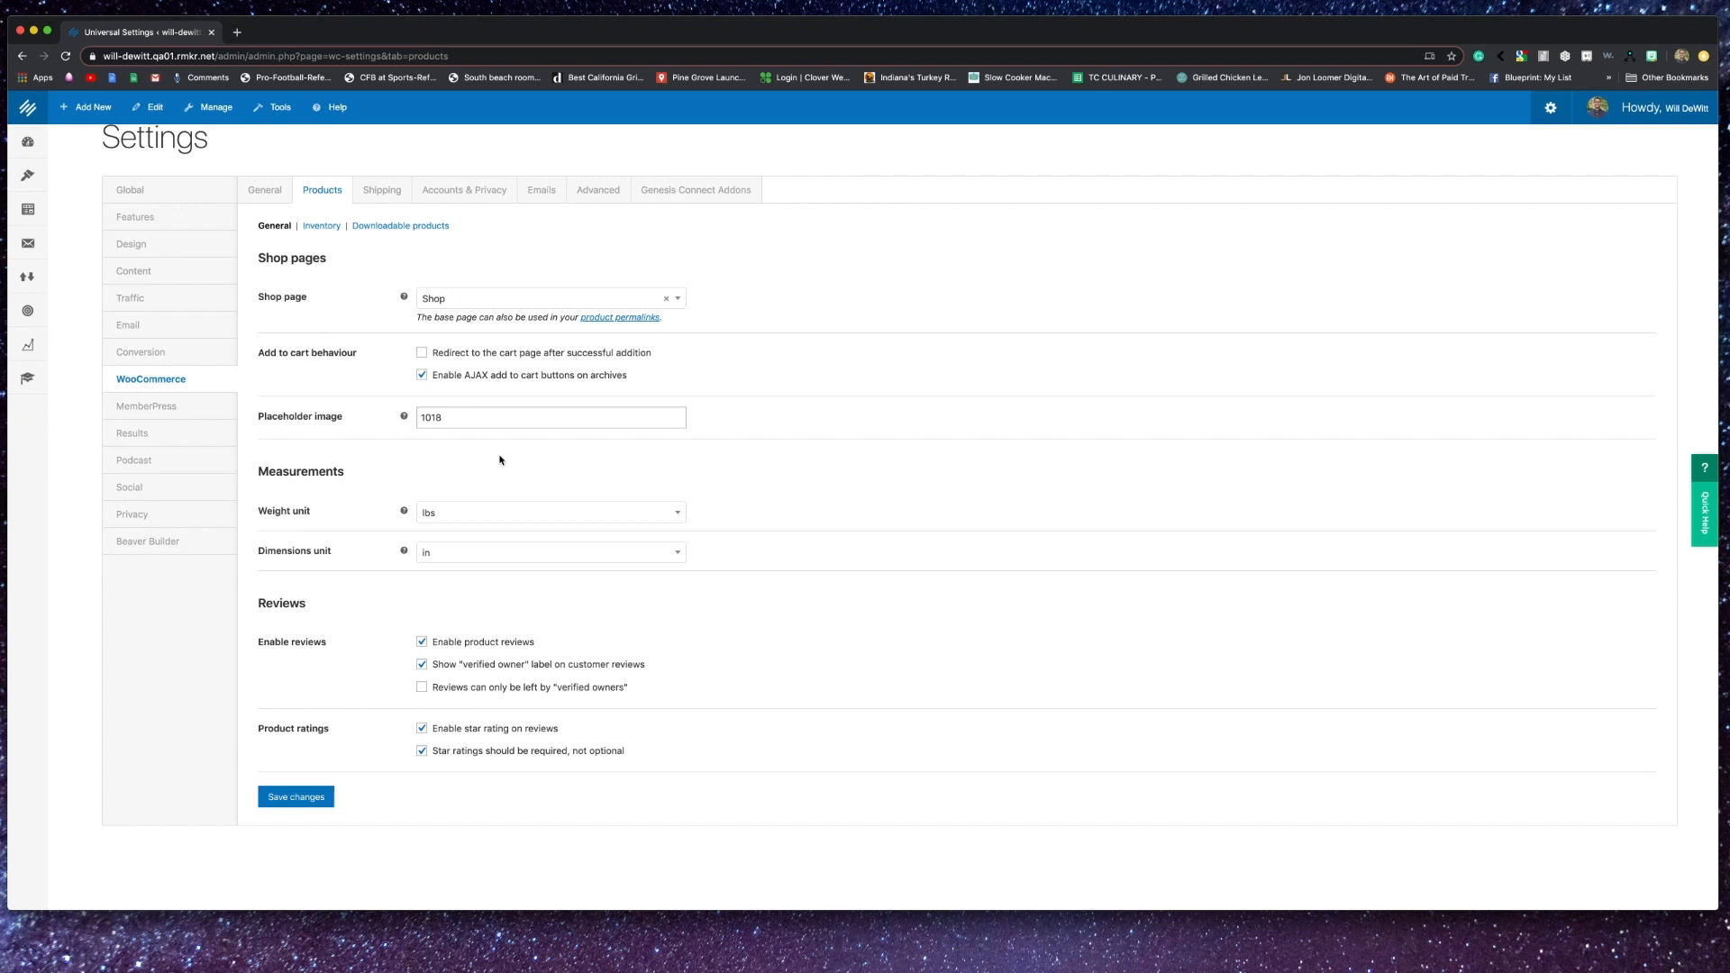
{"action": "mouse_move", "coordinate": [680, 494]}
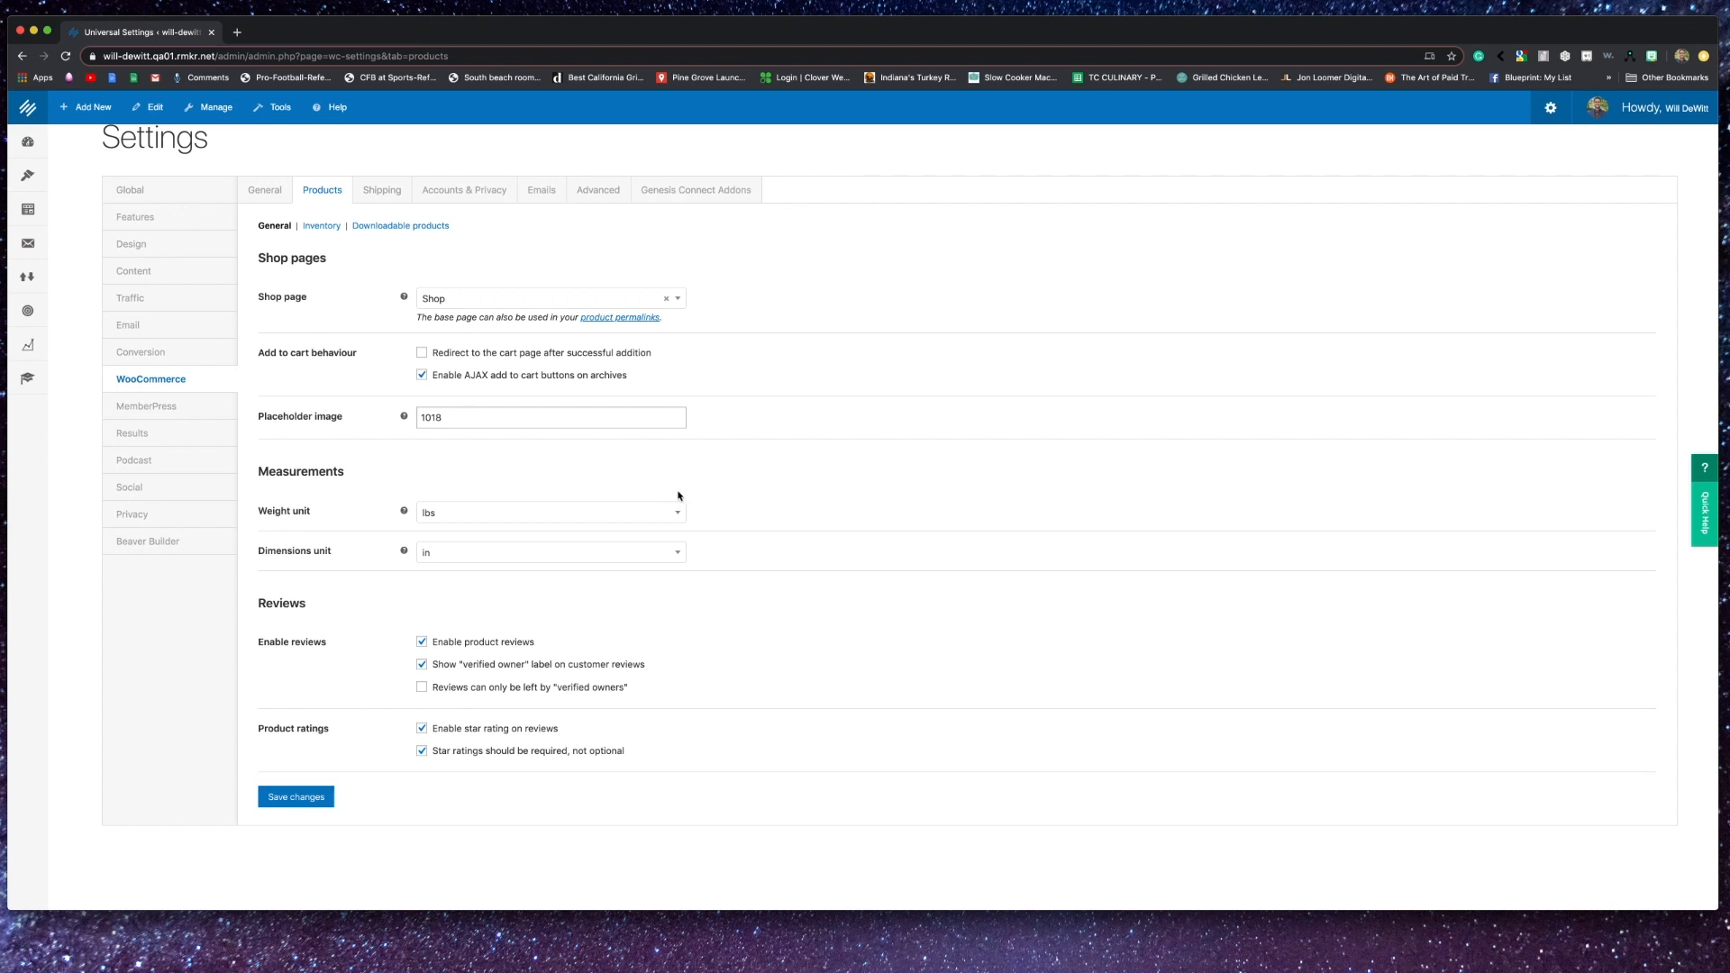
{"action": "mouse_move", "coordinate": [691, 524]}
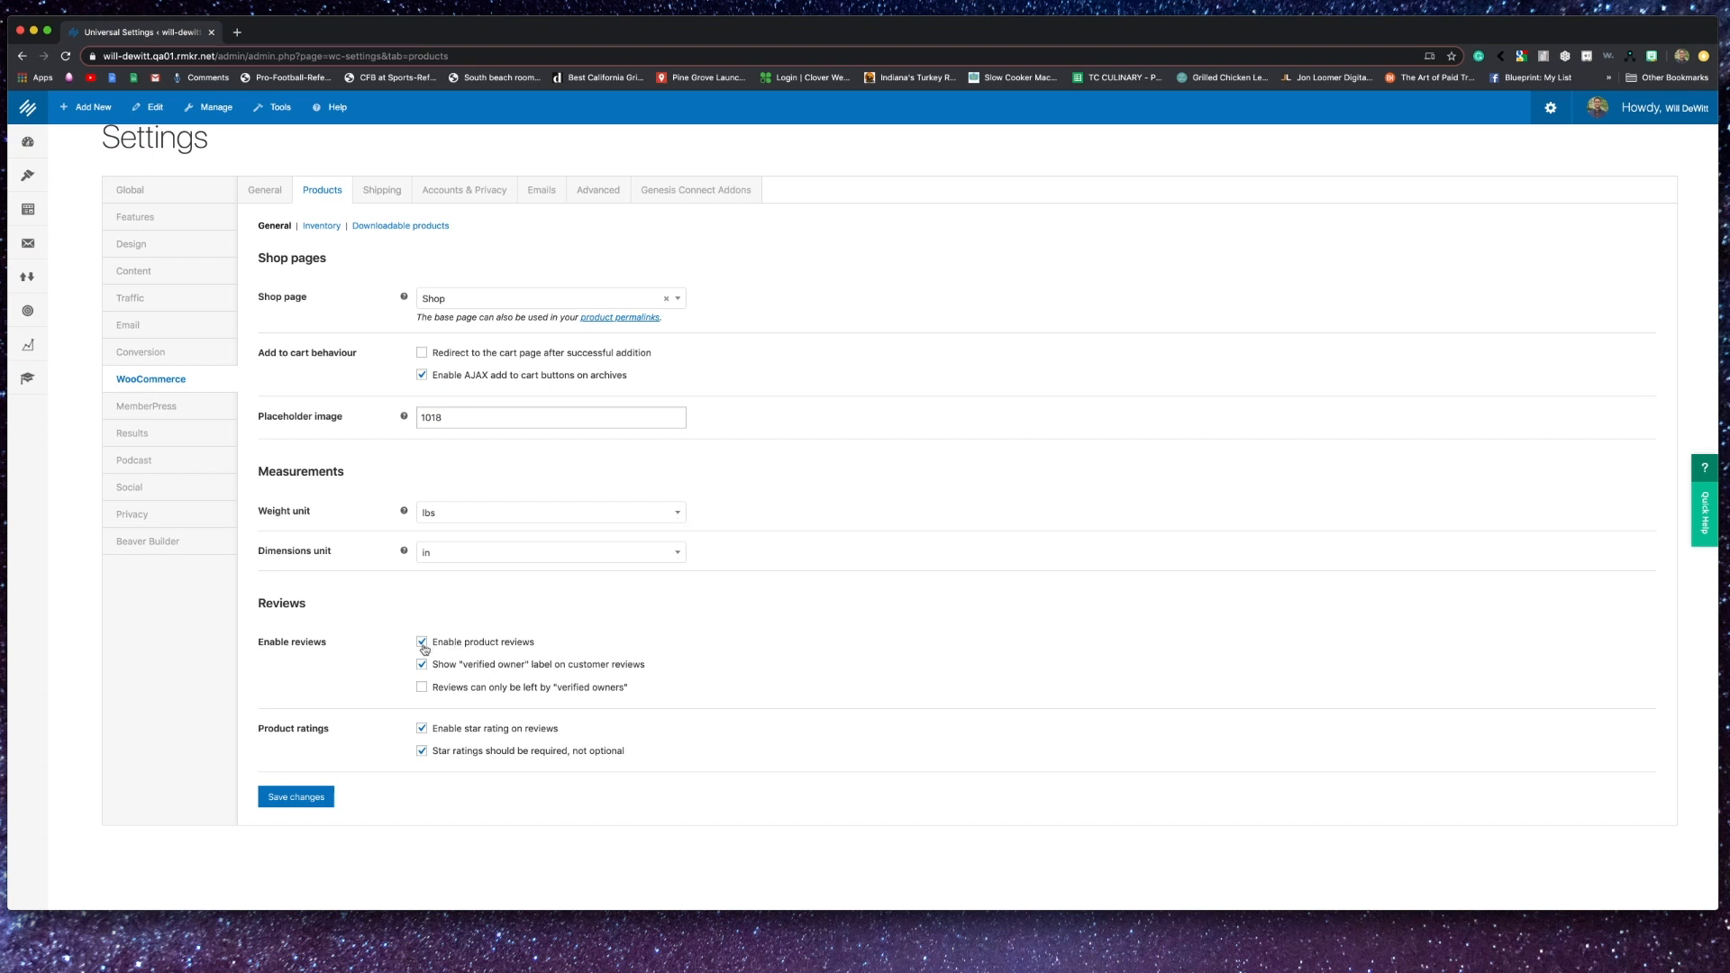
{"action": "left_click", "coordinate": [422, 642]}
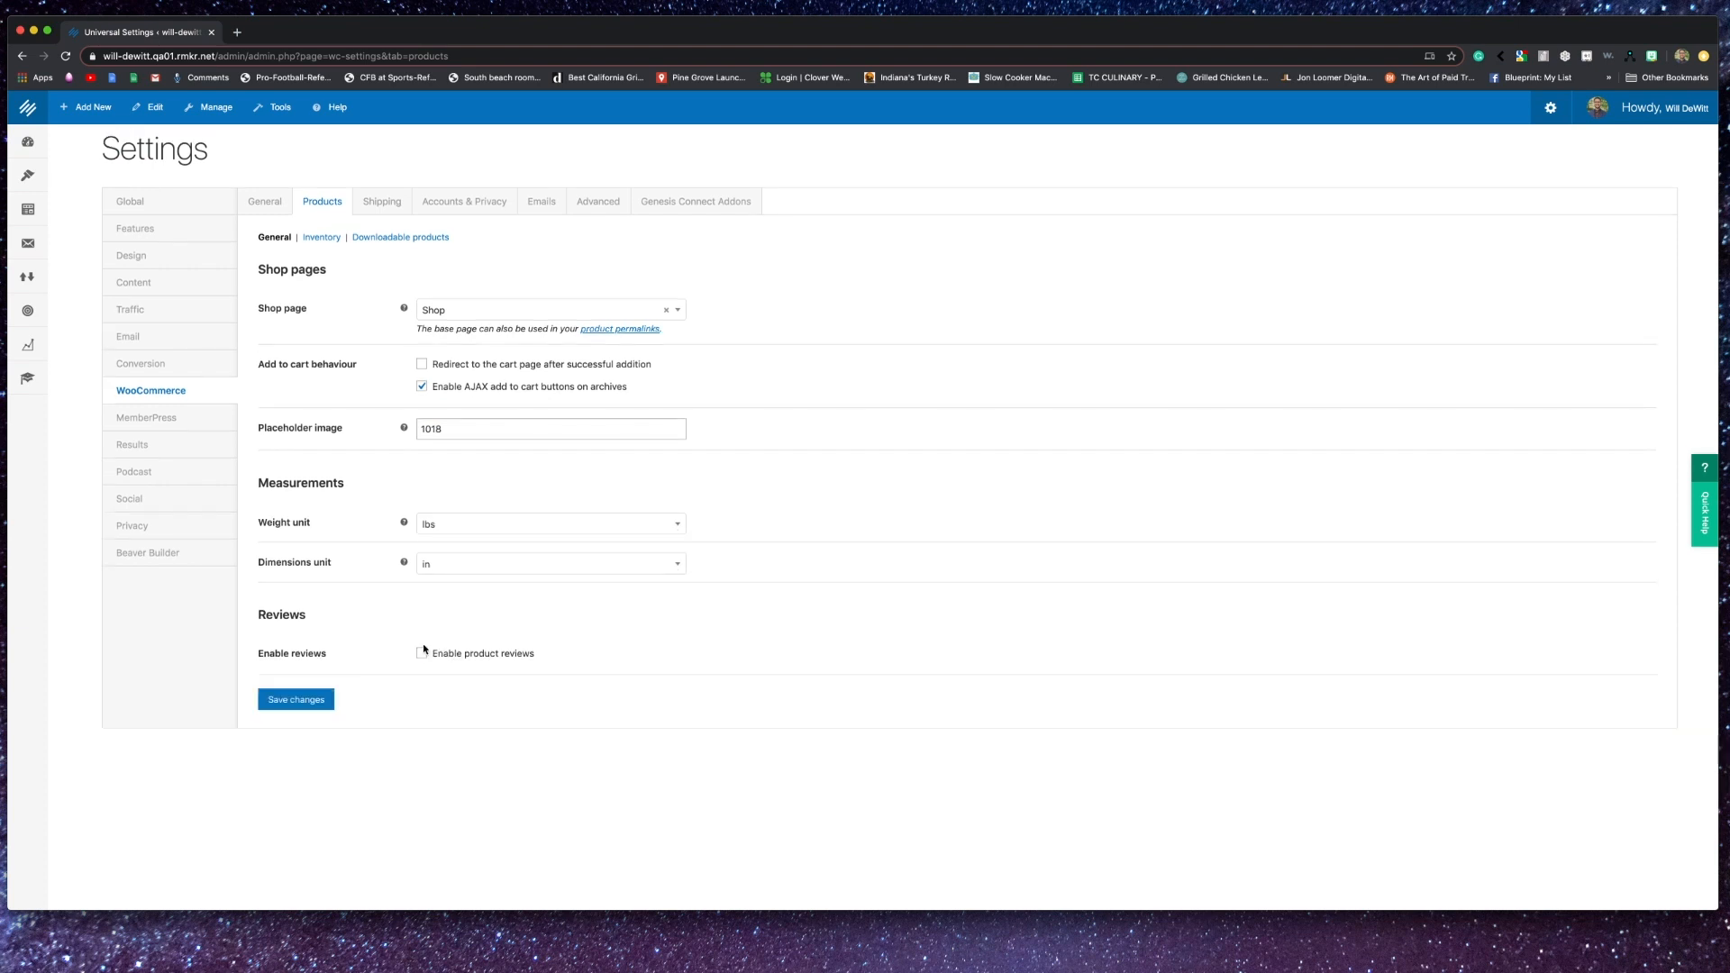
{"action": "left_click", "coordinate": [421, 653]}
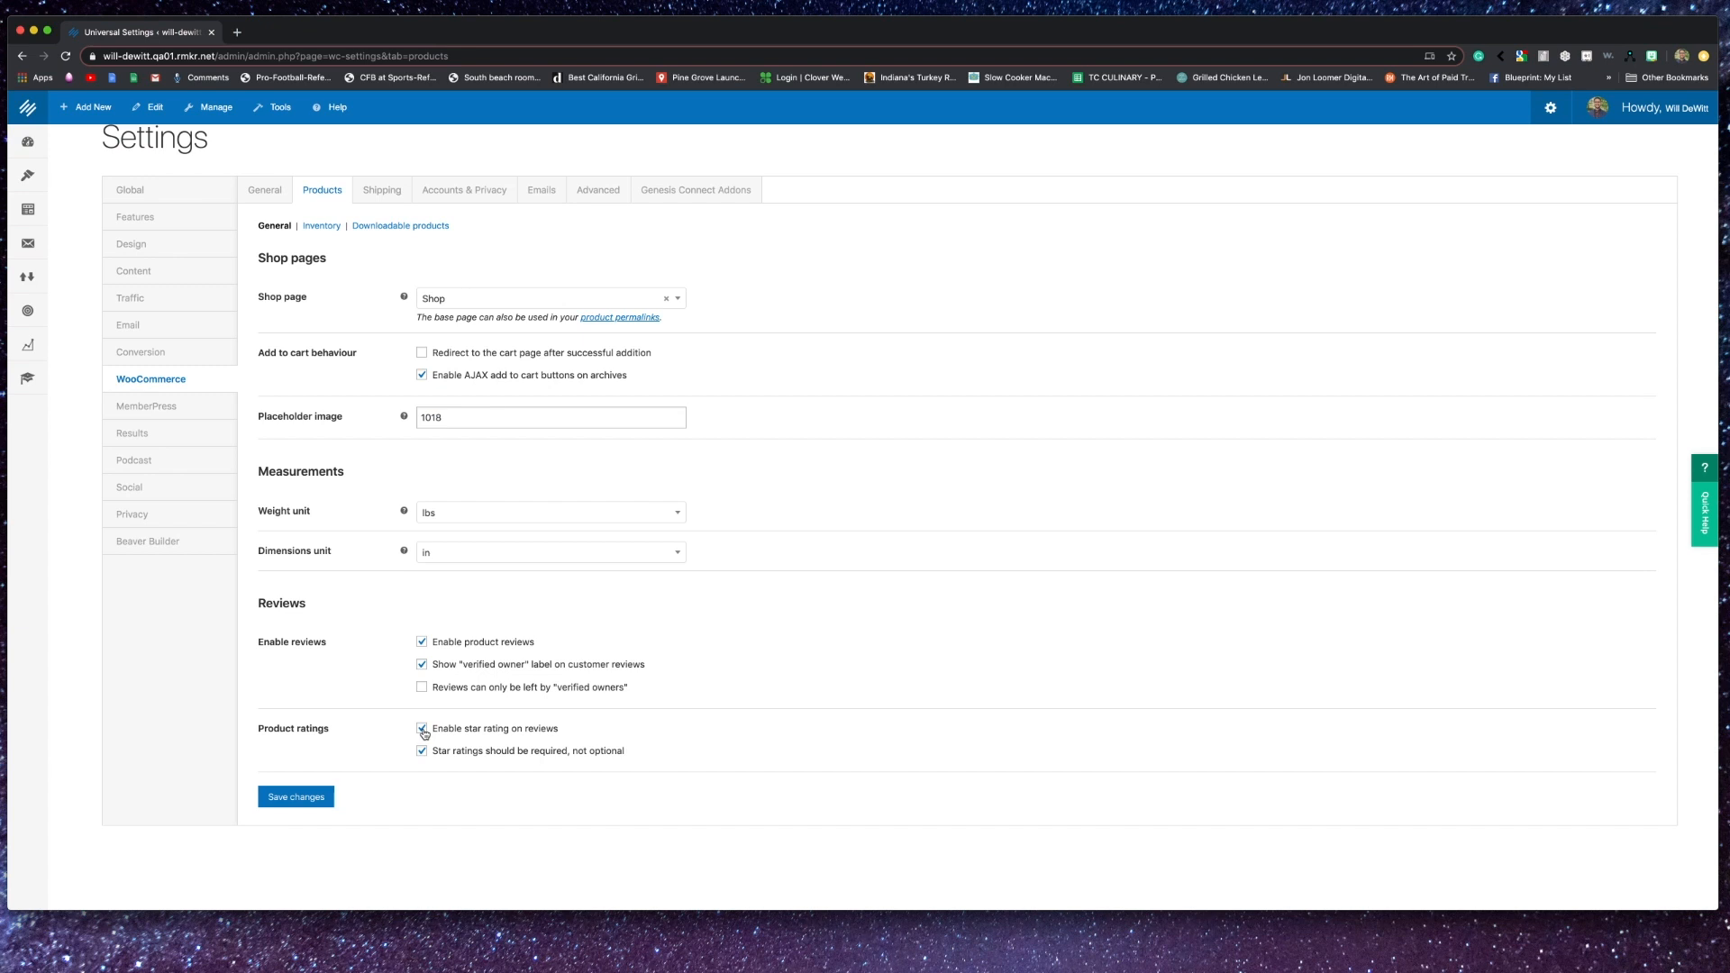
{"action": "left_click", "coordinate": [421, 750]}
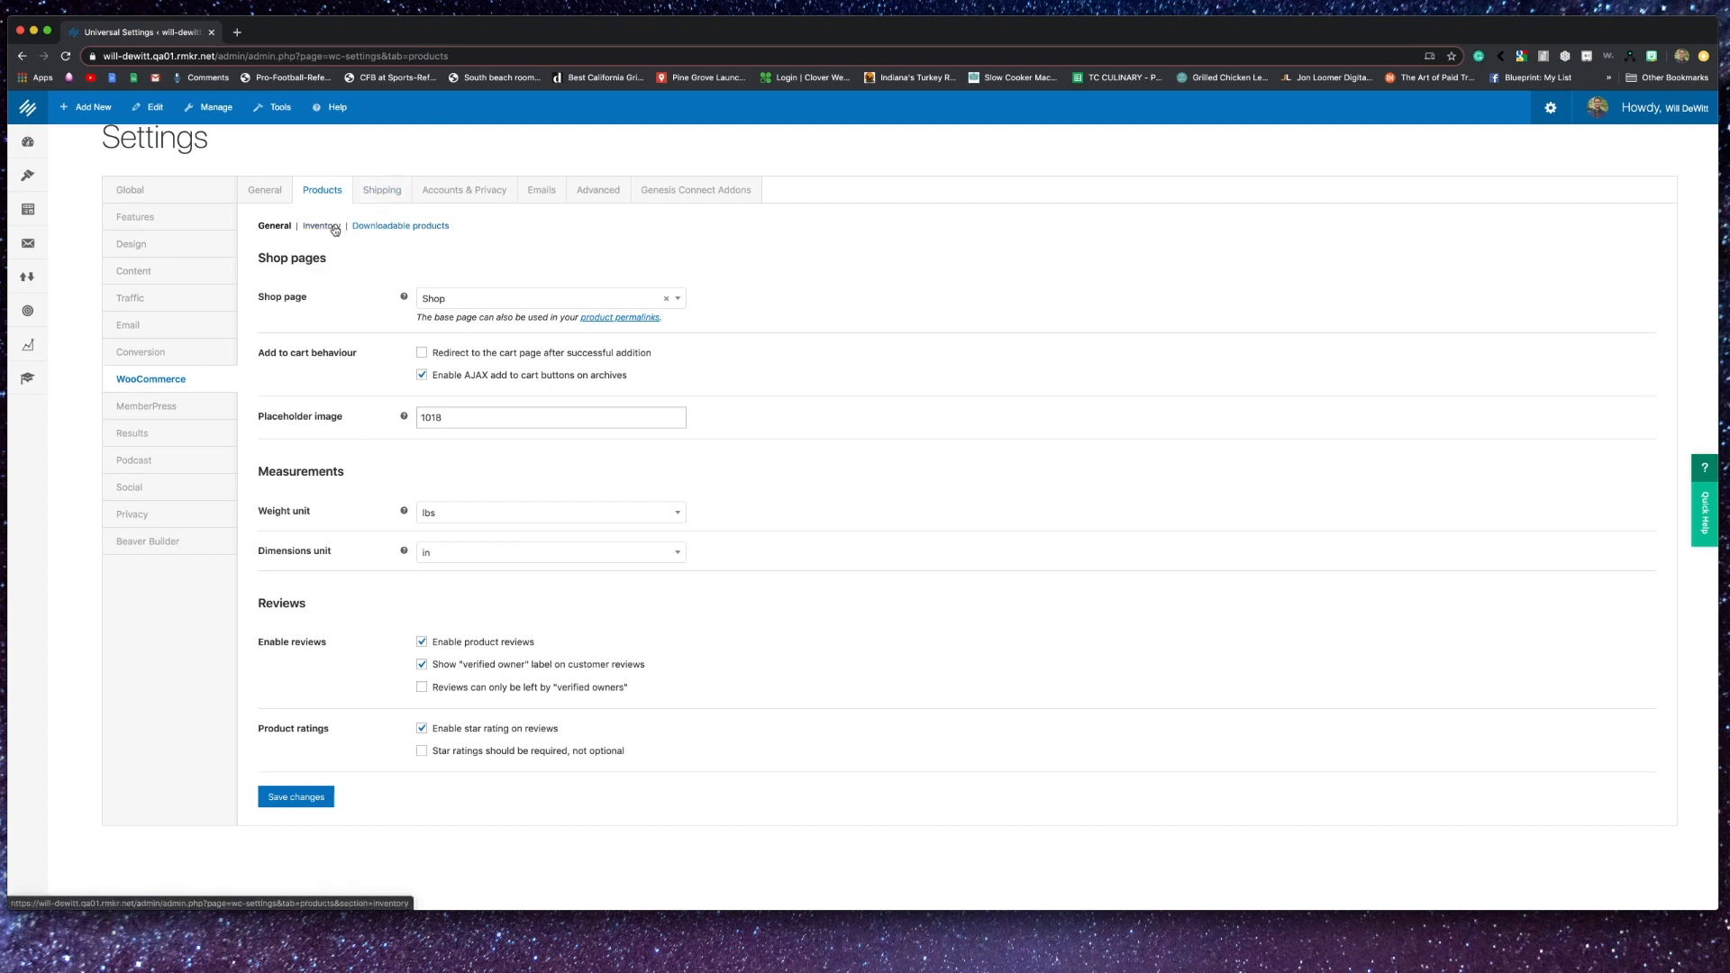
- Open the Inventory section of the product settings
{"action": "left_click", "coordinate": [320, 225]}
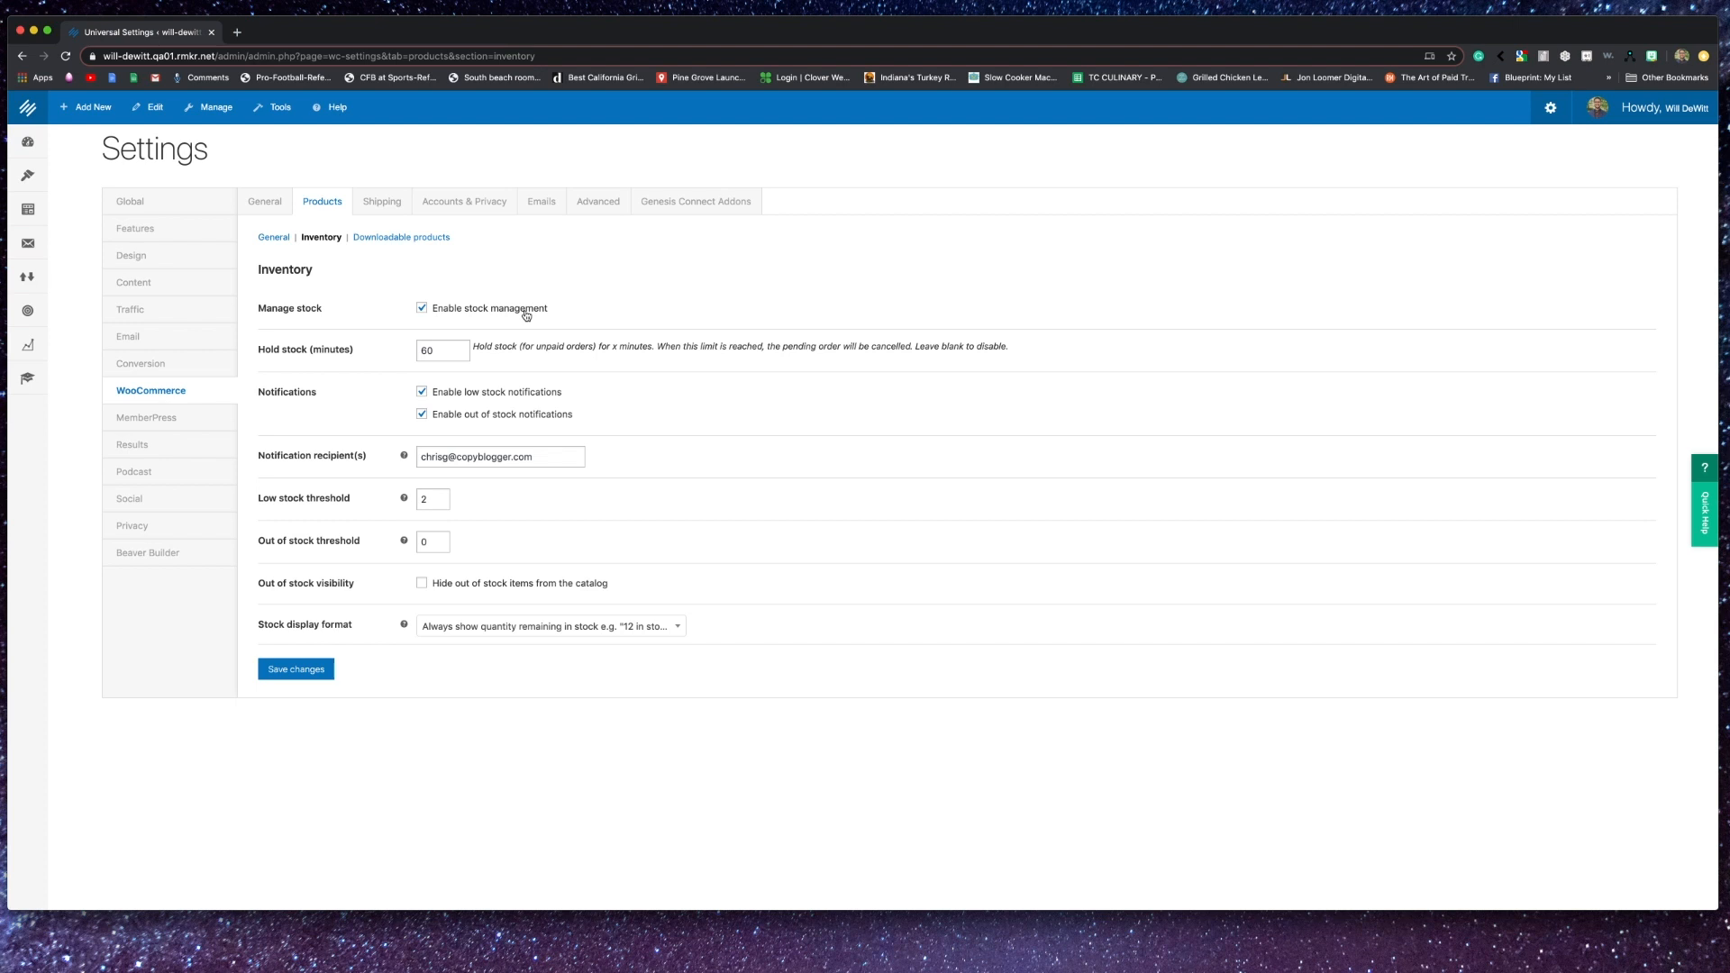
{"action": "mouse_move", "coordinate": [521, 362]}
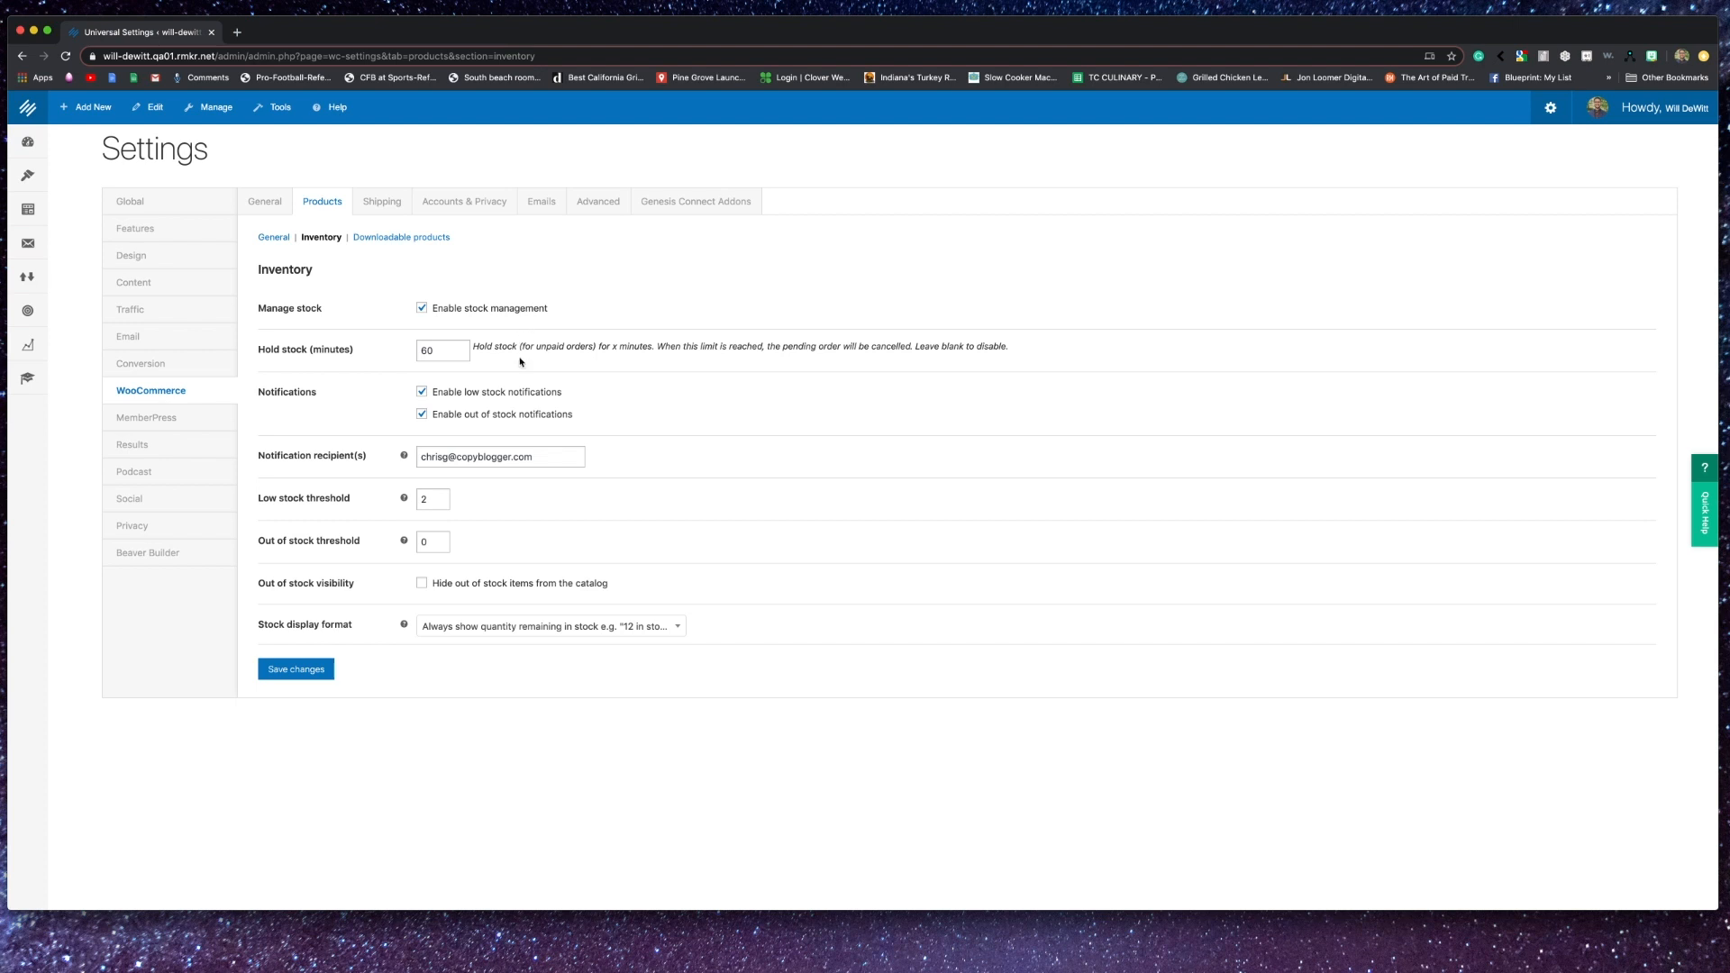
{"action": "mouse_move", "coordinate": [572, 447]}
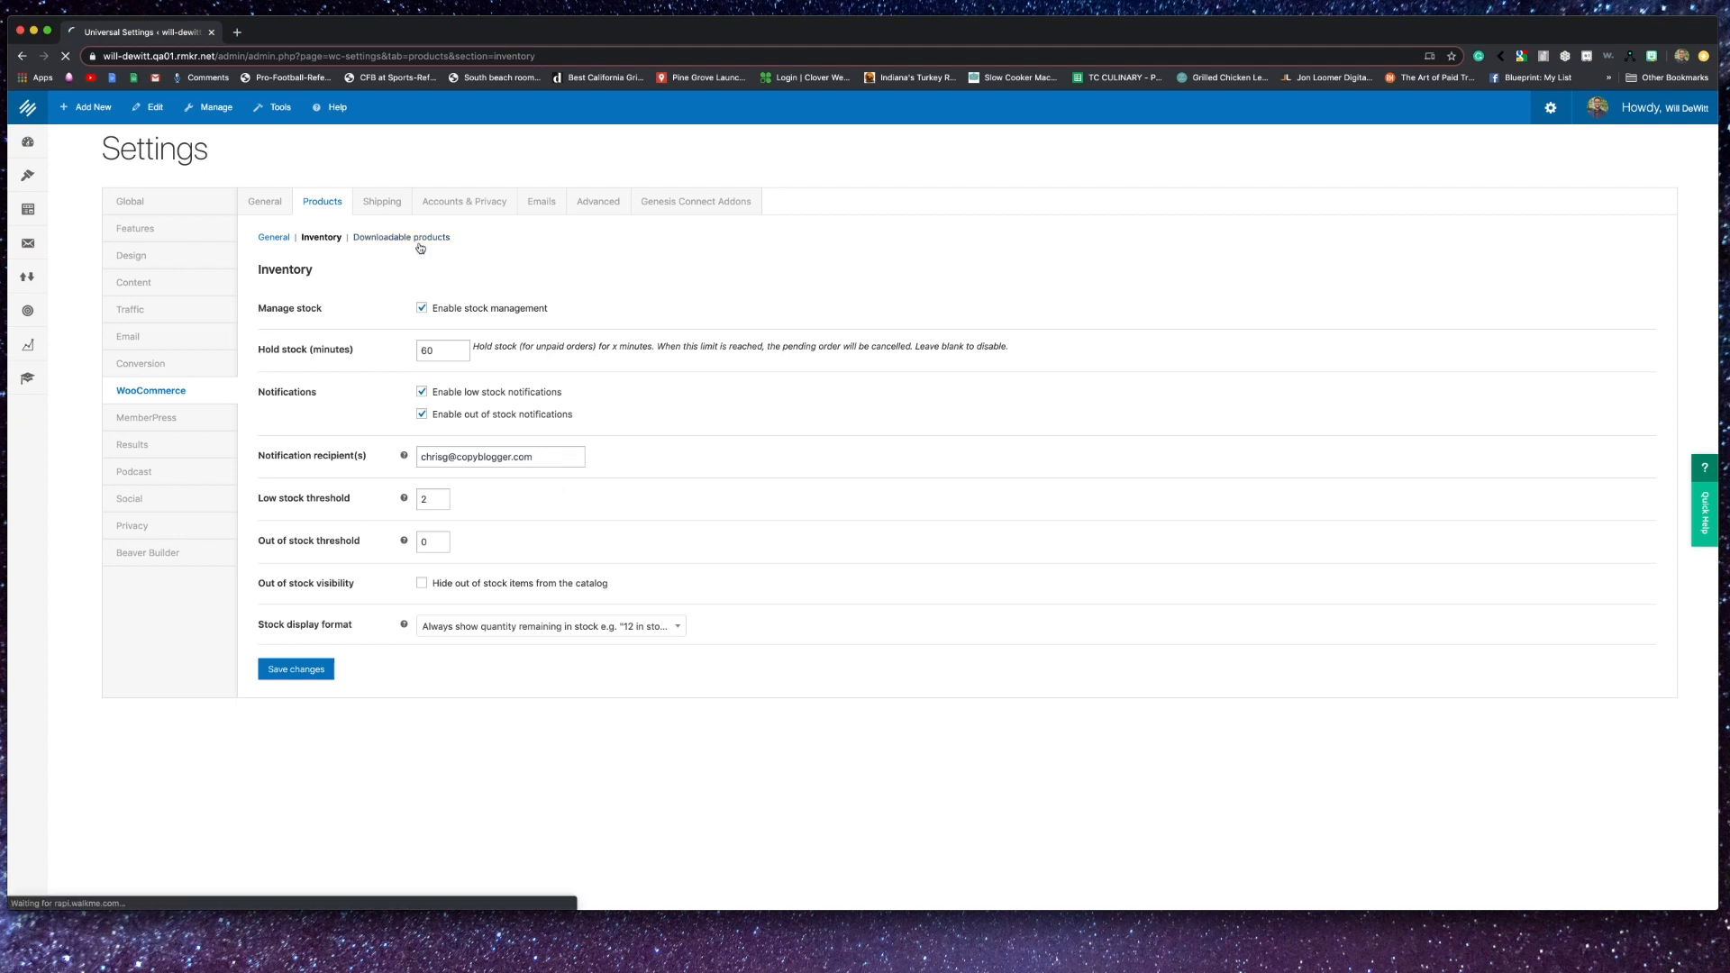
- Review the downloadable products access restriction options, then open the Shipping zones
{"action": "left_click", "coordinate": [400, 237]}
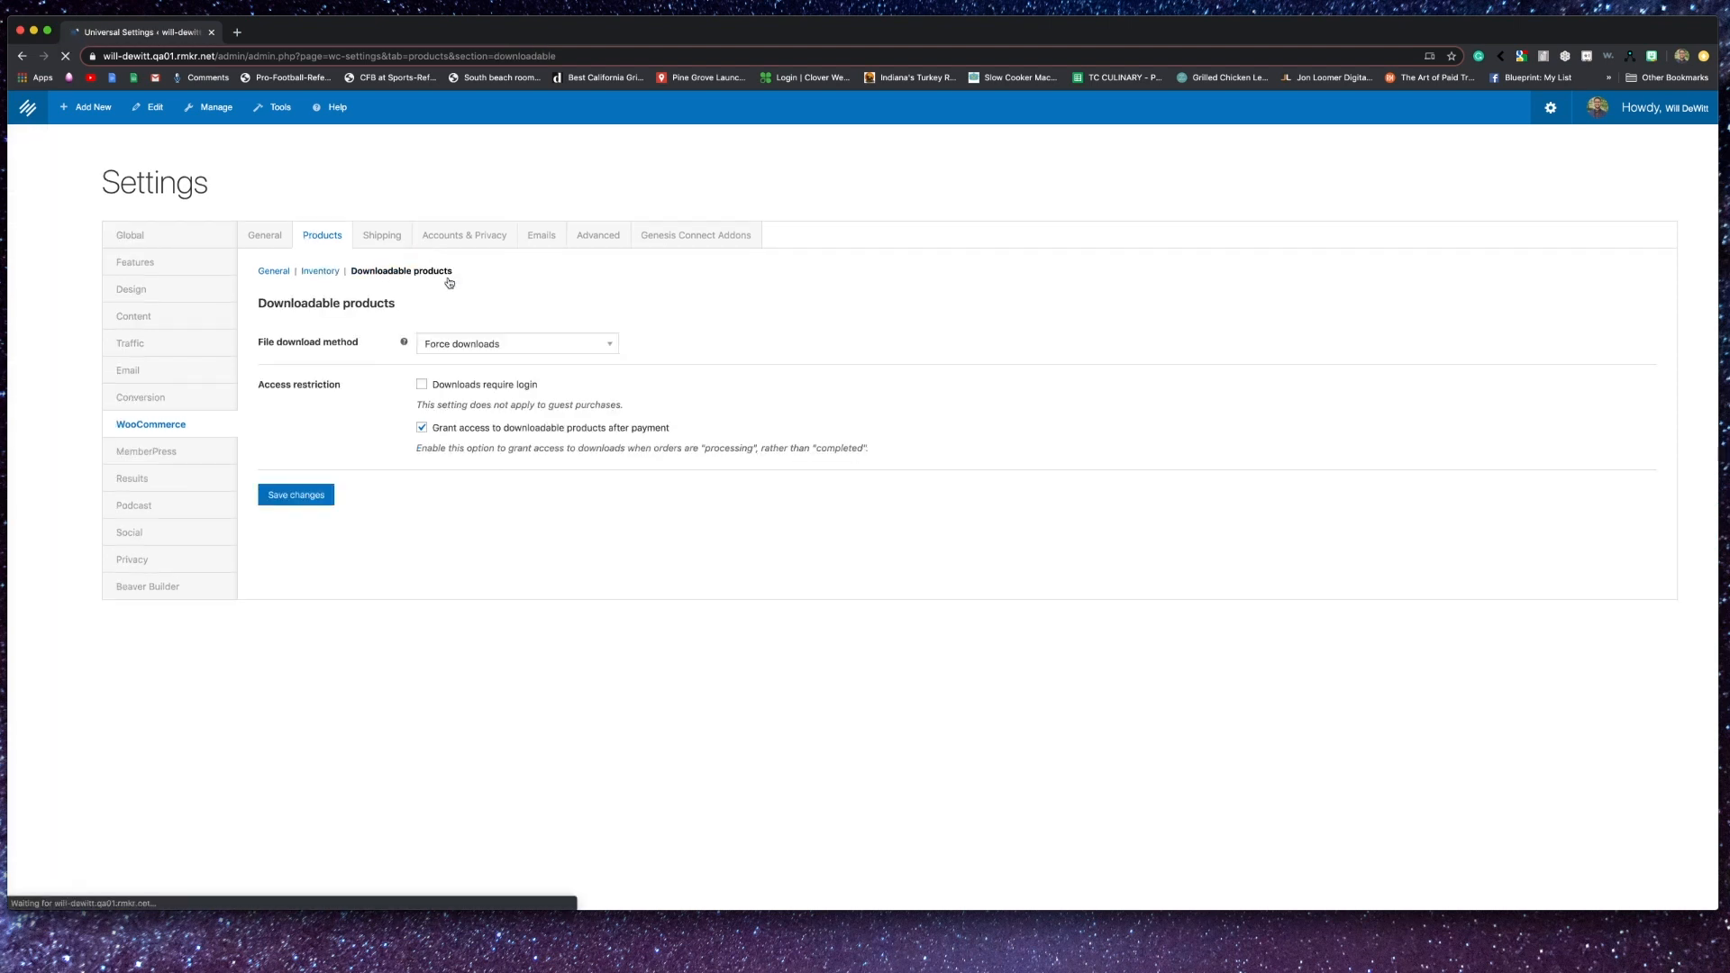
{"action": "left_click", "coordinate": [516, 344]}
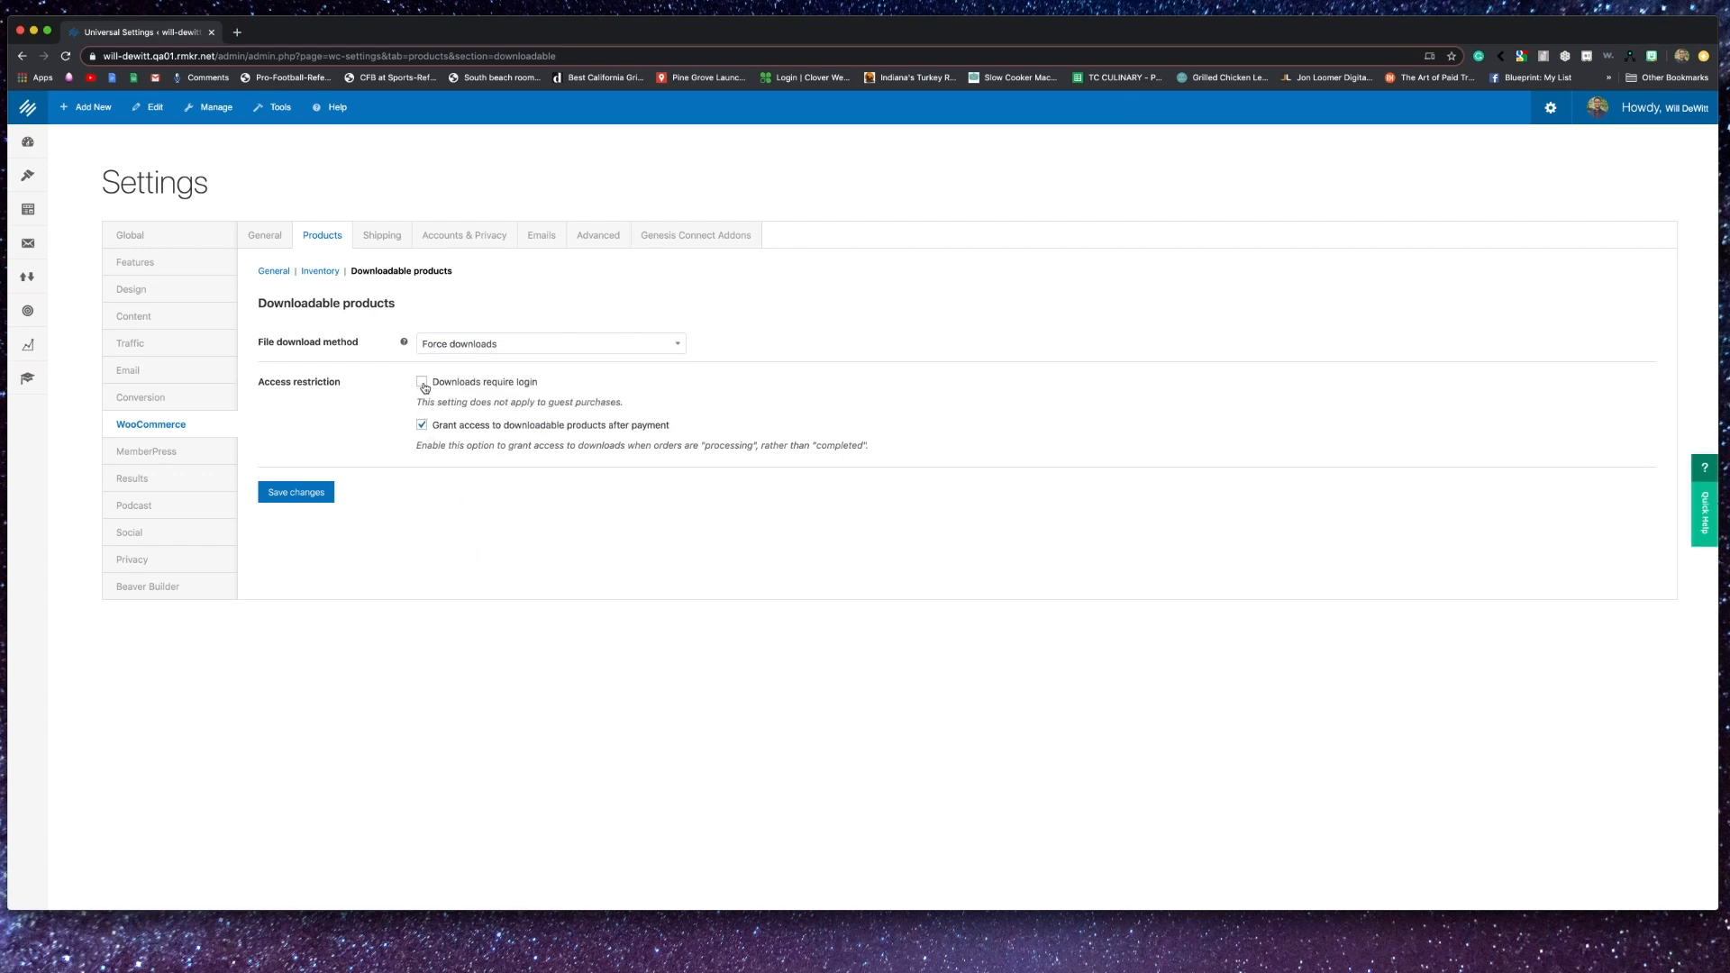
{"action": "left_click", "coordinate": [421, 426]}
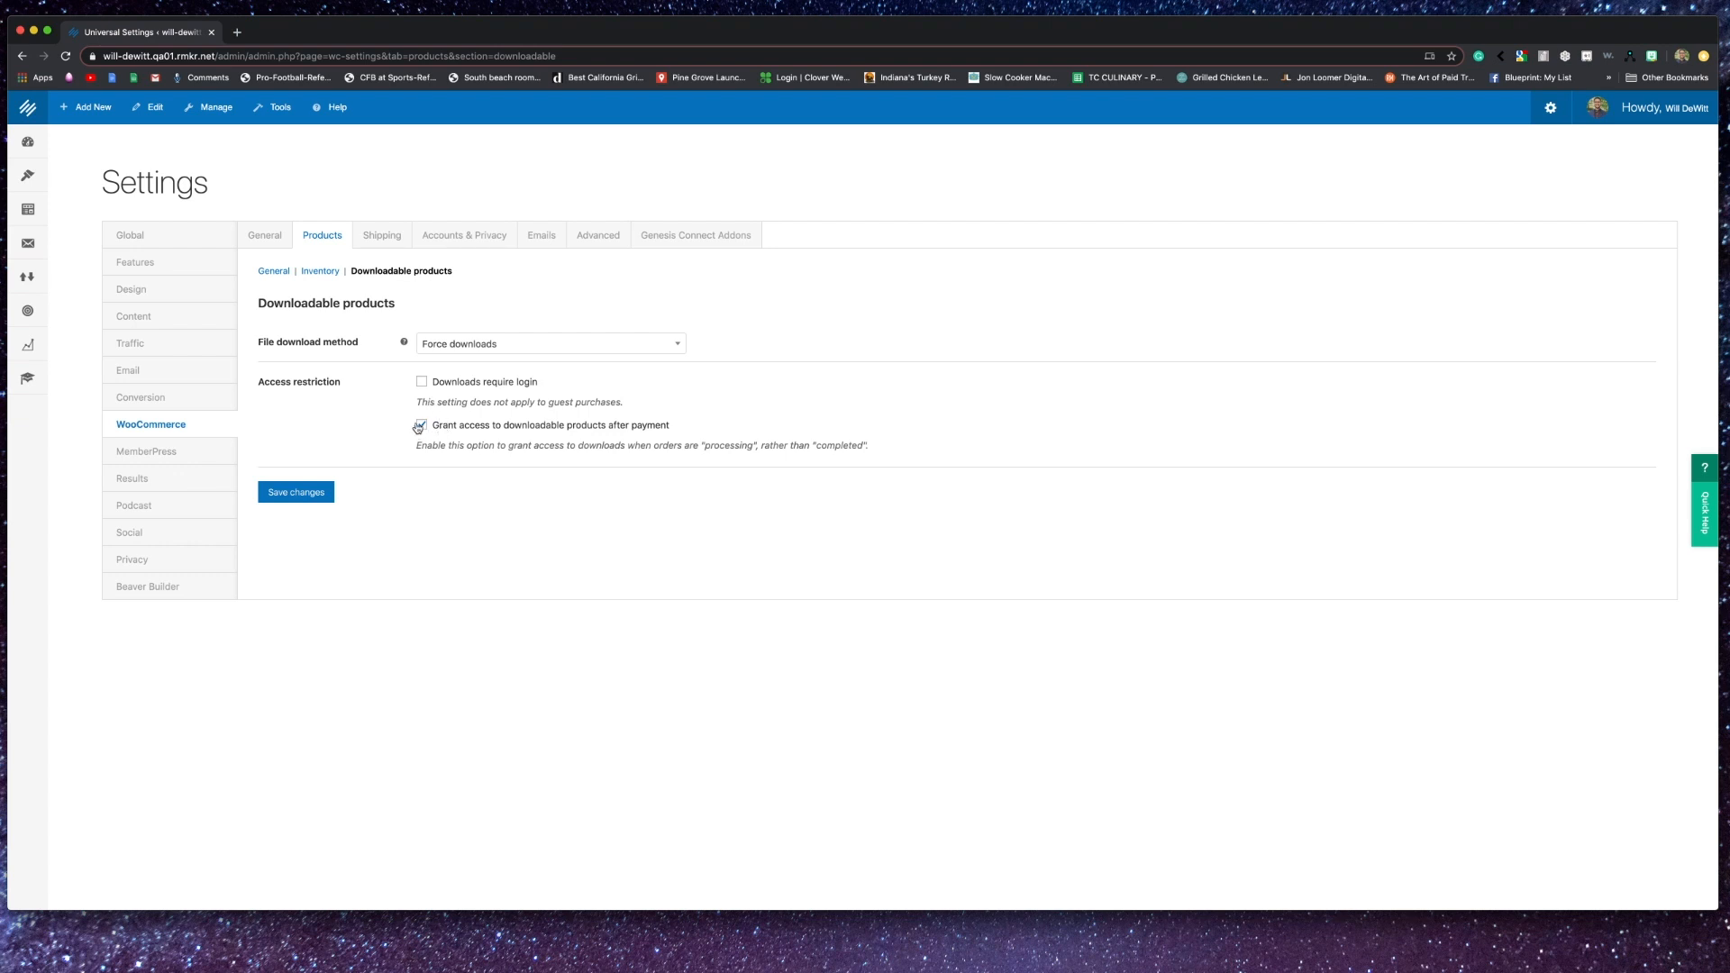
{"action": "left_click", "coordinate": [381, 234]}
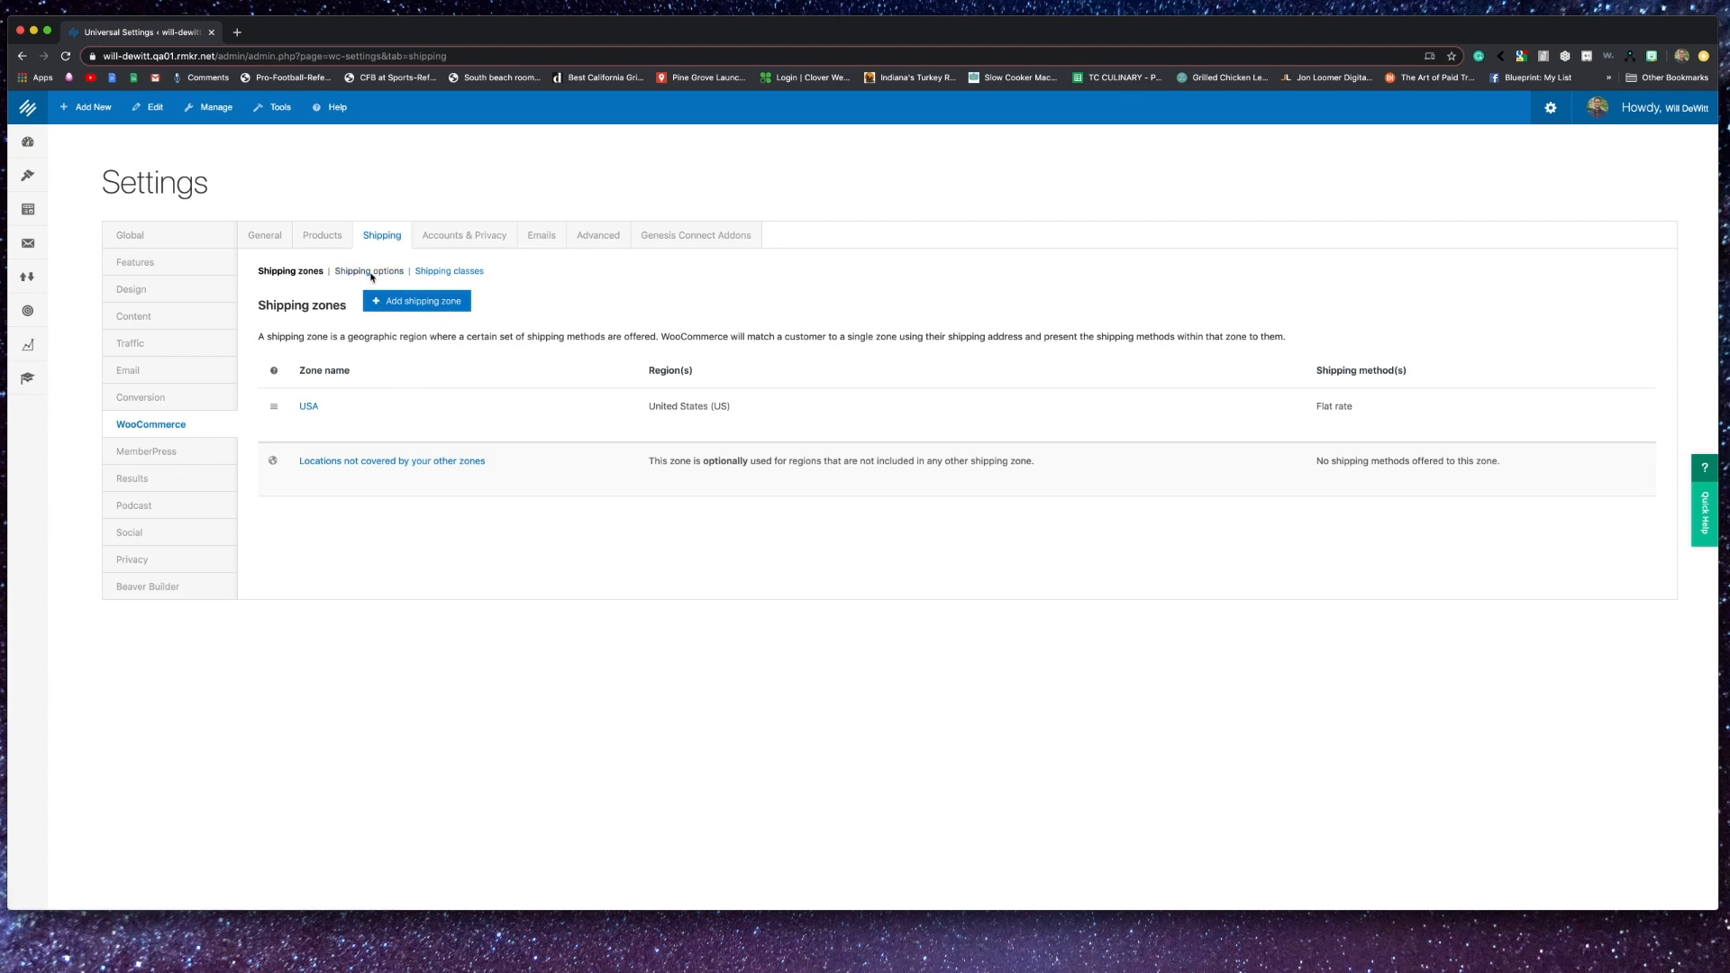
- Look over the shipping options, then view the empty Shipping classes list
{"action": "left_click", "coordinate": [369, 271]}
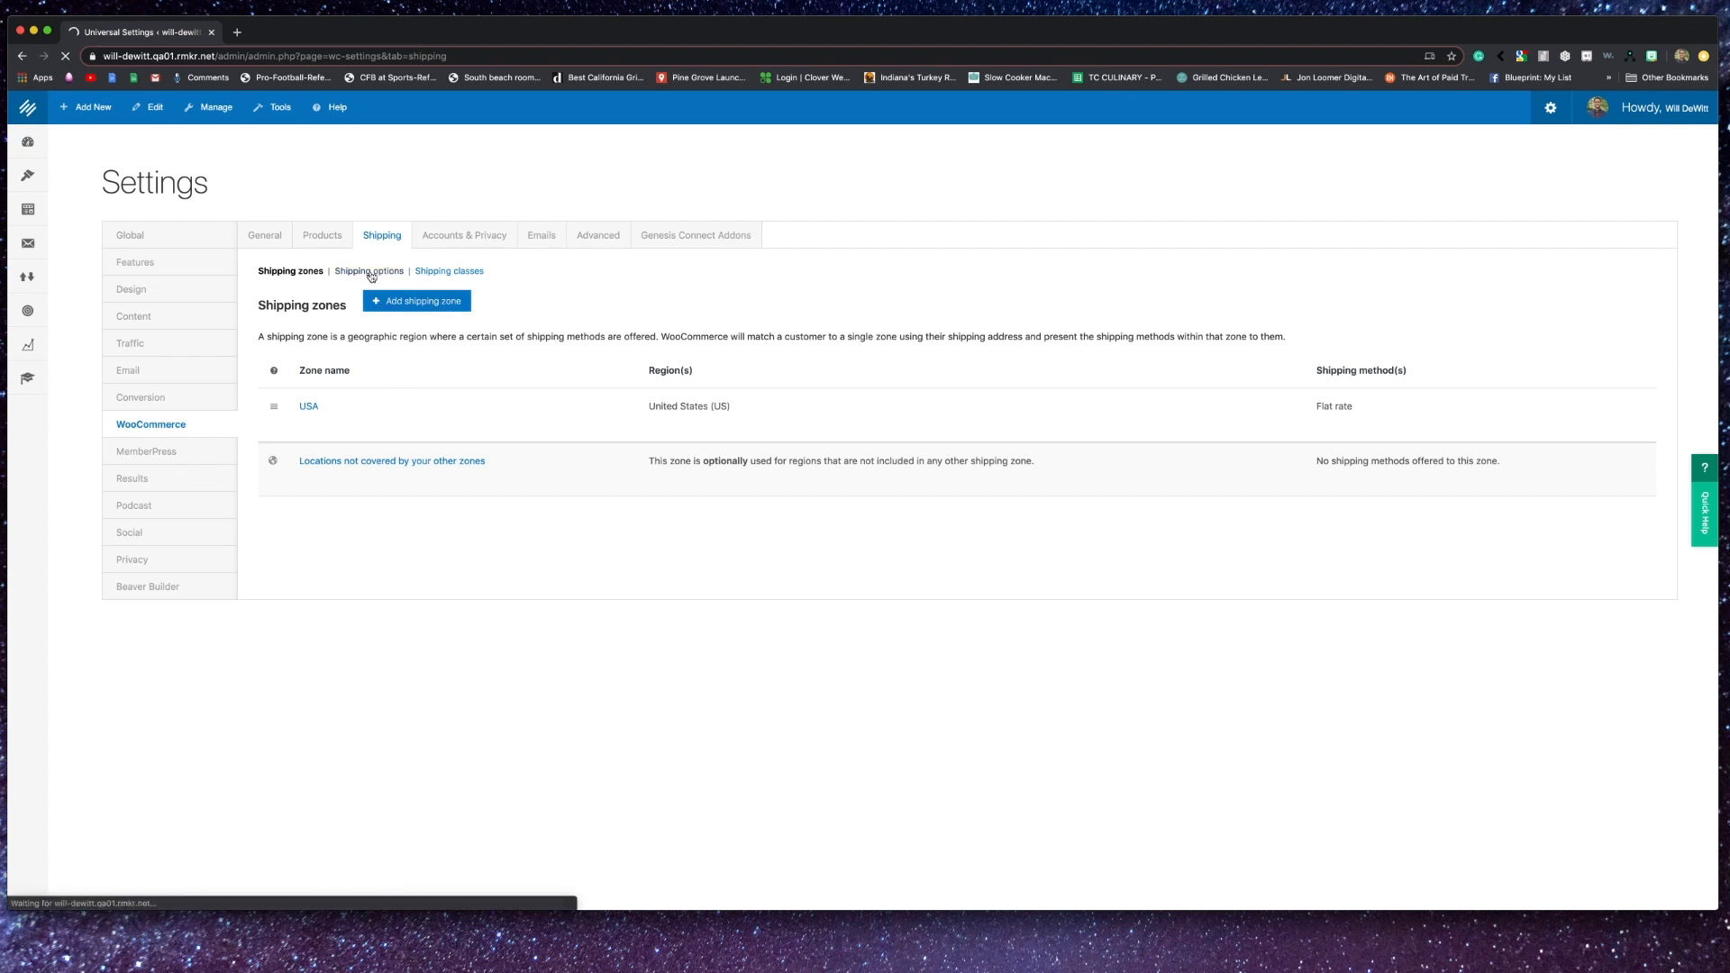
{"action": "left_click", "coordinate": [369, 271]}
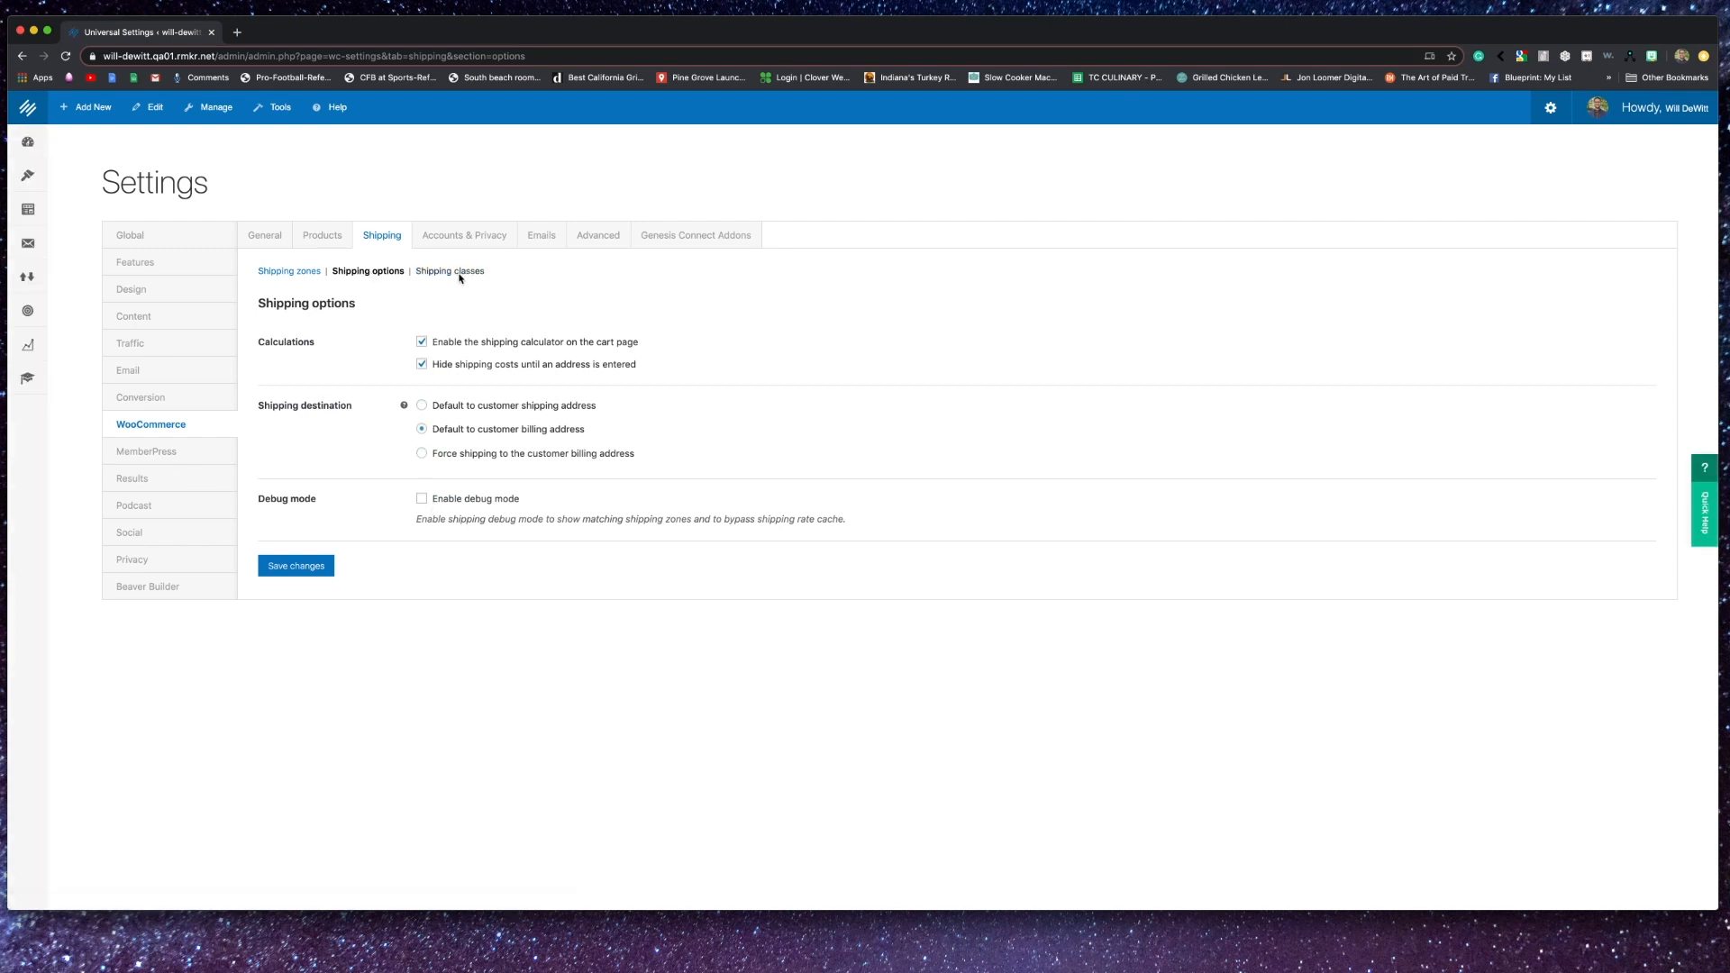
{"action": "left_click", "coordinate": [449, 271]}
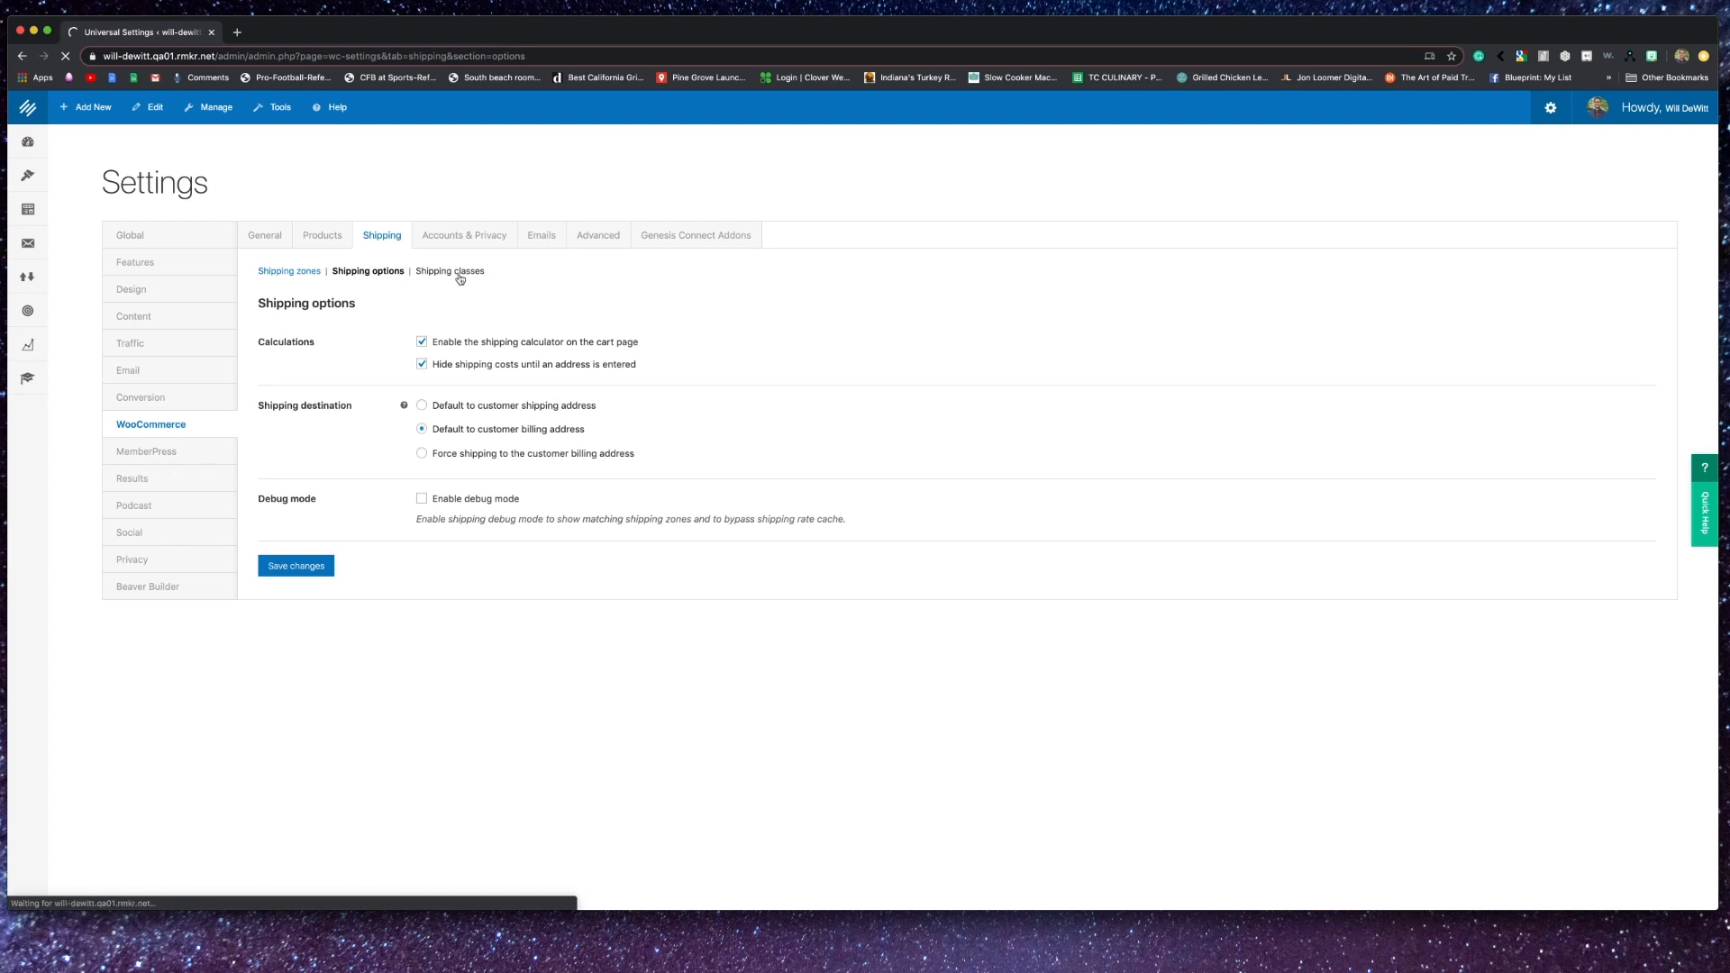
{"action": "mouse_move", "coordinate": [513, 290]}
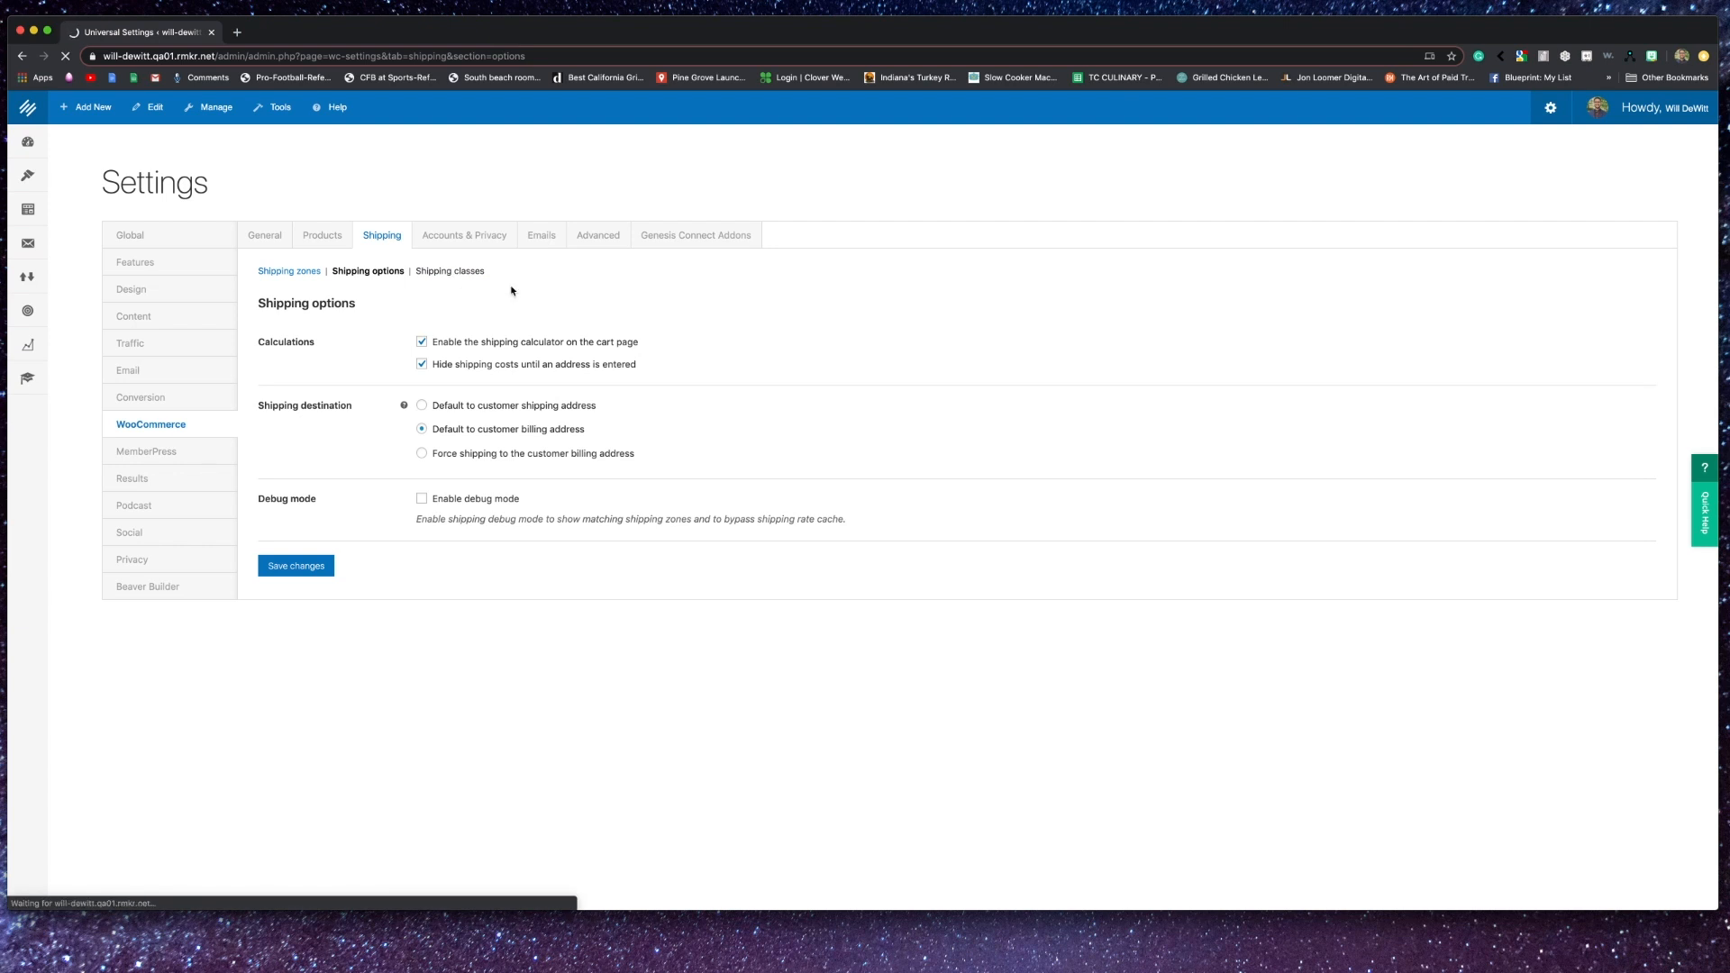
{"action": "left_click", "coordinate": [450, 270]}
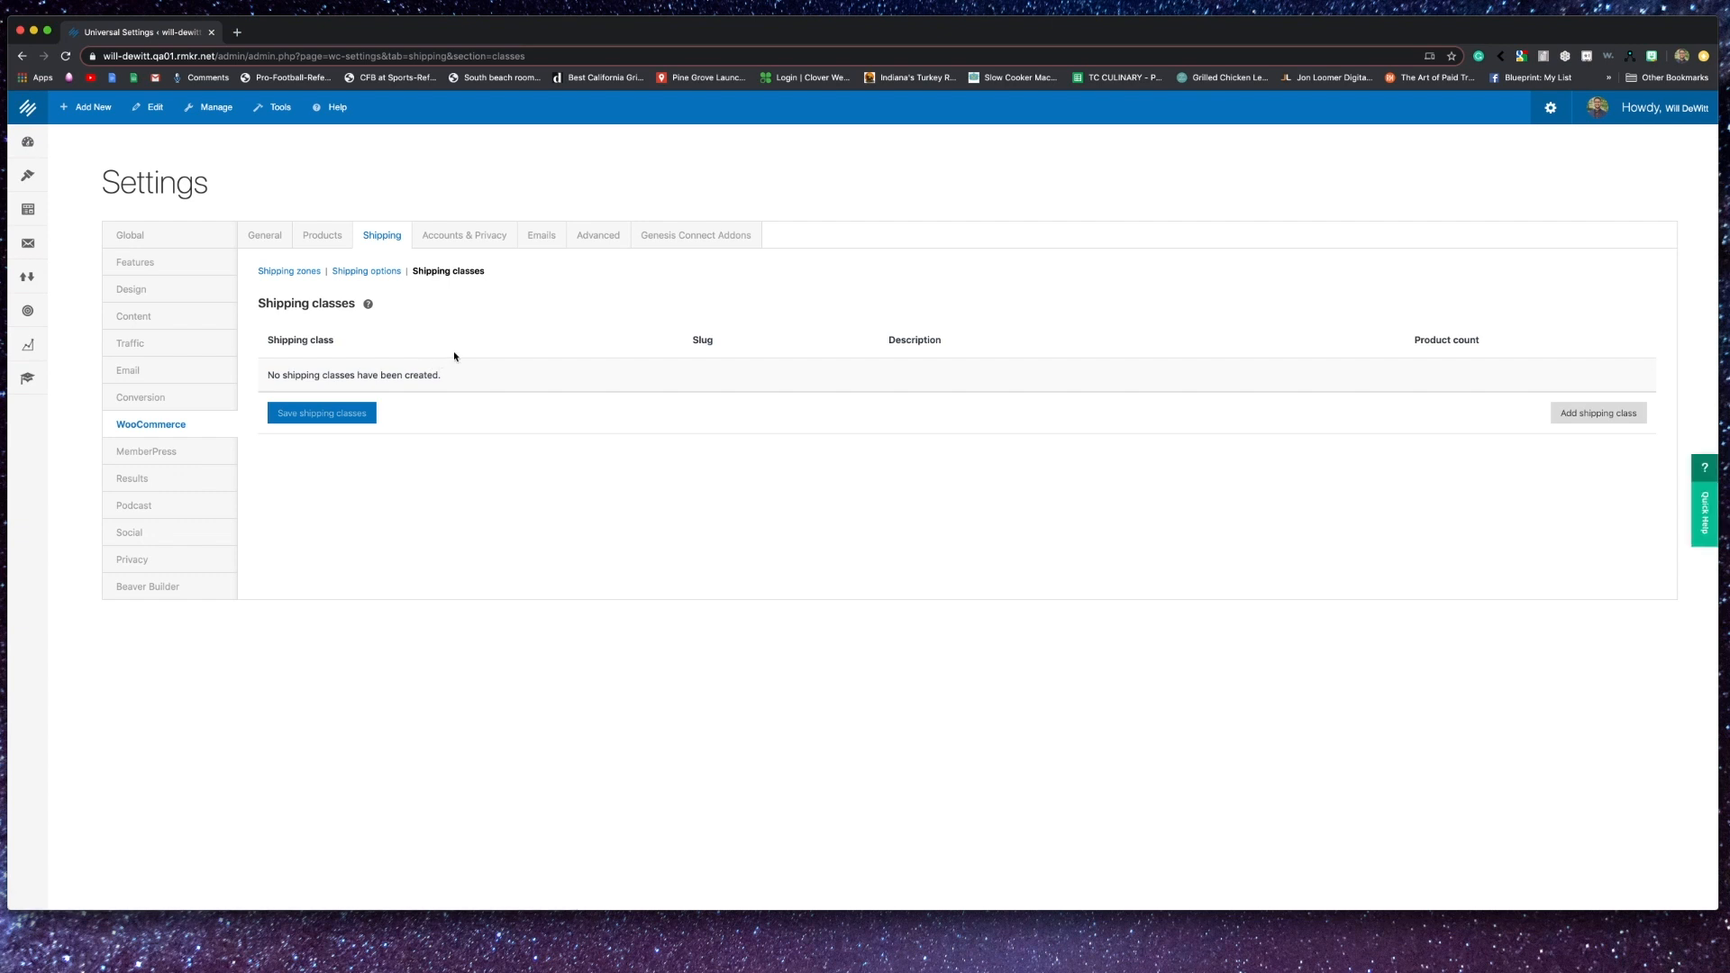
{"action": "left_click", "coordinate": [464, 235]}
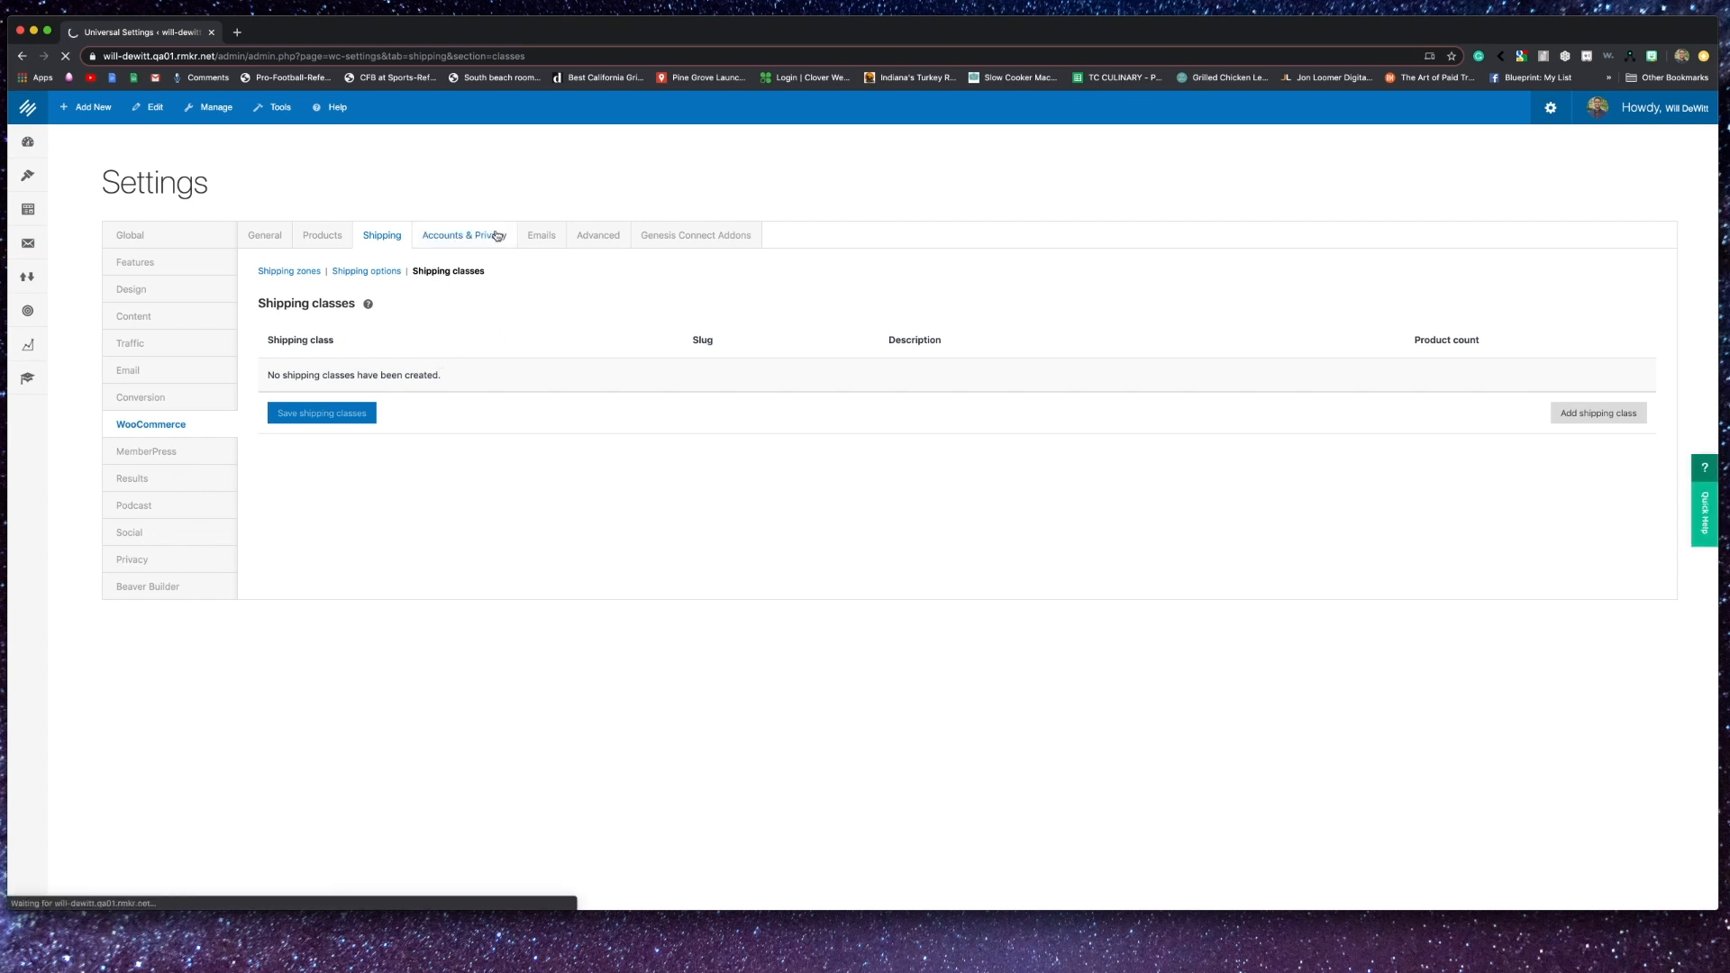
- Review the guest checkout, account creation, privacy policy and data retention options
{"action": "left_click", "coordinate": [464, 234]}
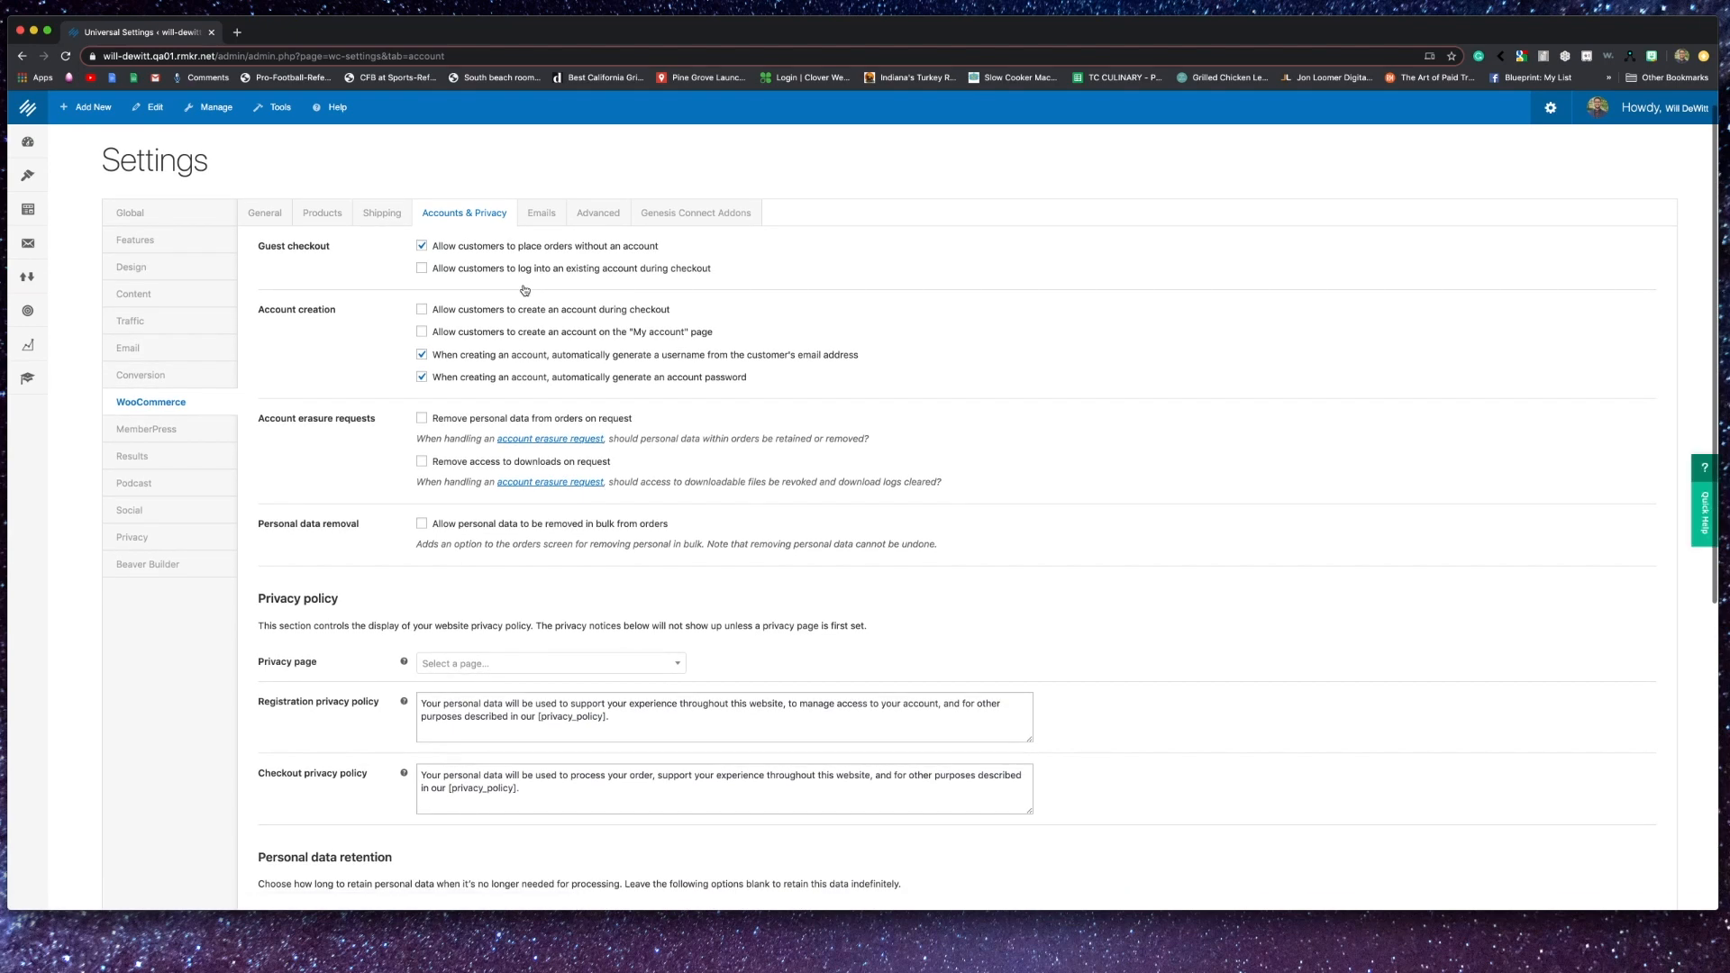
{"action": "scroll", "scroll_direction": "down", "scroll_amount": 3}
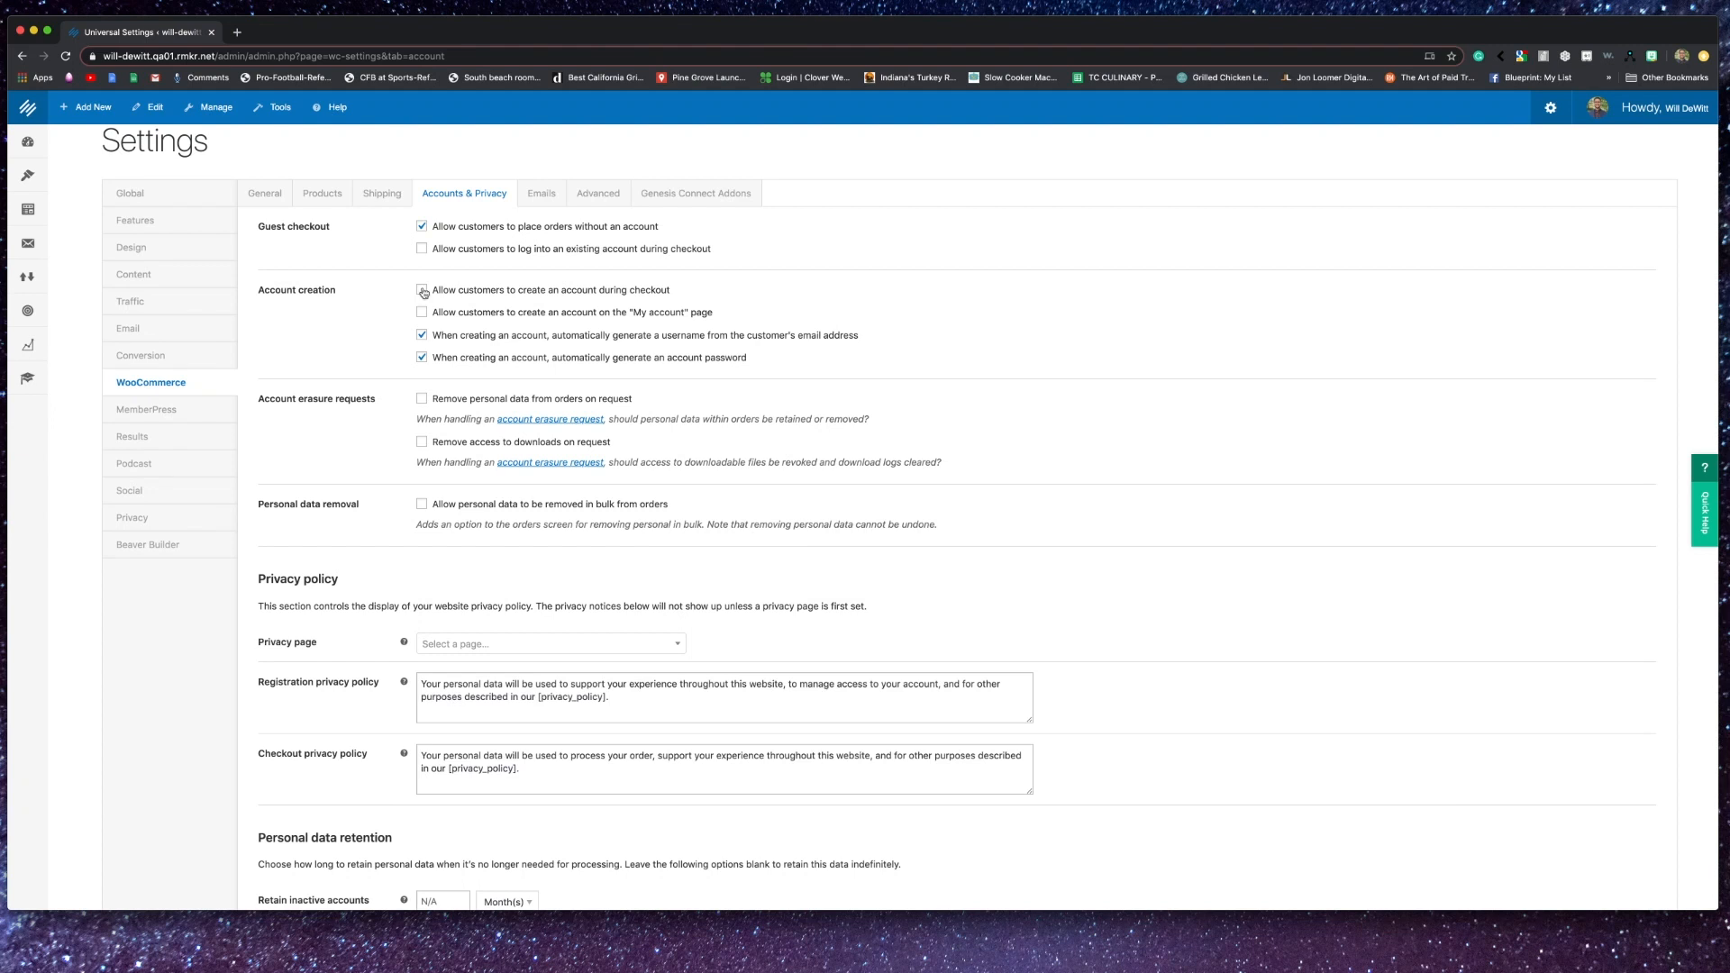
{"action": "left_click", "coordinate": [421, 290]}
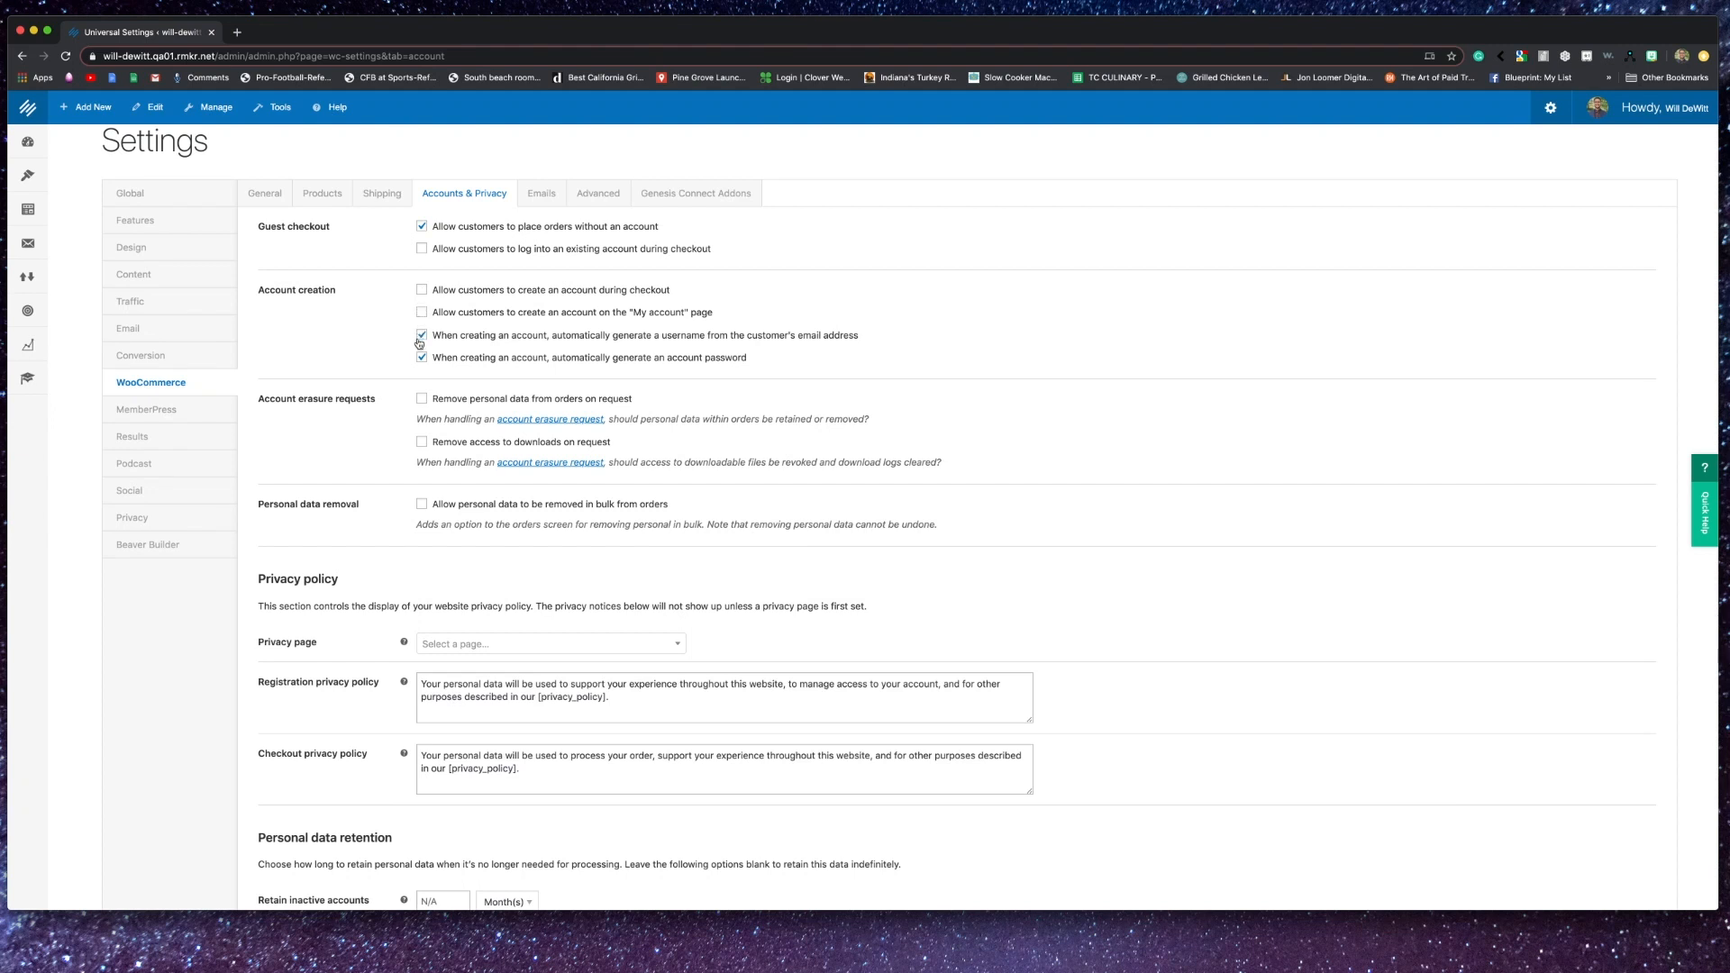
{"action": "mouse_move", "coordinate": [443, 394]}
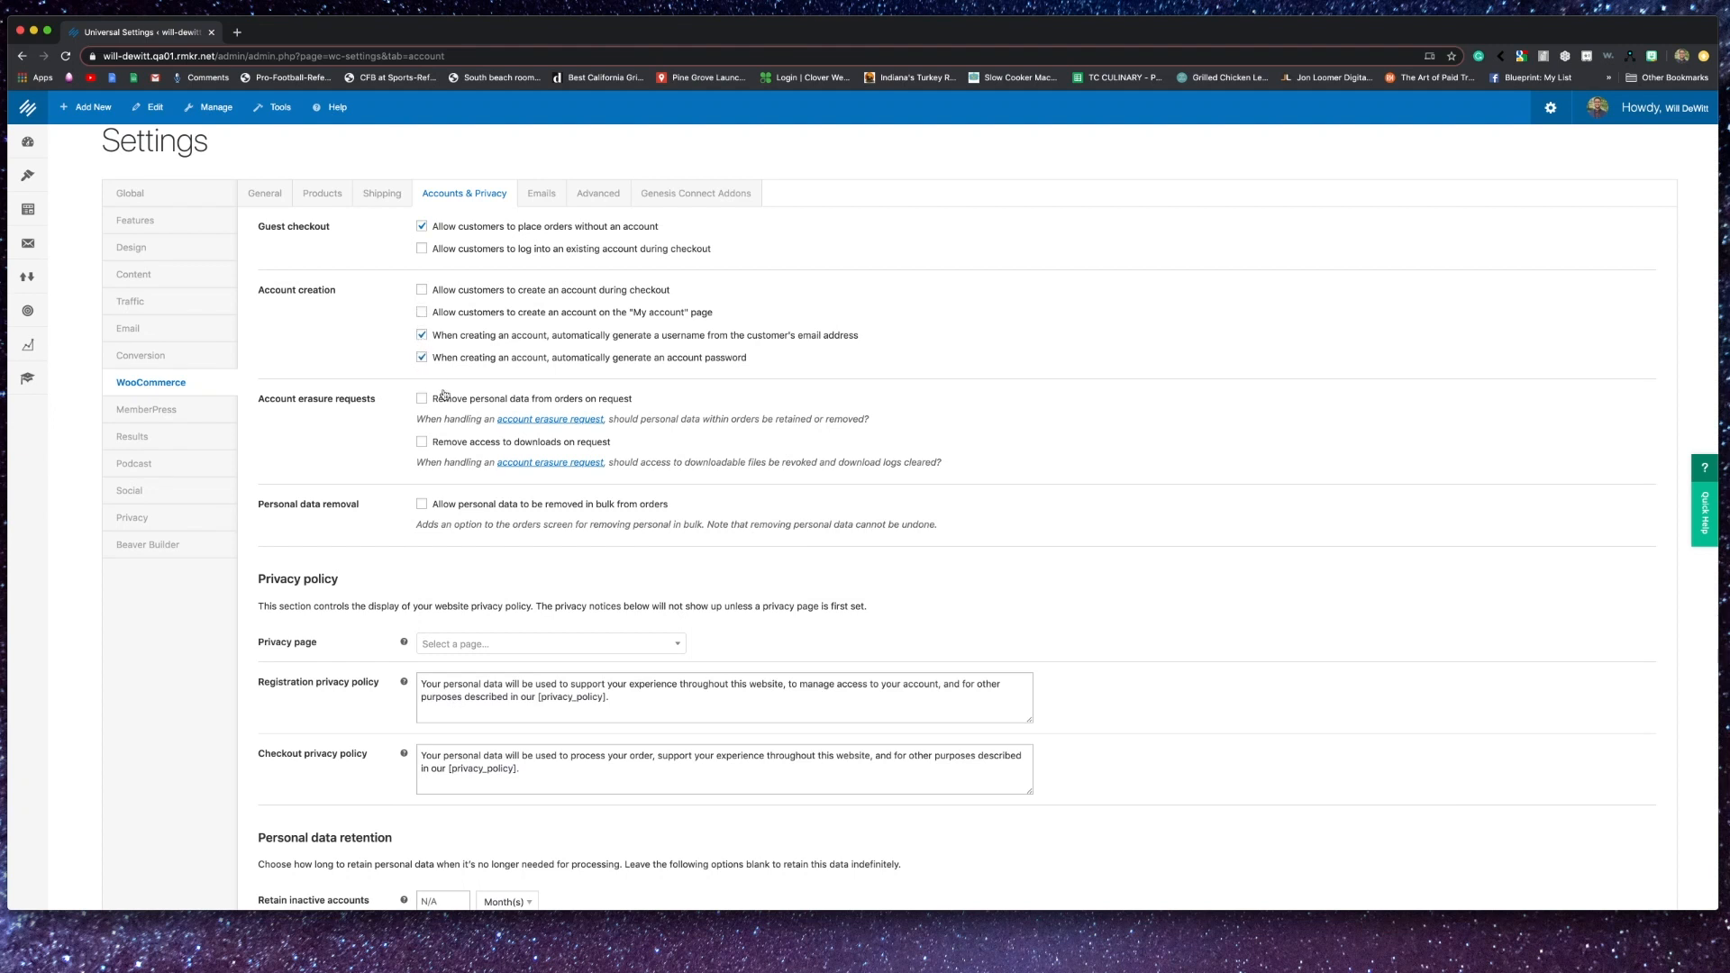
{"action": "scroll", "scroll_direction": "down", "scroll_amount": 3}
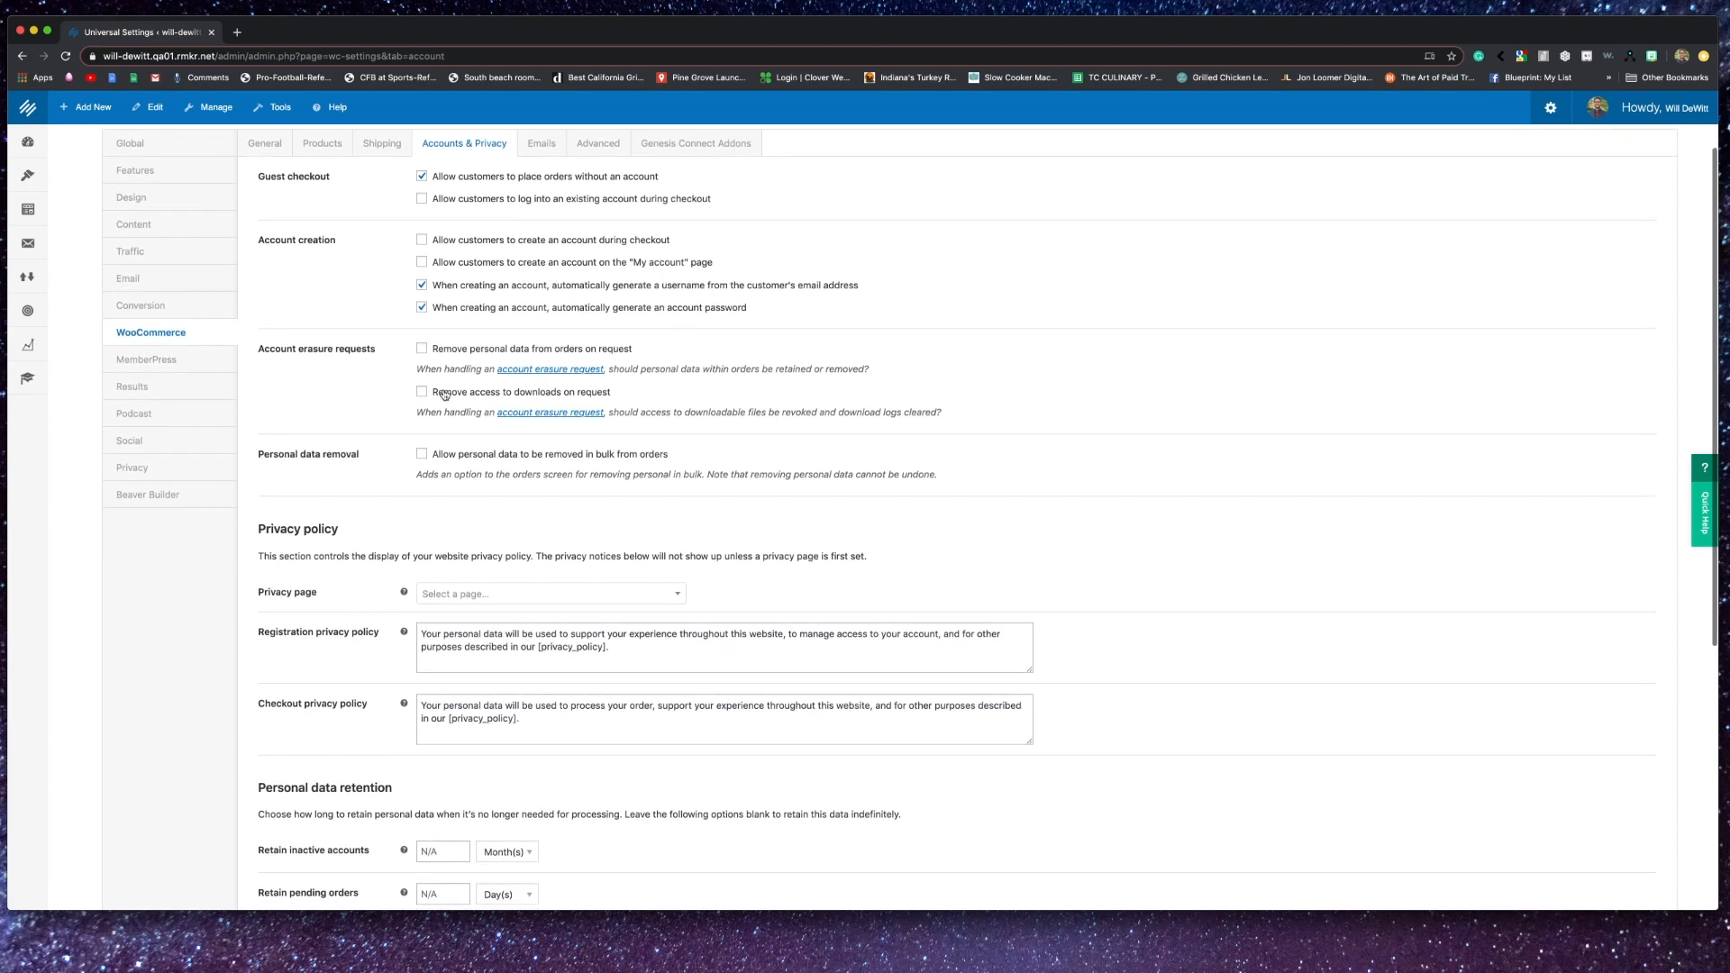
{"action": "scroll", "scroll_direction": "down", "scroll_amount": 3}
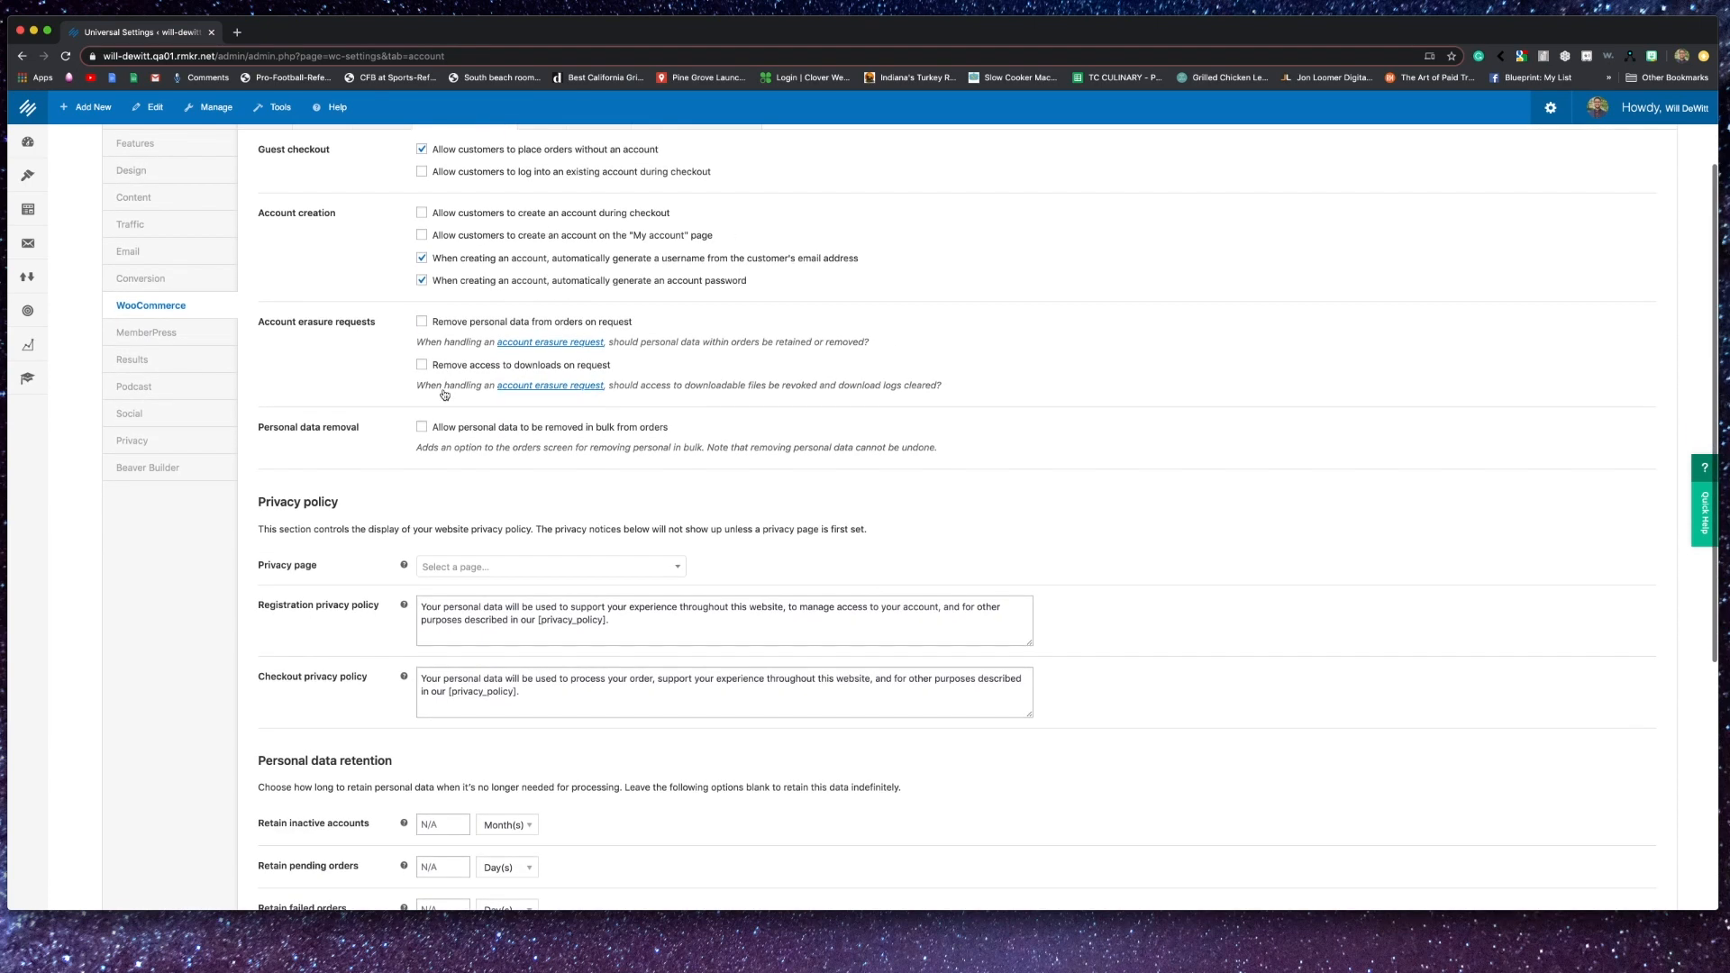
{"action": "scroll", "scroll_direction": "down", "scroll_amount": 3}
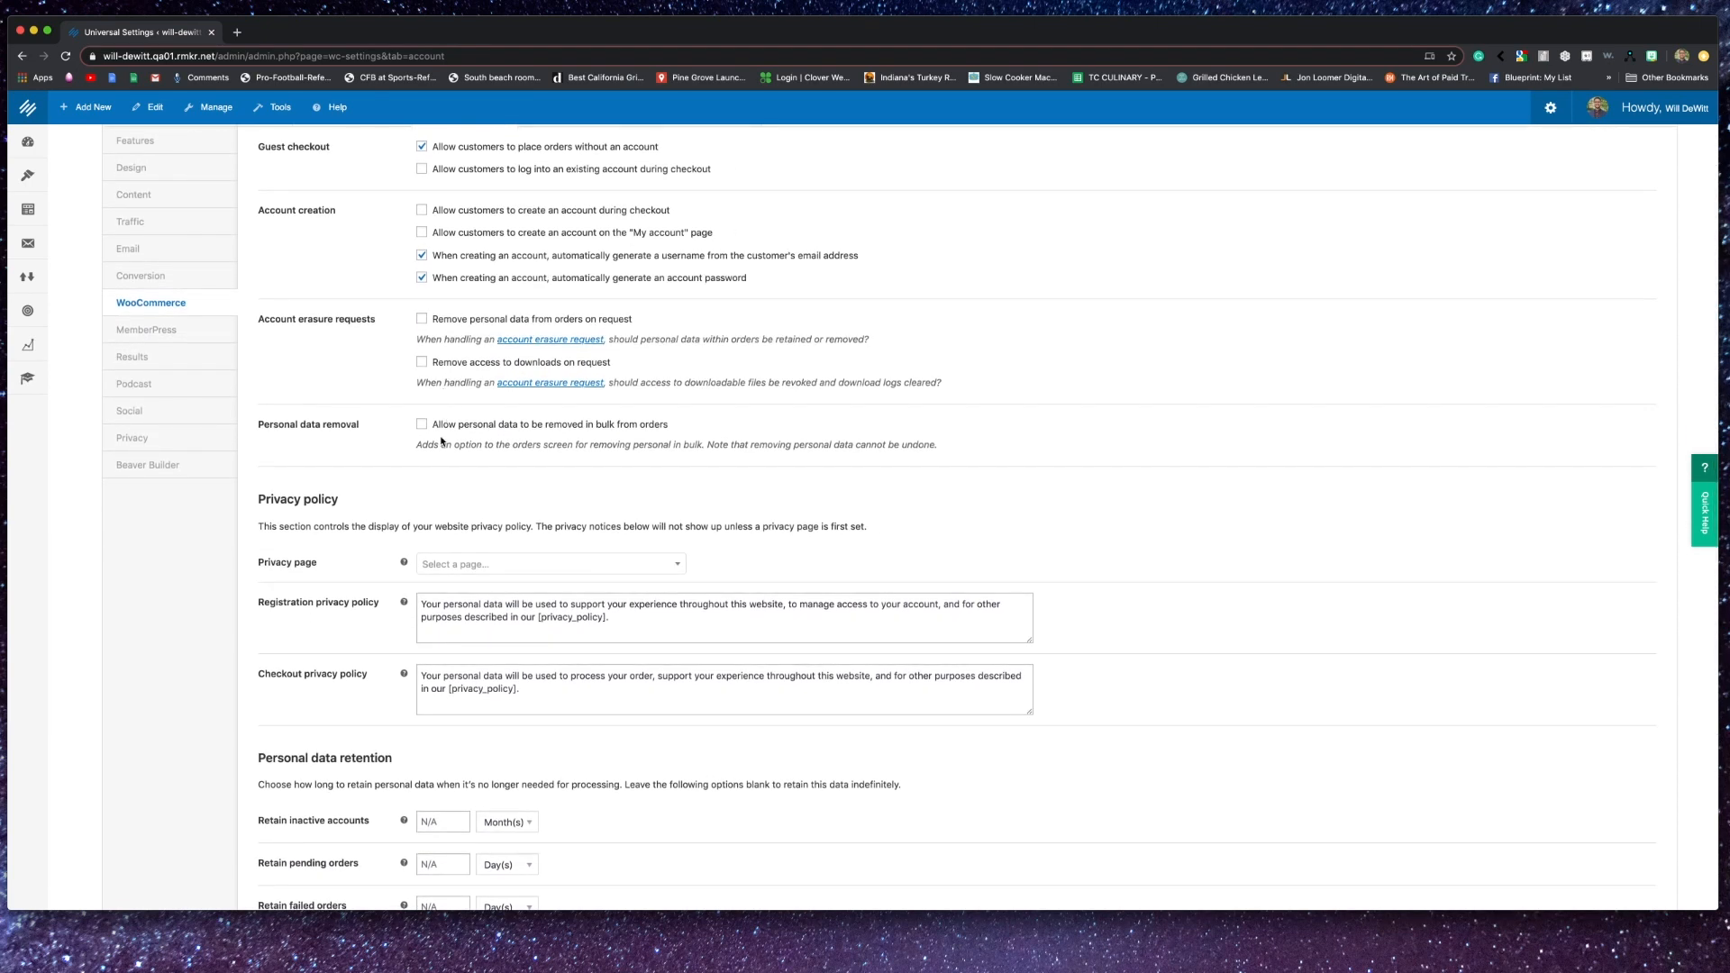
{"action": "scroll", "scroll_direction": "down", "scroll_amount": 3}
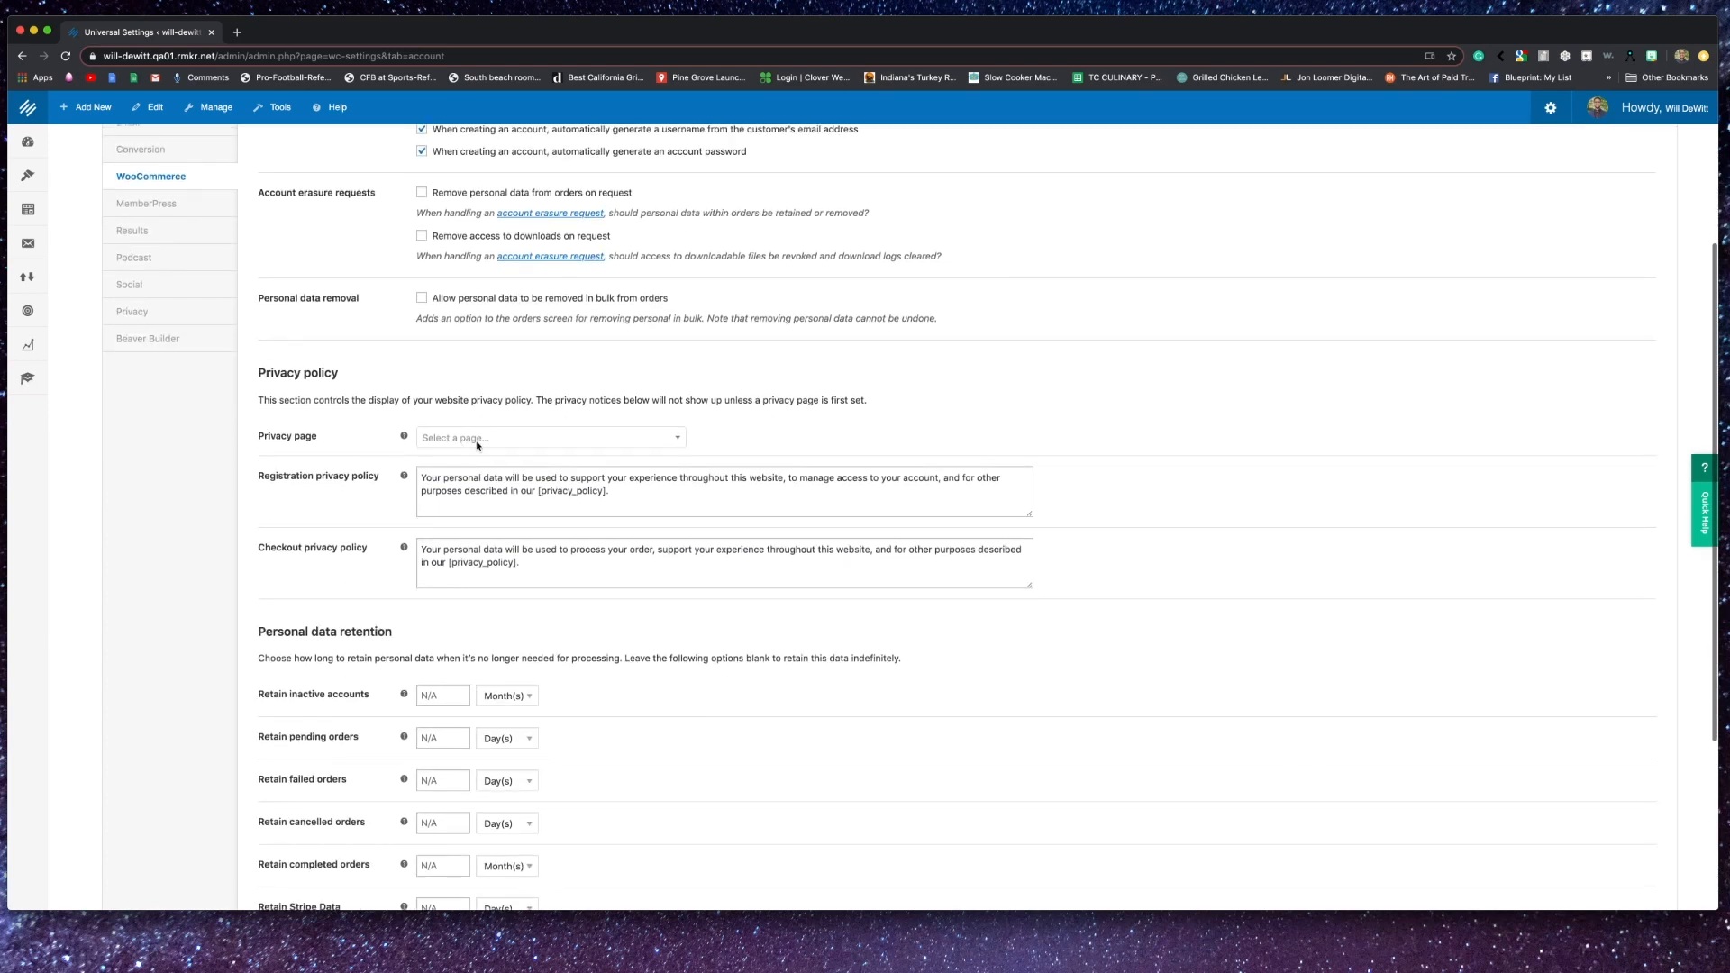
{"action": "mouse_move", "coordinate": [798, 434]}
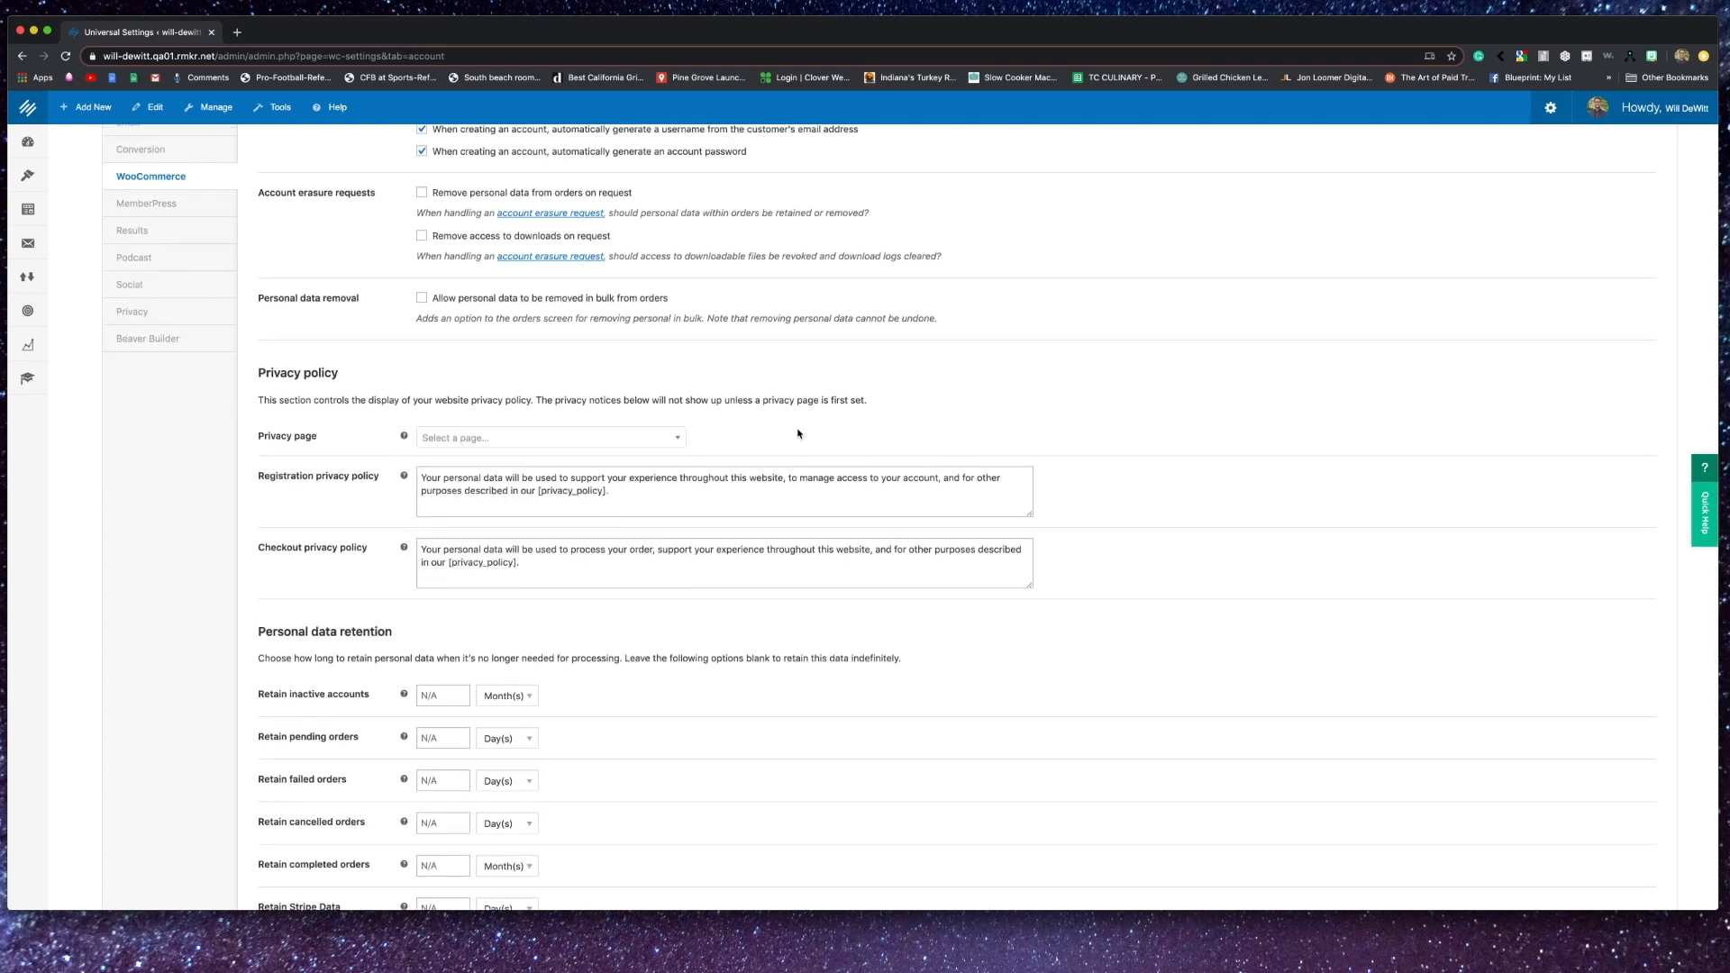
{"action": "scroll", "scroll_direction": "down", "scroll_amount": 3}
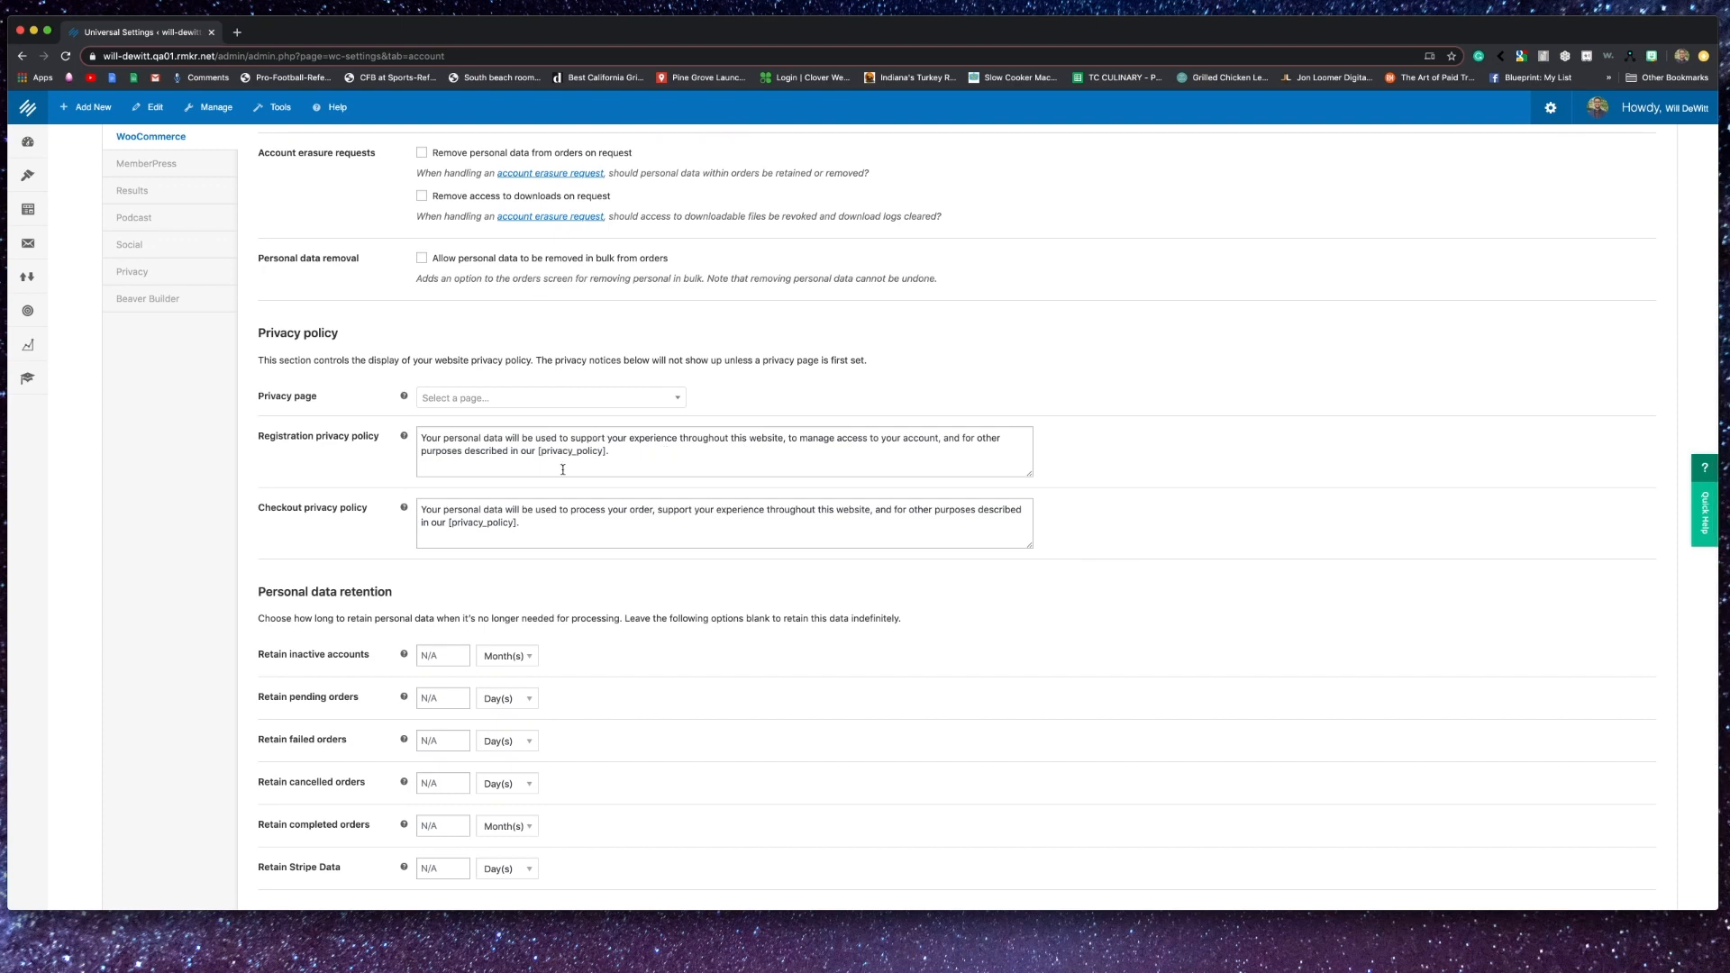
{"action": "mouse_move", "coordinate": [549, 515]}
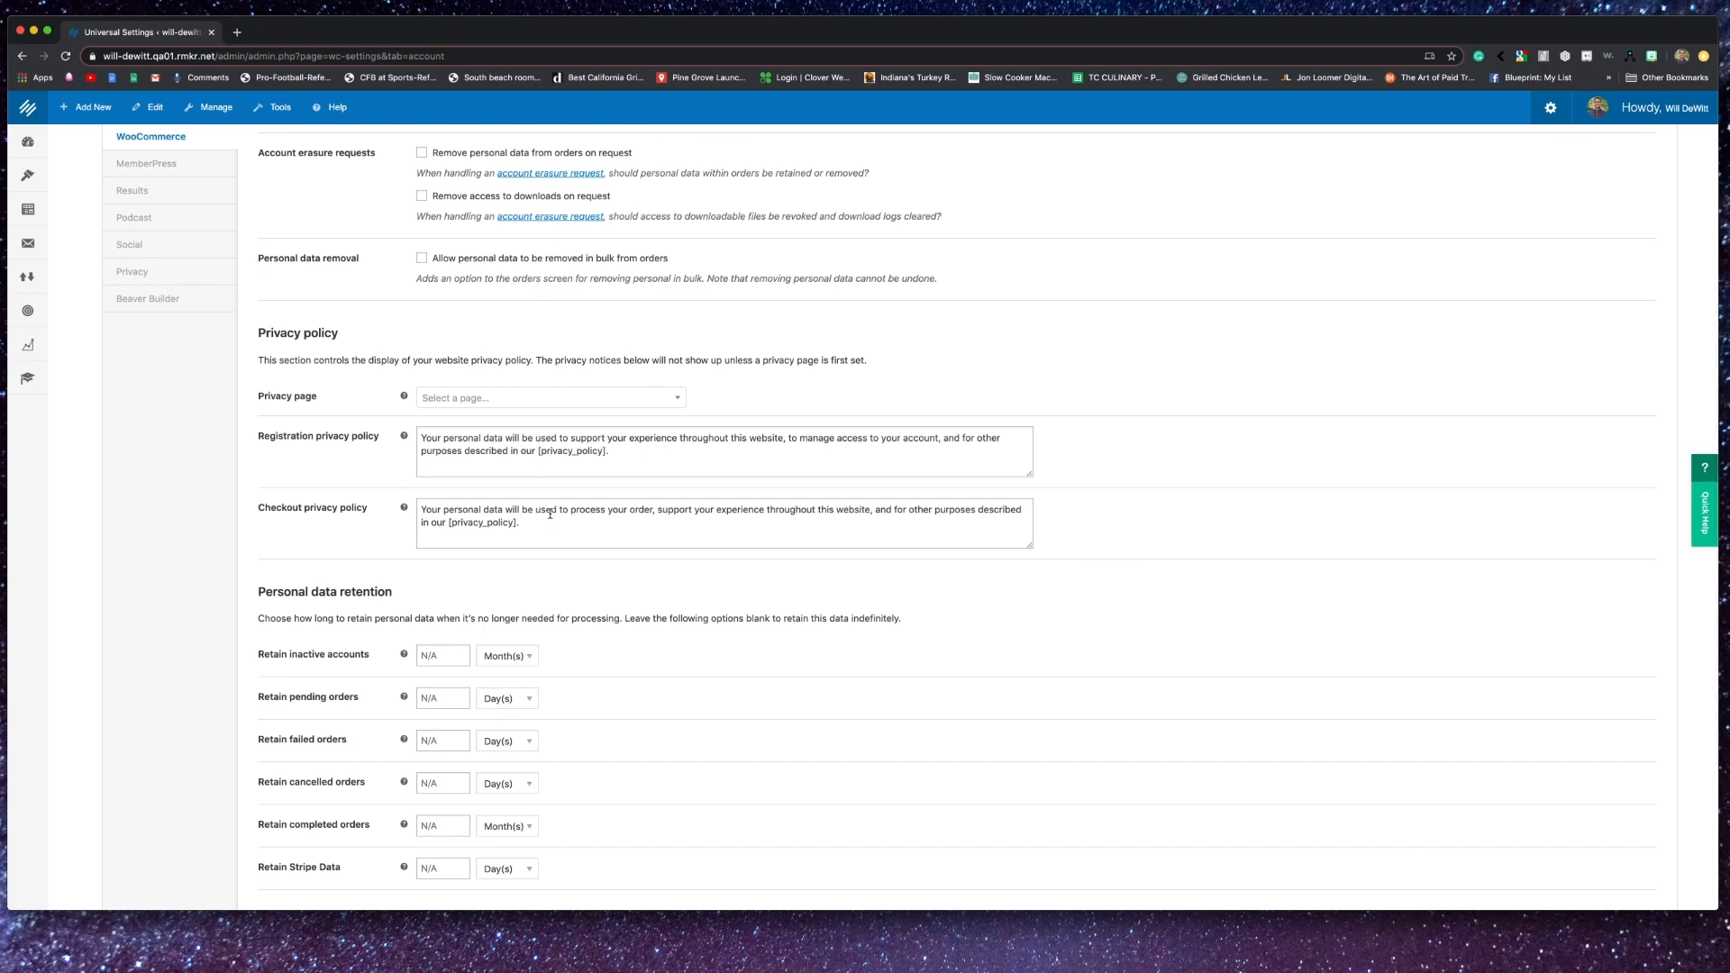
{"action": "scroll", "scroll_direction": "down", "scroll_amount": 3}
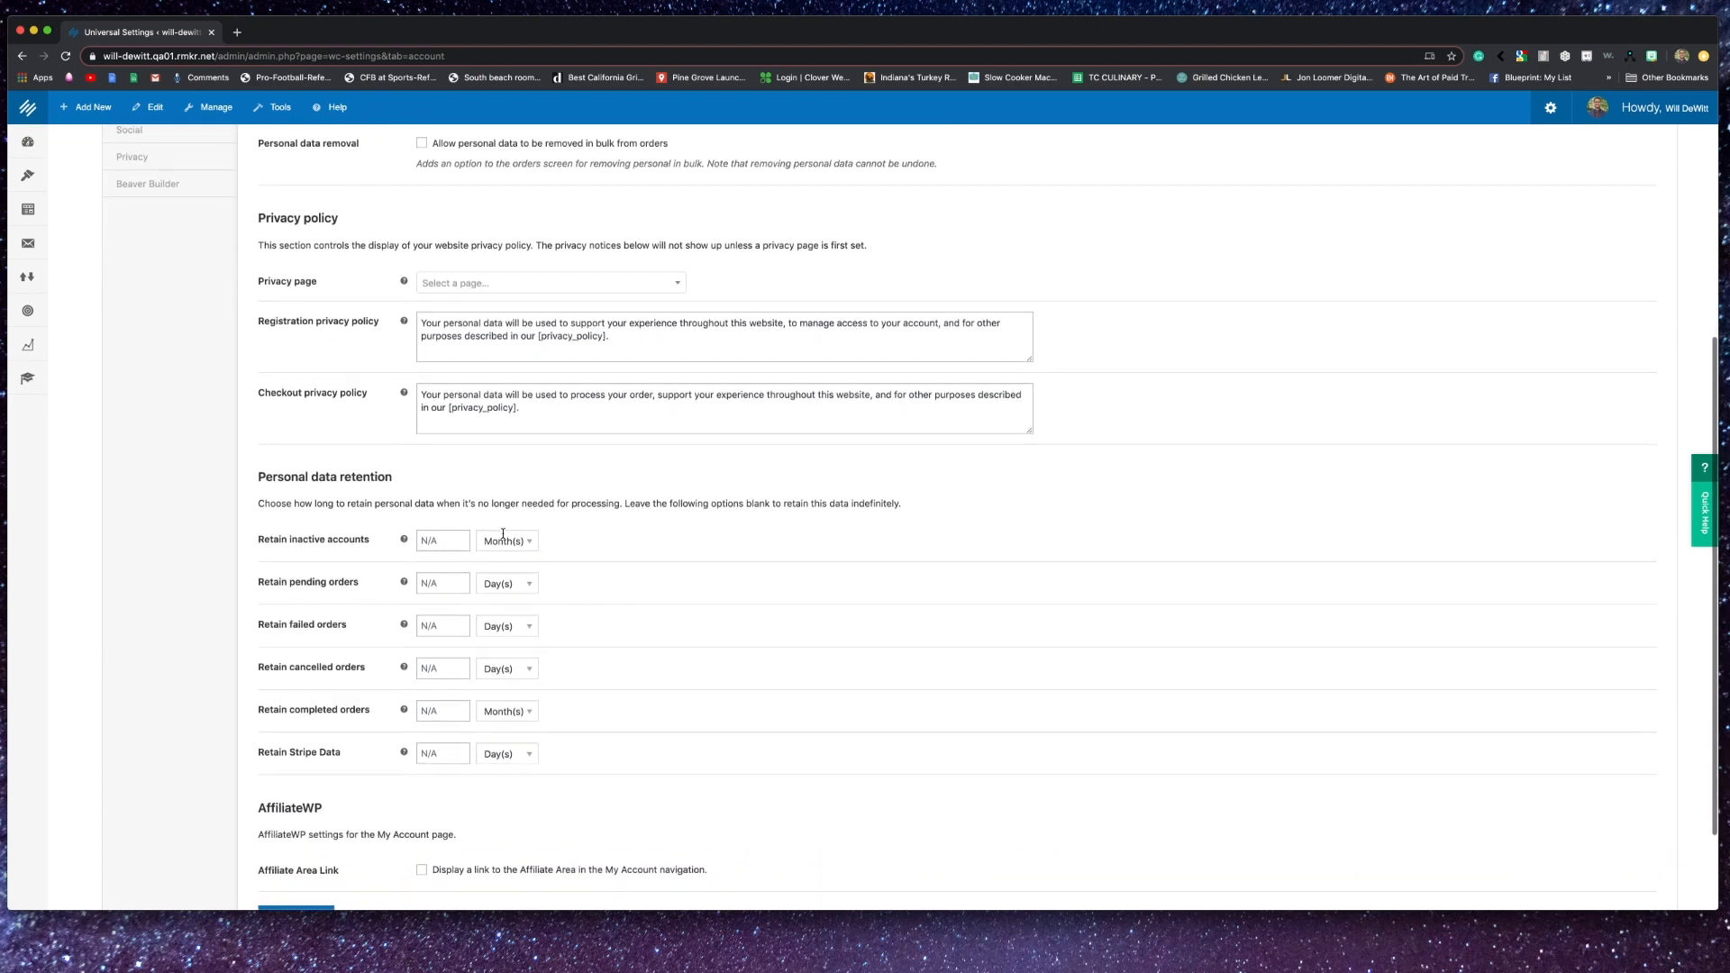
{"action": "scroll", "scroll_direction": "down", "scroll_amount": 3}
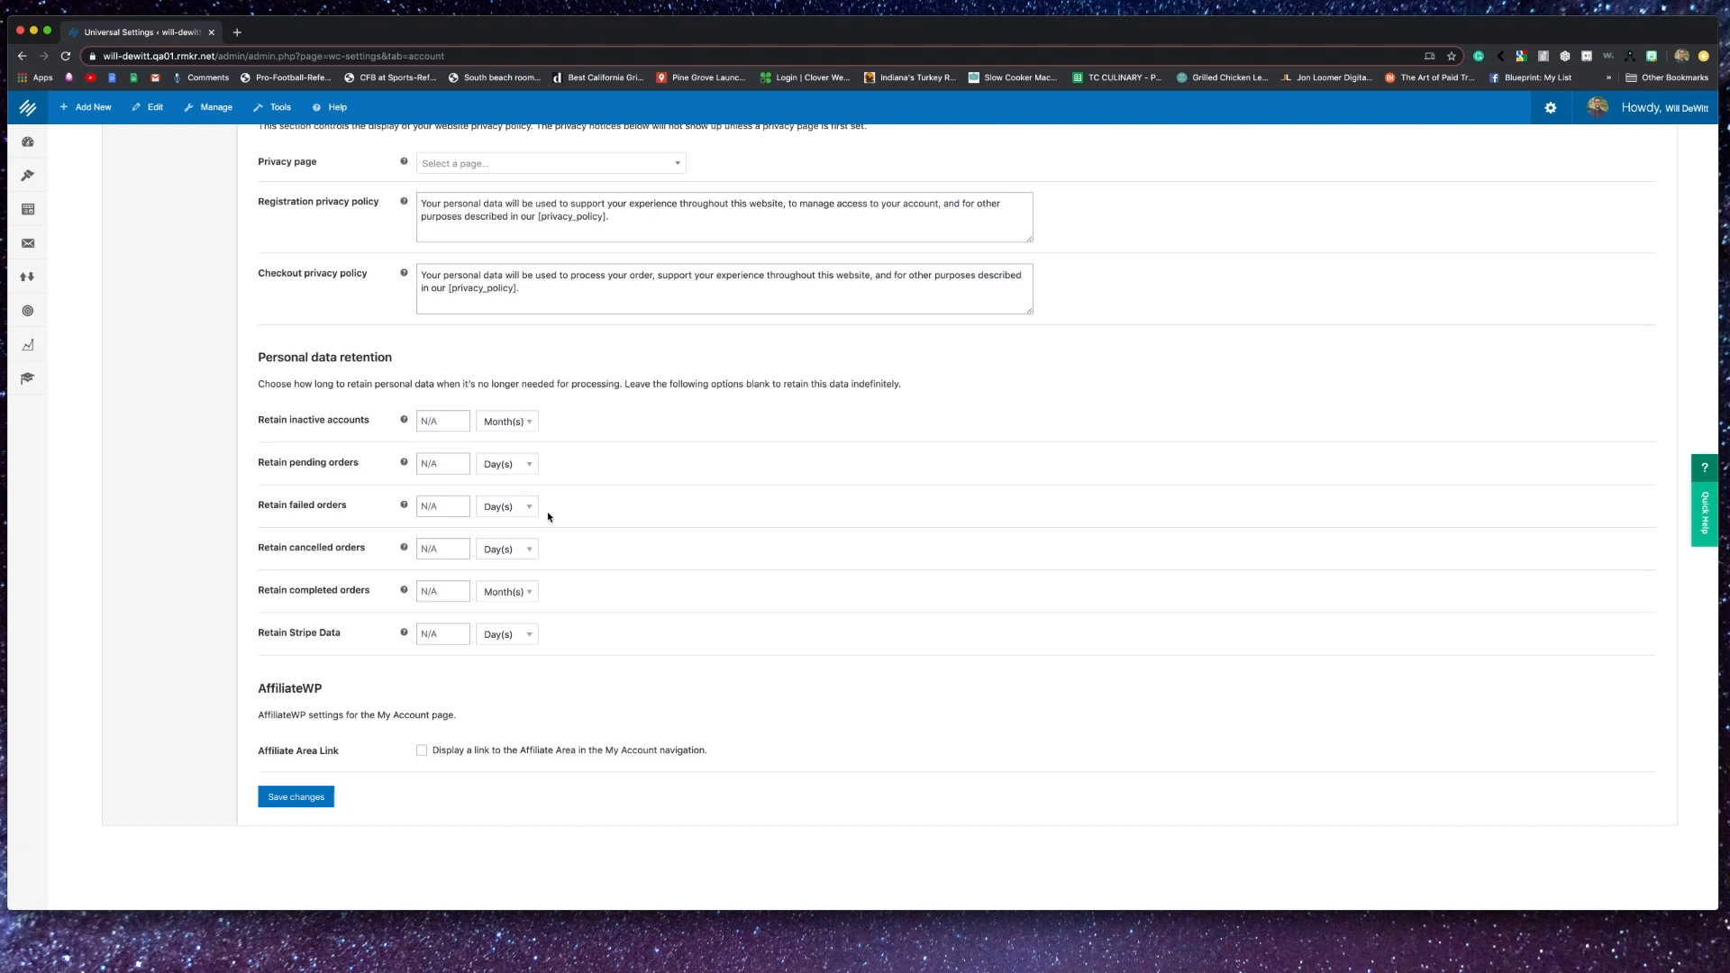
{"action": "mouse_move", "coordinate": [468, 685]}
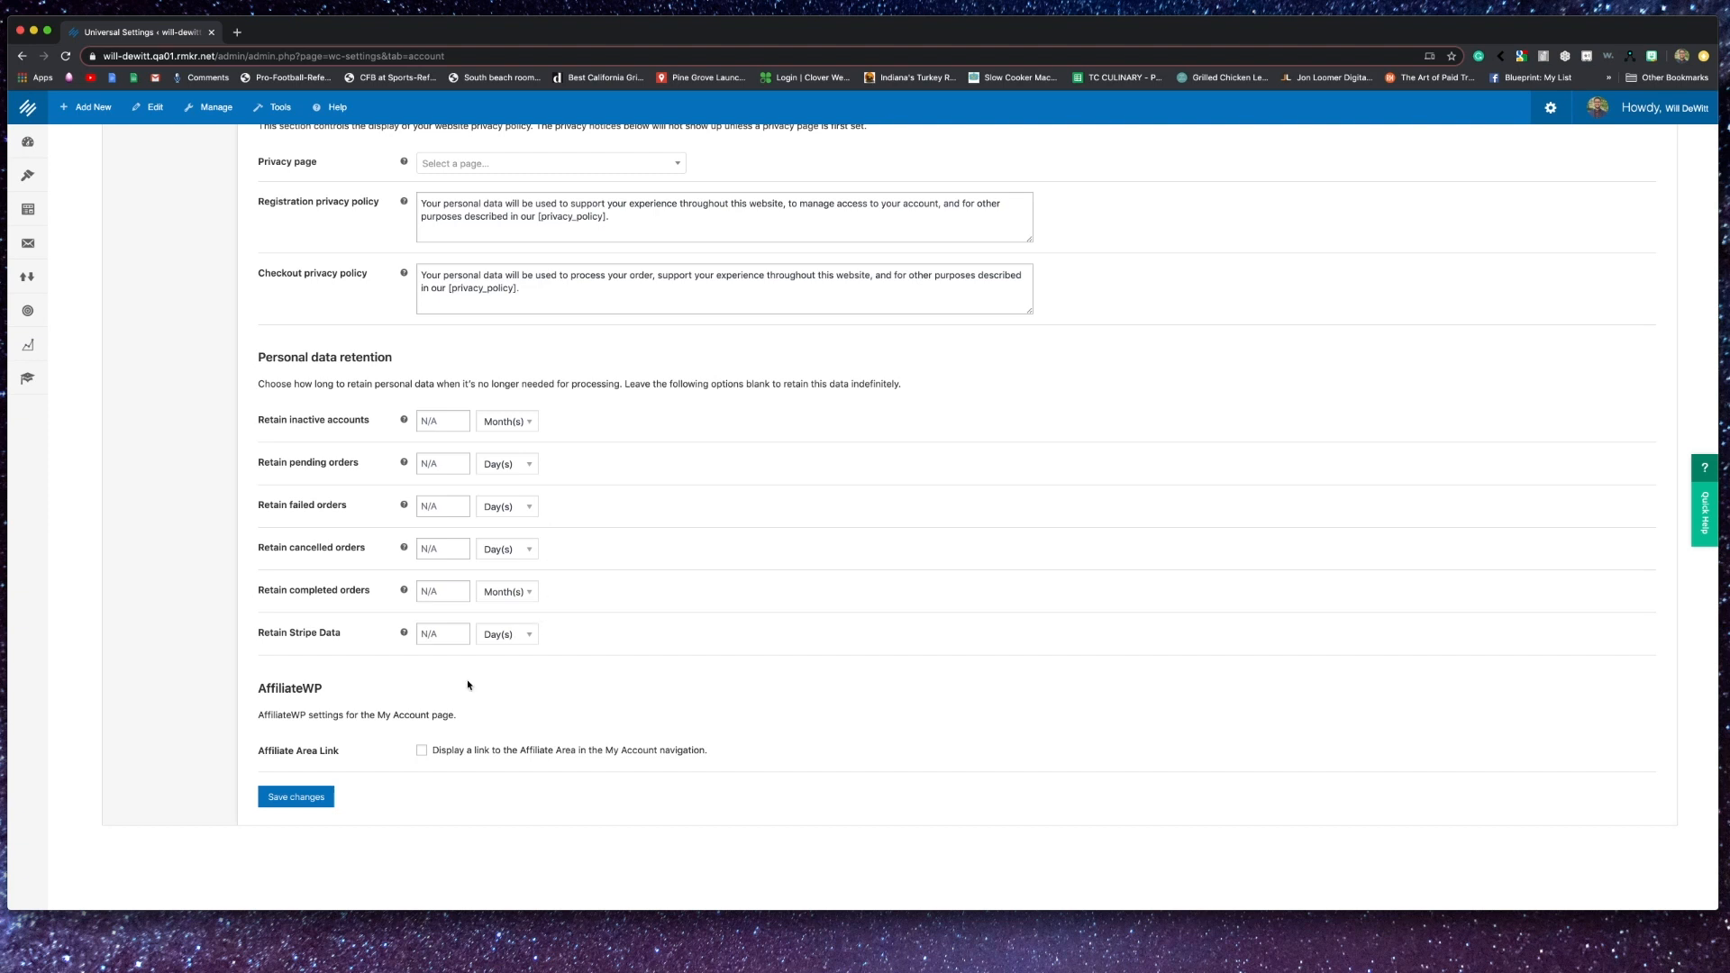
{"action": "left_click", "coordinate": [420, 750]}
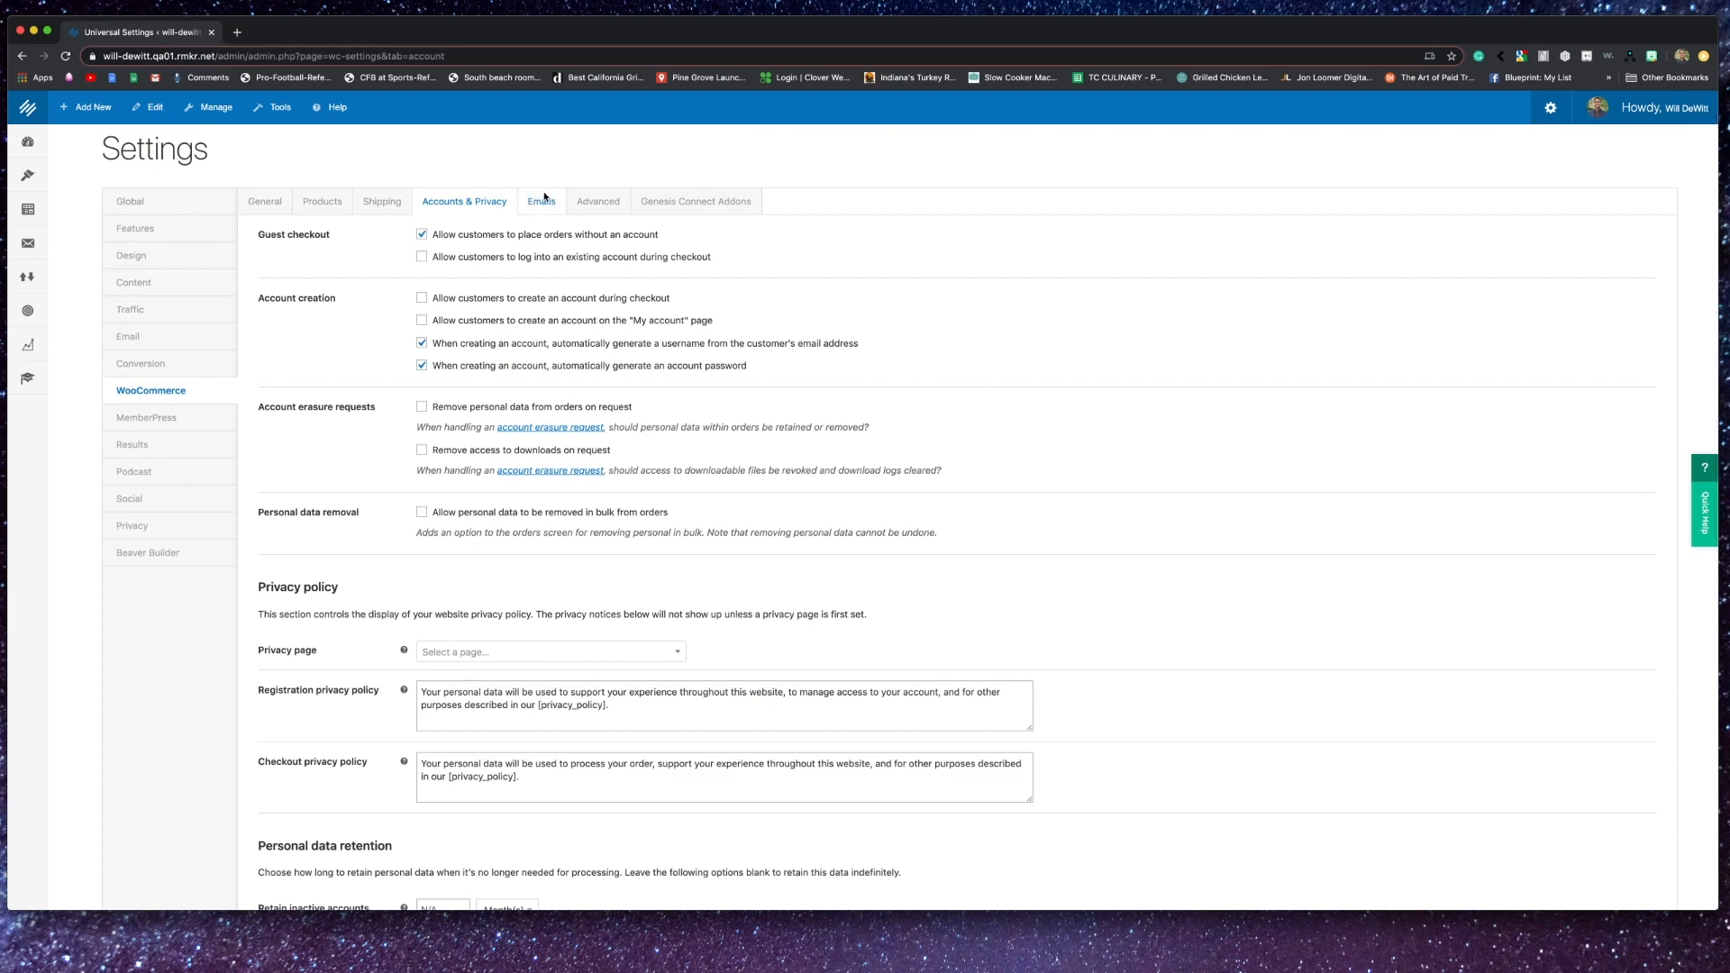
- Inspect the New order email's type formats, then return to the notifications list
{"action": "left_click", "coordinate": [541, 201]}
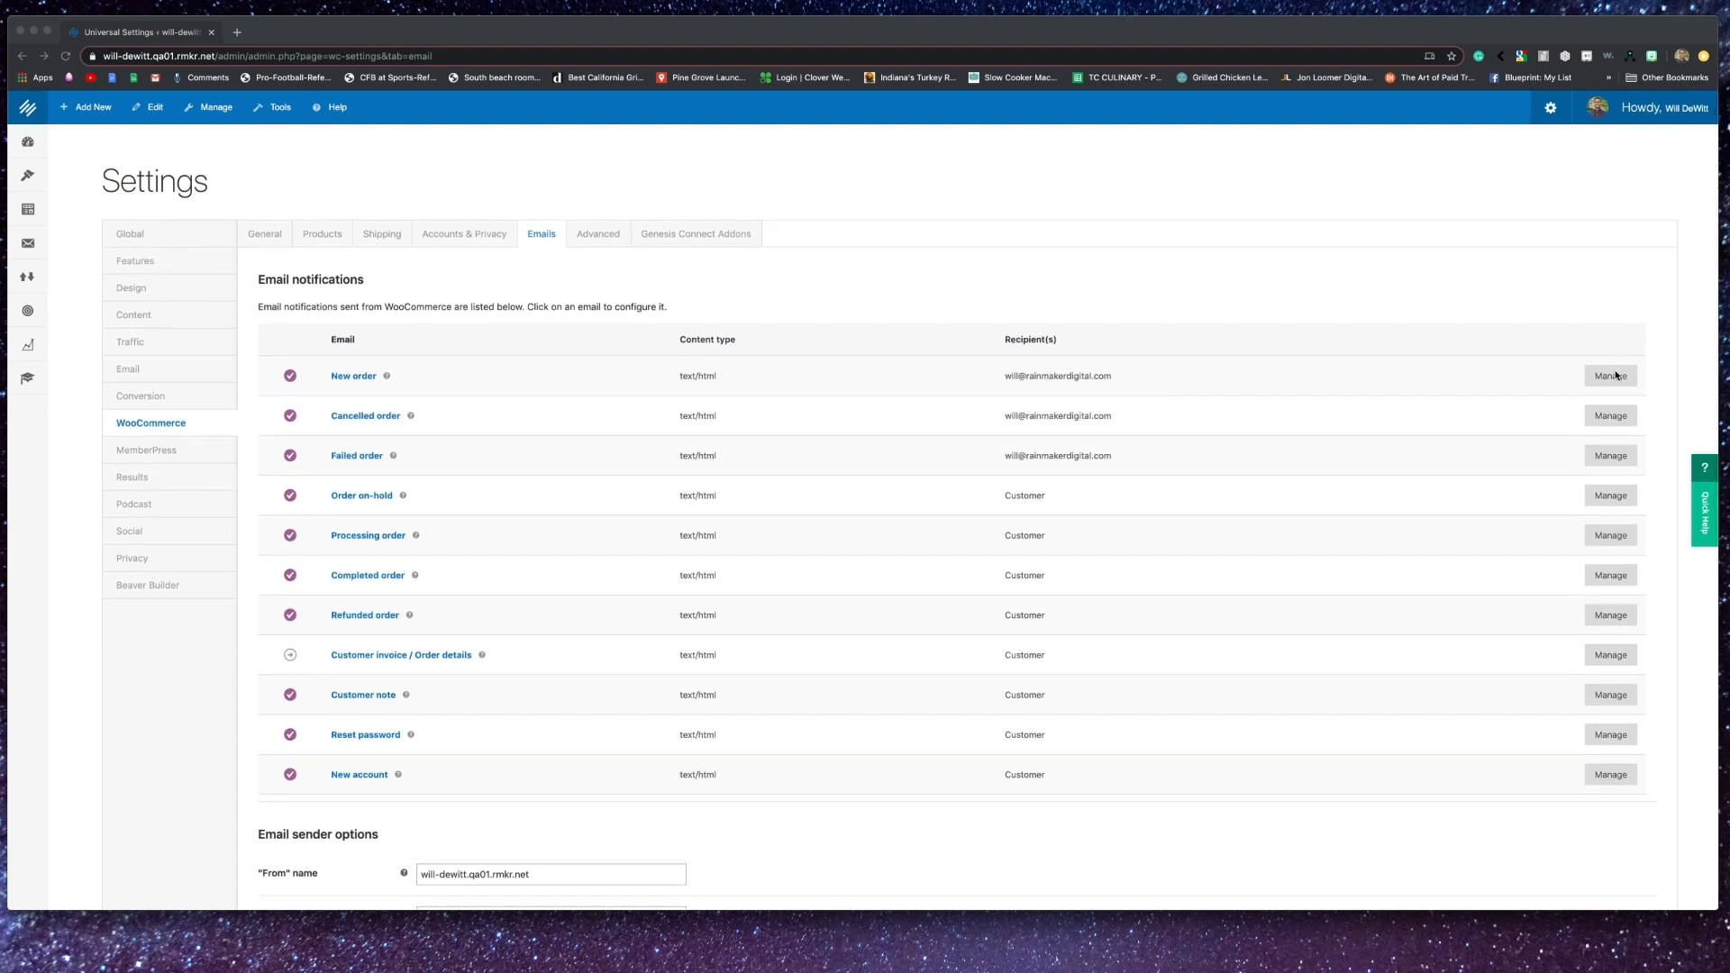
{"action": "left_click", "coordinate": [1609, 376]}
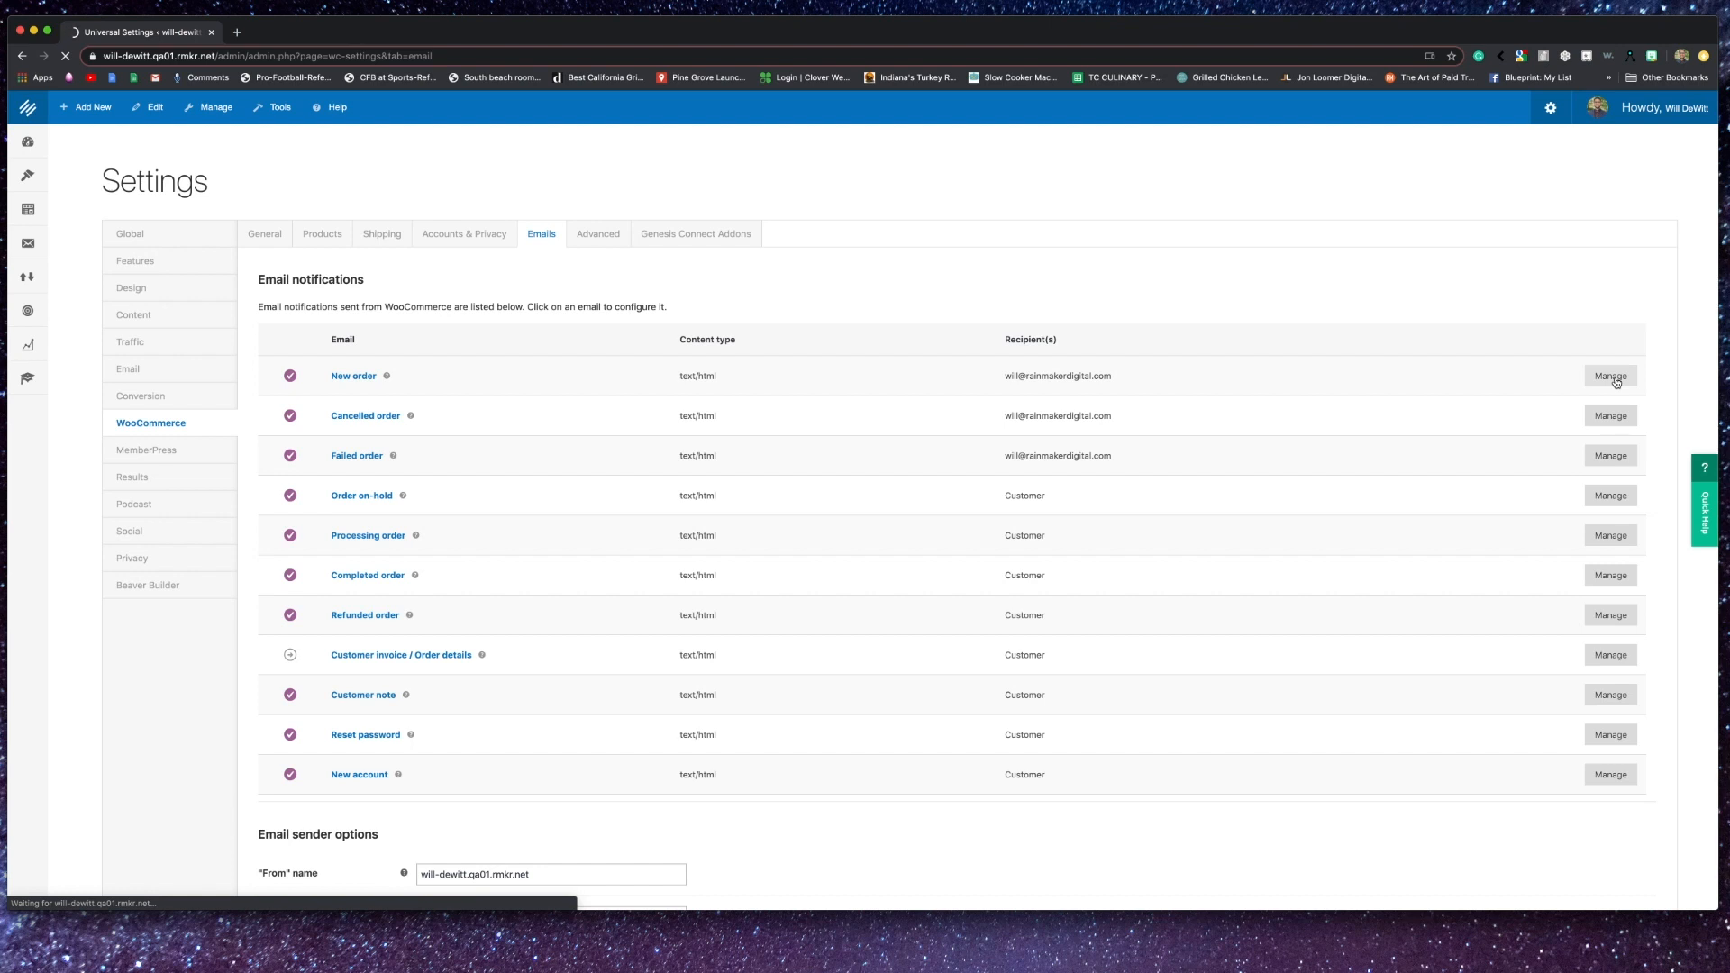
{"action": "left_click", "coordinate": [1609, 375]}
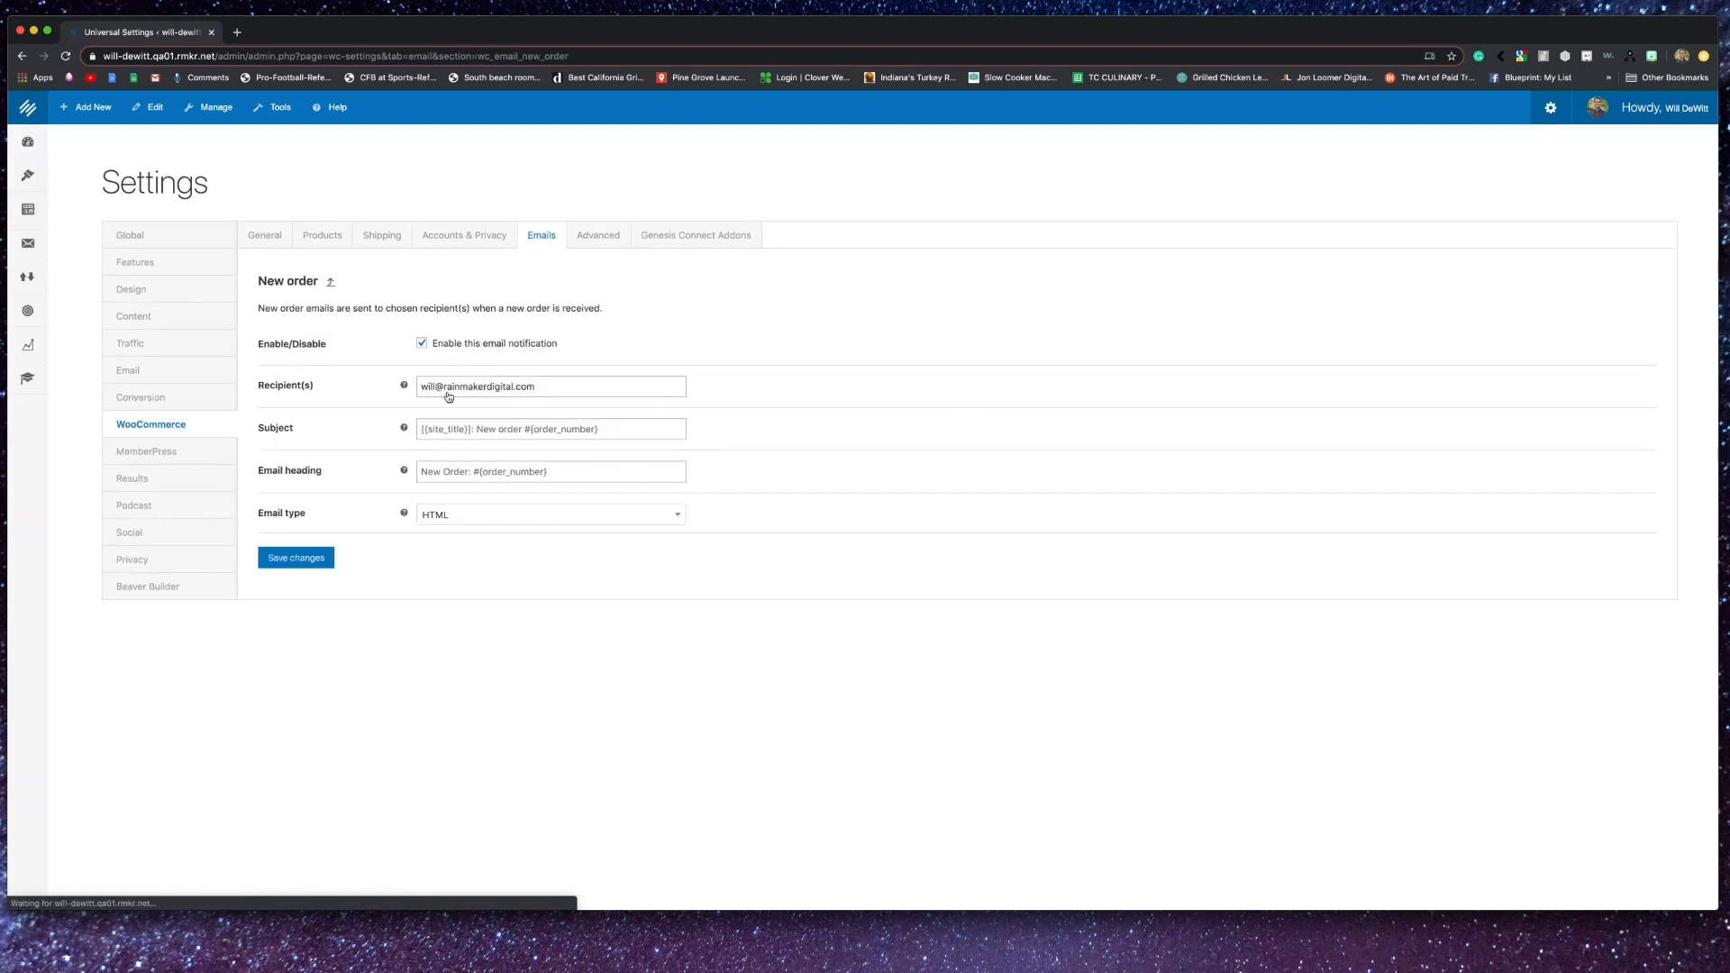
{"action": "left_click", "coordinate": [551, 514]}
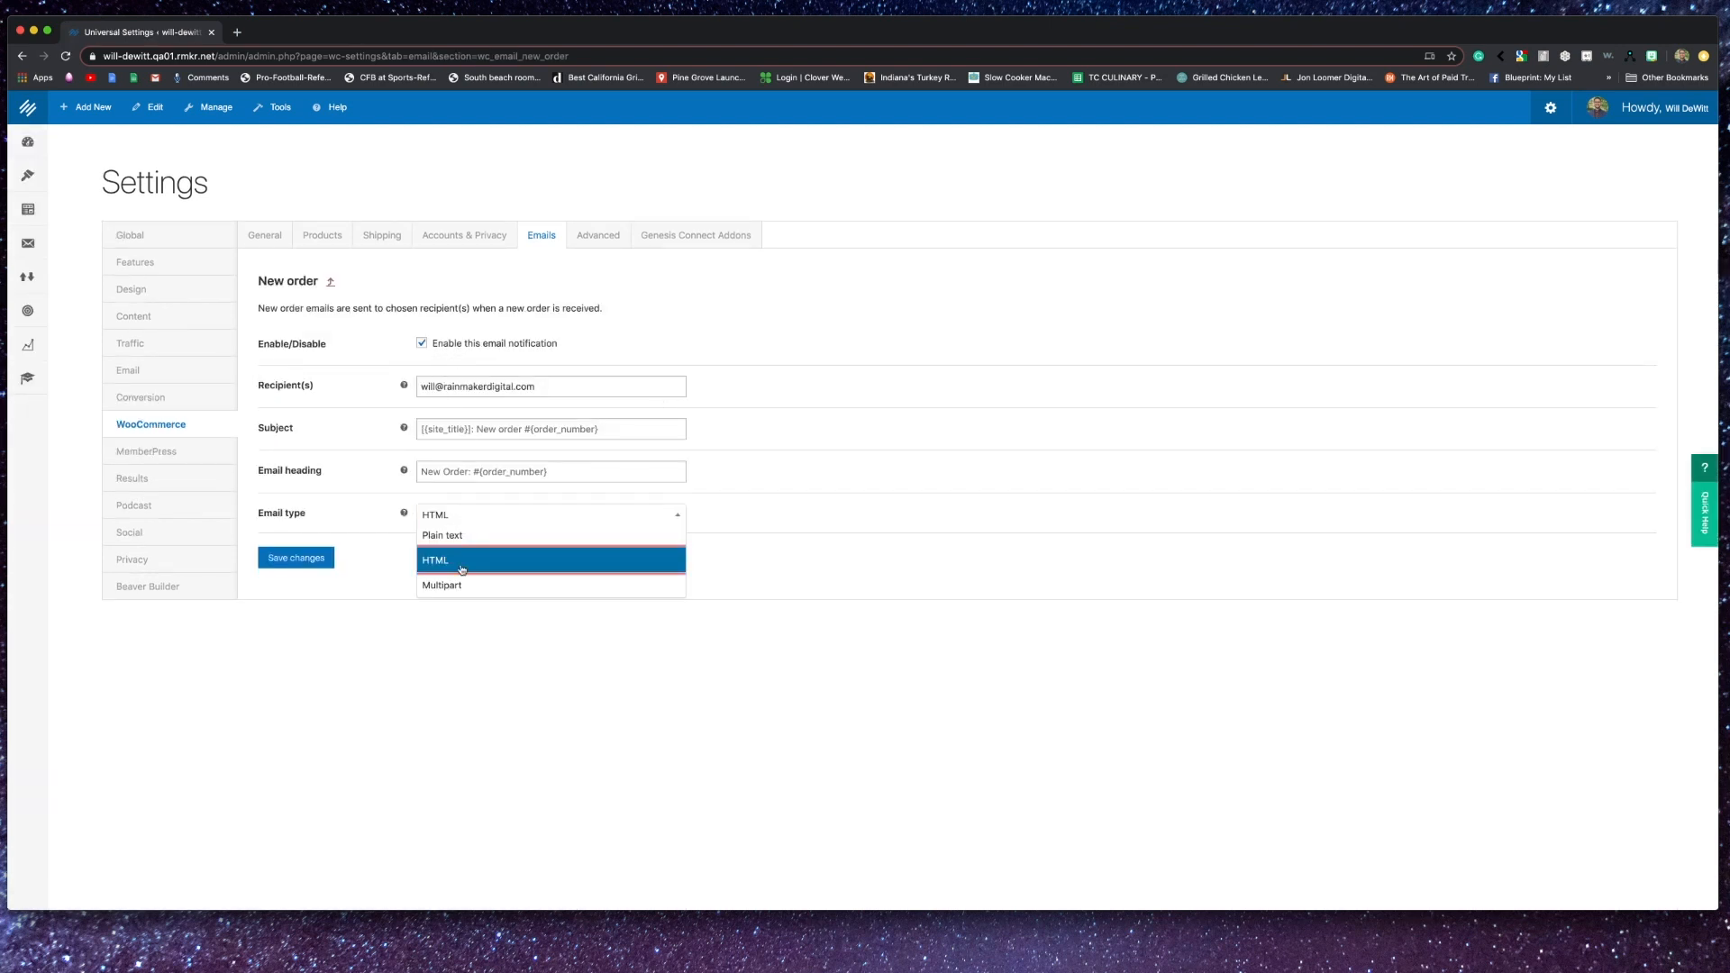
{"action": "mouse_move", "coordinate": [465, 545]}
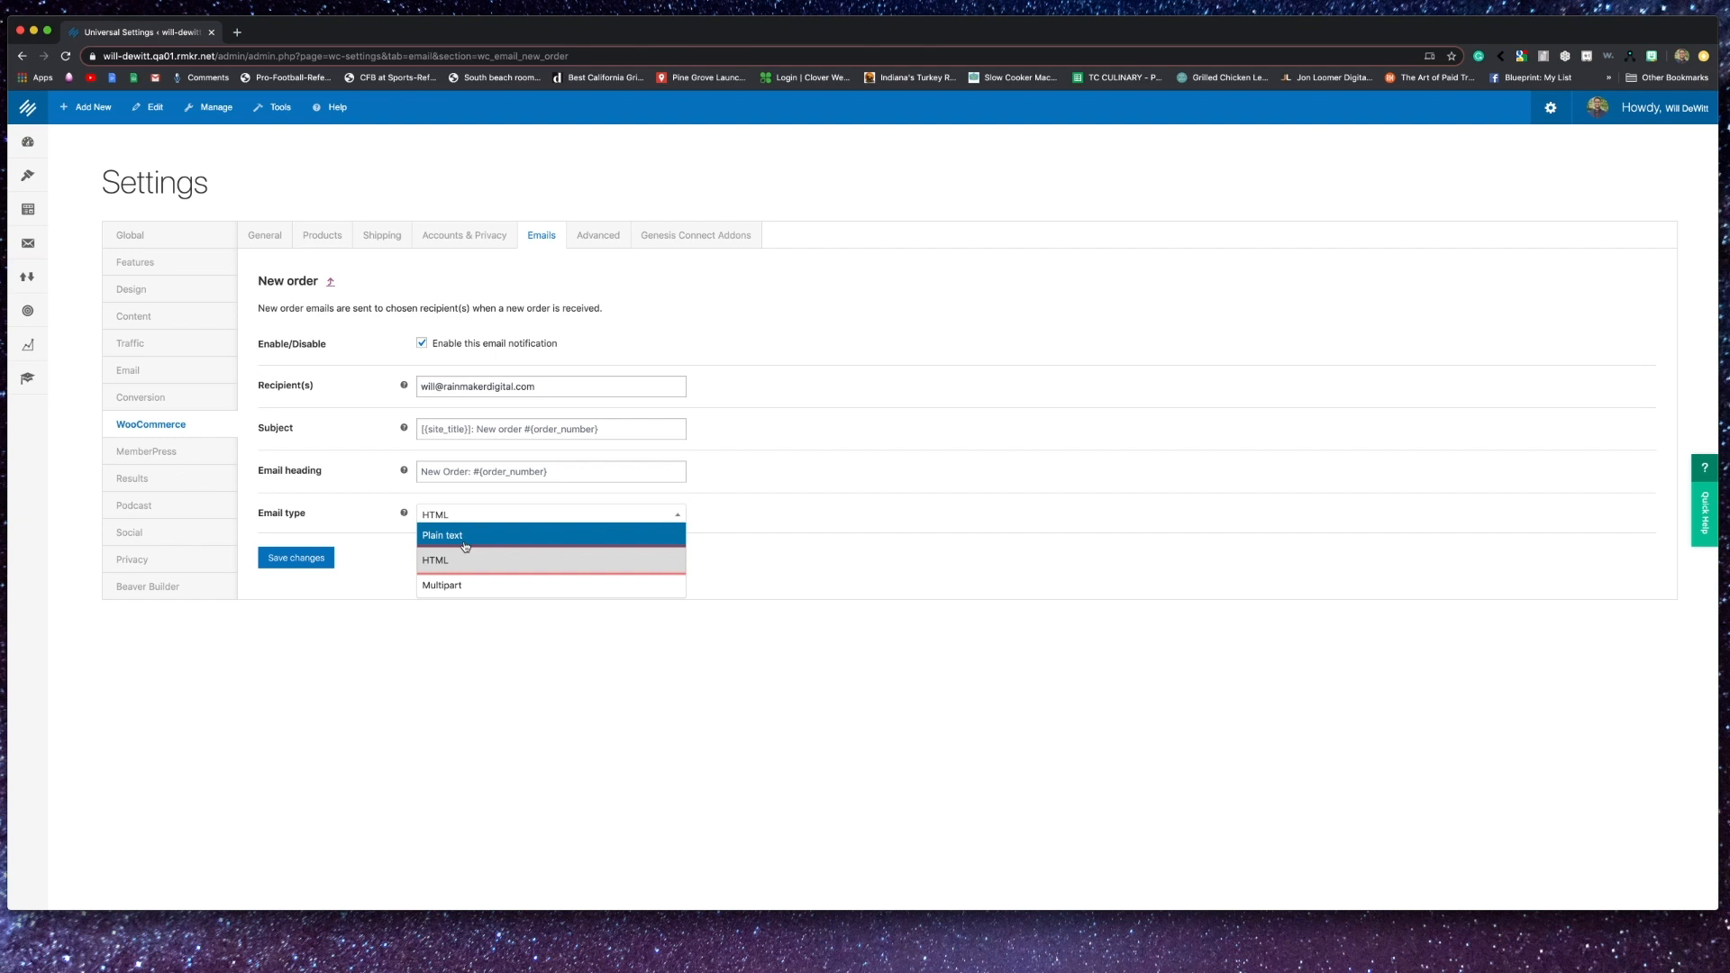
{"action": "left_click", "coordinate": [434, 559]}
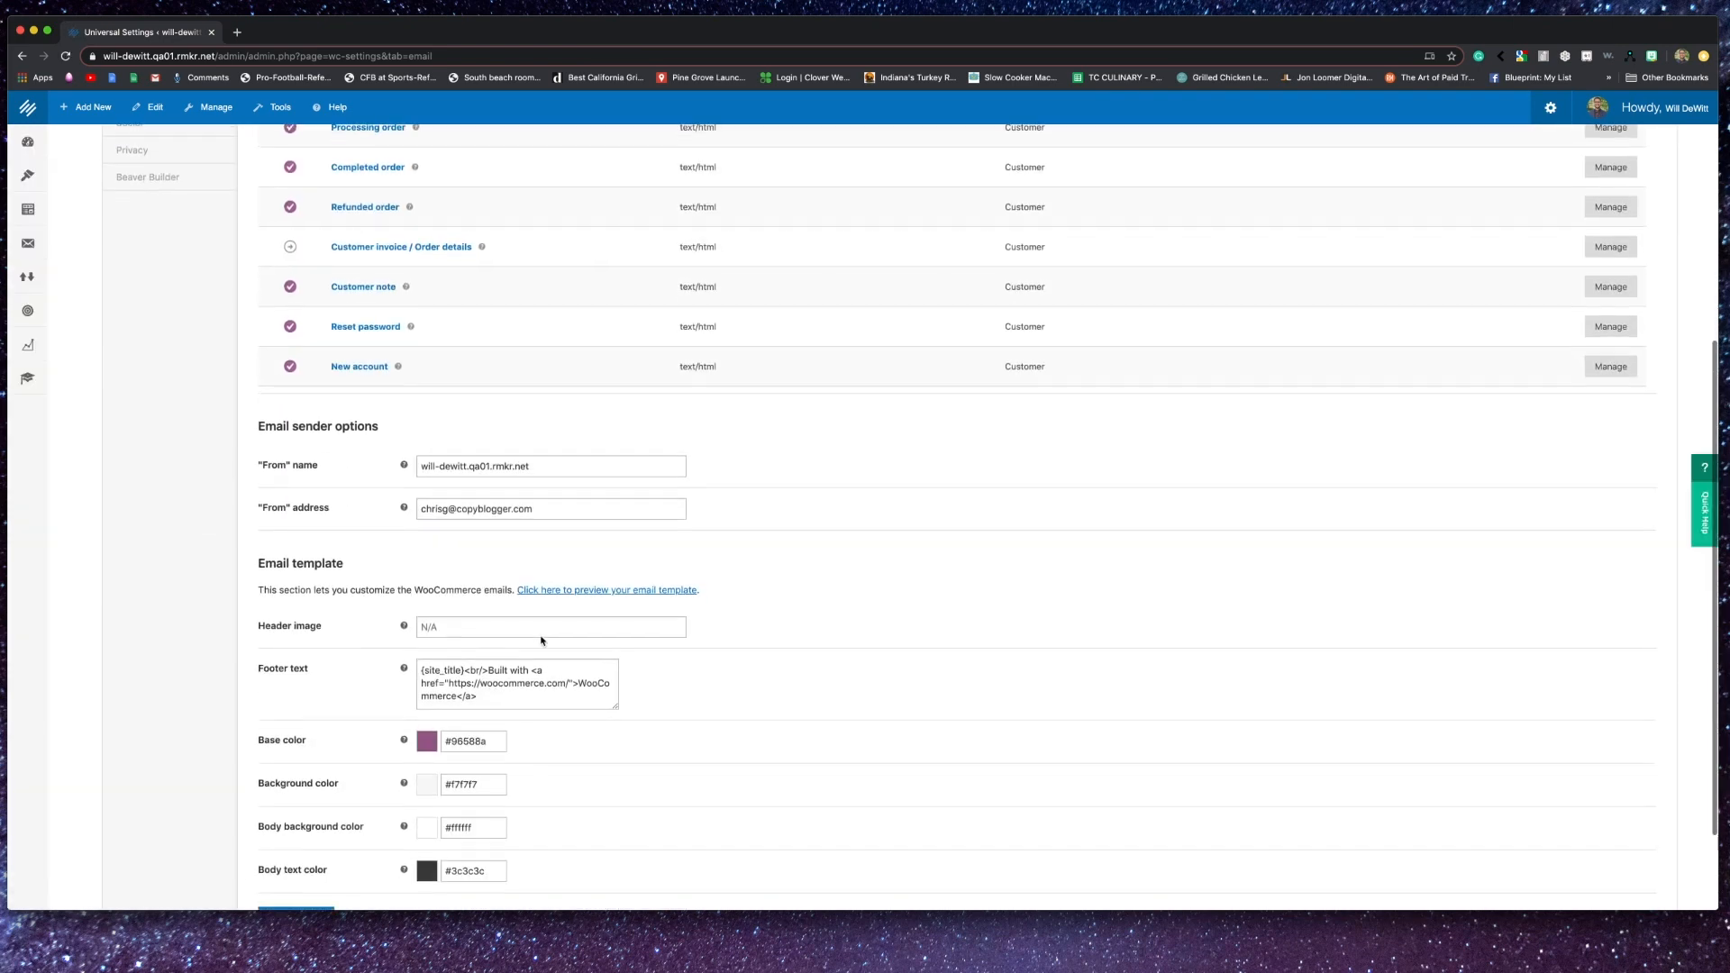
{"action": "scroll", "scroll_direction": "down", "scroll_amount": 3}
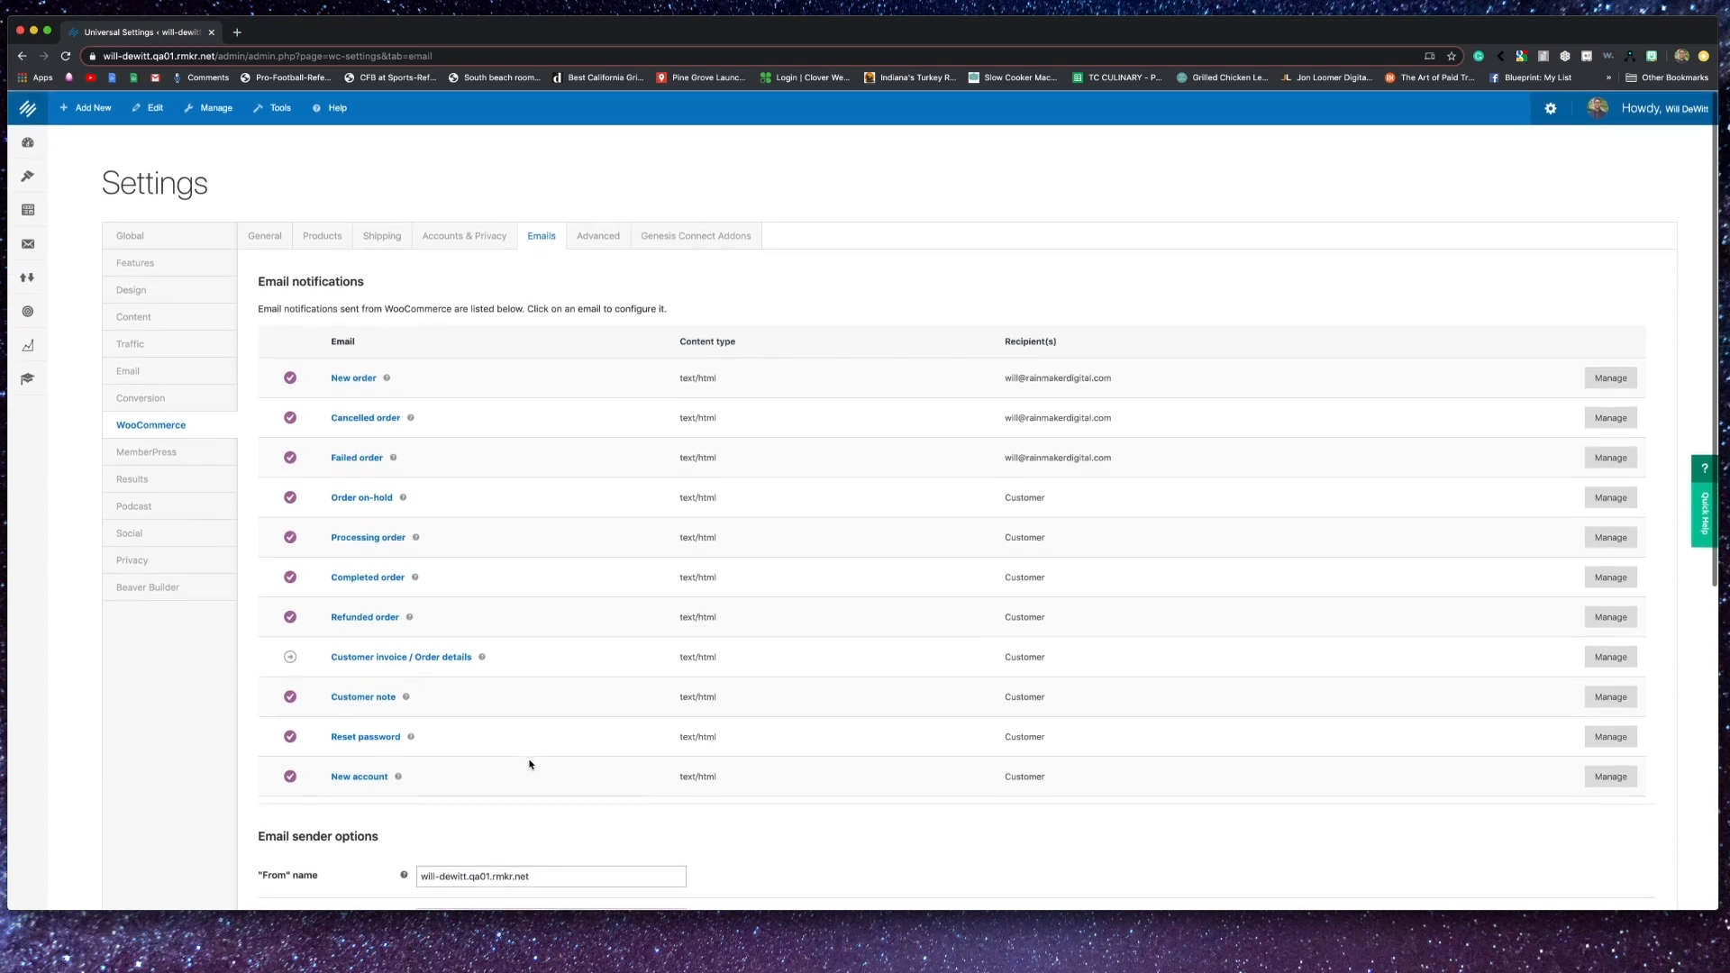
{"action": "left_click", "coordinate": [597, 235]}
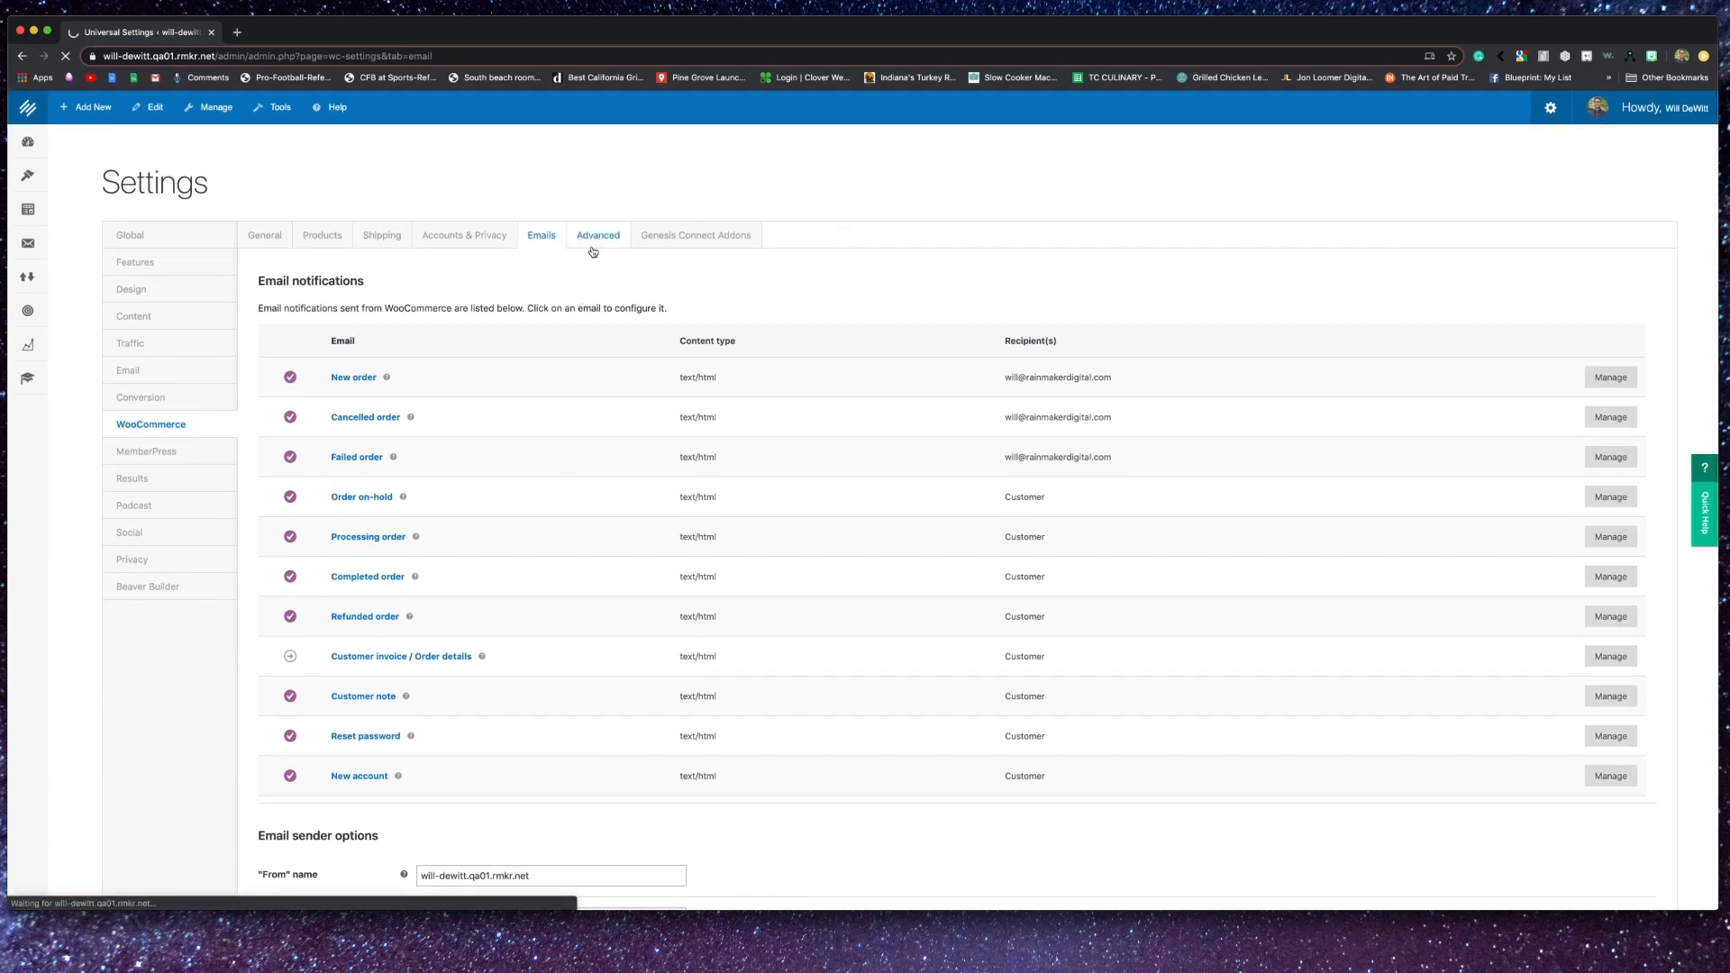
- Pass through the Advanced tab to the Genesis Connect Addons tab showing 3 products per page
{"action": "left_click", "coordinate": [598, 235]}
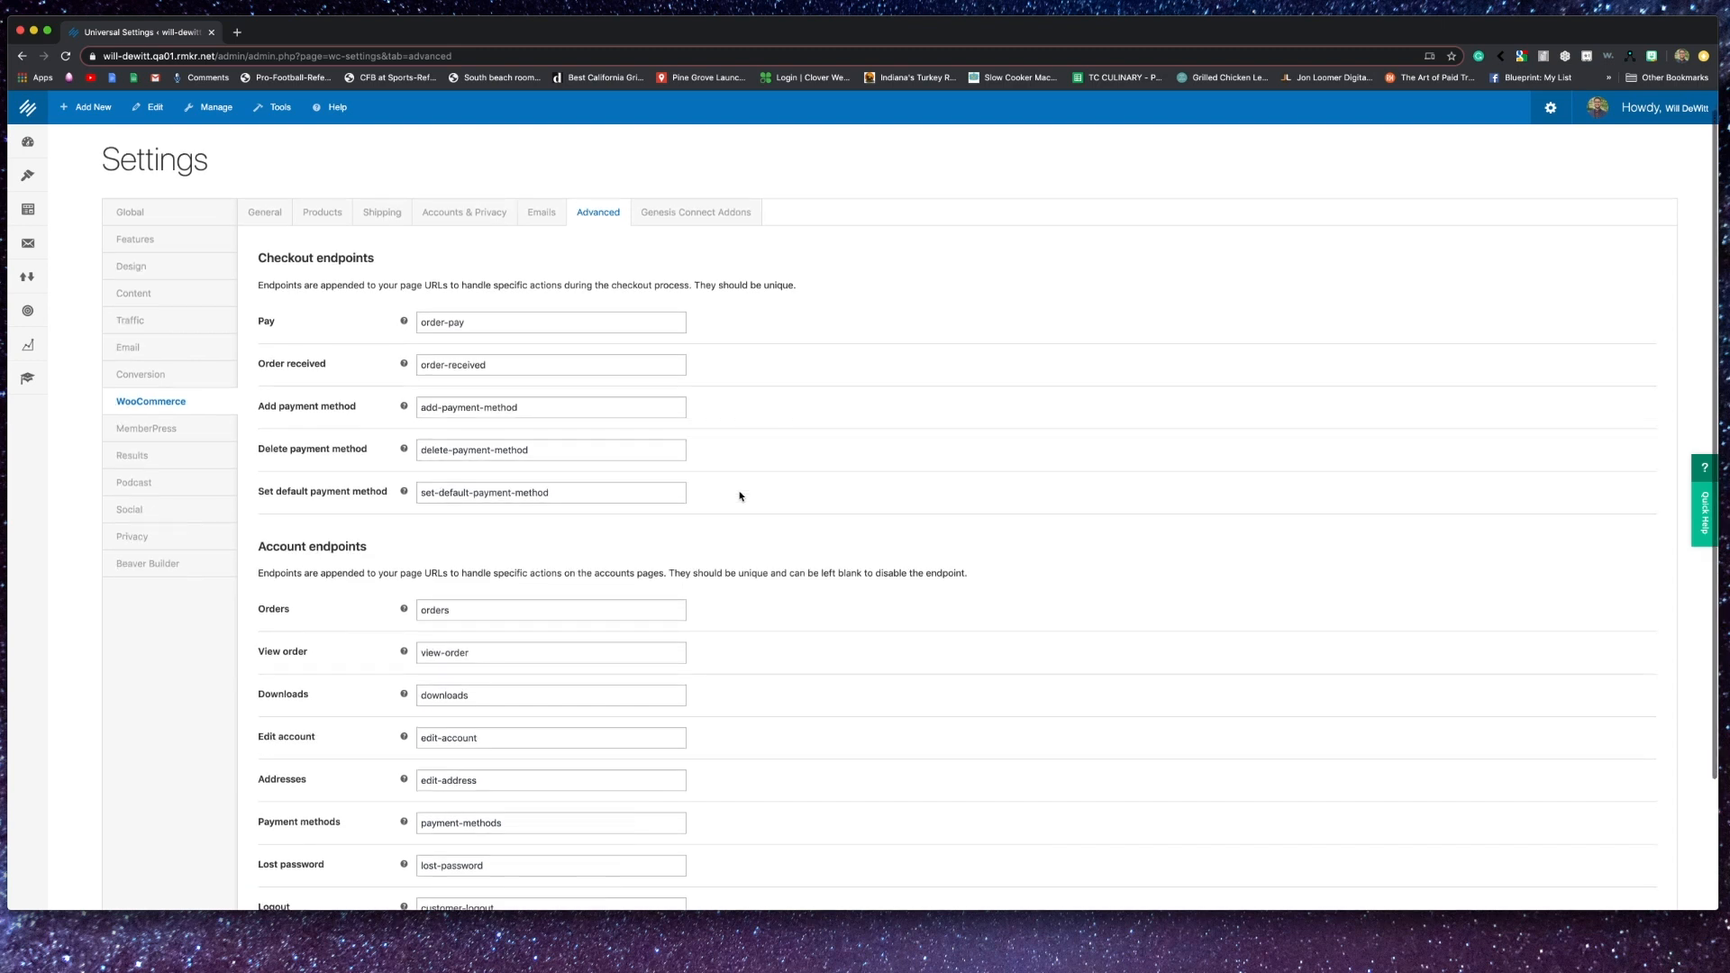
{"action": "left_click", "coordinate": [695, 211]}
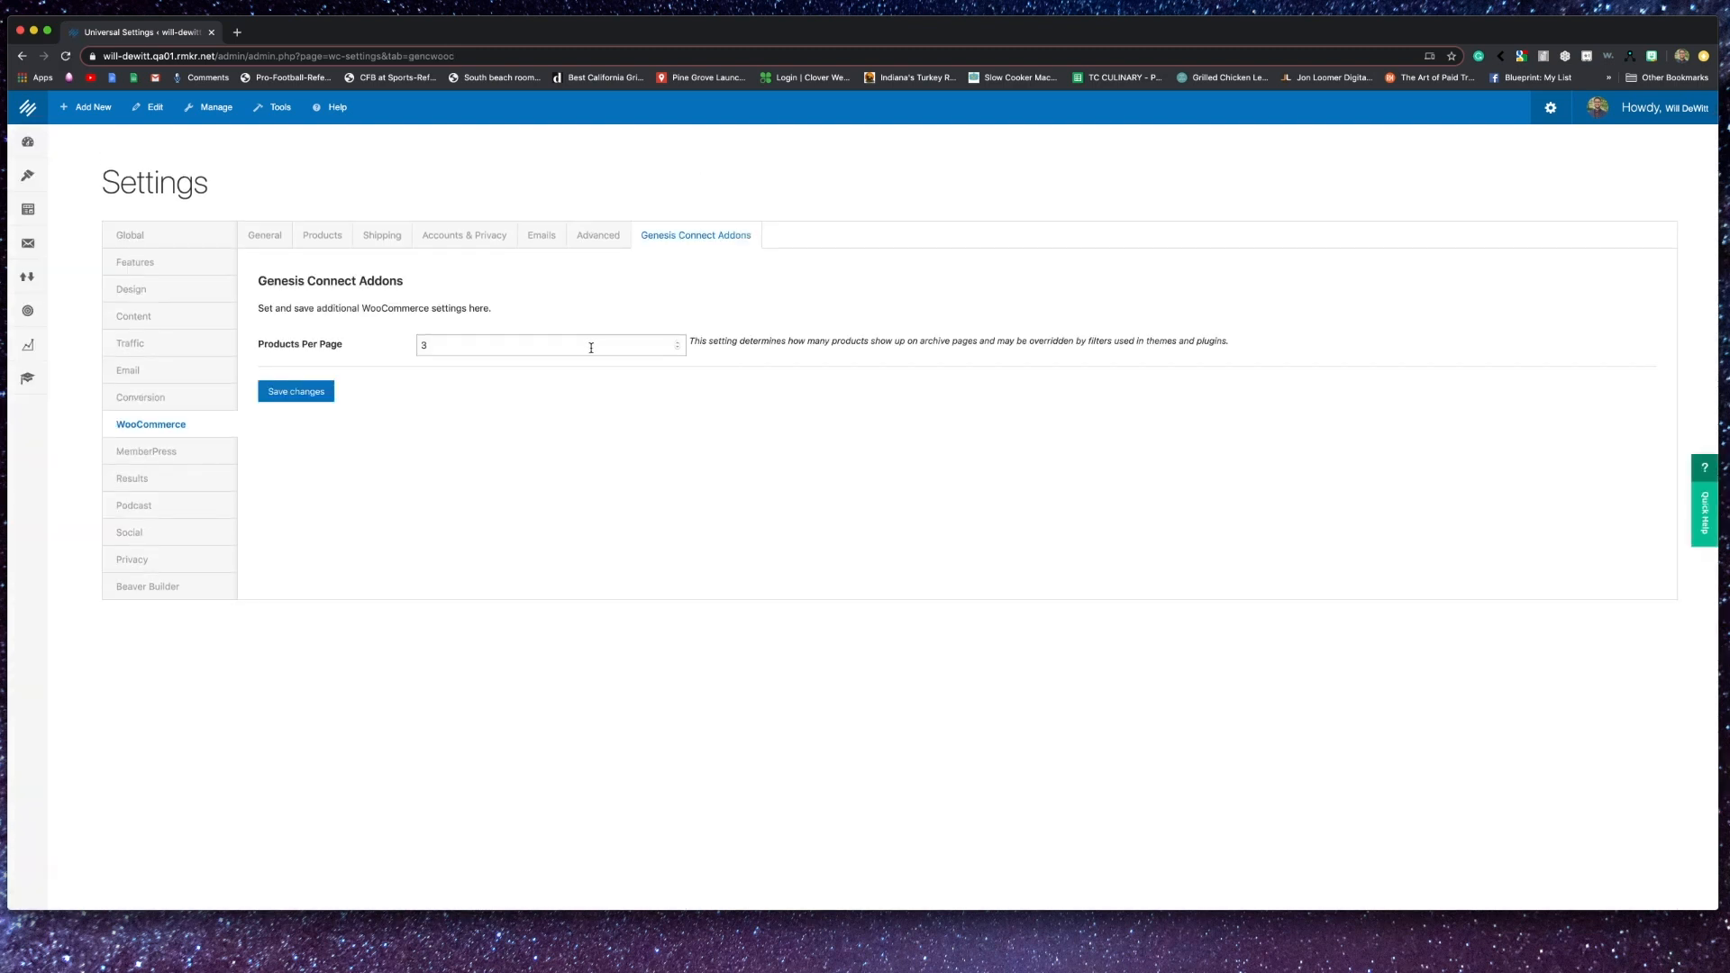
{"action": "mouse_move", "coordinate": [28, 176]}
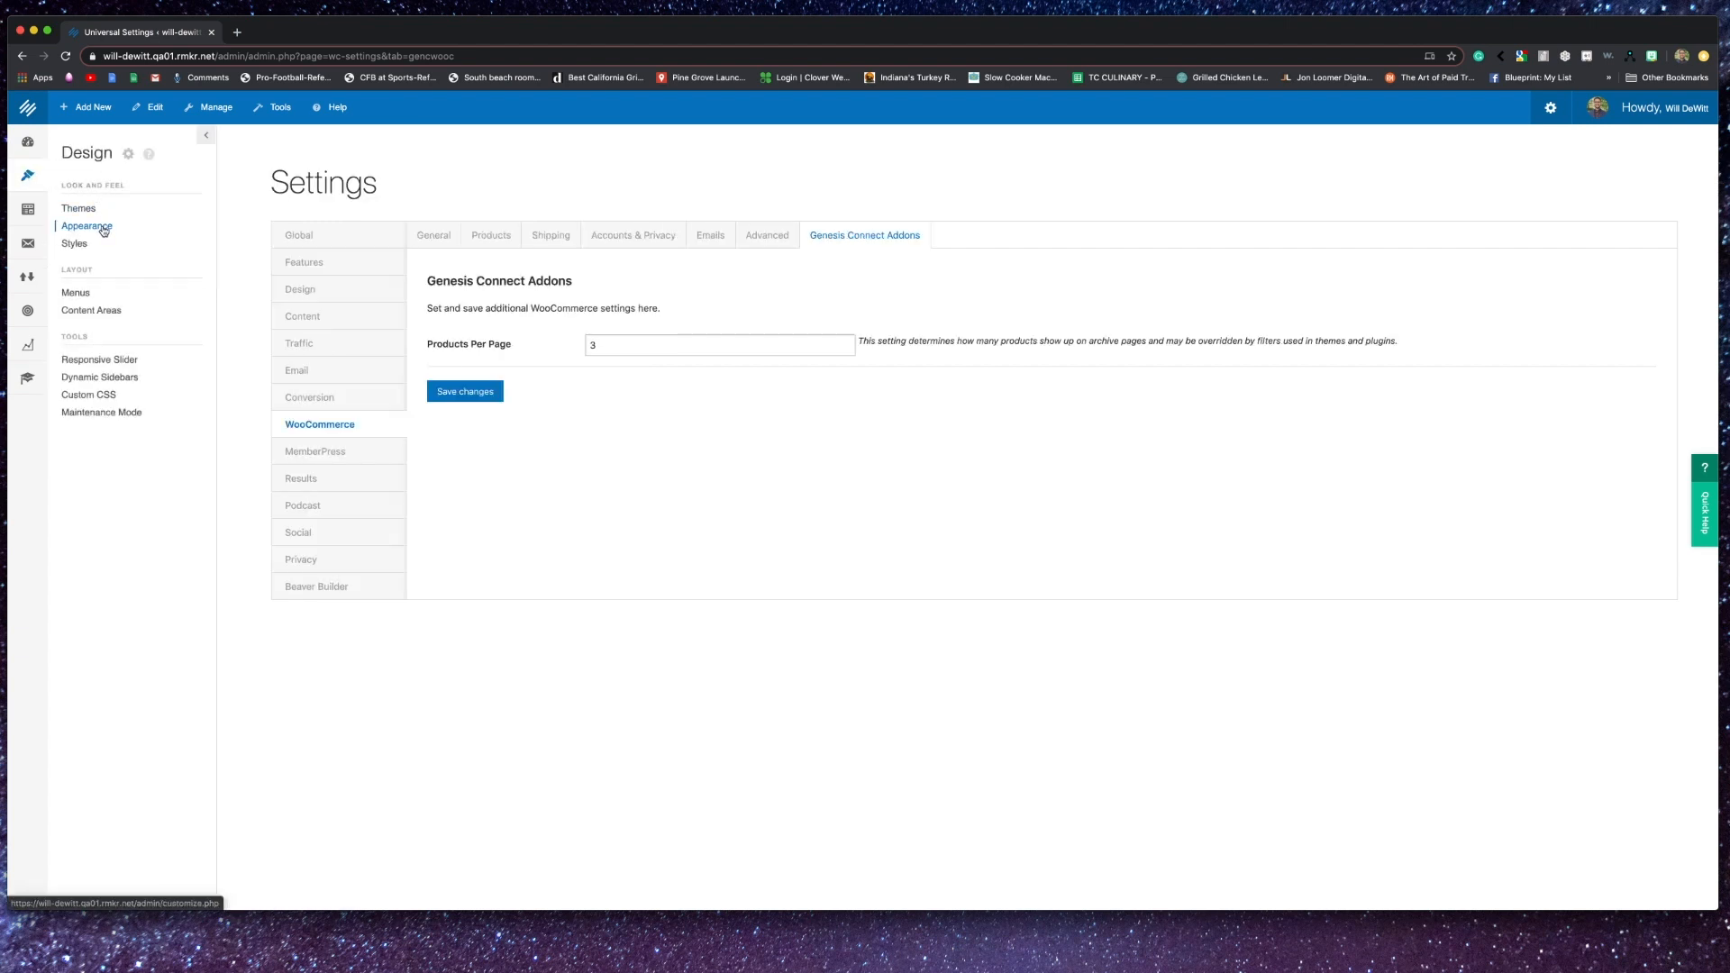
- Browse the WooCommerce Store Notice and Product Catalog customizer options, keeping default category display and sorting
{"action": "left_click", "coordinate": [87, 225]}
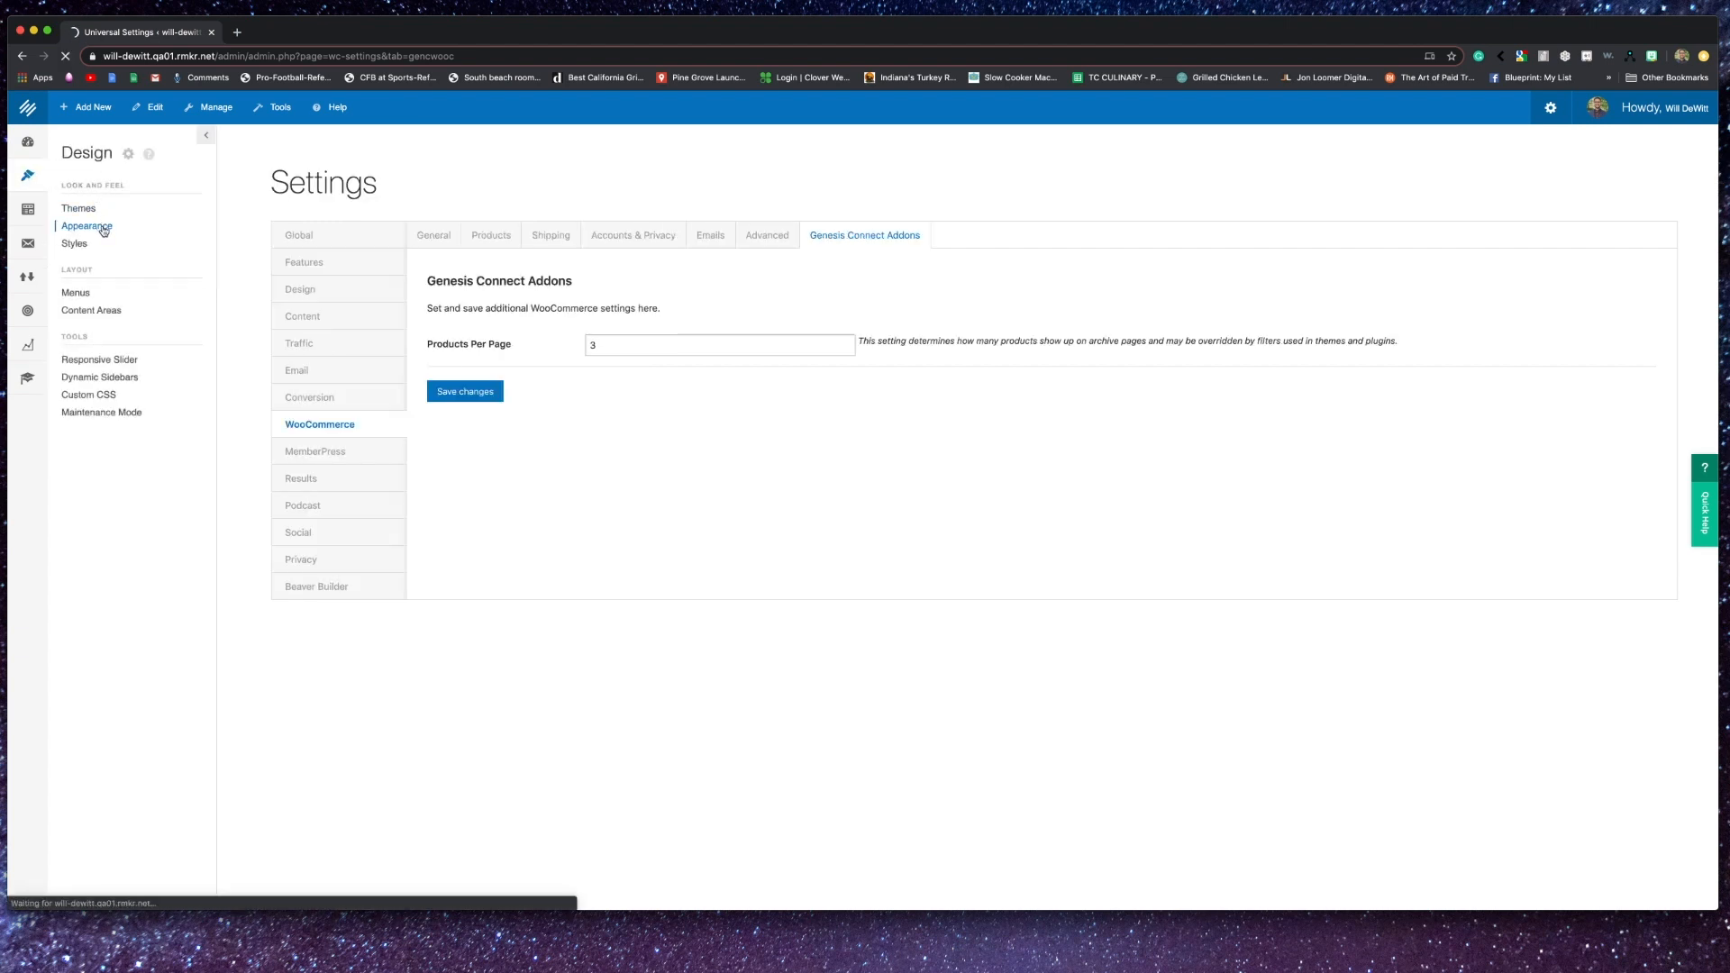
{"action": "left_click", "coordinate": [87, 225]}
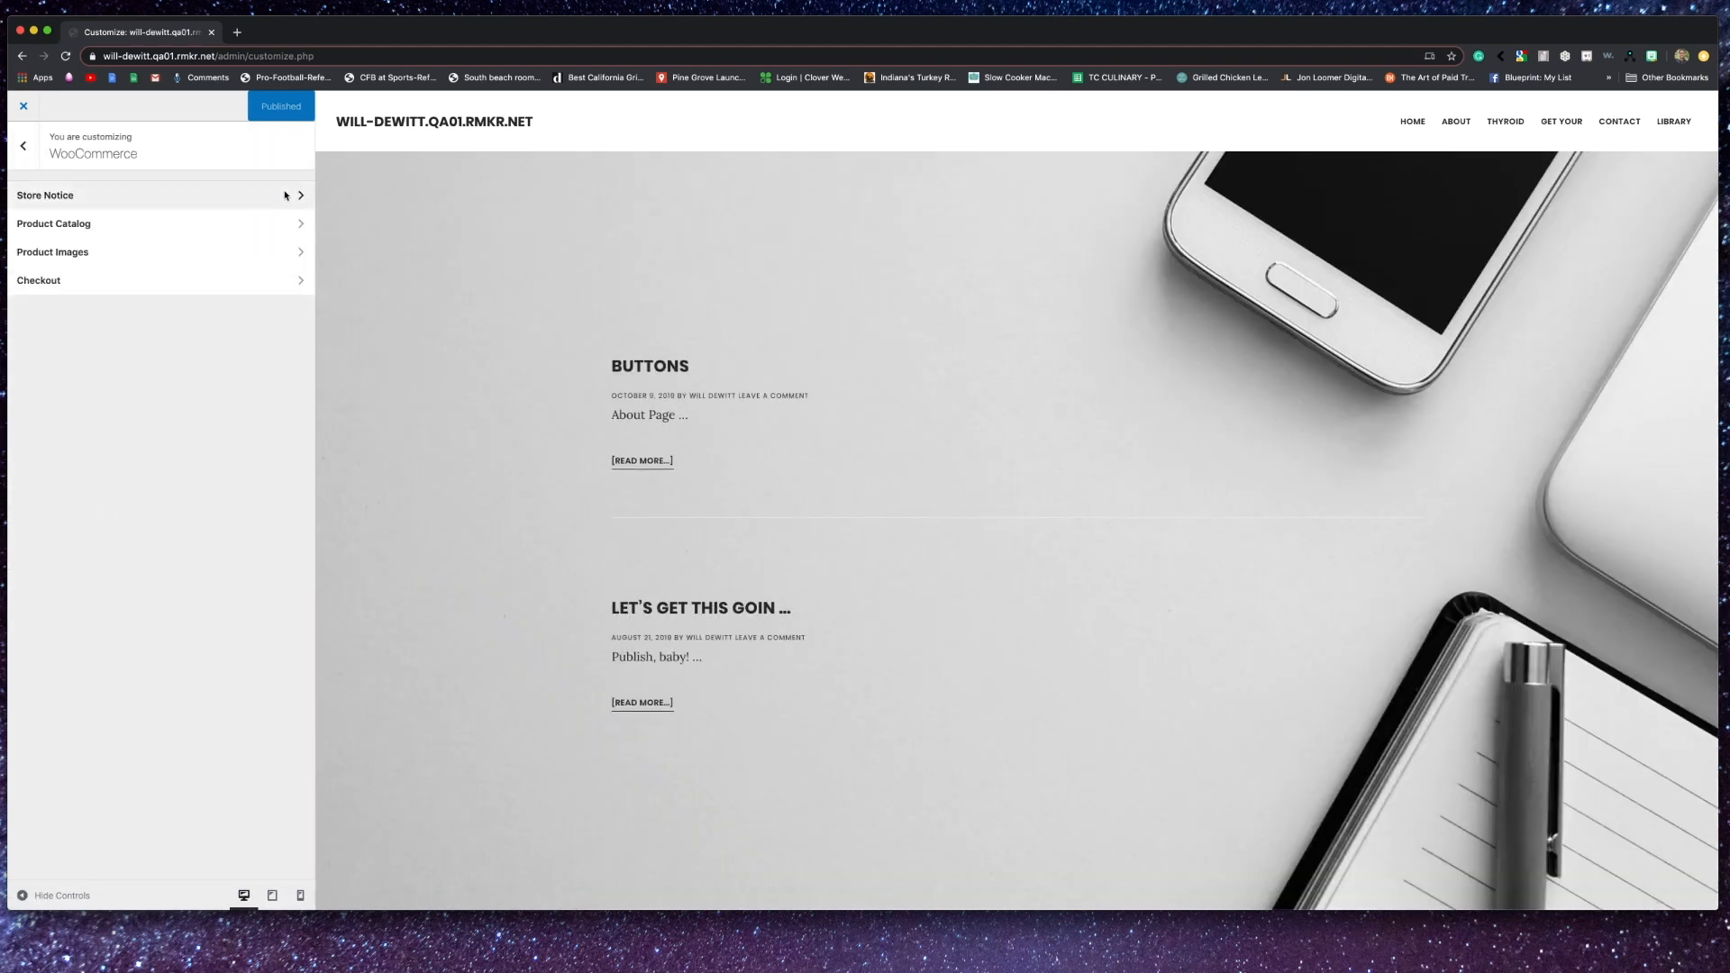
{"action": "left_click", "coordinate": [90, 195]}
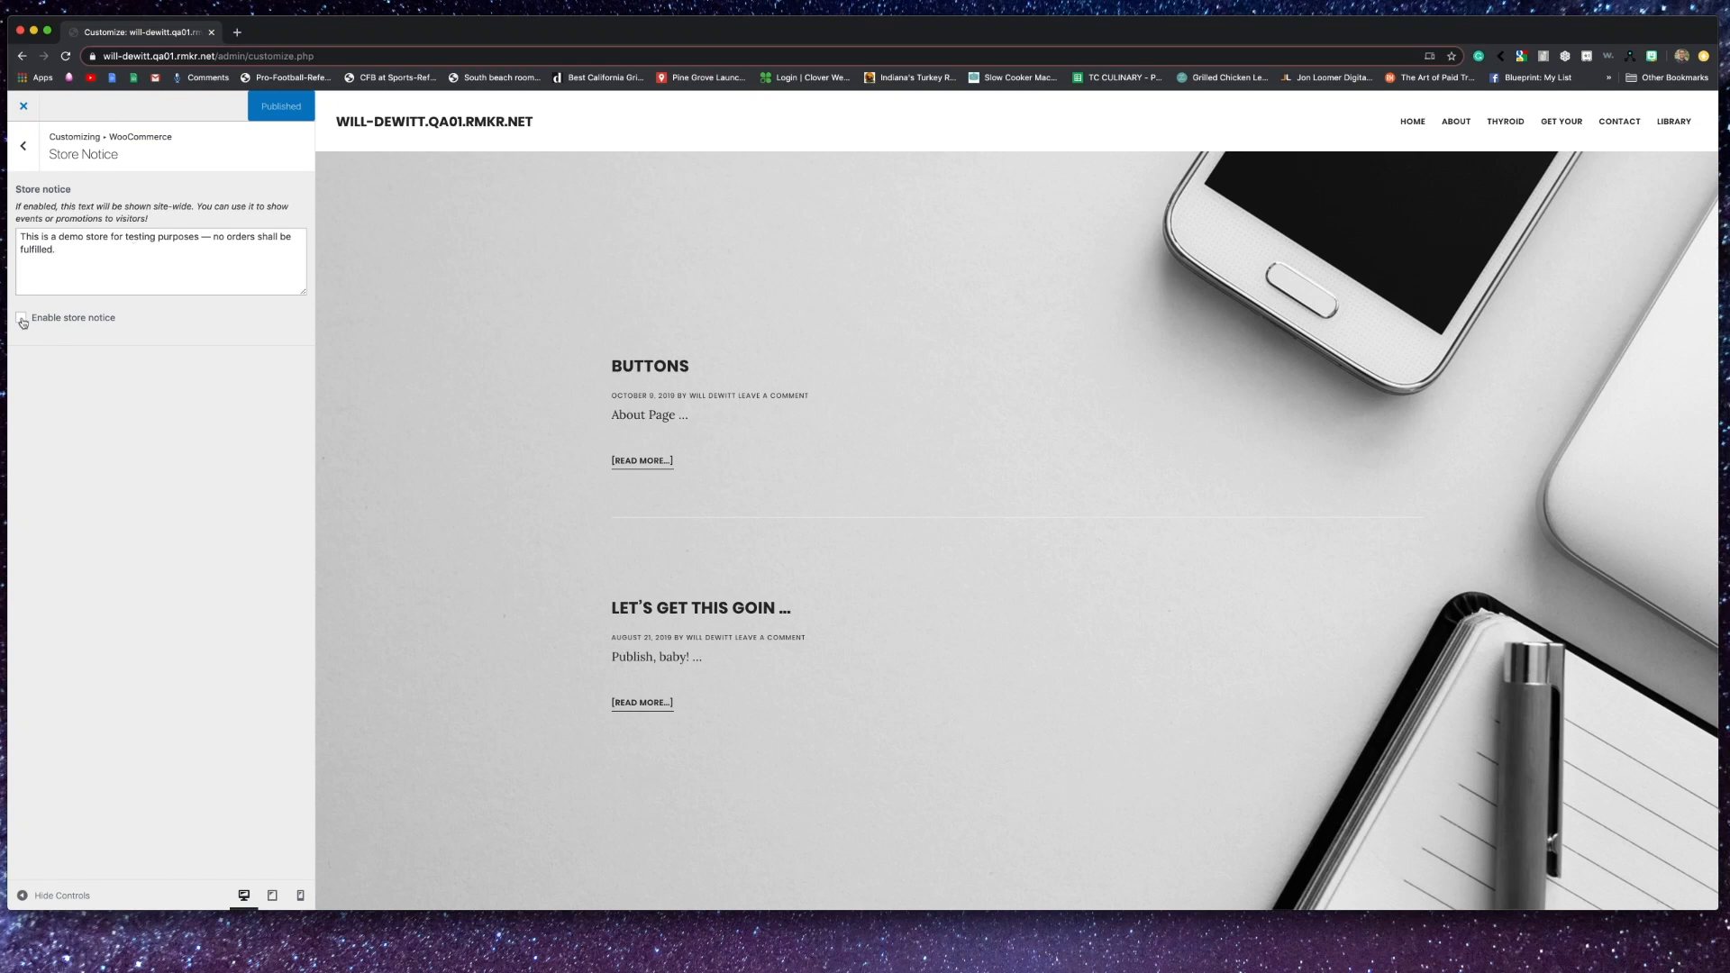
{"action": "left_click", "coordinate": [21, 144]}
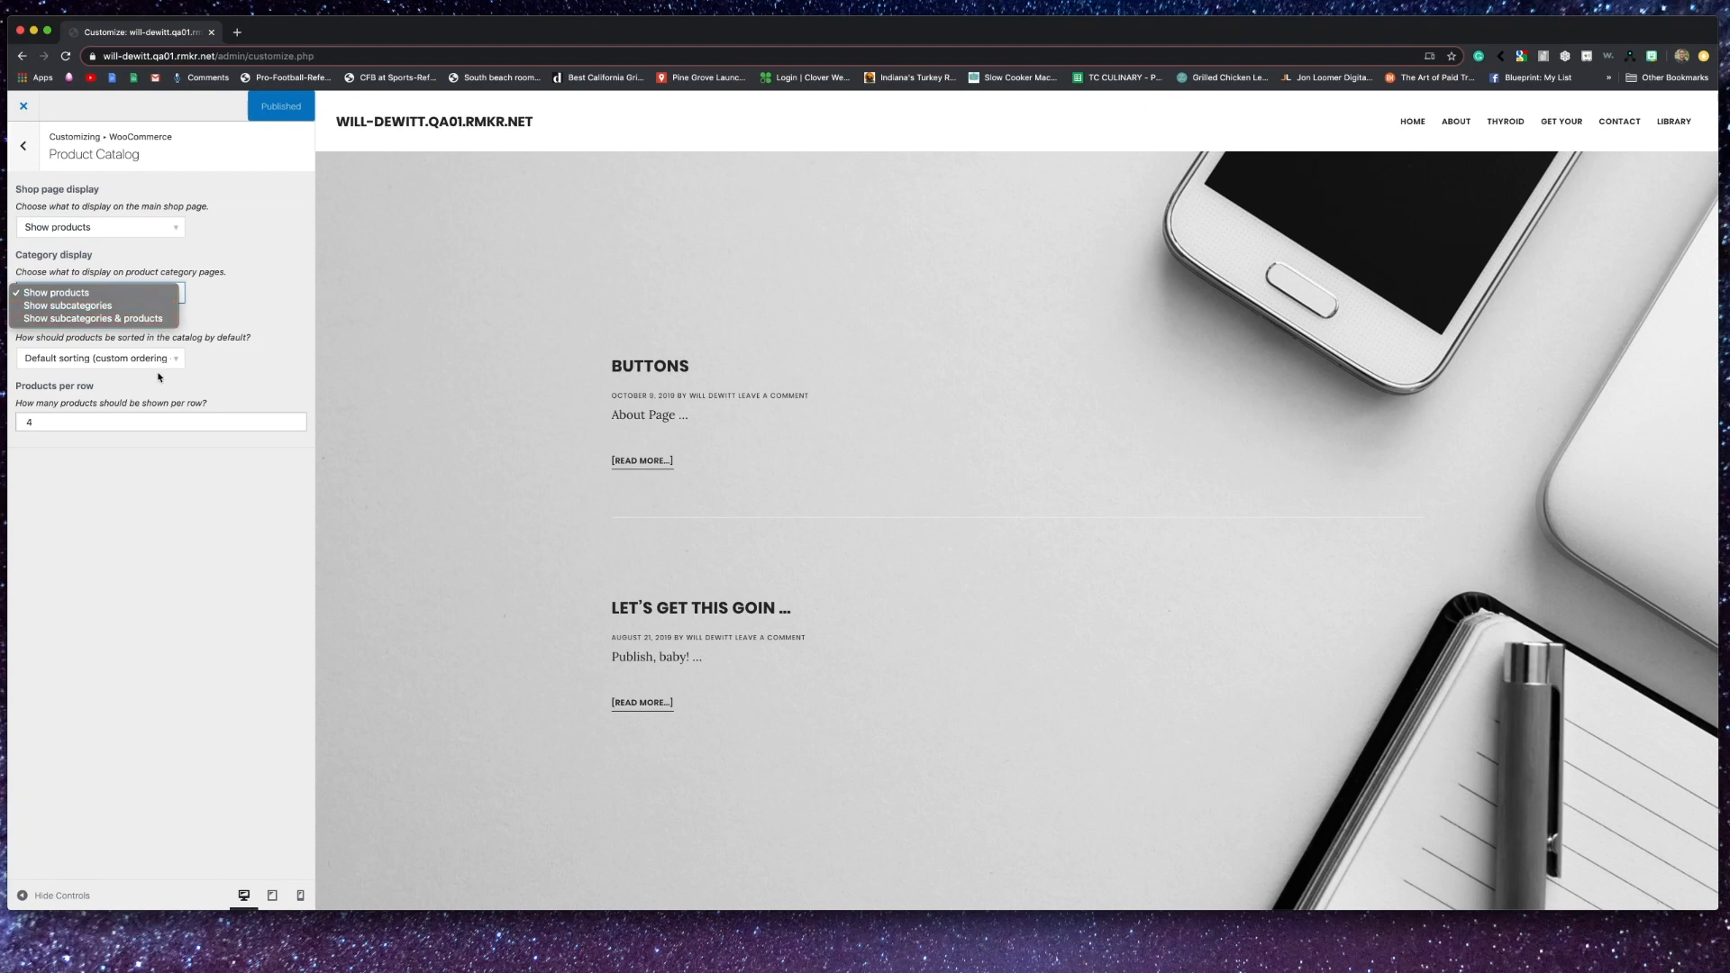
{"action": "left_click", "coordinate": [99, 357]}
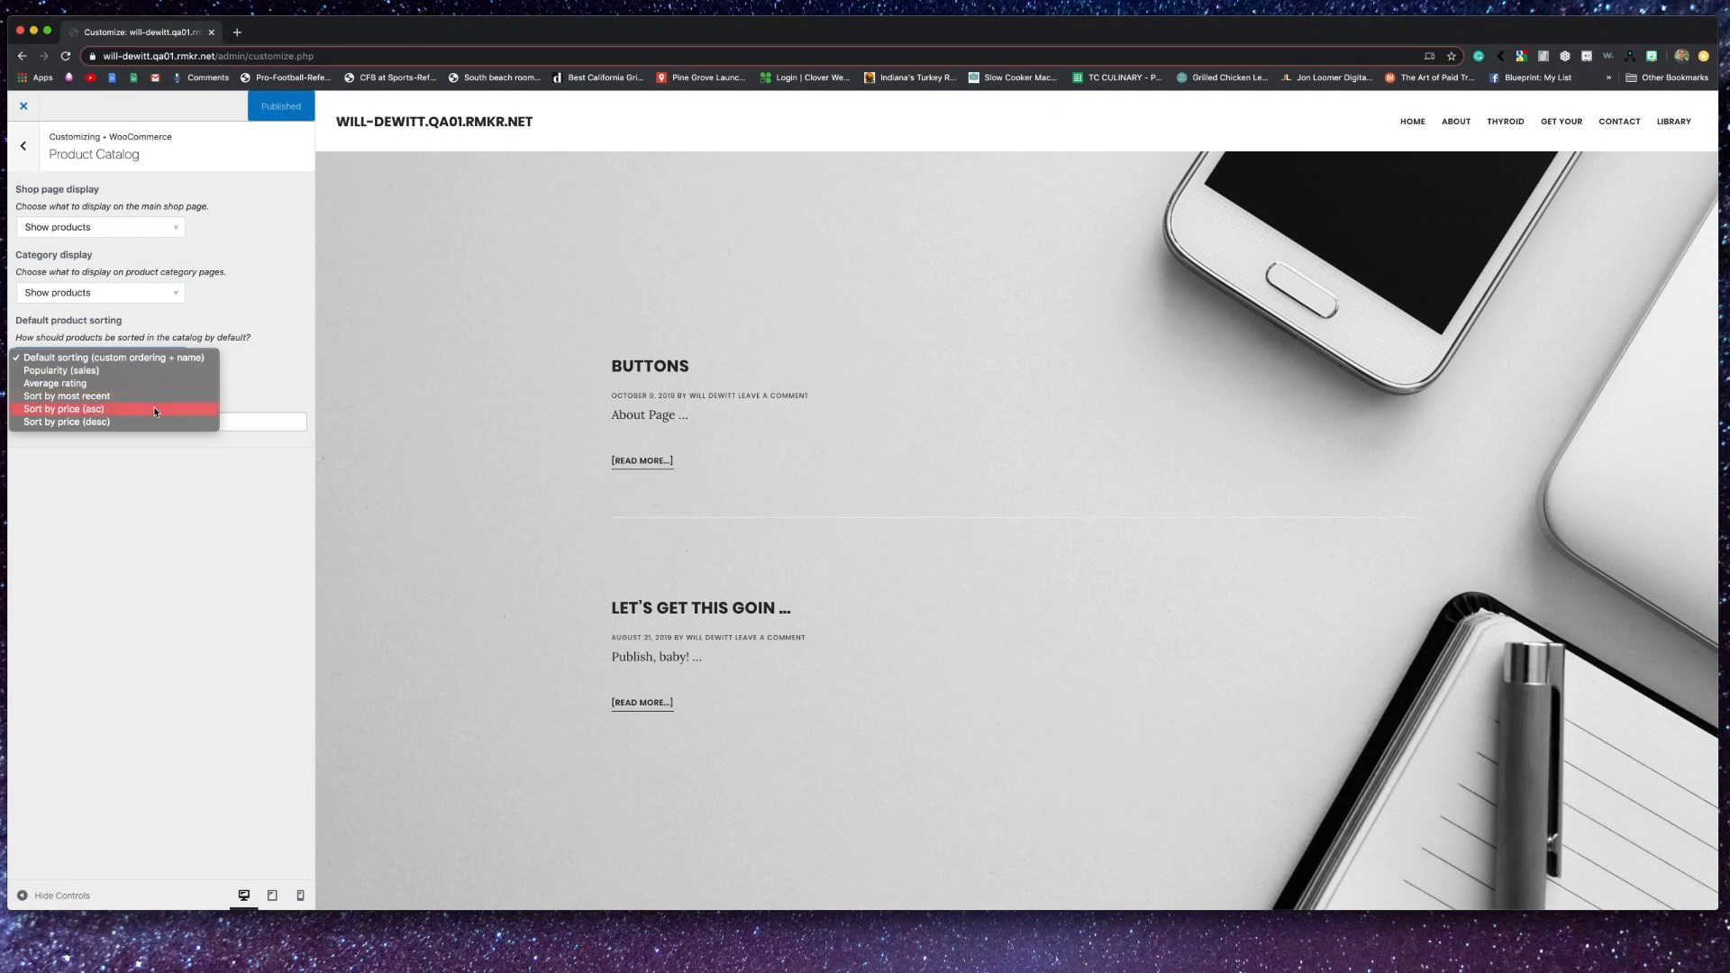
{"action": "left_click", "coordinate": [112, 357]}
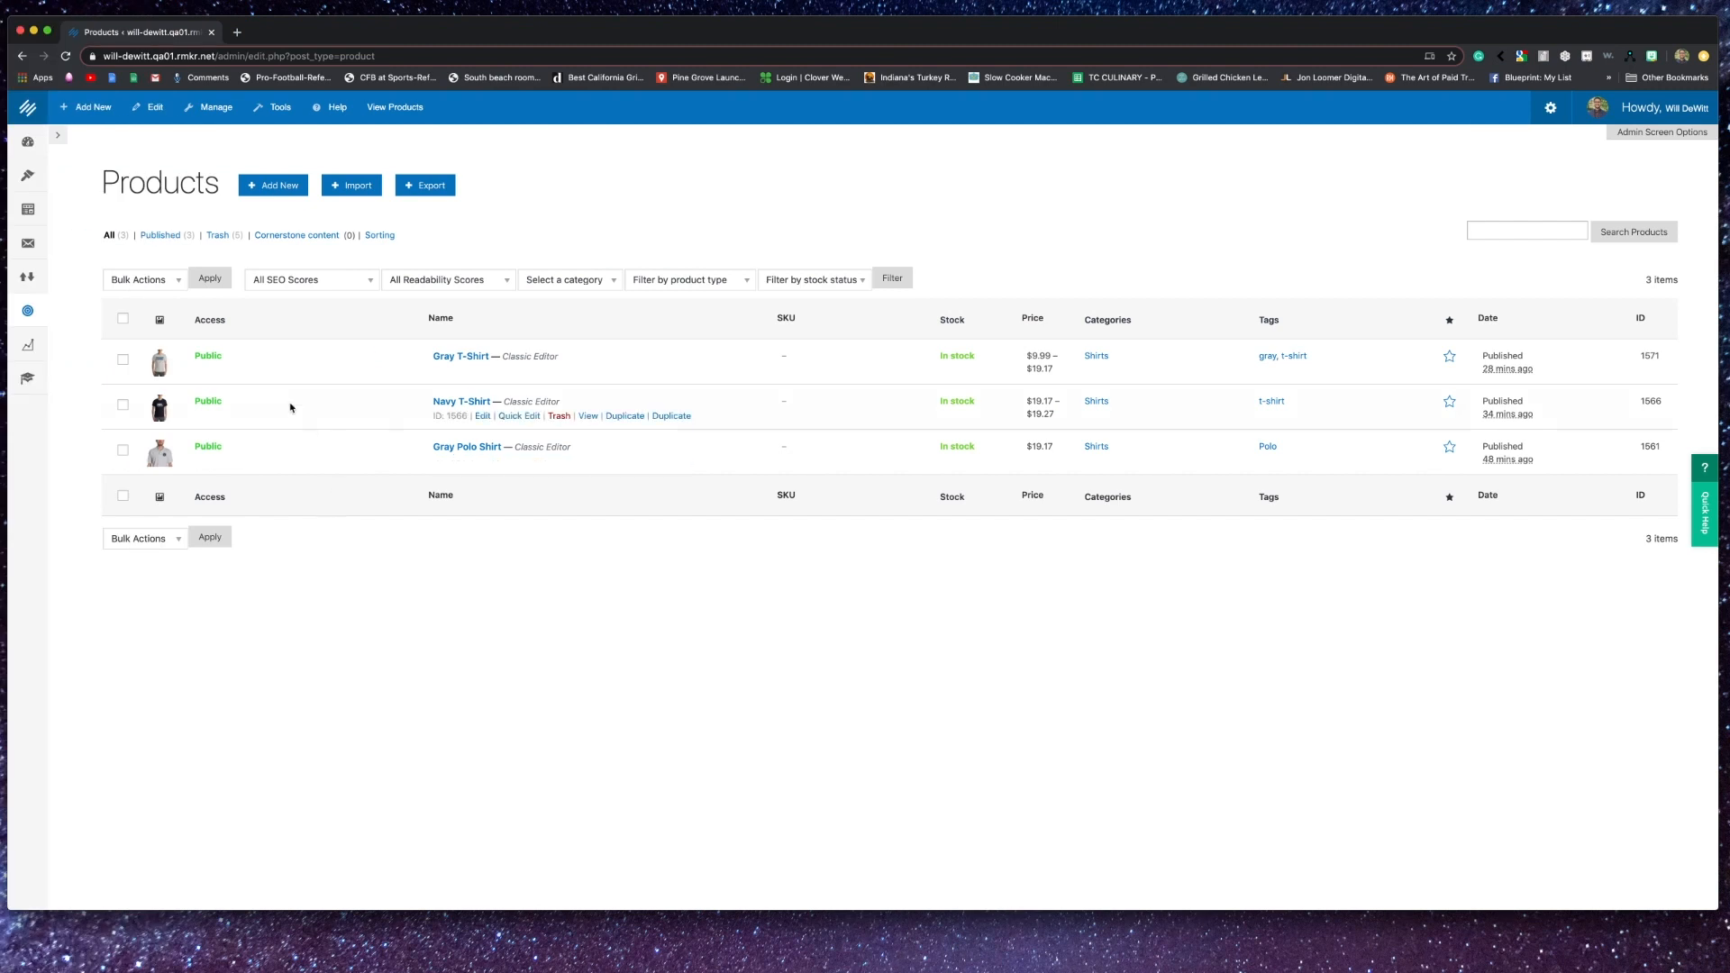
- Open the Gray T-Shirt for editing and scroll down to its Product data
{"action": "left_click", "coordinate": [479, 370]}
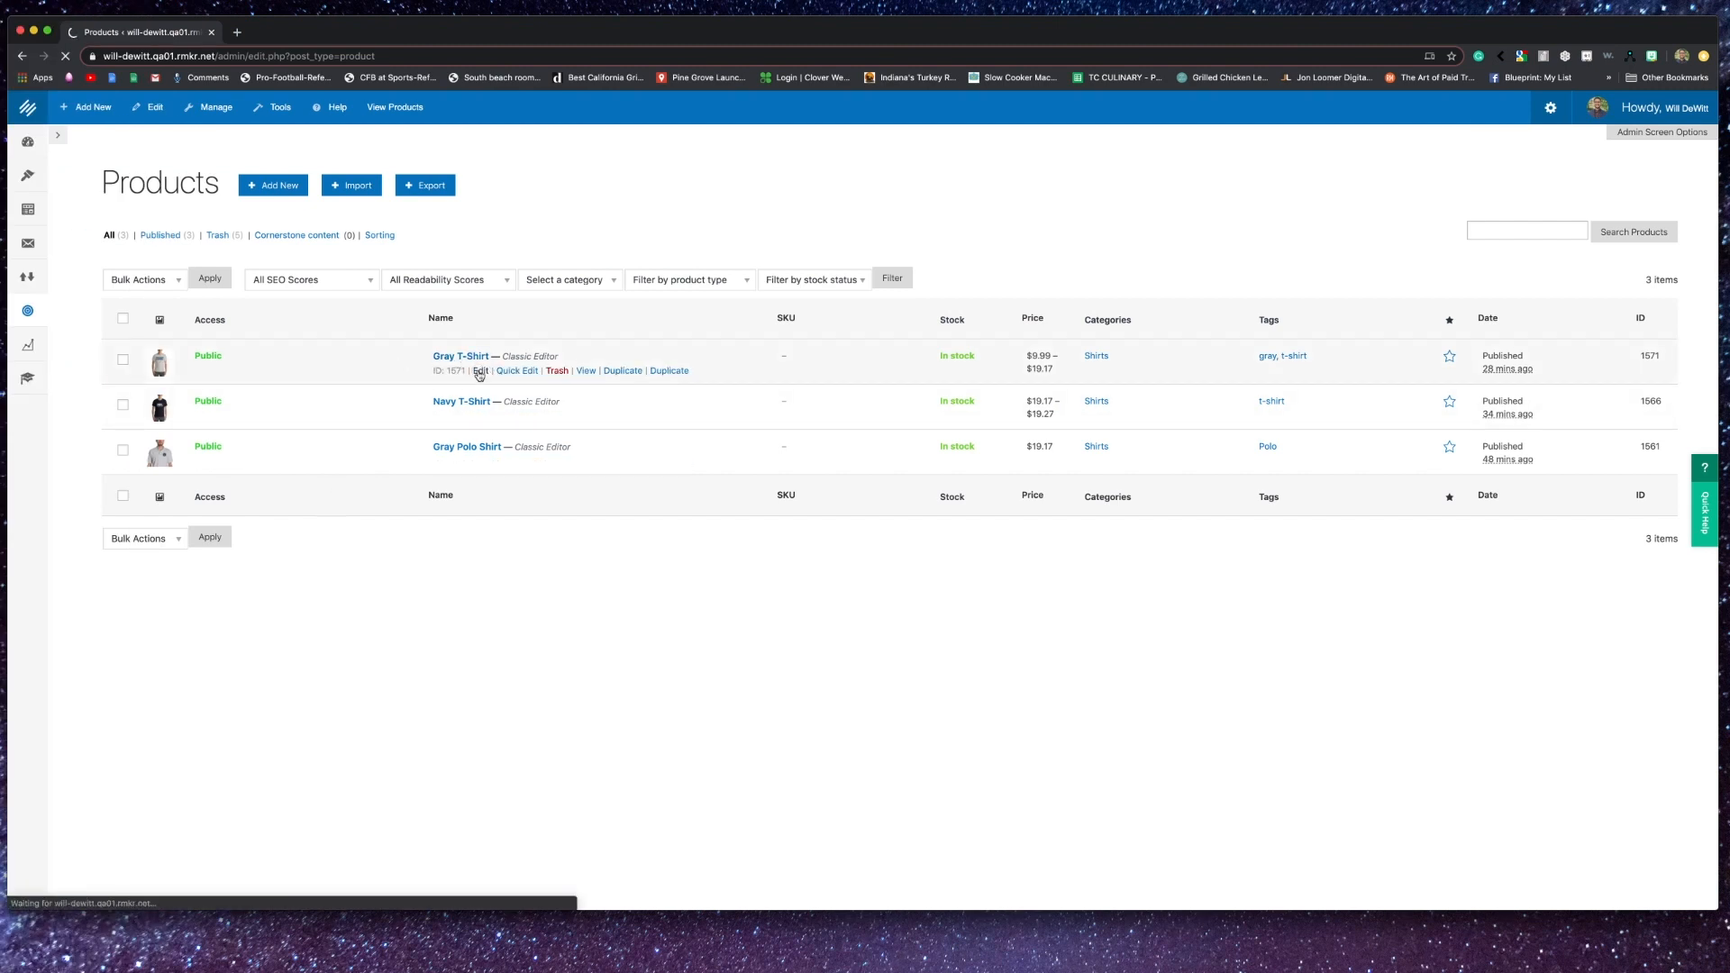
{"action": "left_click", "coordinate": [480, 370]}
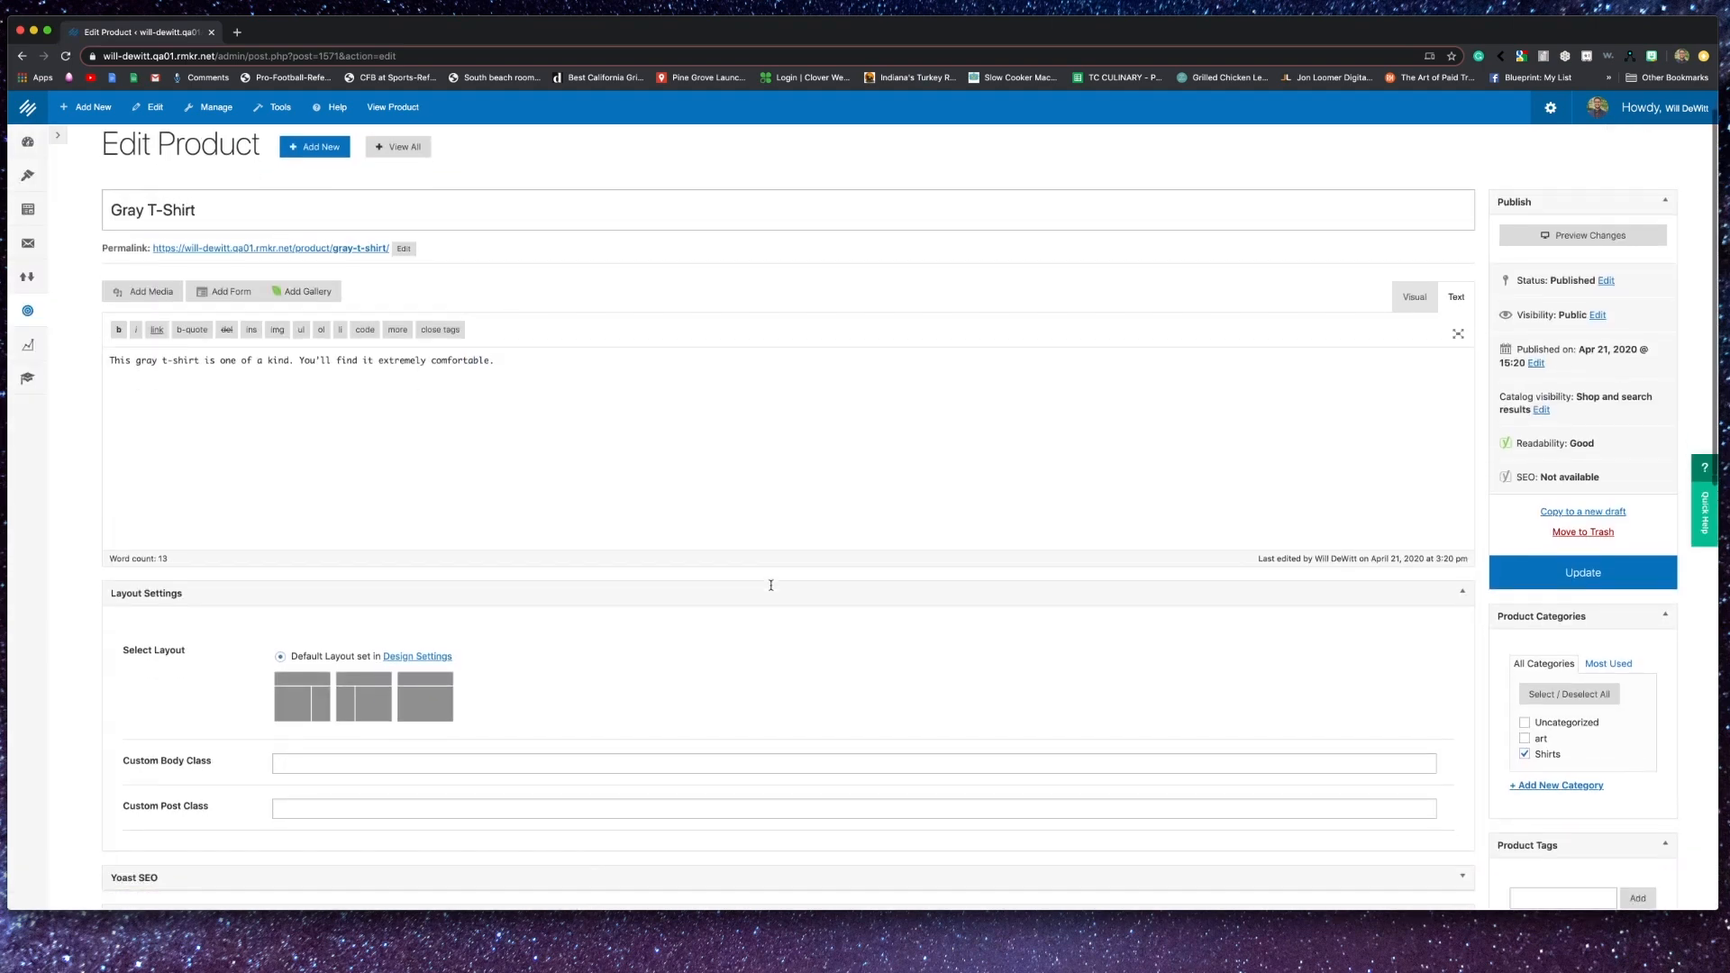
{"action": "scroll", "scroll_direction": "down", "scroll_amount": 3}
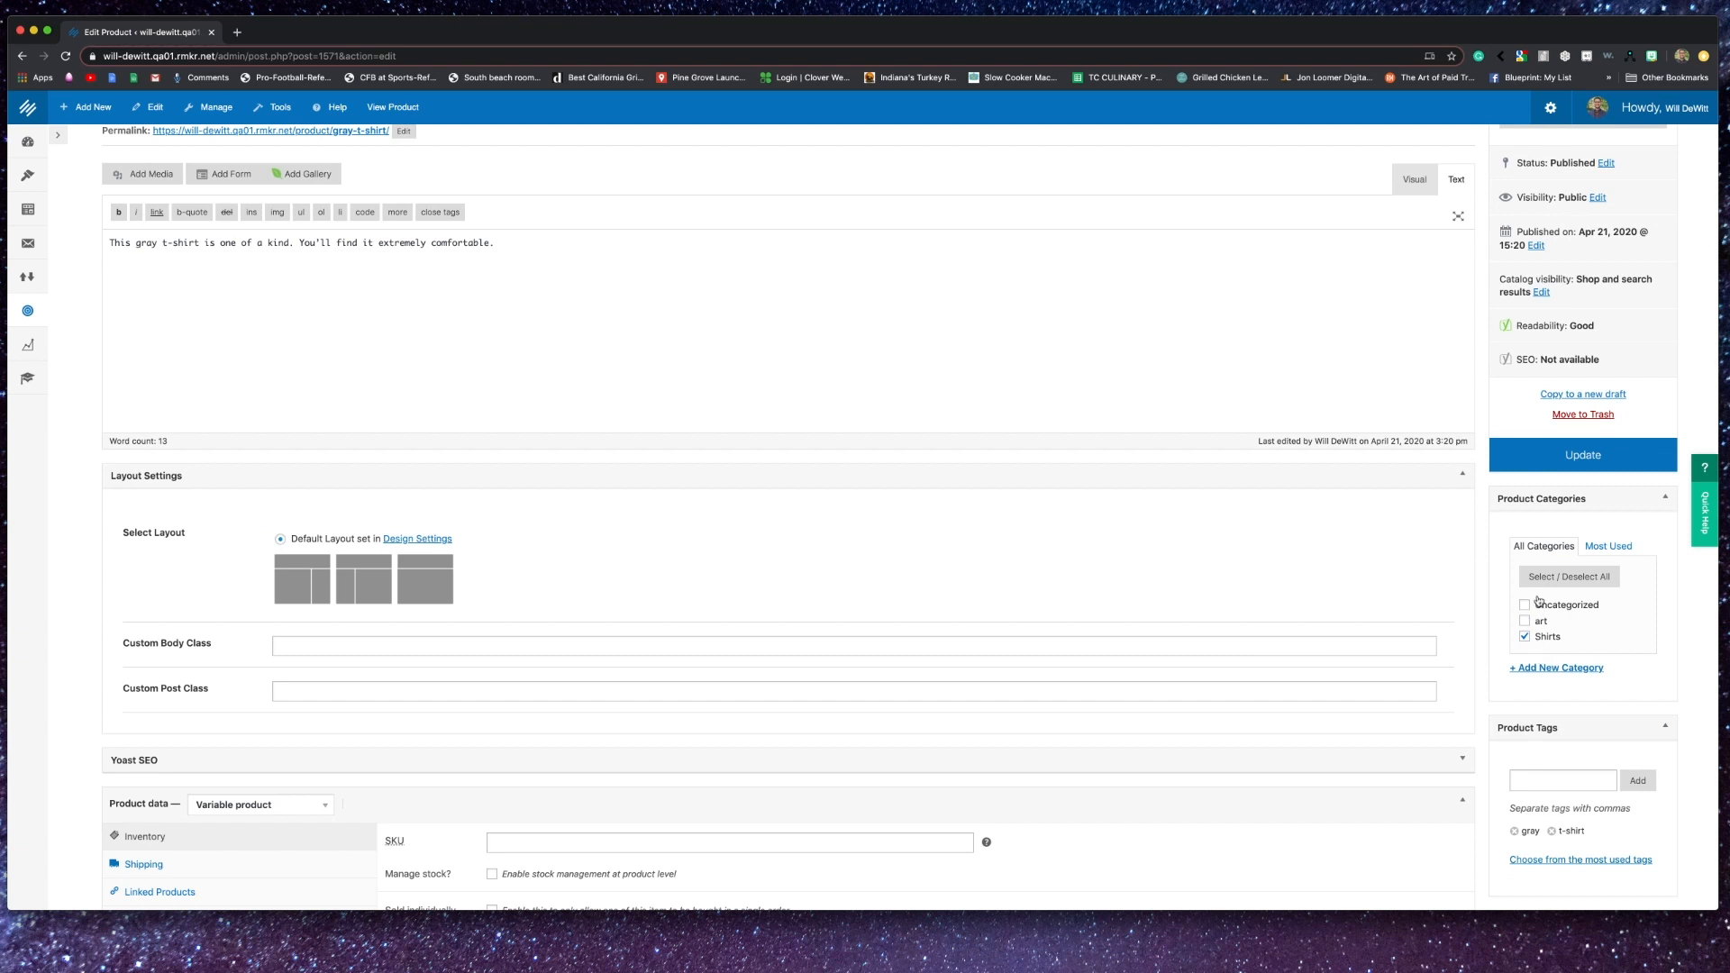
{"action": "scroll", "scroll_direction": "down", "scroll_amount": 3}
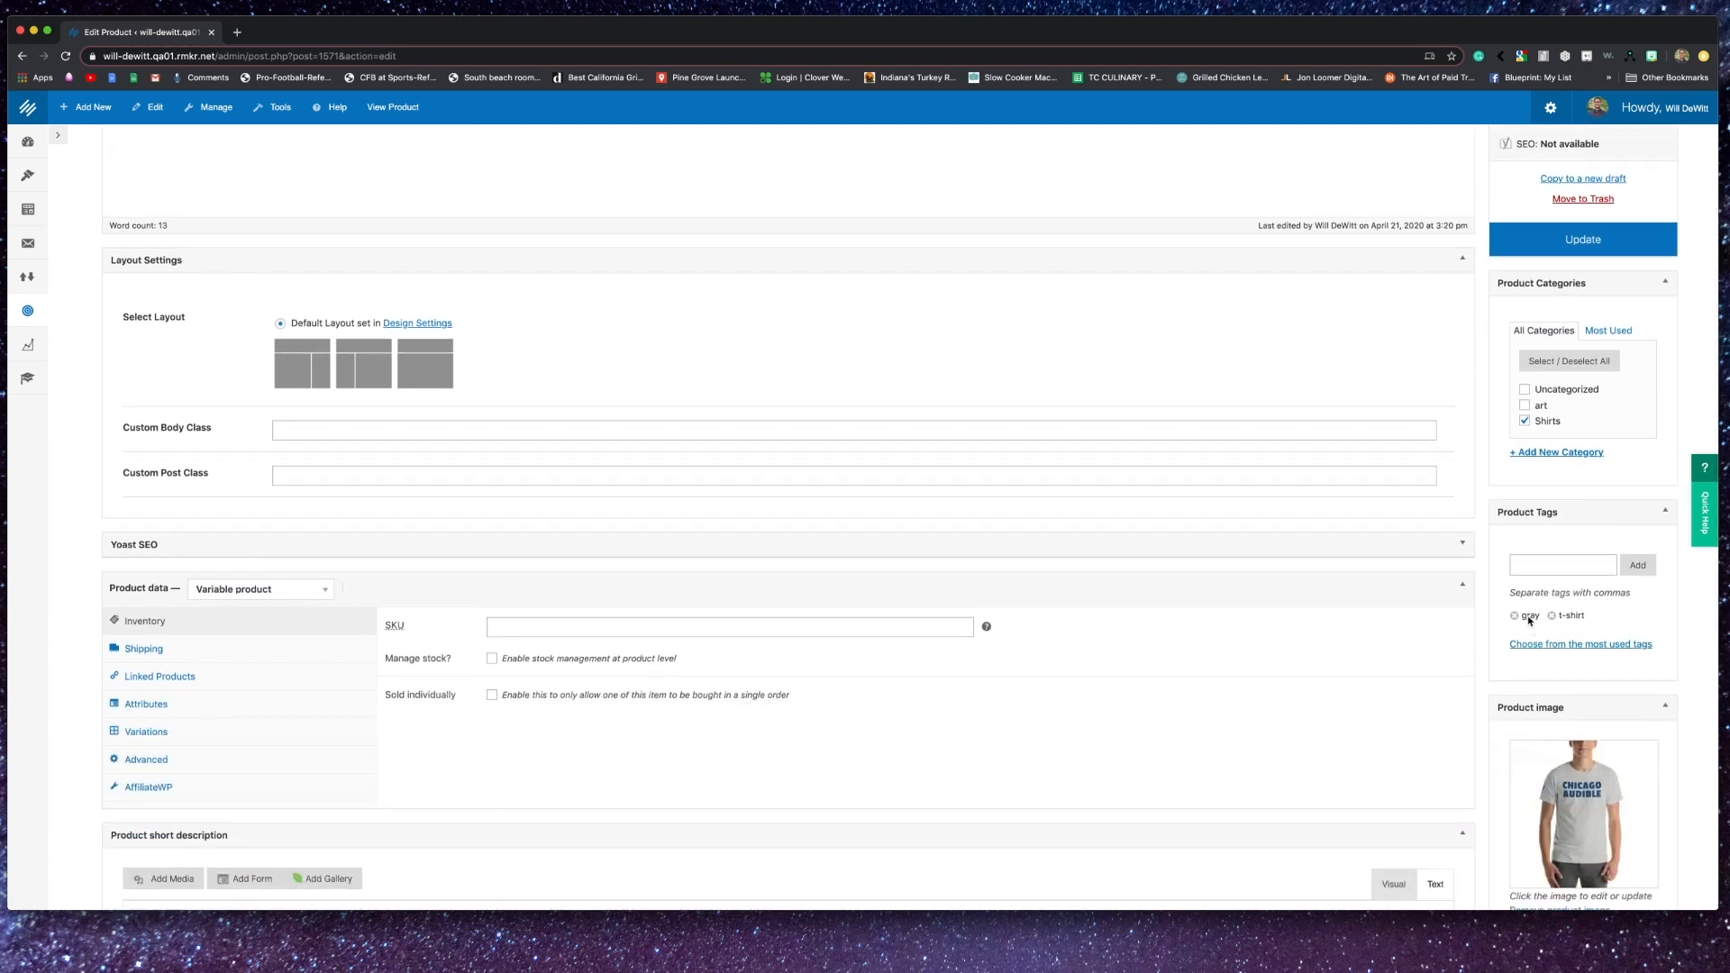
{"action": "mouse_move", "coordinate": [1573, 619]}
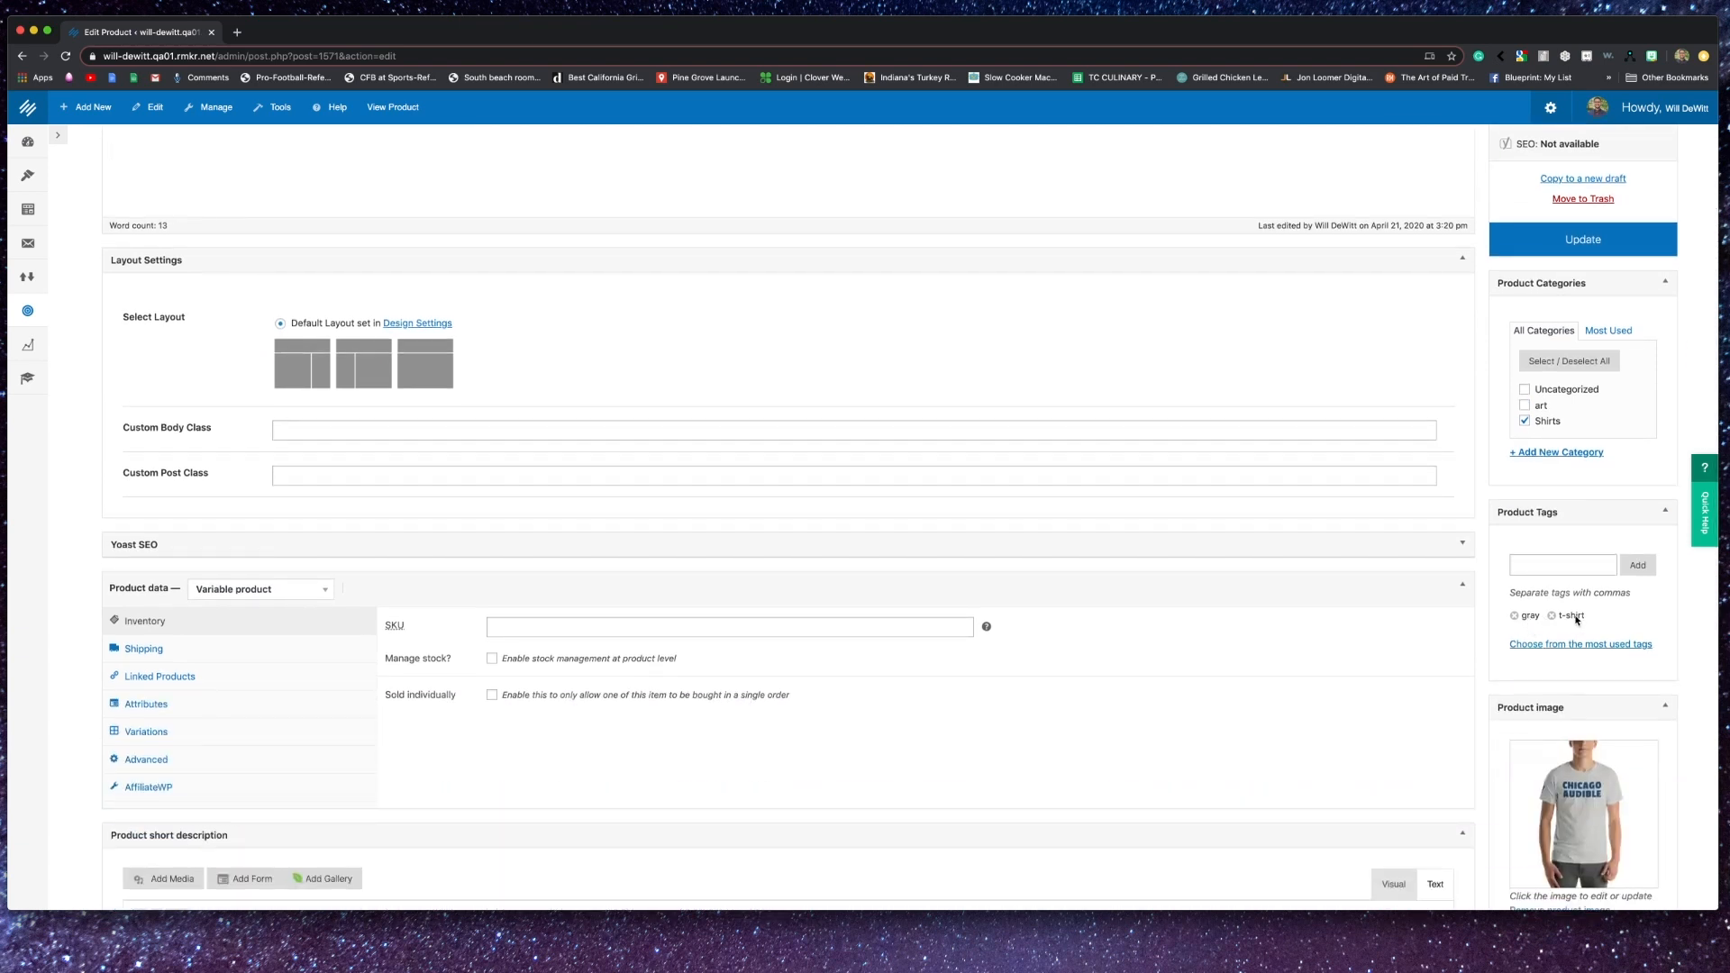
{"action": "scroll", "scroll_direction": "down", "scroll_amount": 3}
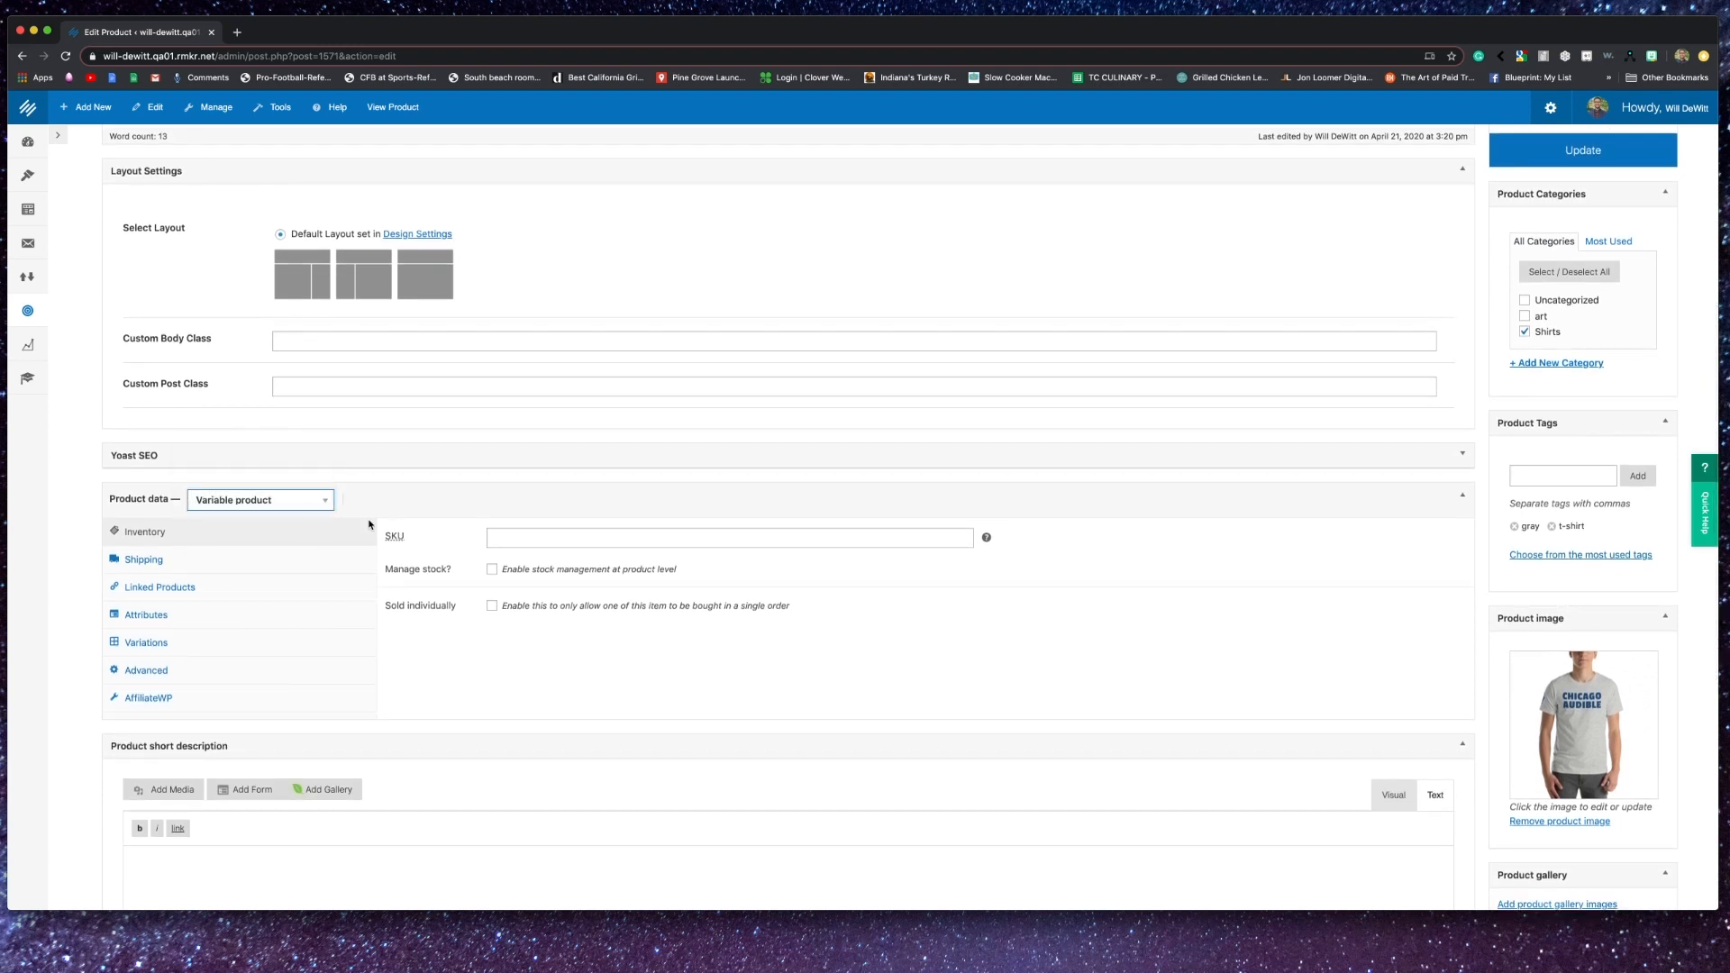
{"action": "mouse_move", "coordinate": [172, 573]}
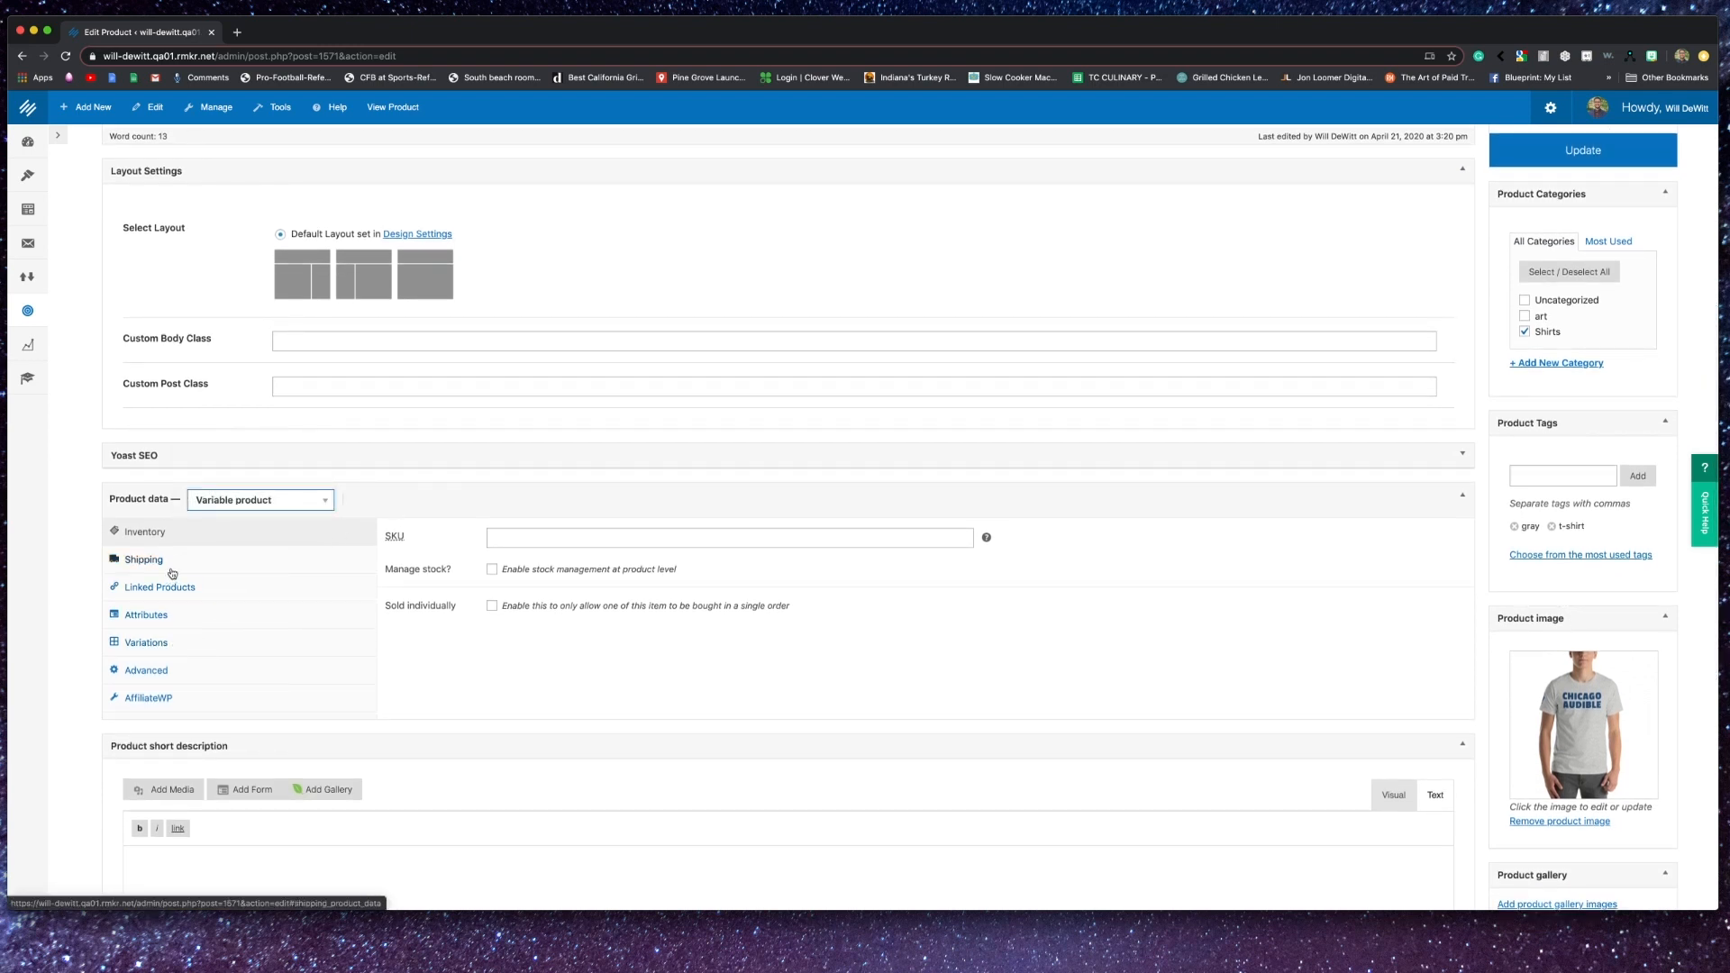
- View its Shipping and Linked Products tabs, searching 'shir' in Upsells
{"action": "left_click", "coordinate": [143, 558]}
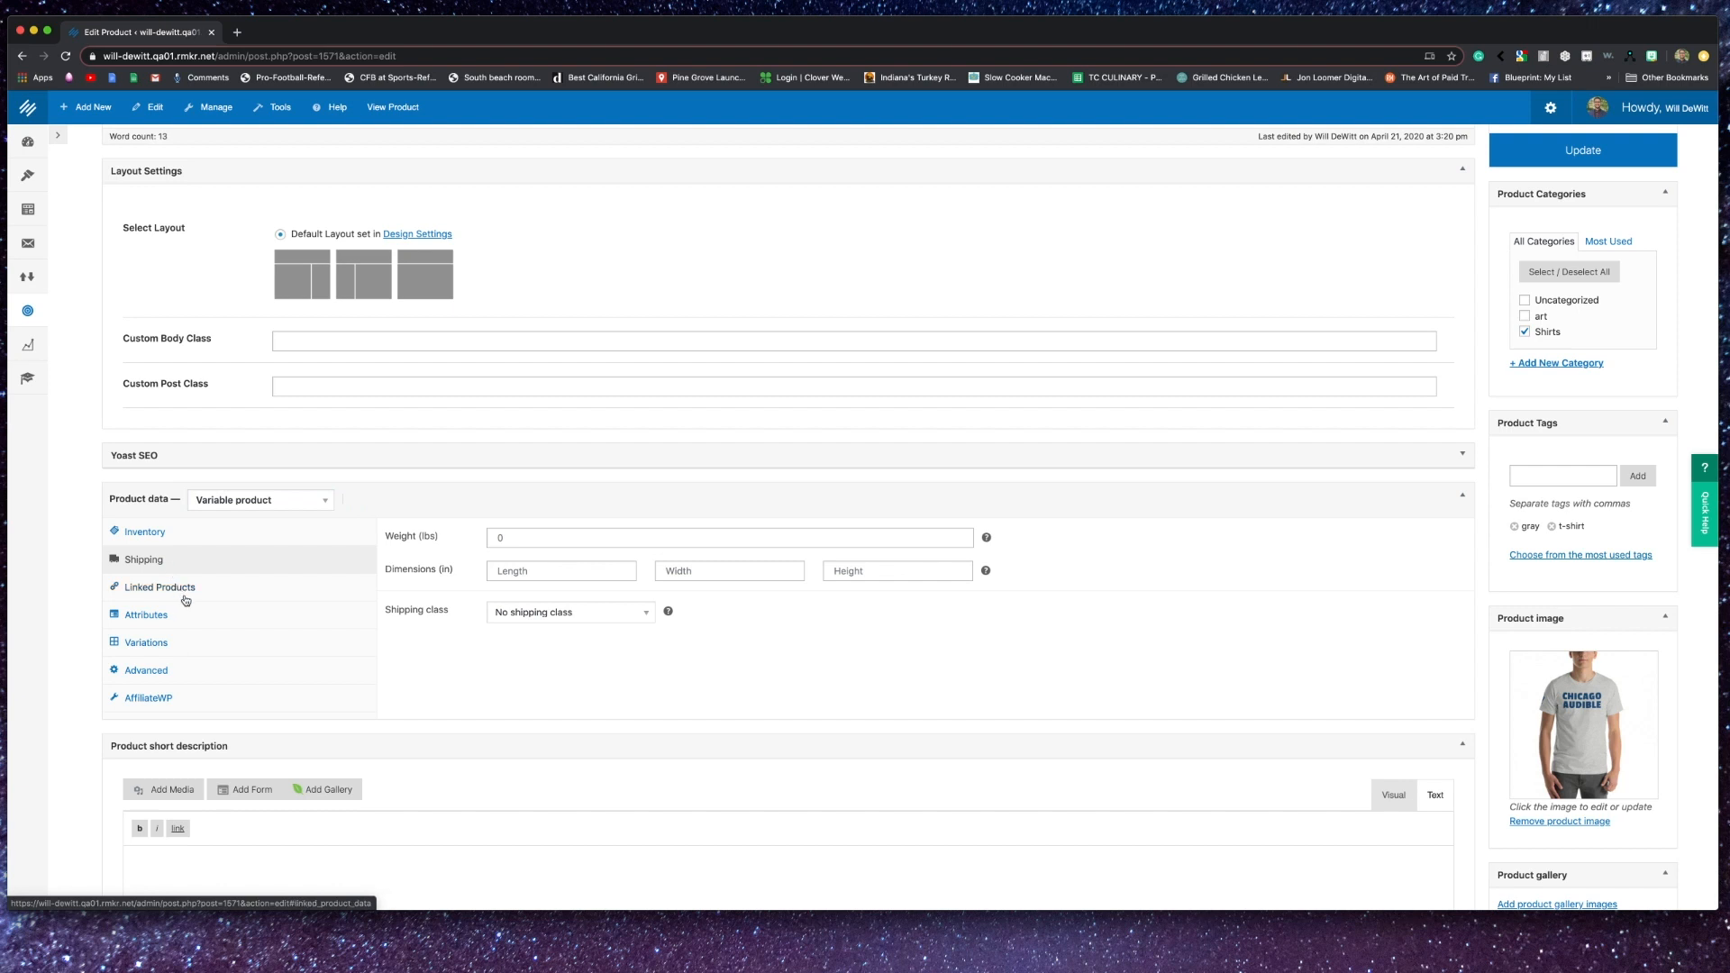
{"action": "left_click", "coordinate": [160, 586]}
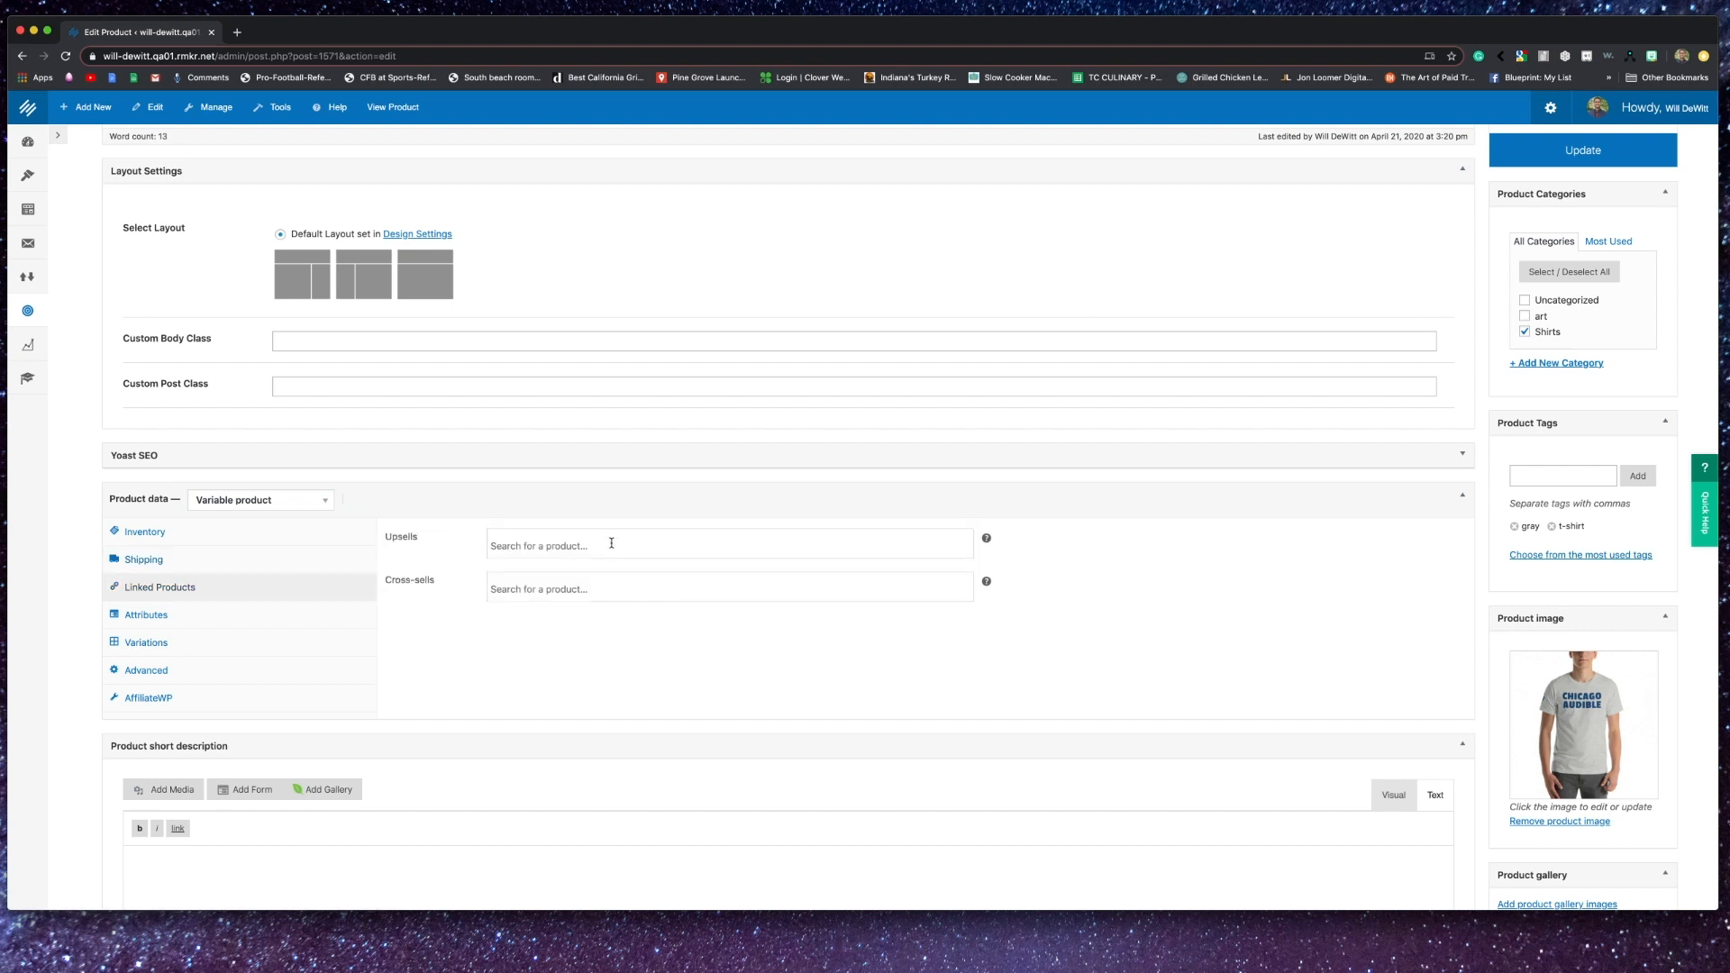
{"action": "left_click", "coordinate": [606, 545]}
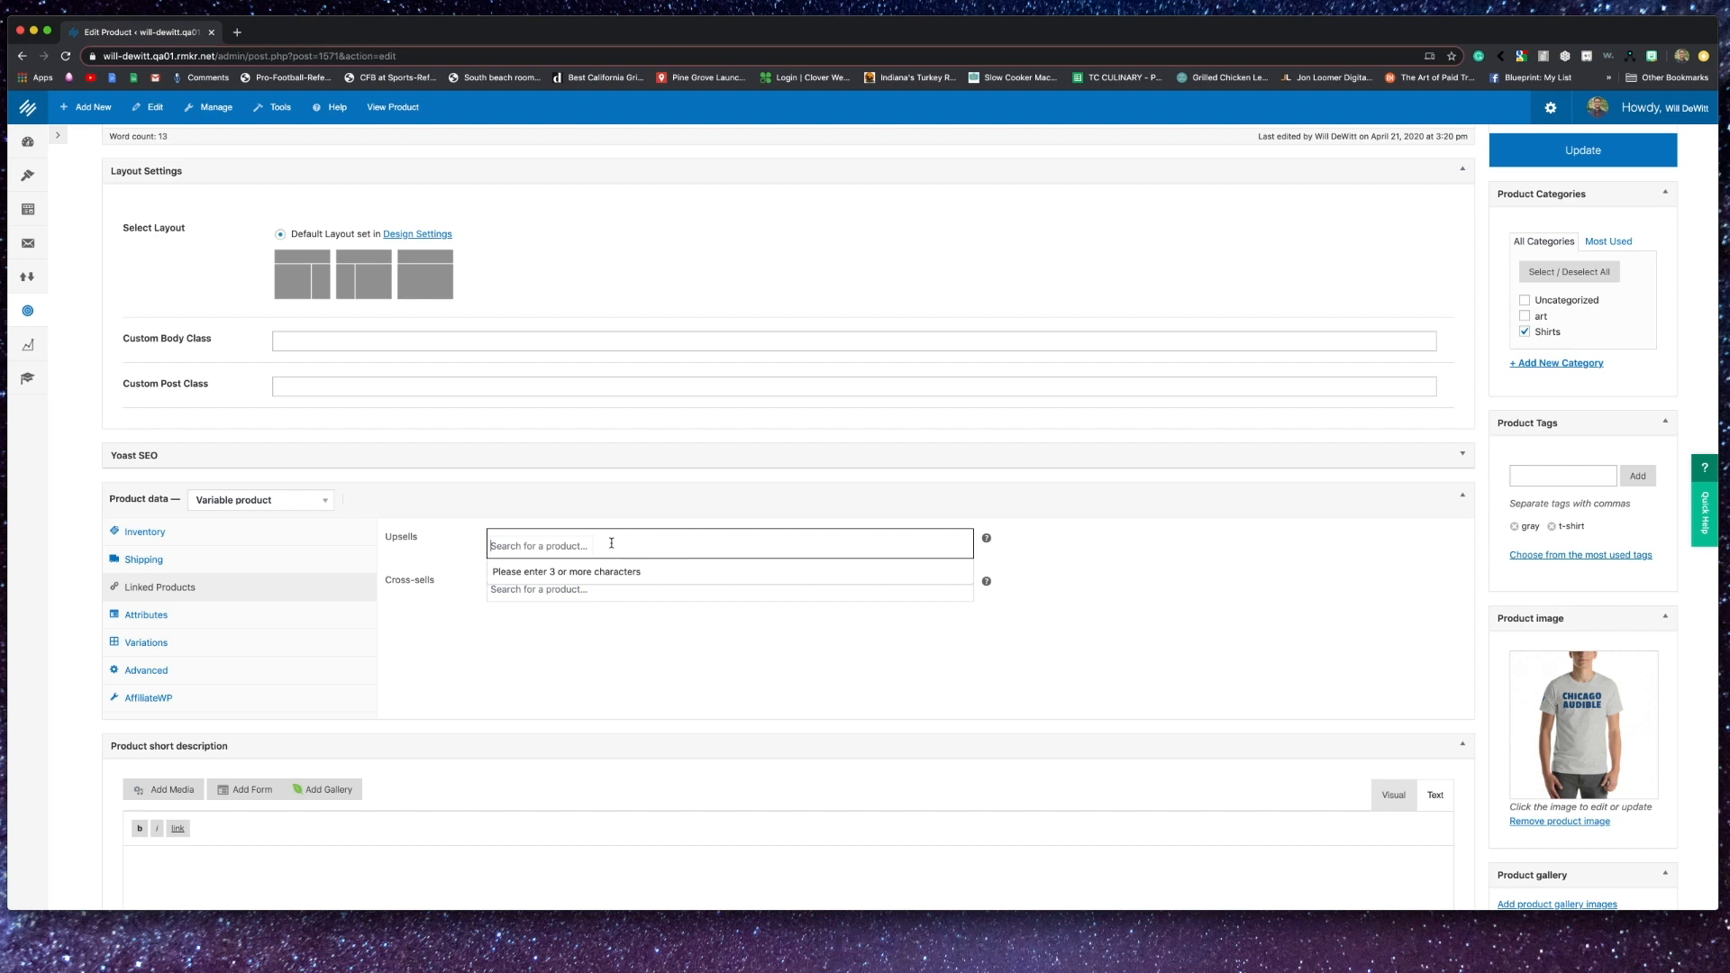
{"action": "type", "text": "shir"}
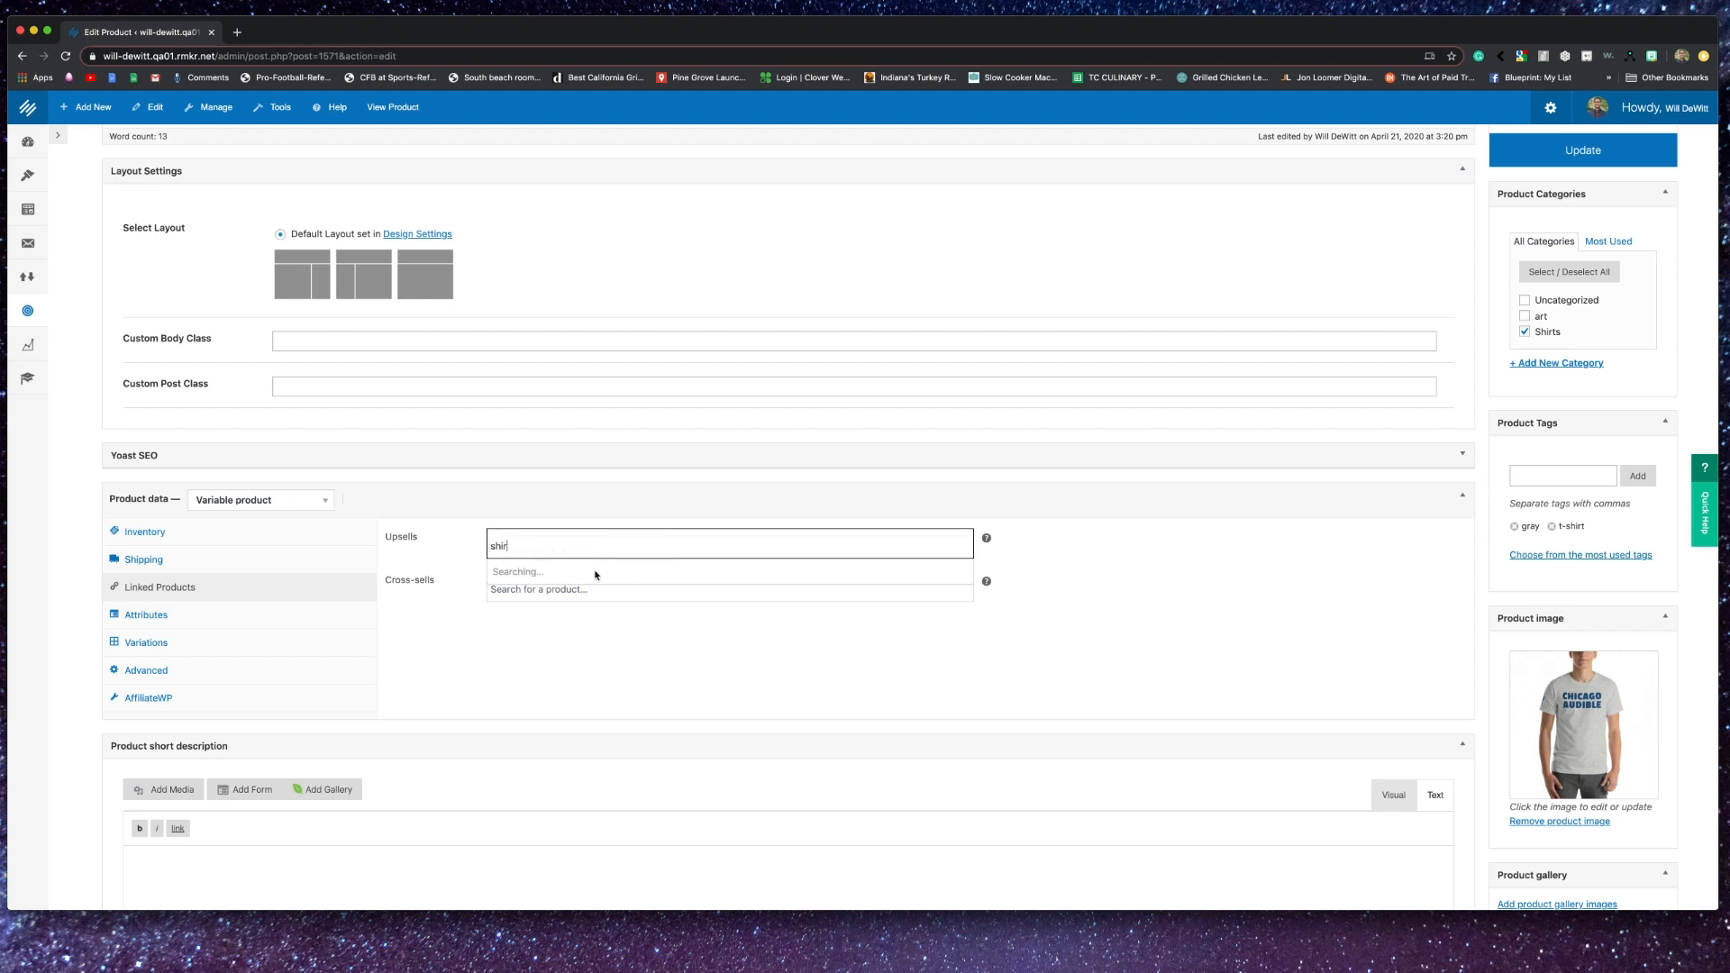
{"action": "mouse_move", "coordinate": [616, 681]}
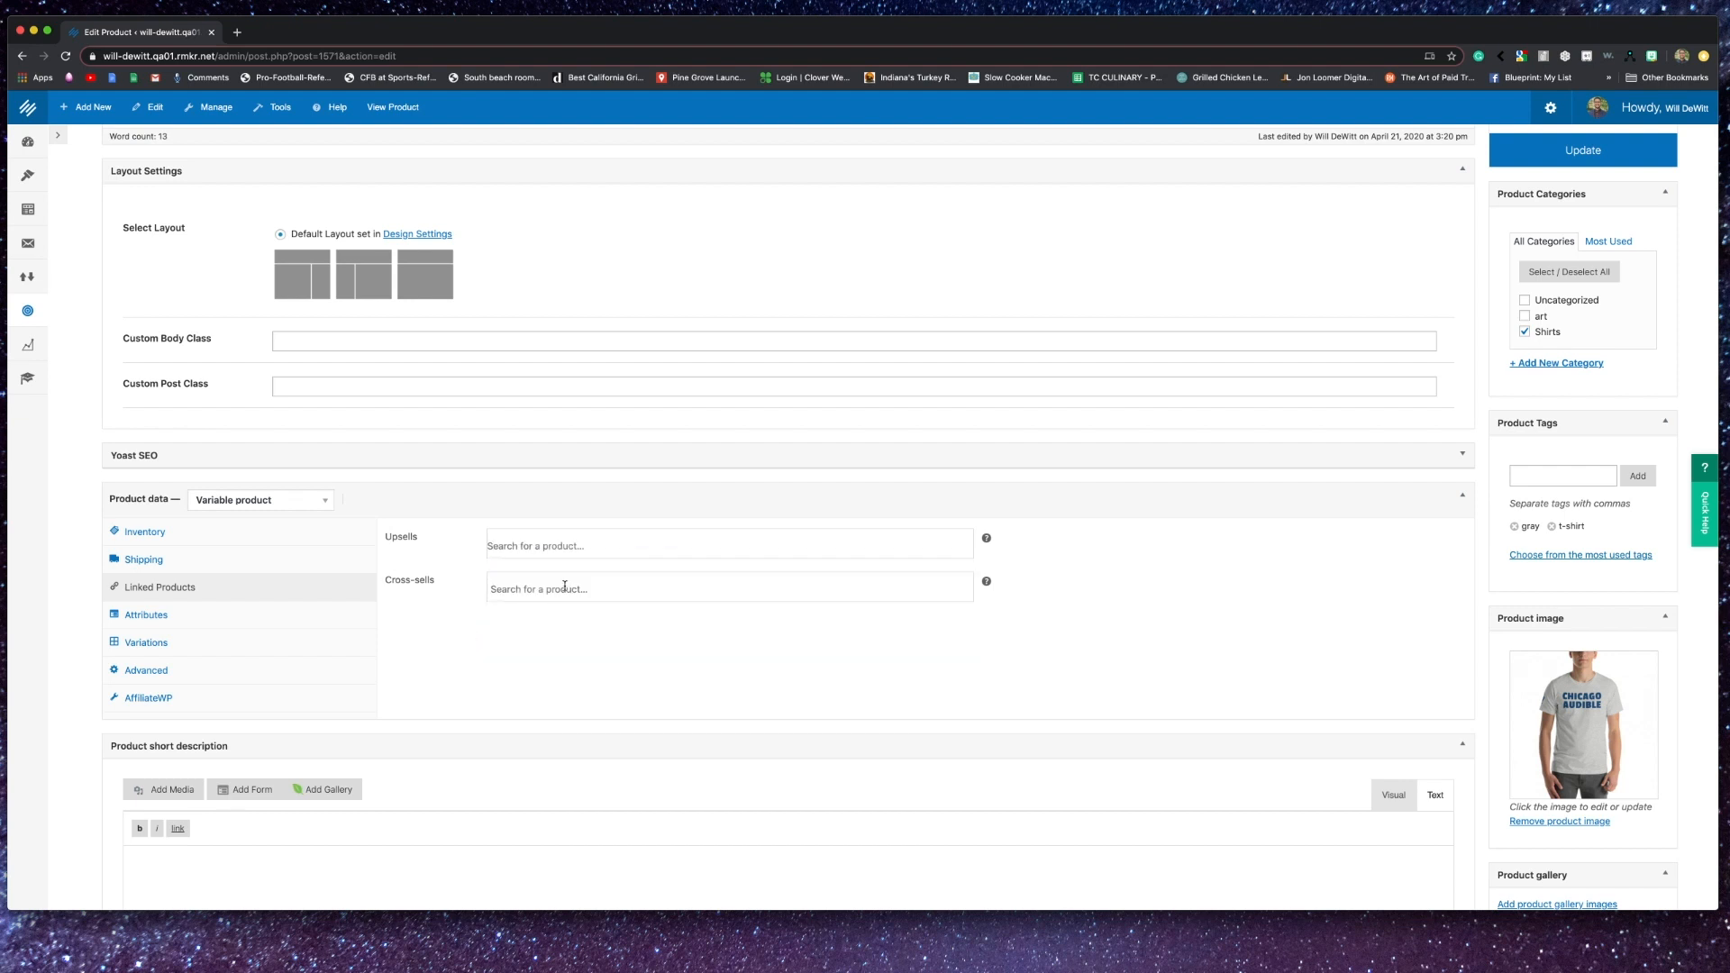
{"action": "scroll", "scroll_direction": "down", "scroll_amount": 3}
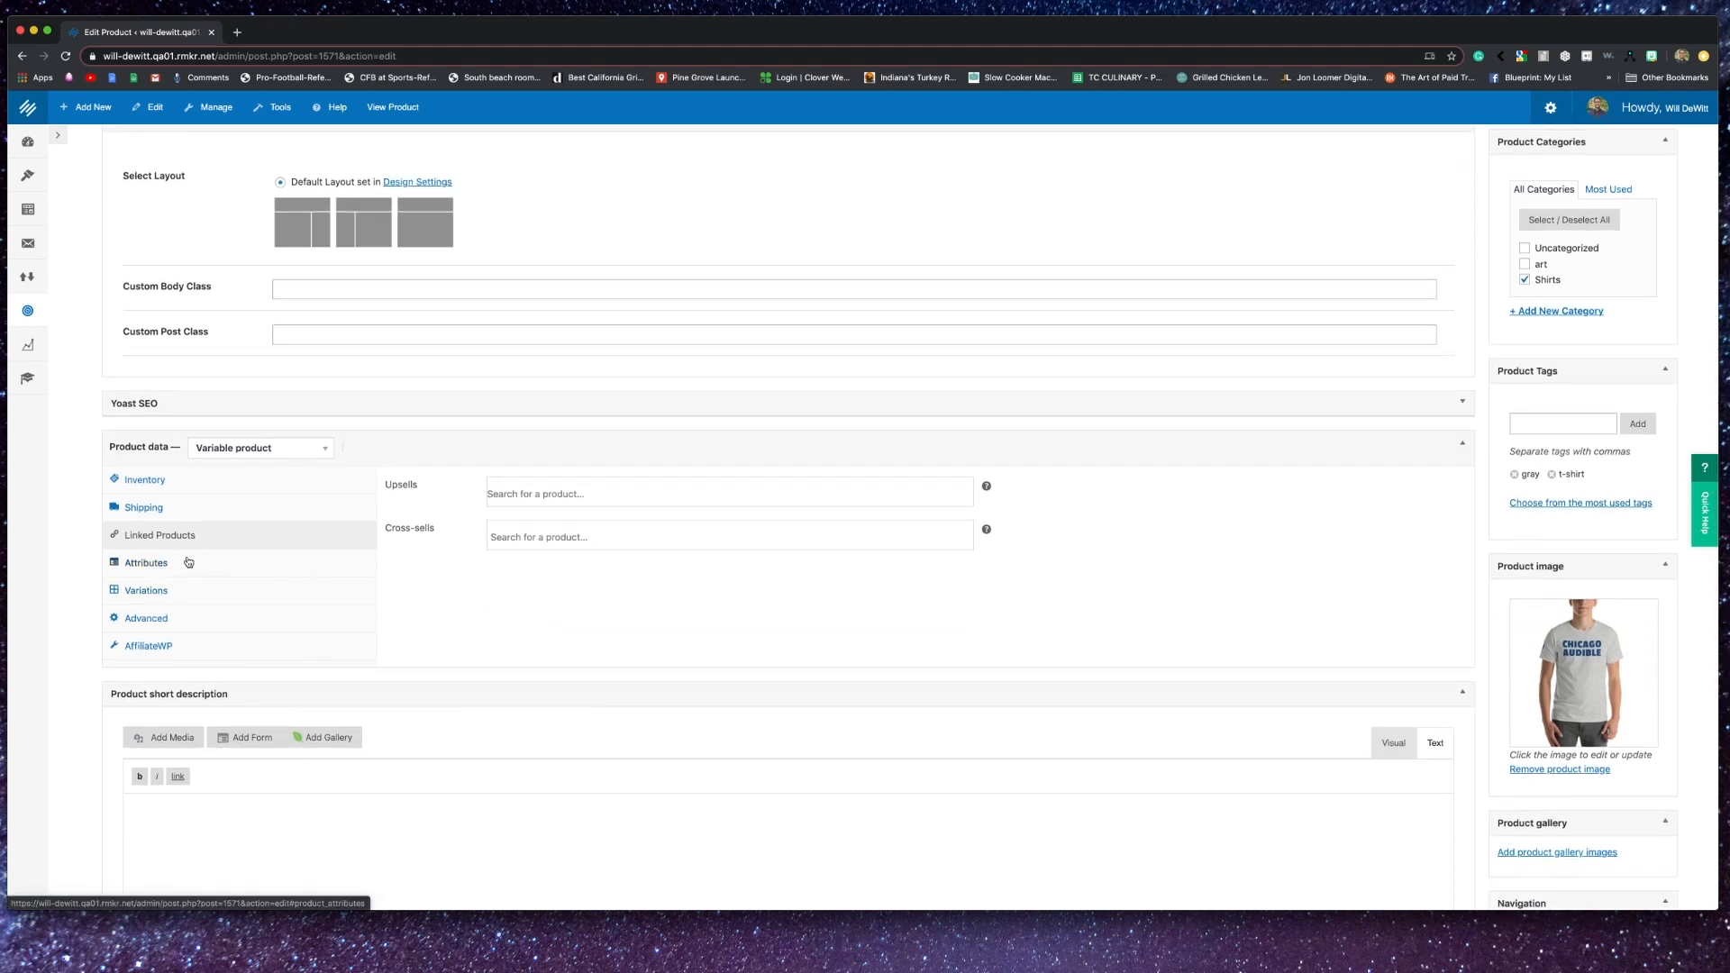
{"action": "left_click", "coordinate": [145, 563]}
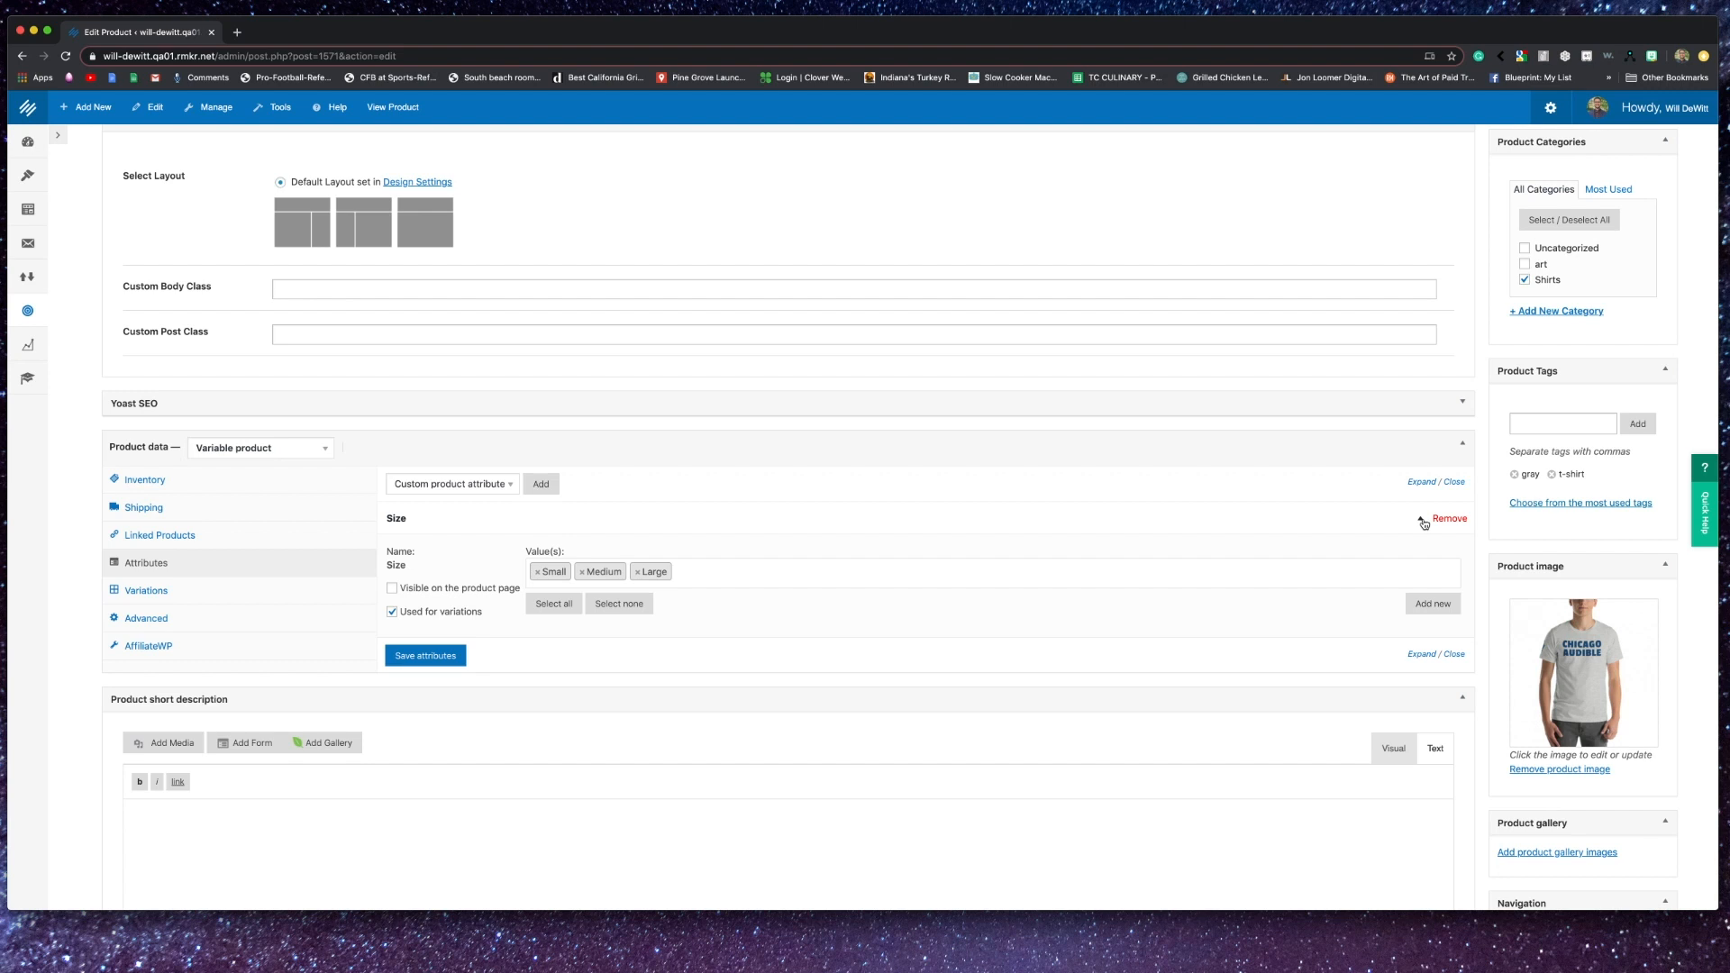
{"action": "left_click", "coordinate": [1419, 519]}
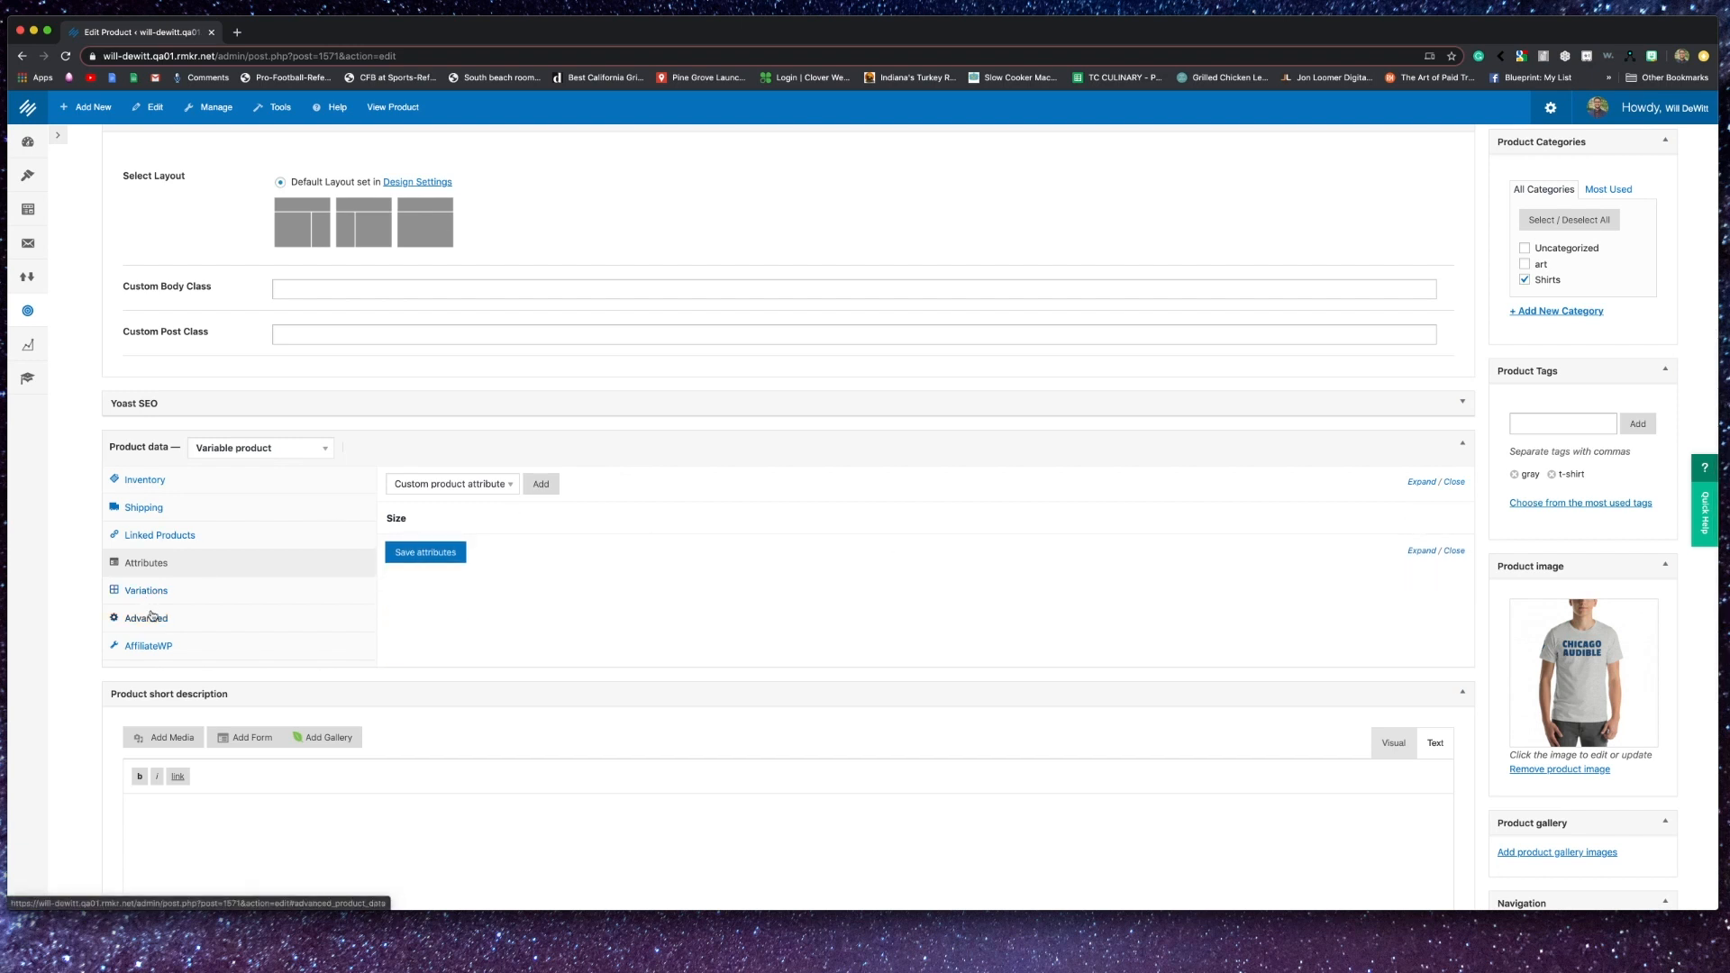
{"action": "left_click", "coordinate": [260, 448]}
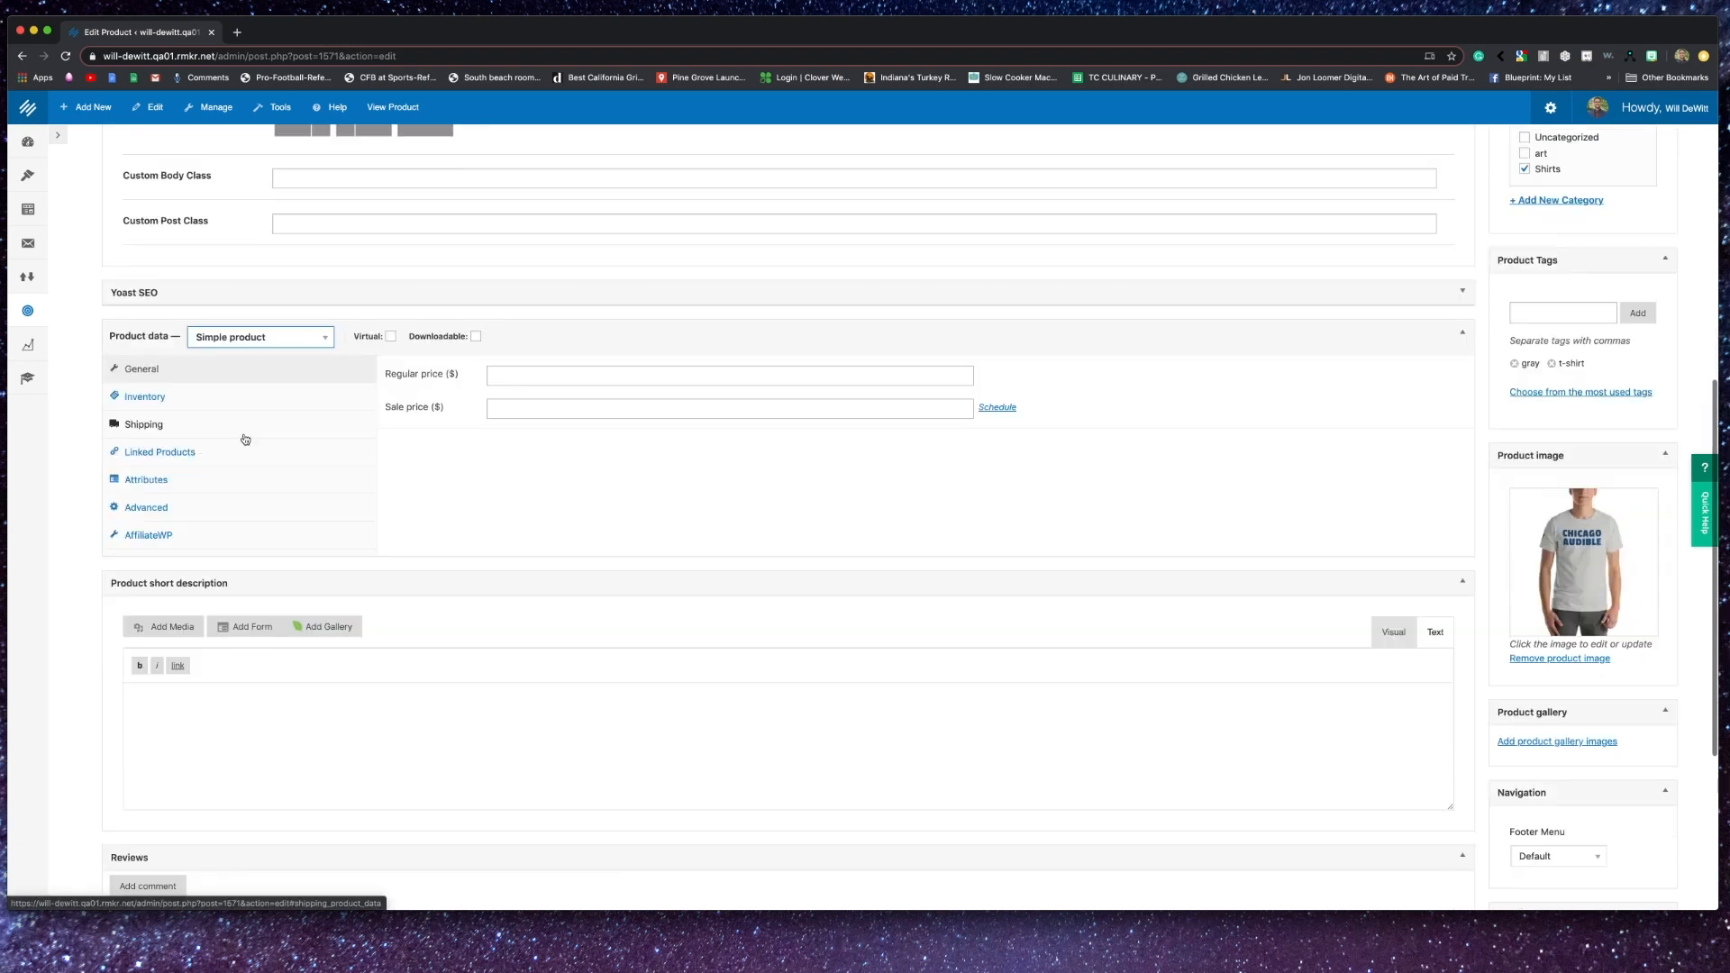
{"action": "left_click", "coordinate": [386, 336]}
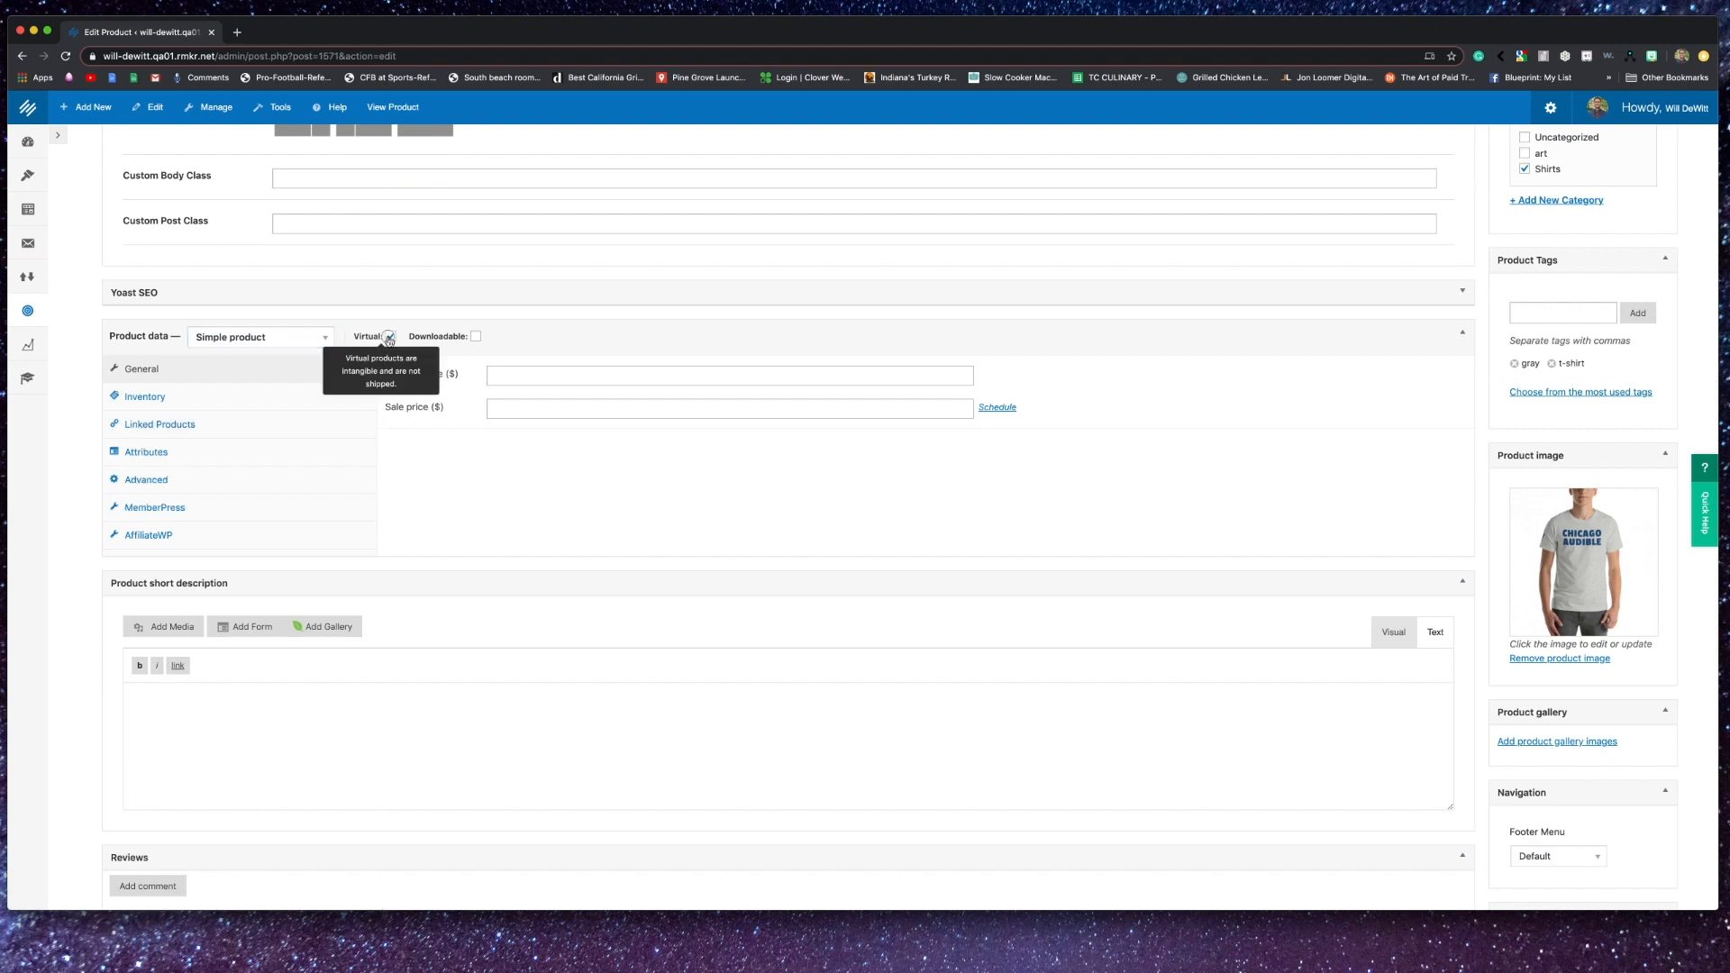
{"action": "left_click", "coordinate": [389, 336]}
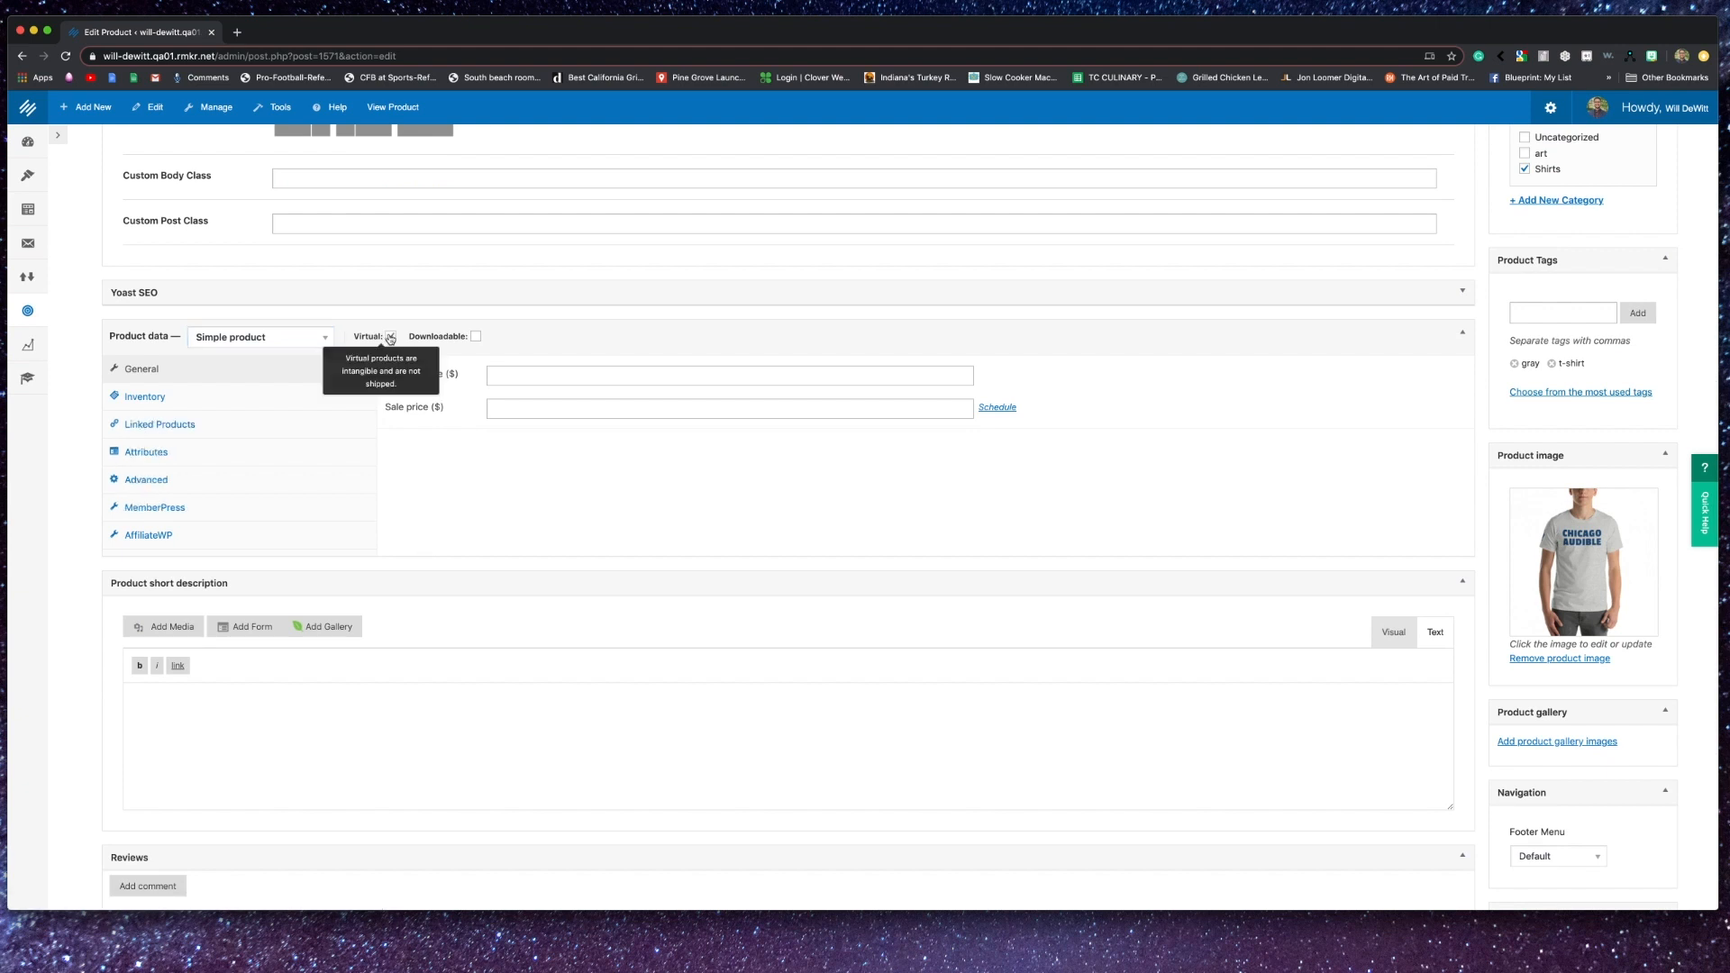
{"action": "left_click", "coordinate": [389, 336]}
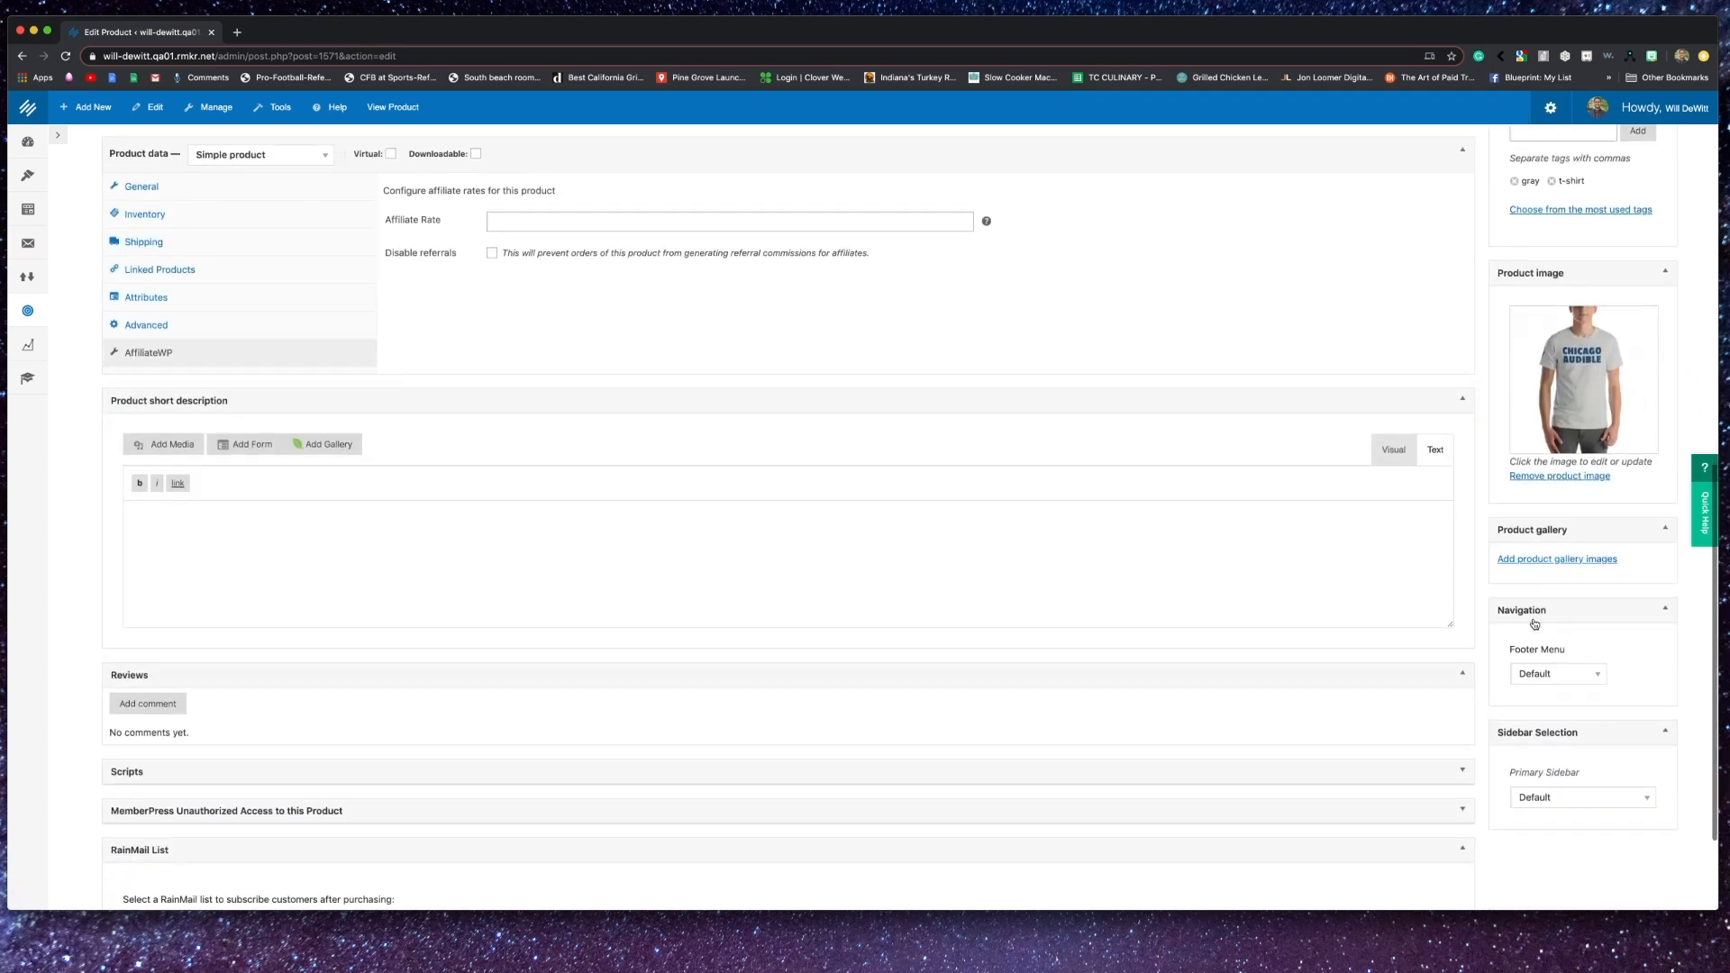
{"action": "scroll", "scroll_direction": "down", "scroll_amount": 3}
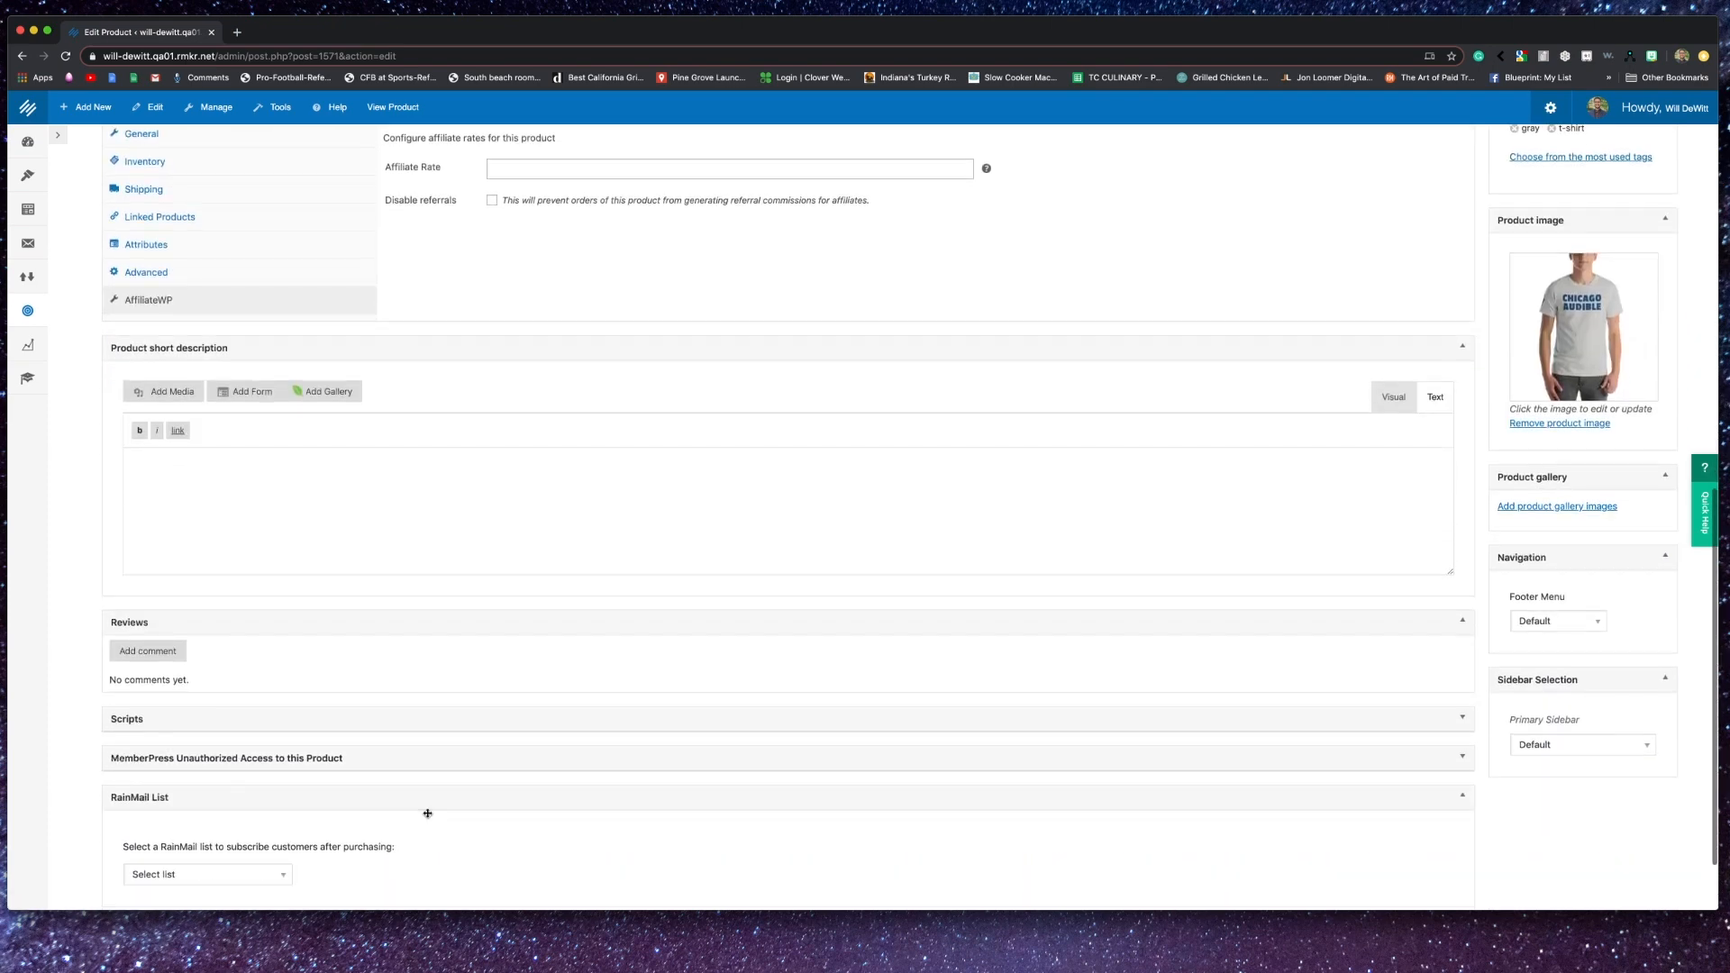
{"action": "scroll", "scroll_direction": "down", "scroll_amount": 3}
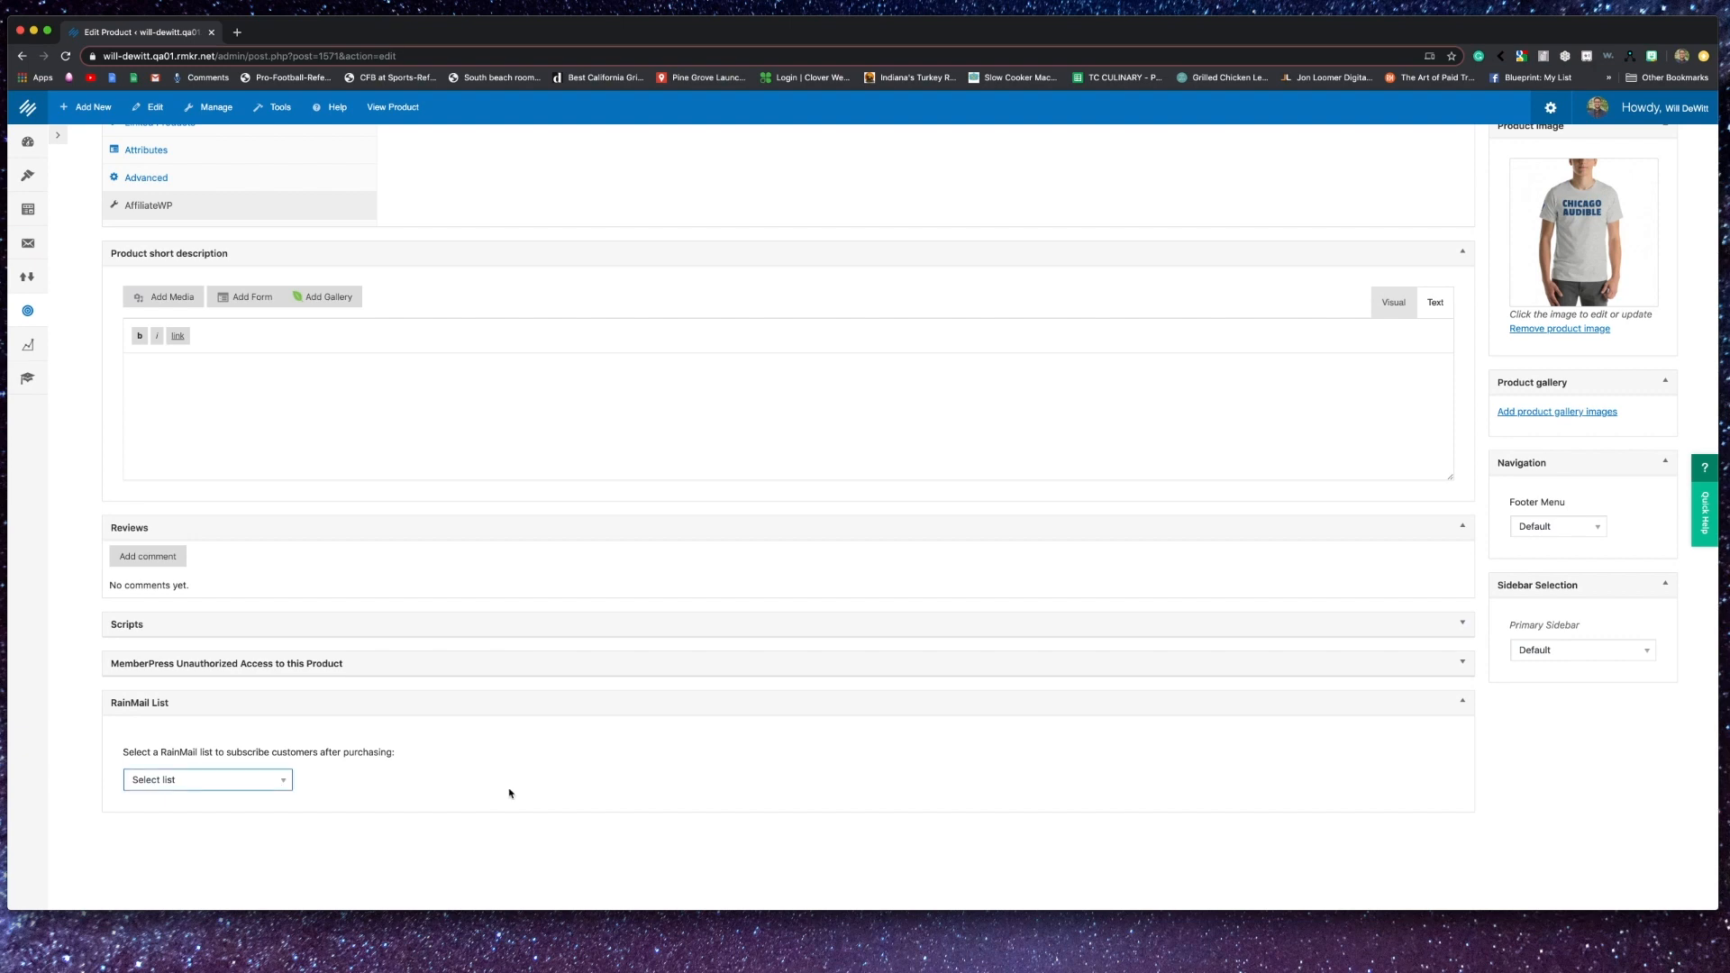
{"action": "mouse_move", "coordinate": [519, 788]}
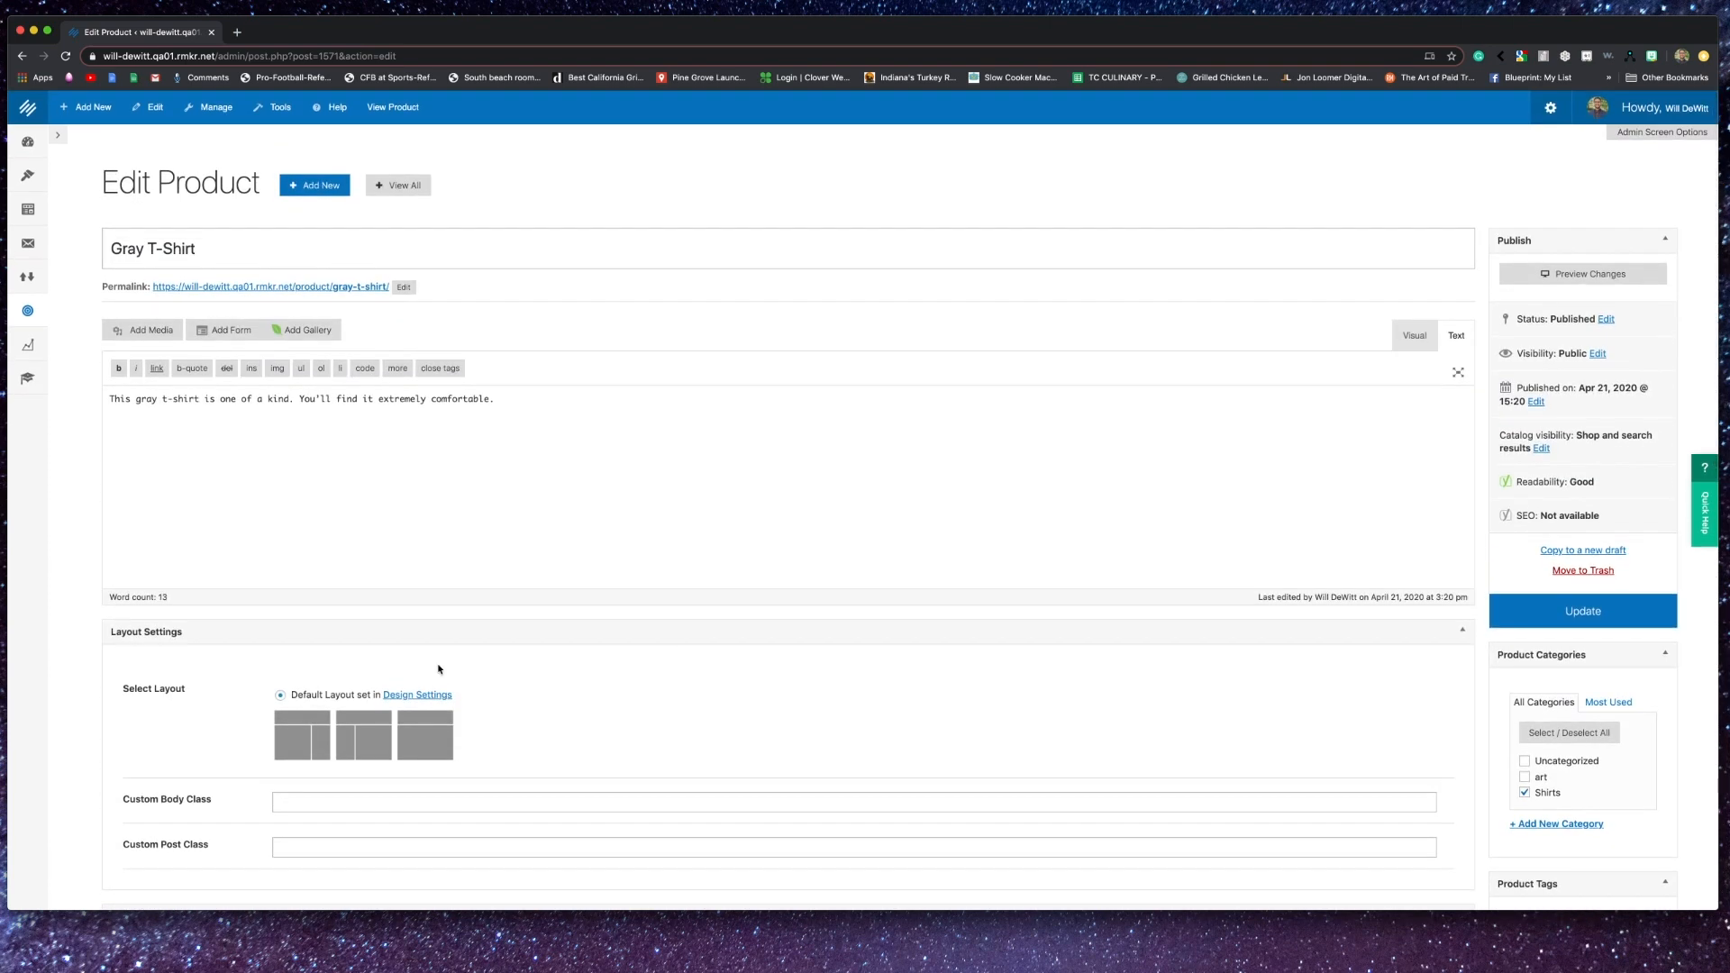
{"action": "scroll", "scroll_direction": "down", "scroll_amount": 3}
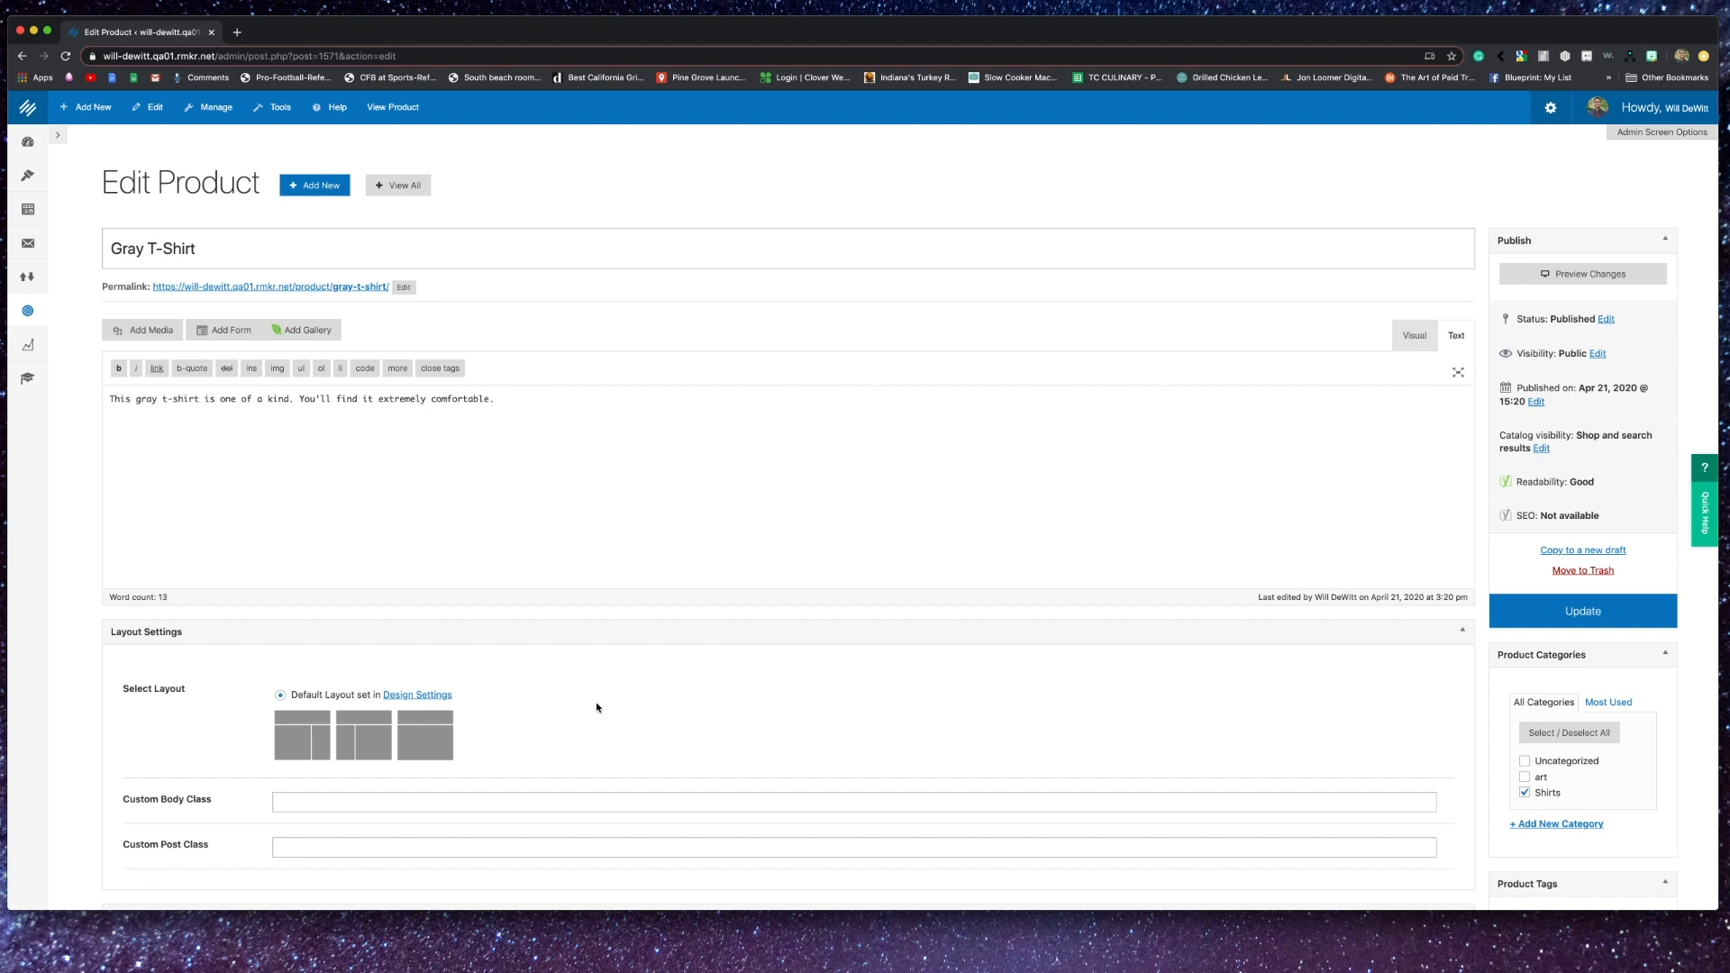
{"action": "mouse_move", "coordinate": [931, 952]}
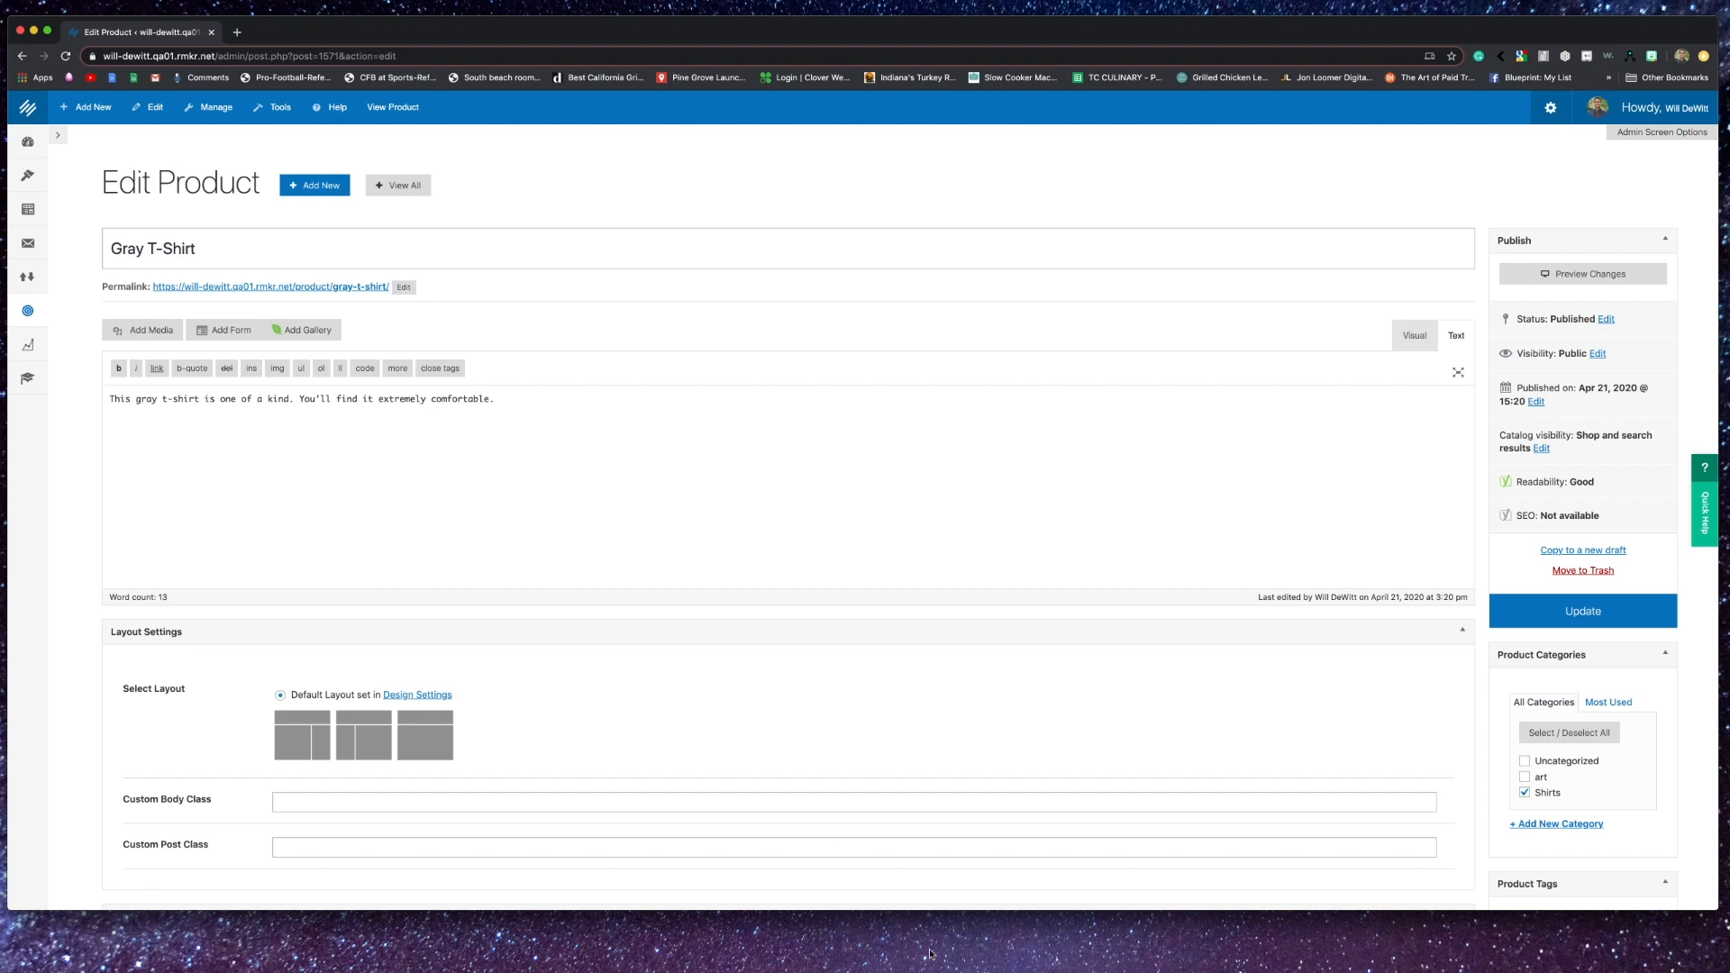
{"action": "mouse_move", "coordinate": [585, 531]}
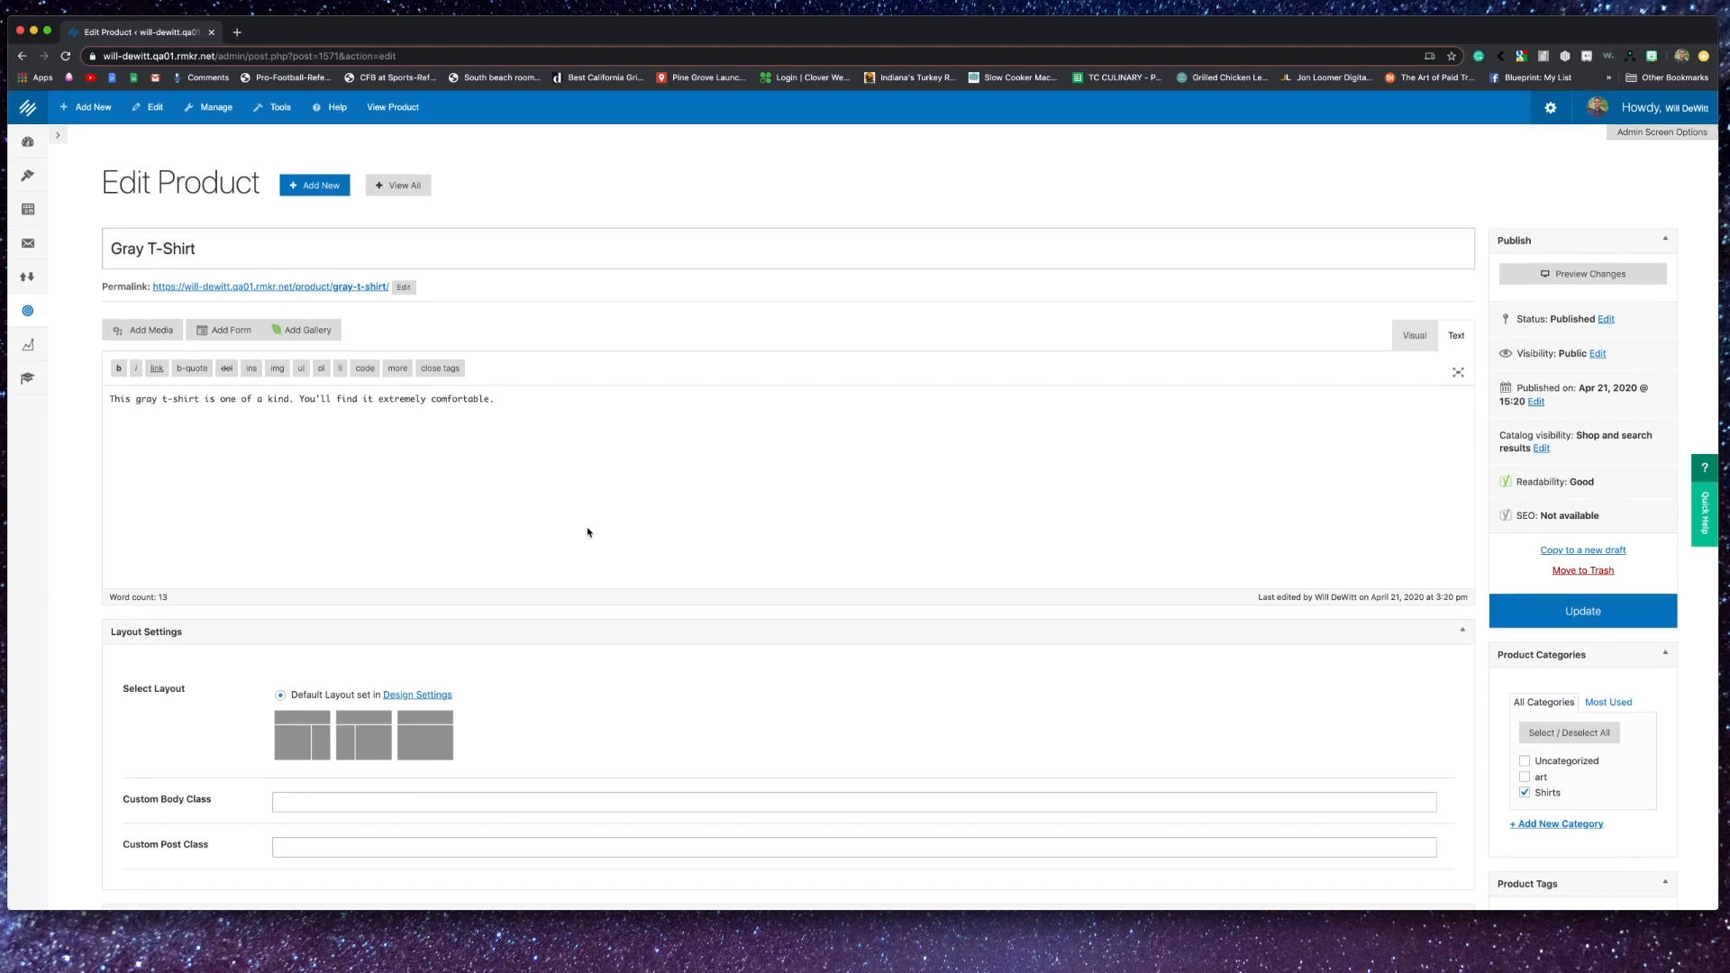
{"action": "mouse_move", "coordinate": [371, 348]}
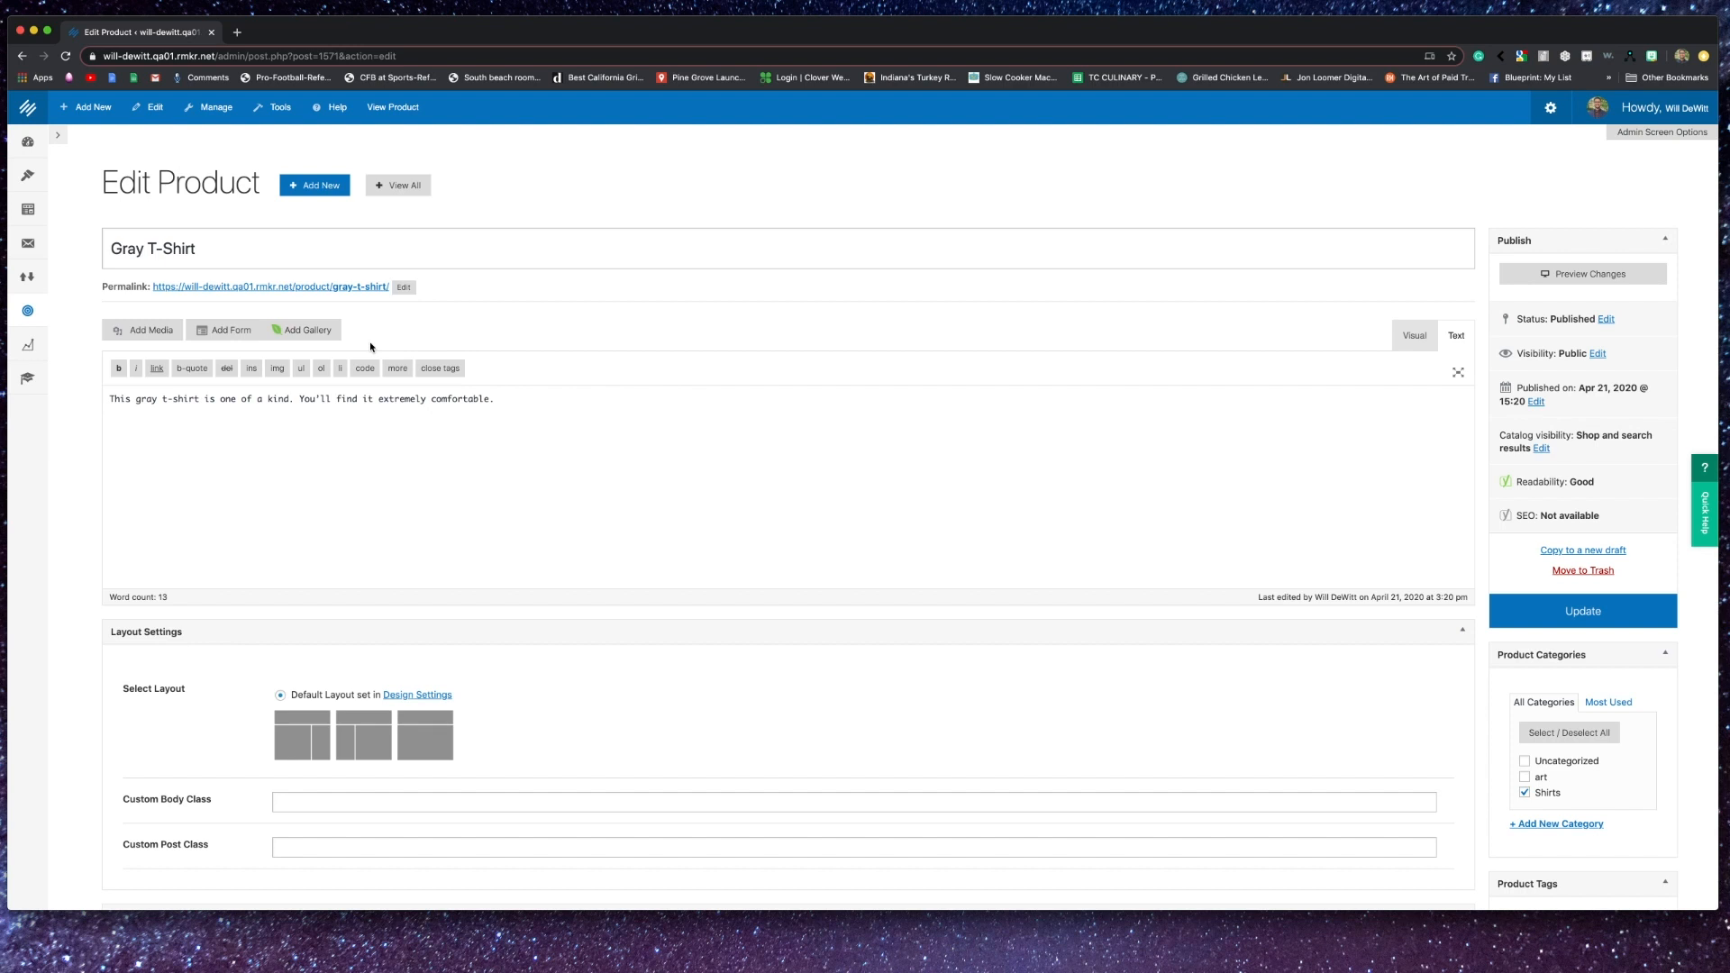
{"action": "mouse_move", "coordinate": [362, 319]}
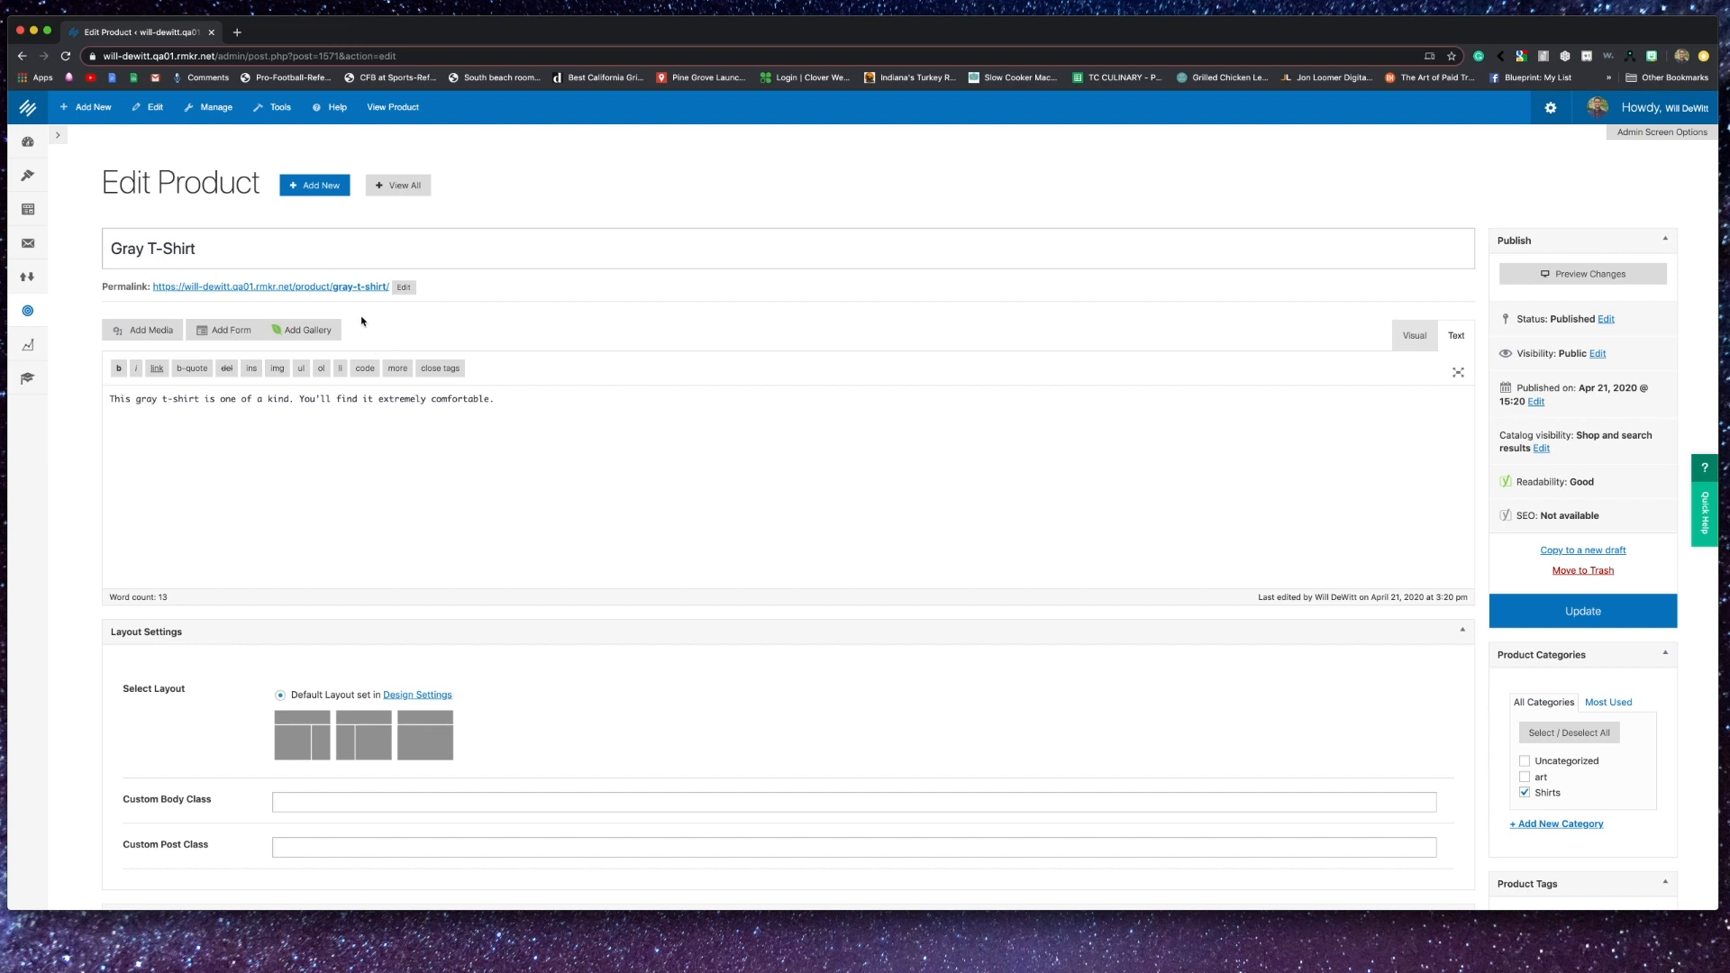
{"action": "mouse_move", "coordinate": [358, 292]}
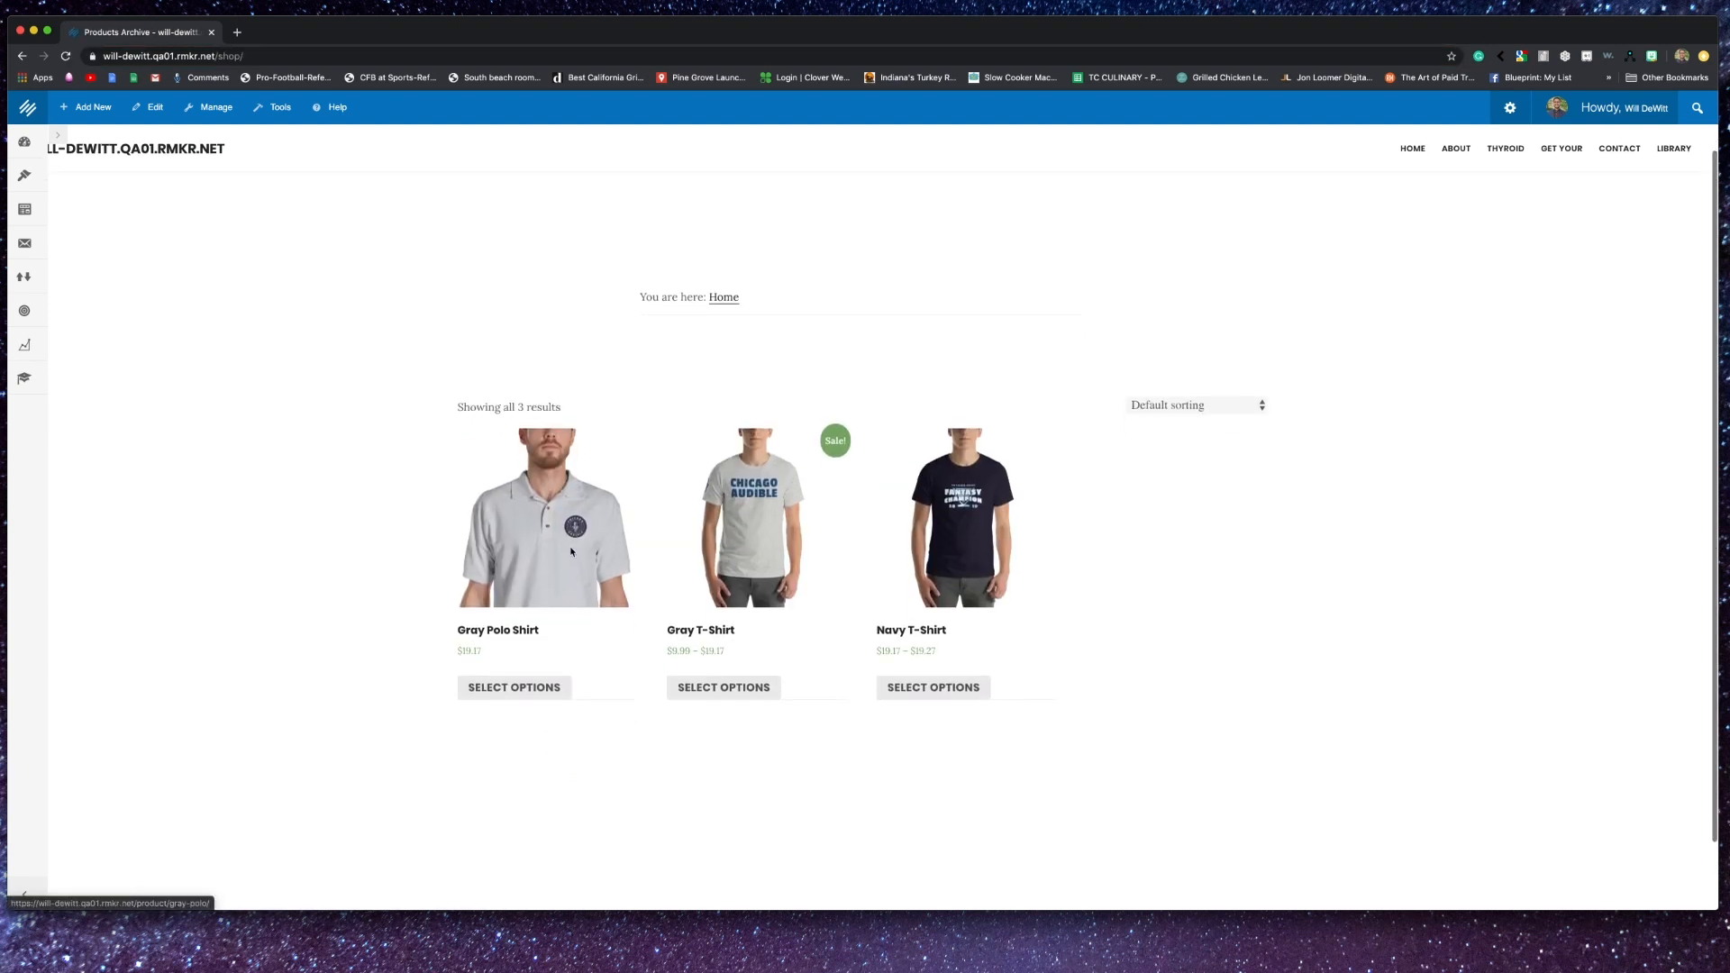
- Sort the shop's three shirts by price, low to high, using the sorting dropdown
{"action": "left_click", "coordinate": [1196, 404]}
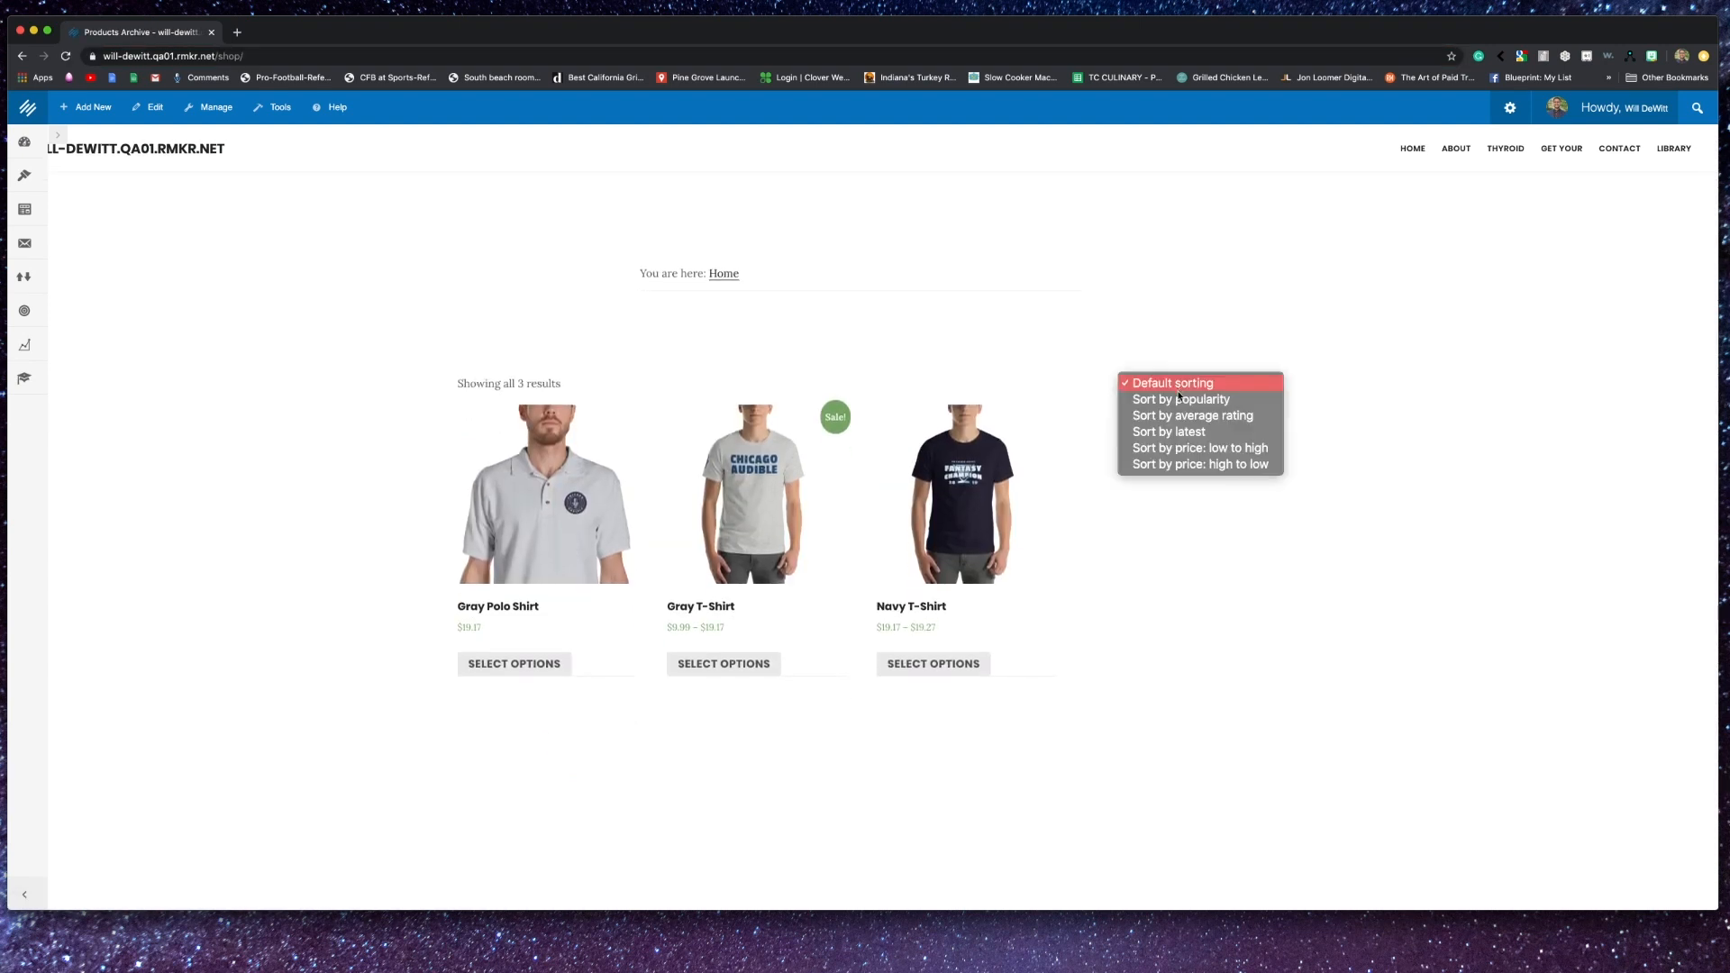
{"action": "left_click", "coordinate": [1172, 383]}
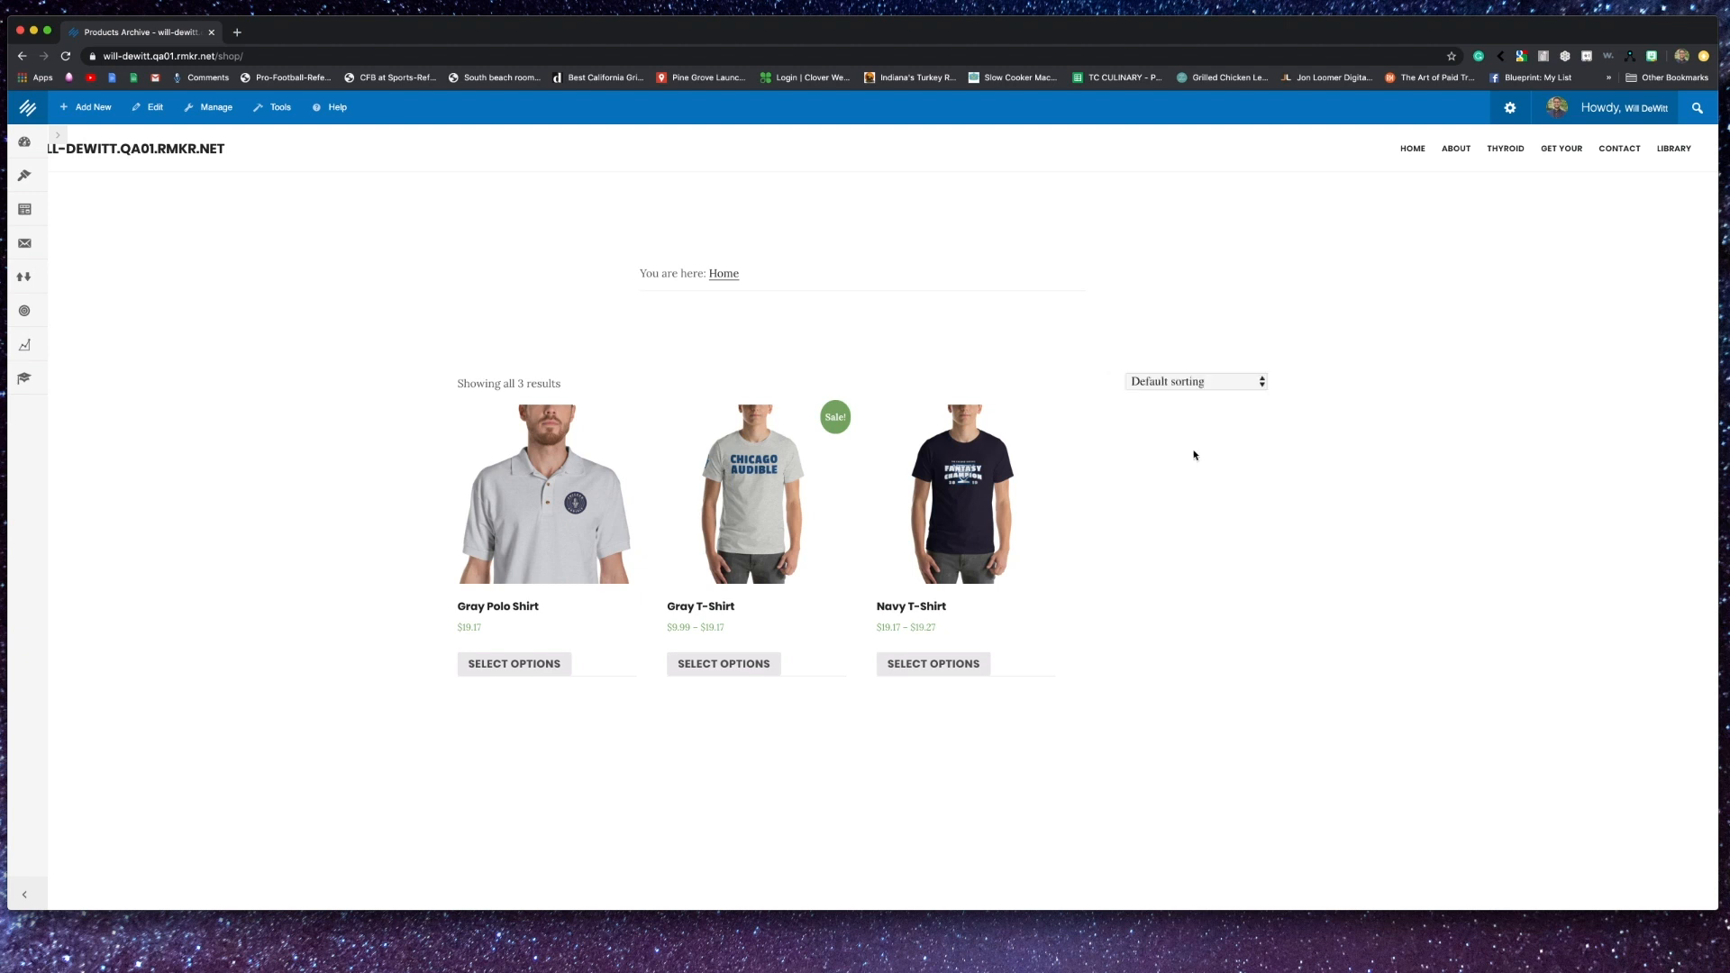
{"action": "left_click", "coordinate": [1195, 381]}
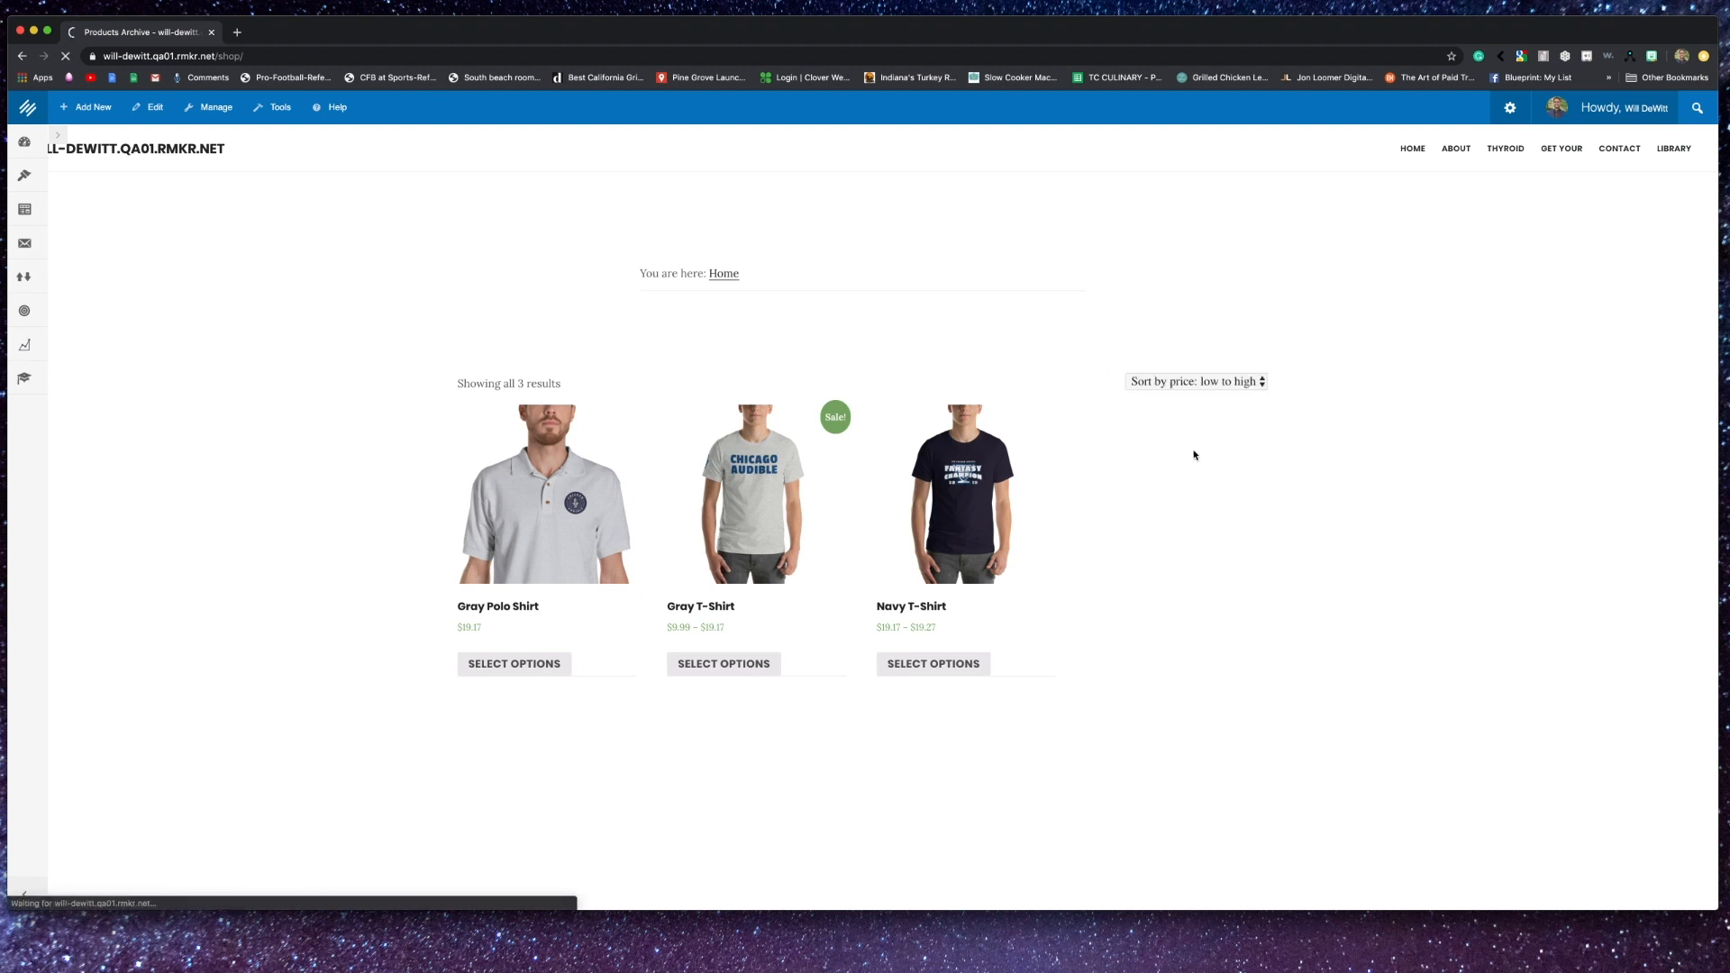
{"action": "left_click", "coordinate": [1195, 381]}
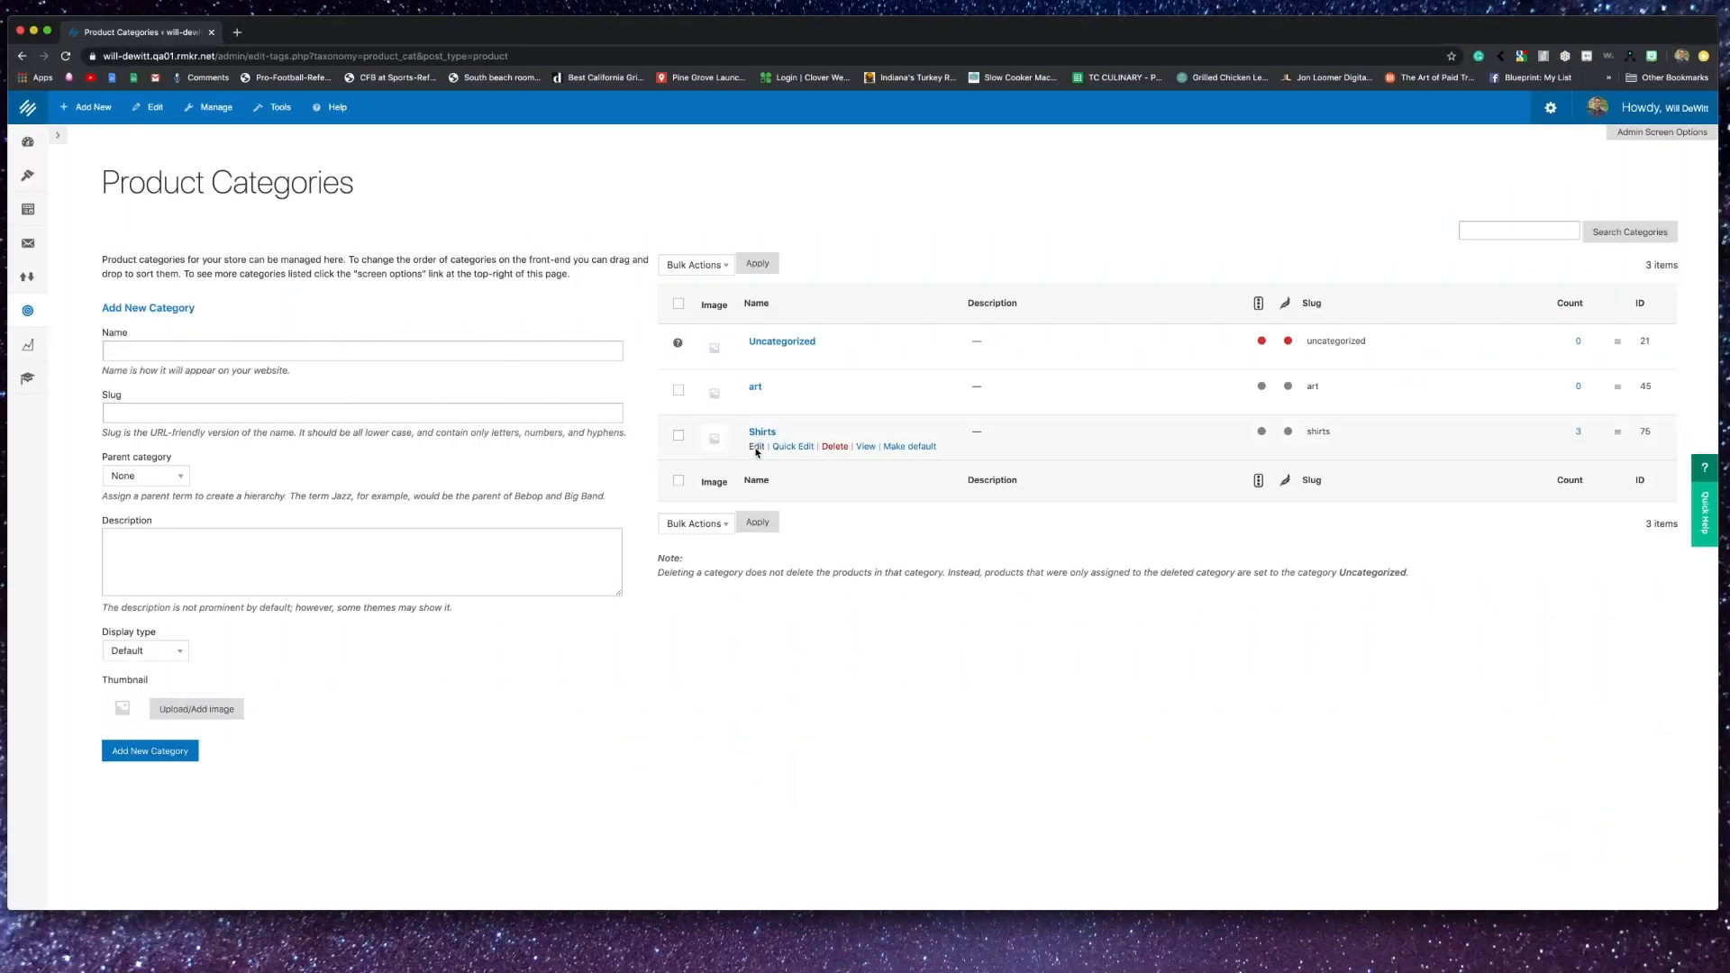
{"action": "mouse_move", "coordinate": [726, 465]}
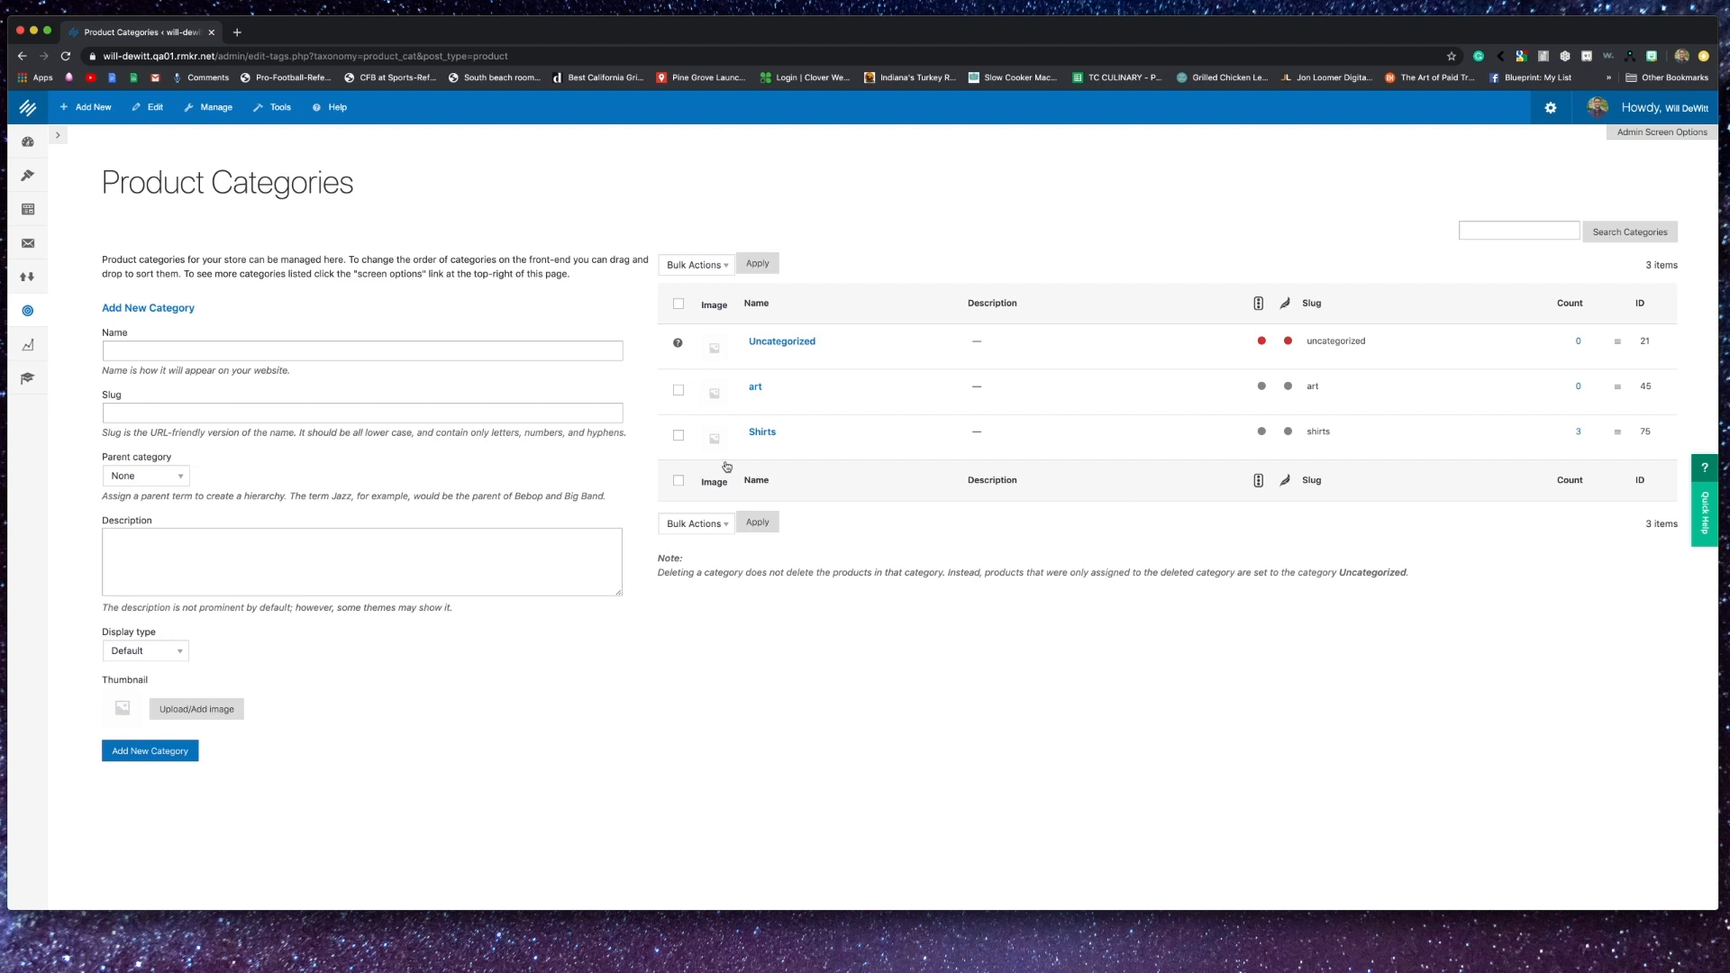
- Edit the Shirts category and view its Display type options
{"action": "left_click", "coordinate": [755, 446]}
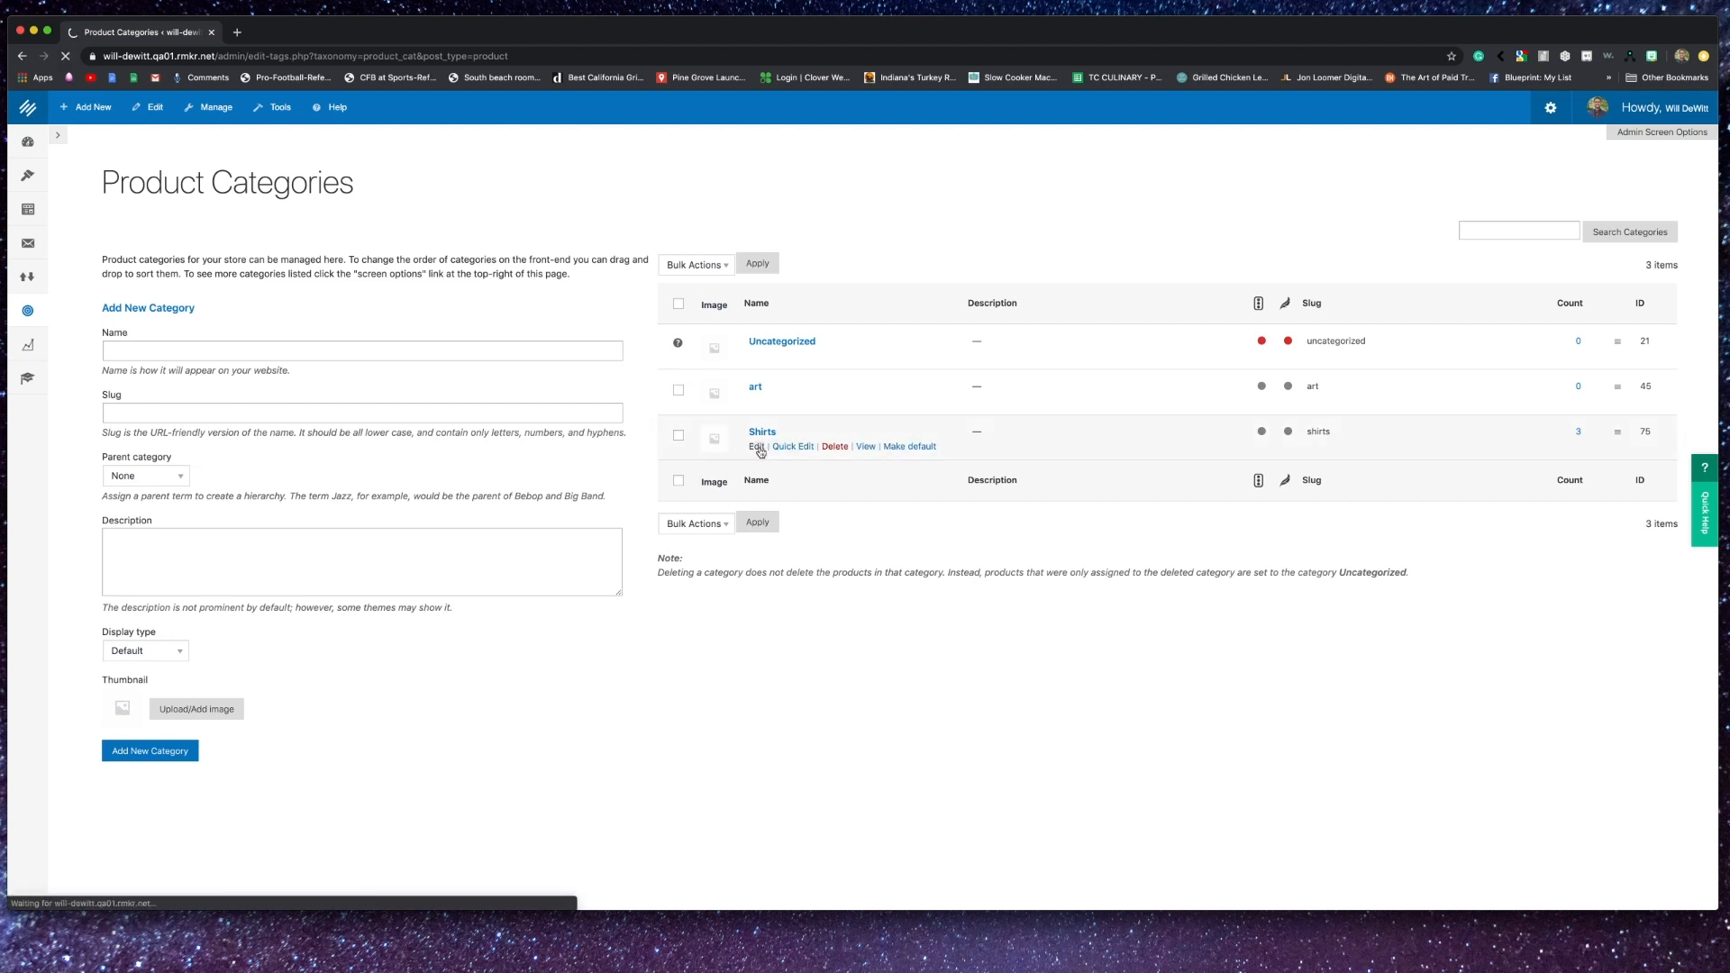
{"action": "left_click", "coordinate": [755, 446]}
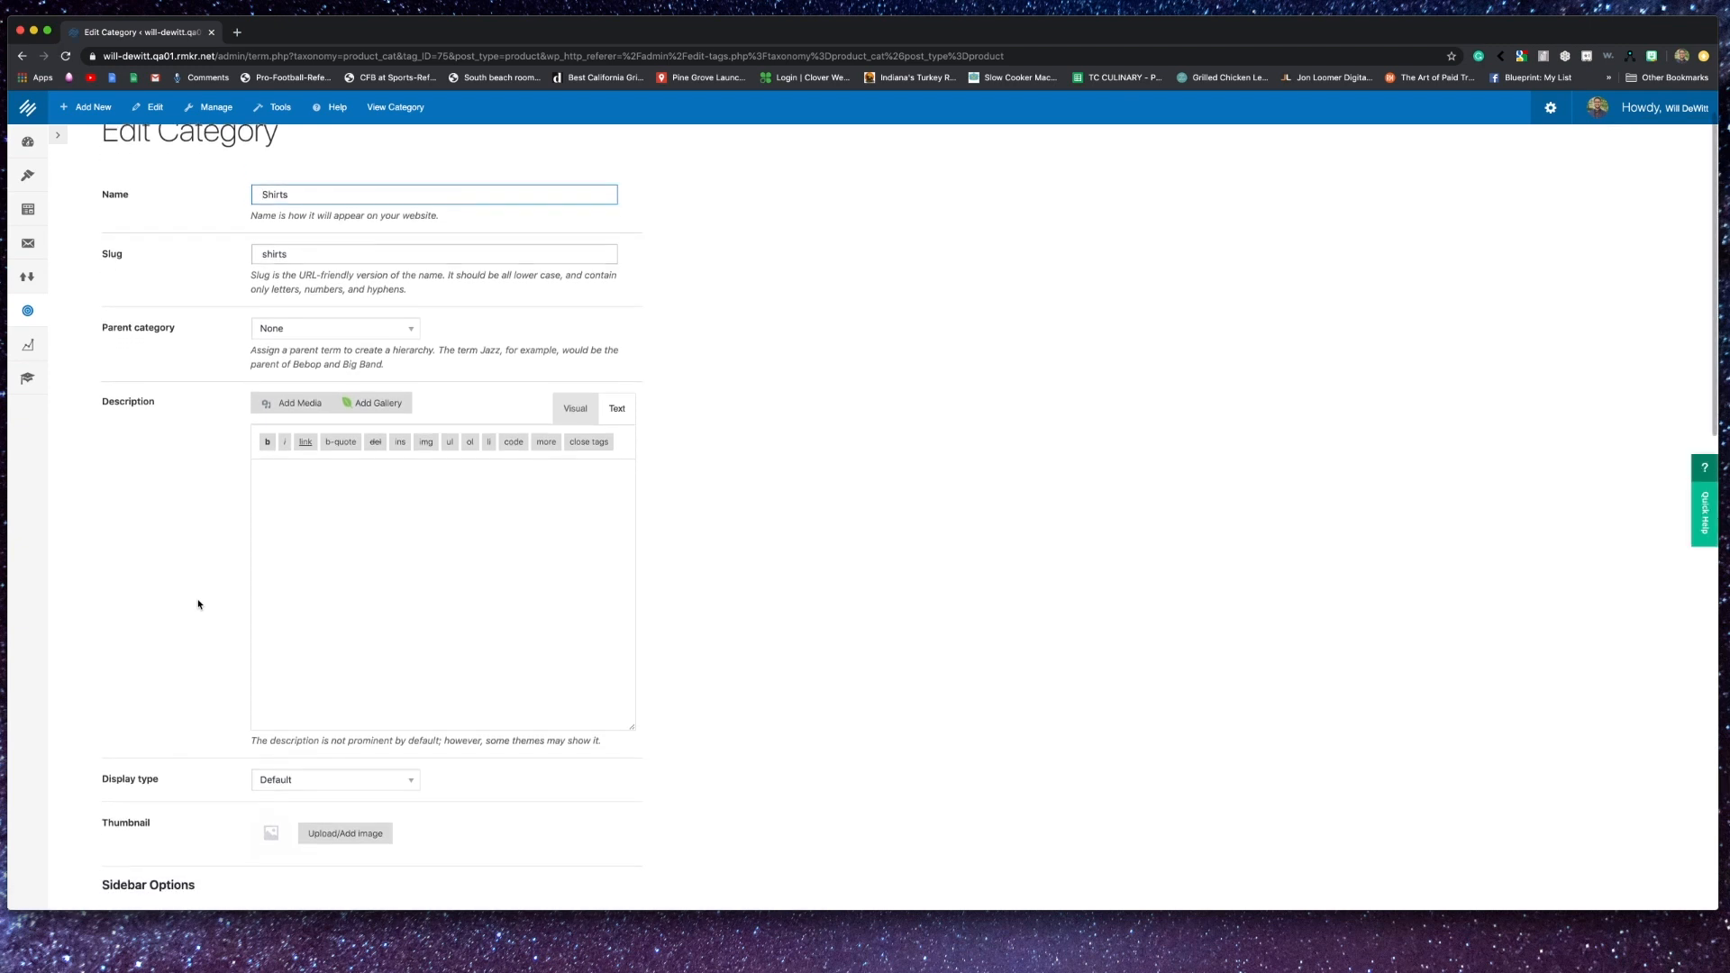
{"action": "scroll", "scroll_direction": "down", "scroll_amount": 3}
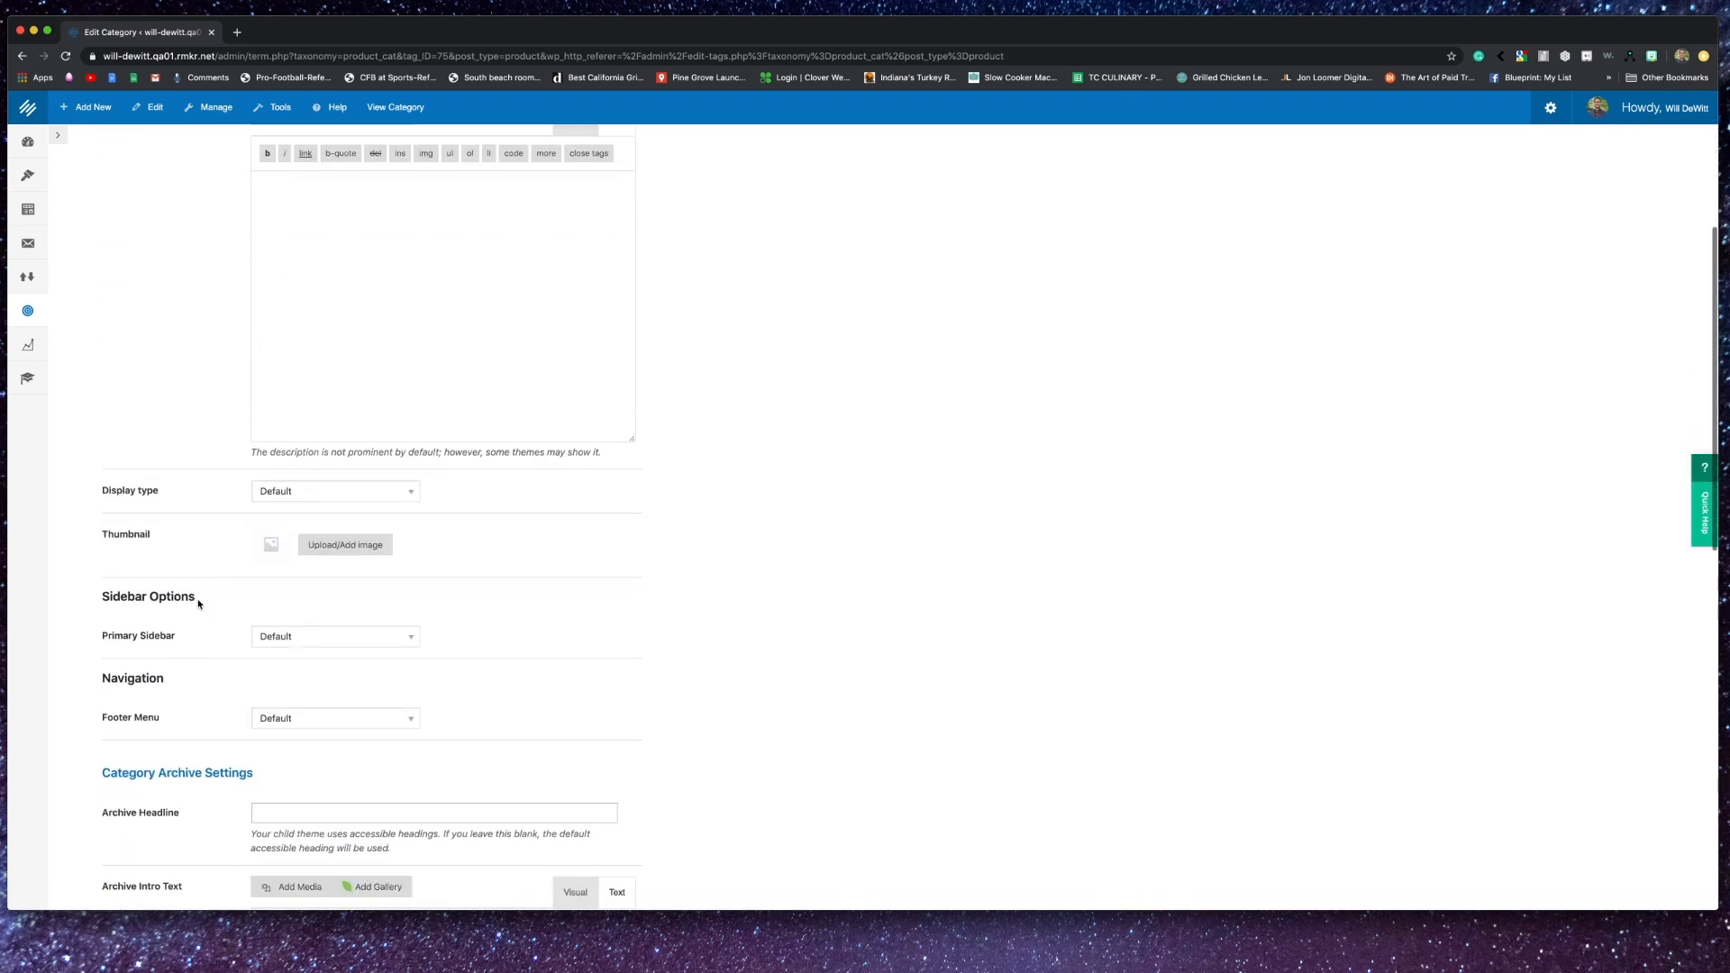
{"action": "scroll", "scroll_direction": "down", "scroll_amount": 3}
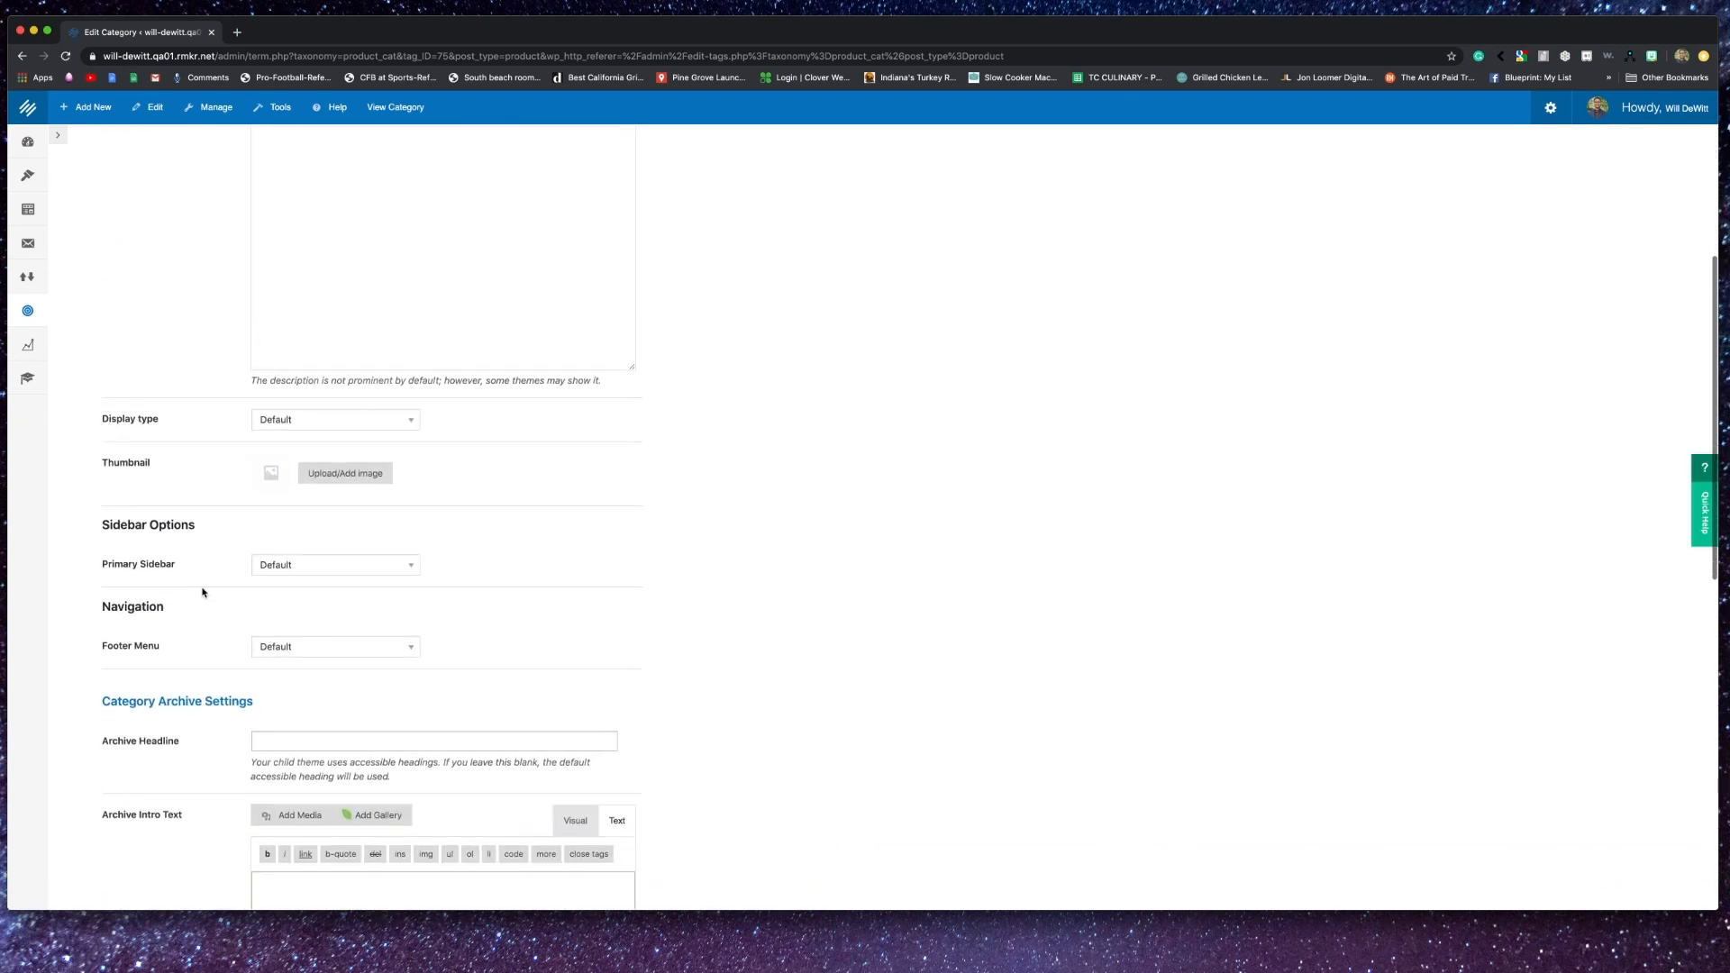
{"action": "left_click", "coordinate": [334, 420]}
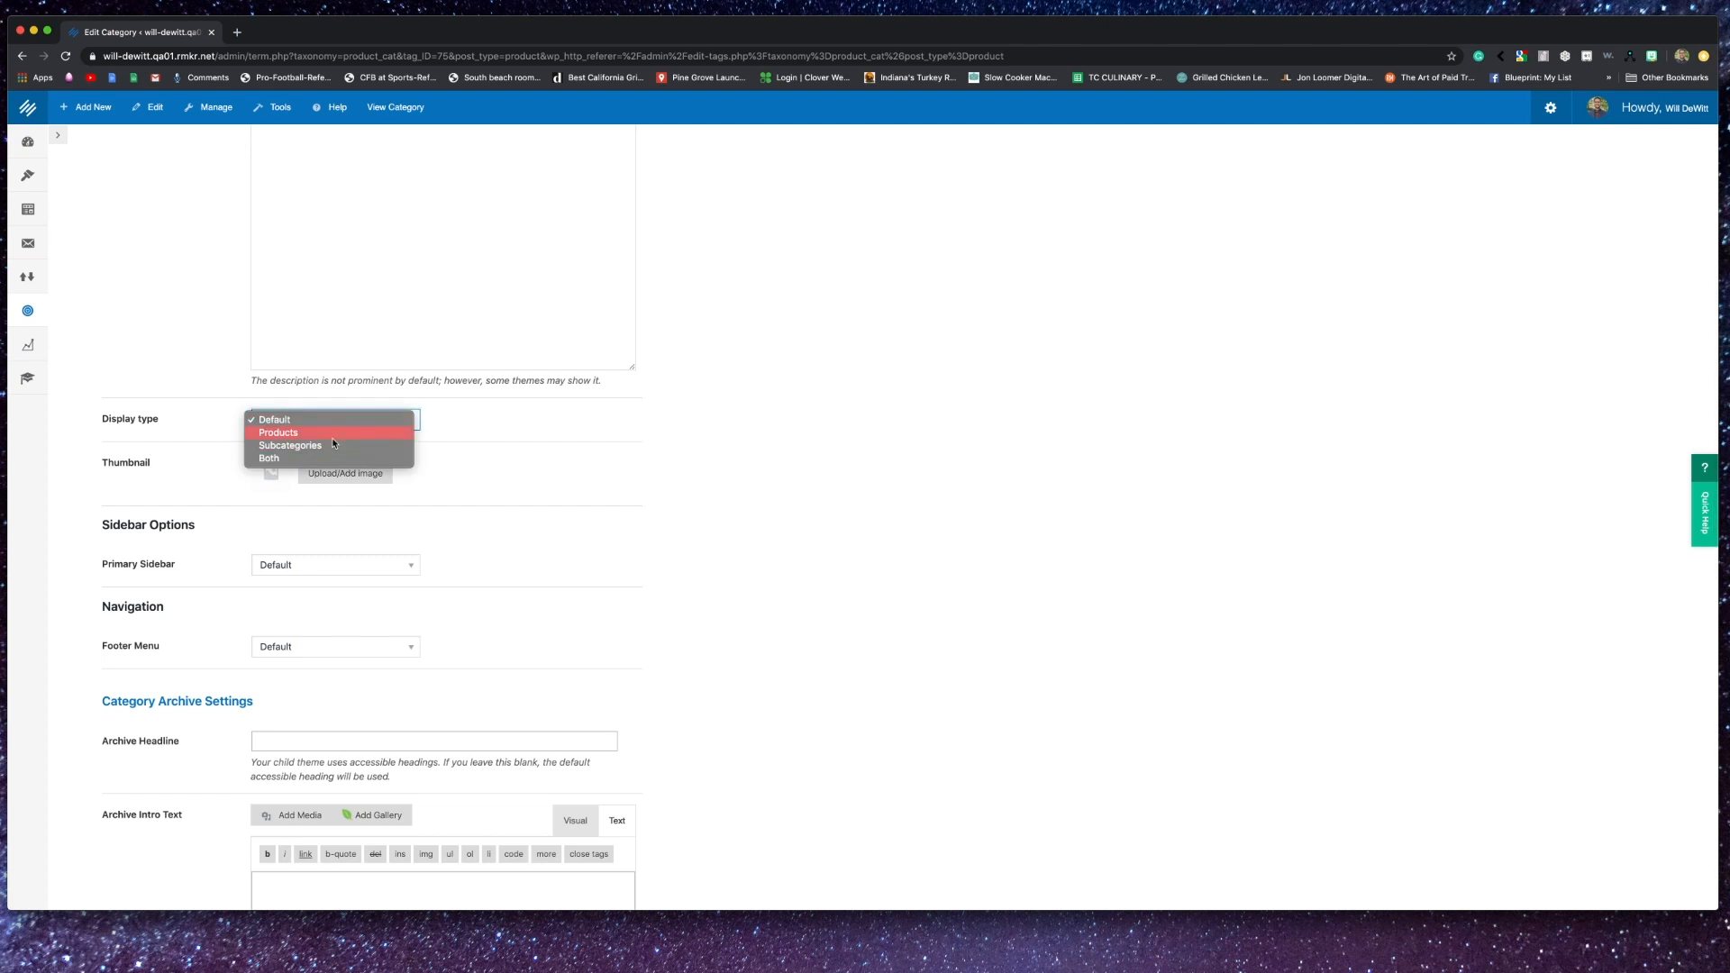
{"action": "mouse_move", "coordinate": [396, 546]}
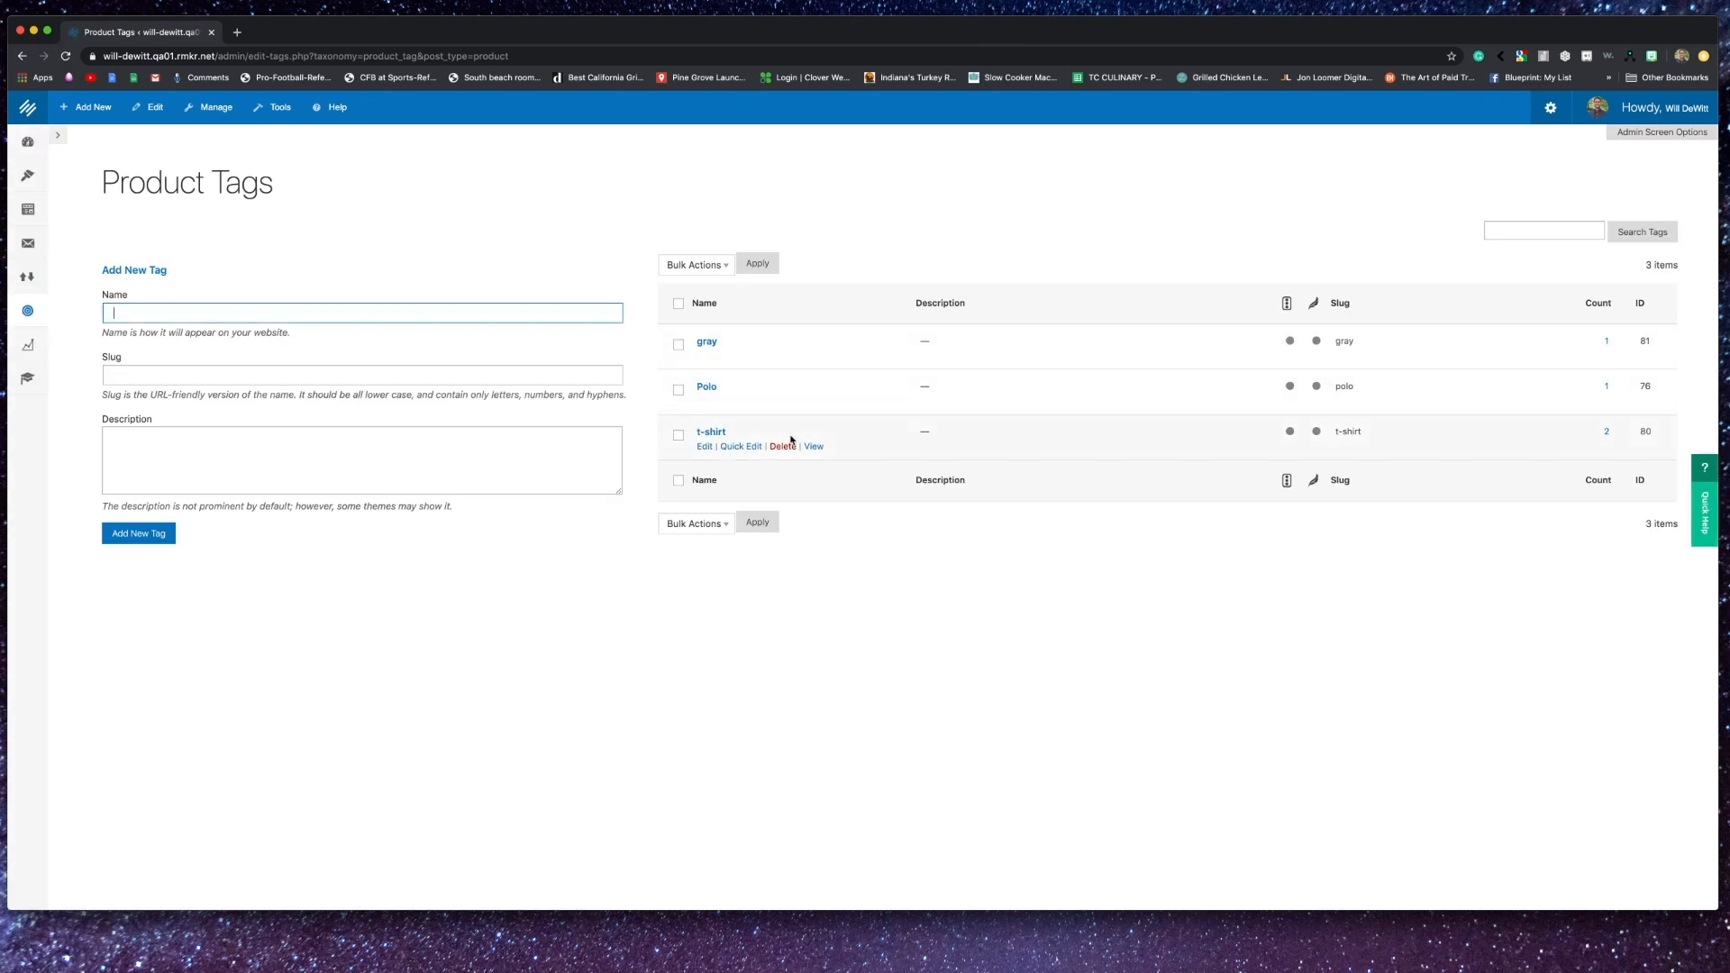
{"action": "mouse_move", "coordinate": [821, 451]}
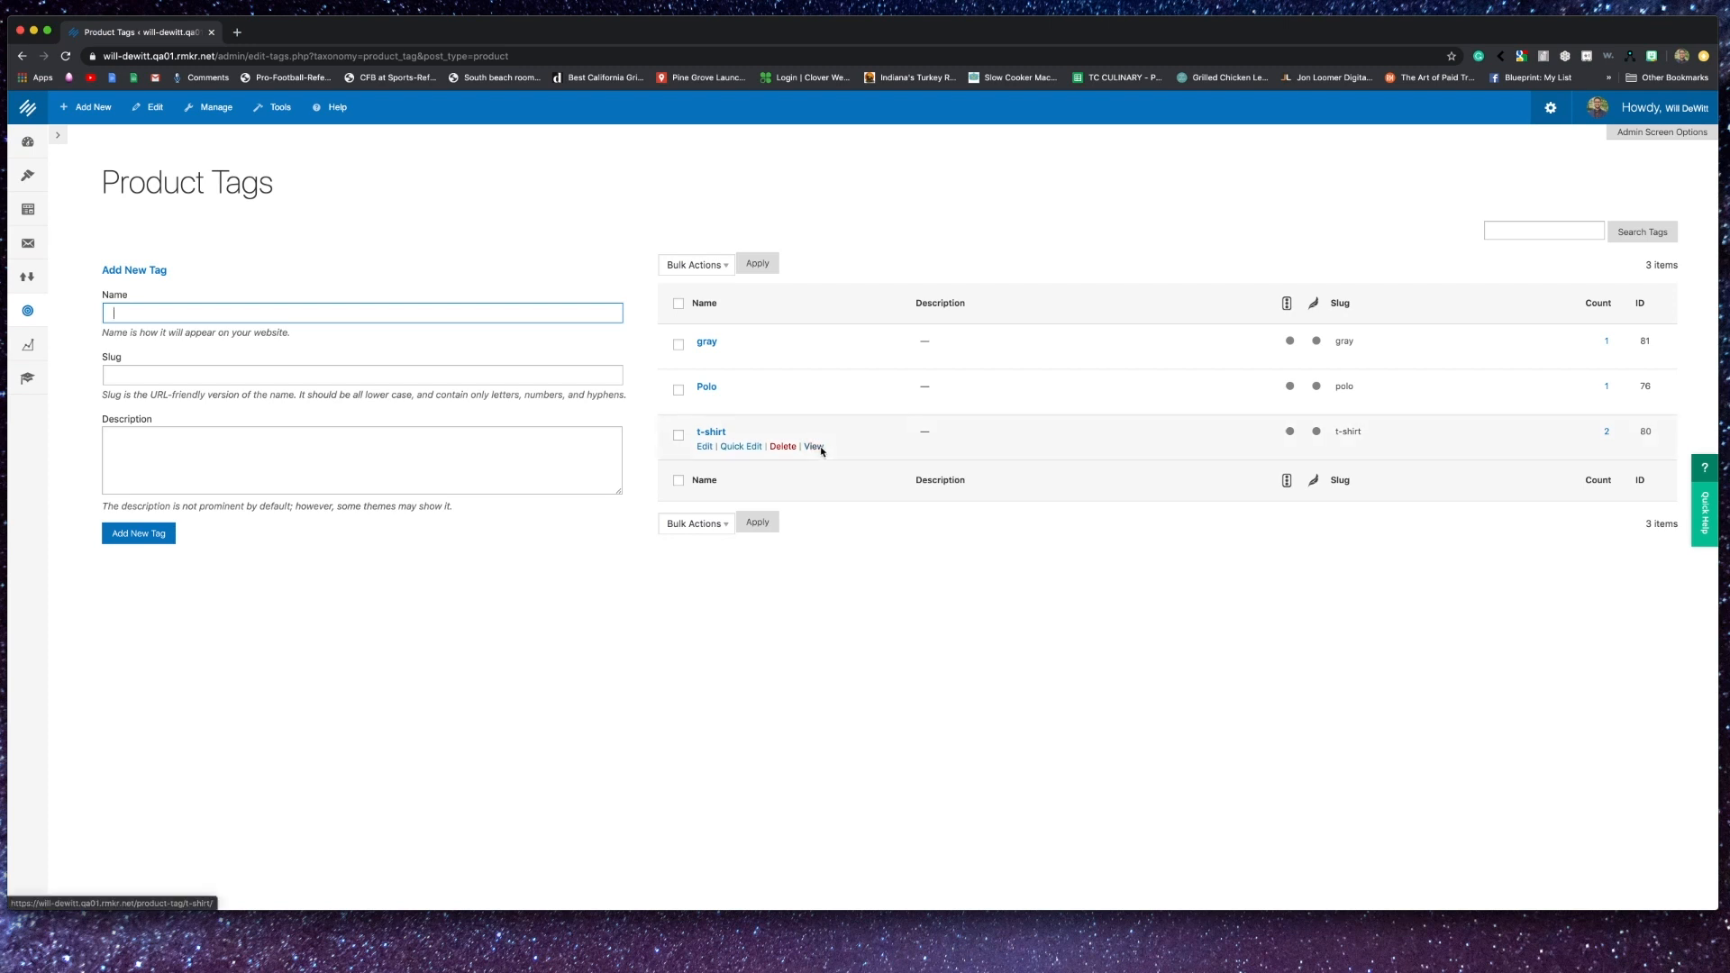
- List the existing product tags: gray, Polo and t-shirt
{"action": "left_click", "coordinate": [815, 445]}
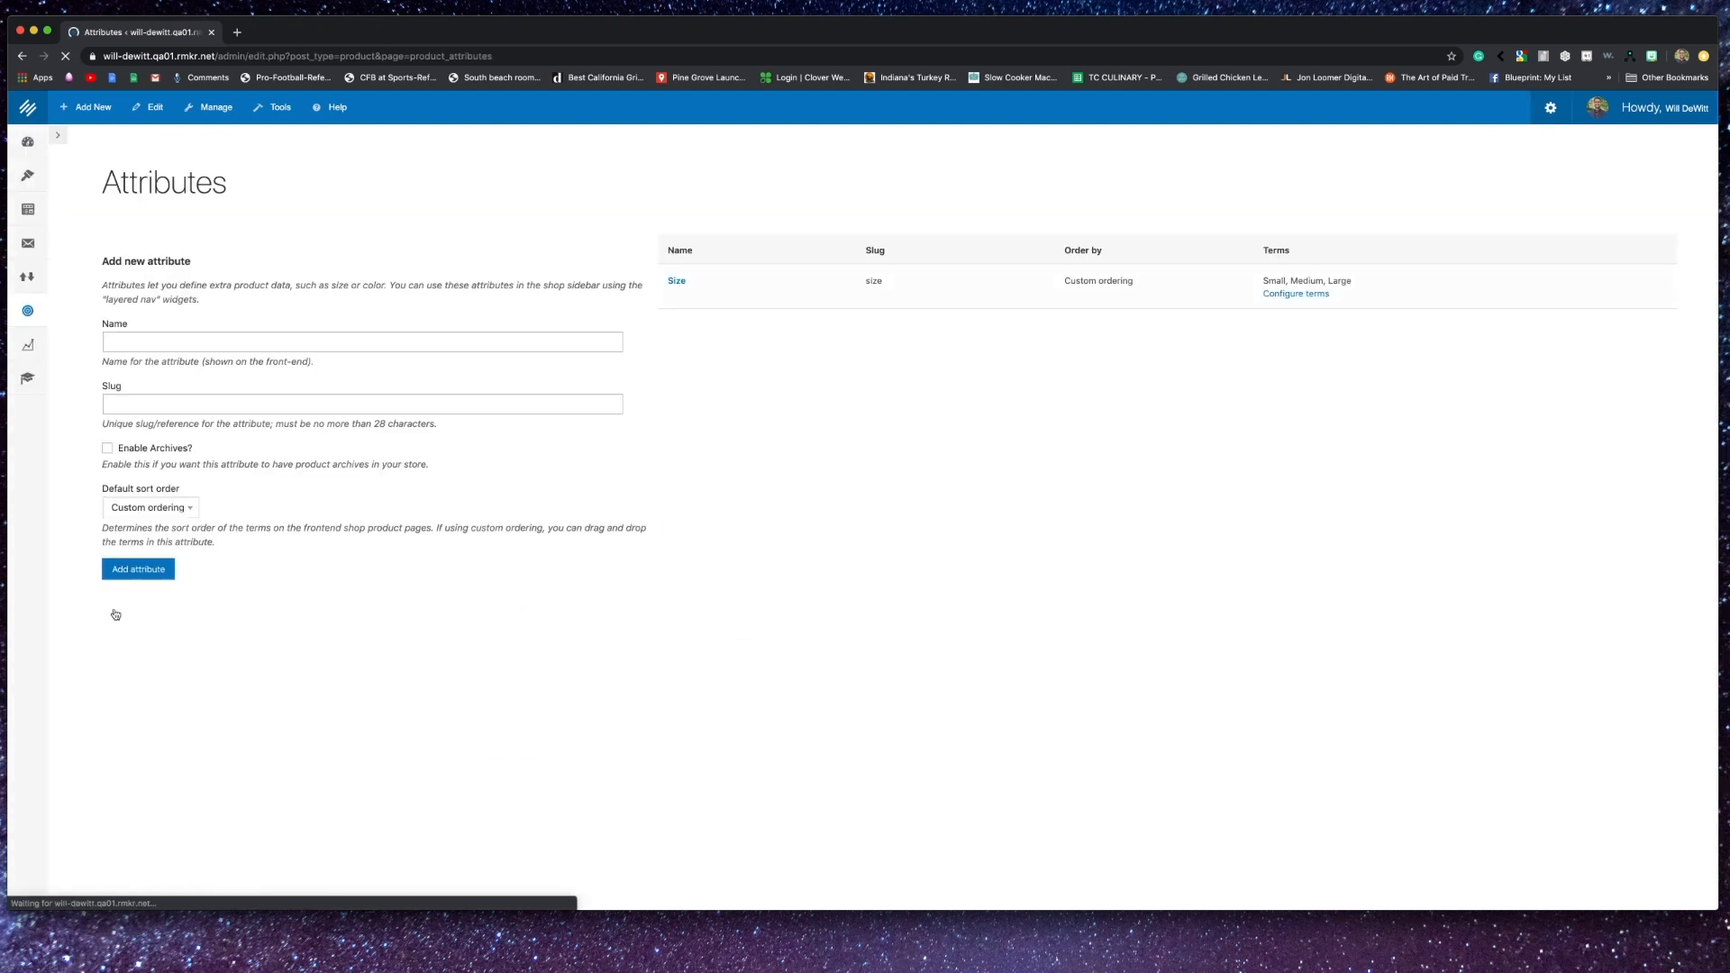
{"action": "mouse_move", "coordinate": [762, 289]}
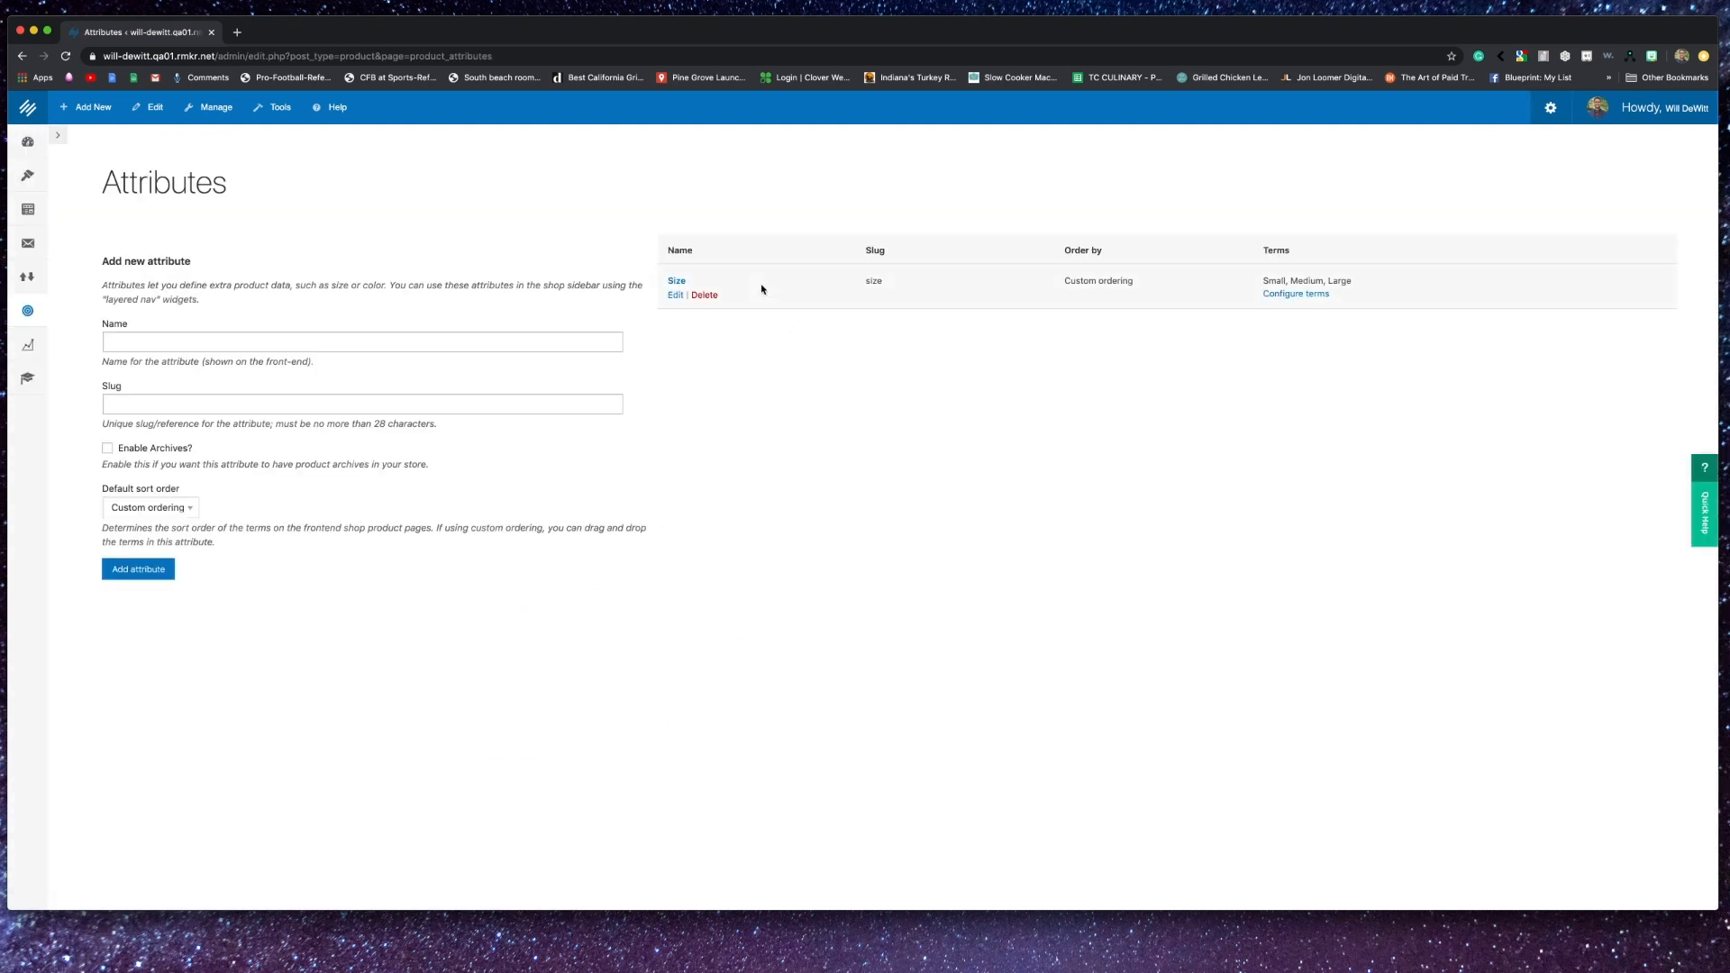
- Check the Size attribute's default sort order, then list its Small, Medium and Large terms
{"action": "left_click", "coordinate": [675, 295]}
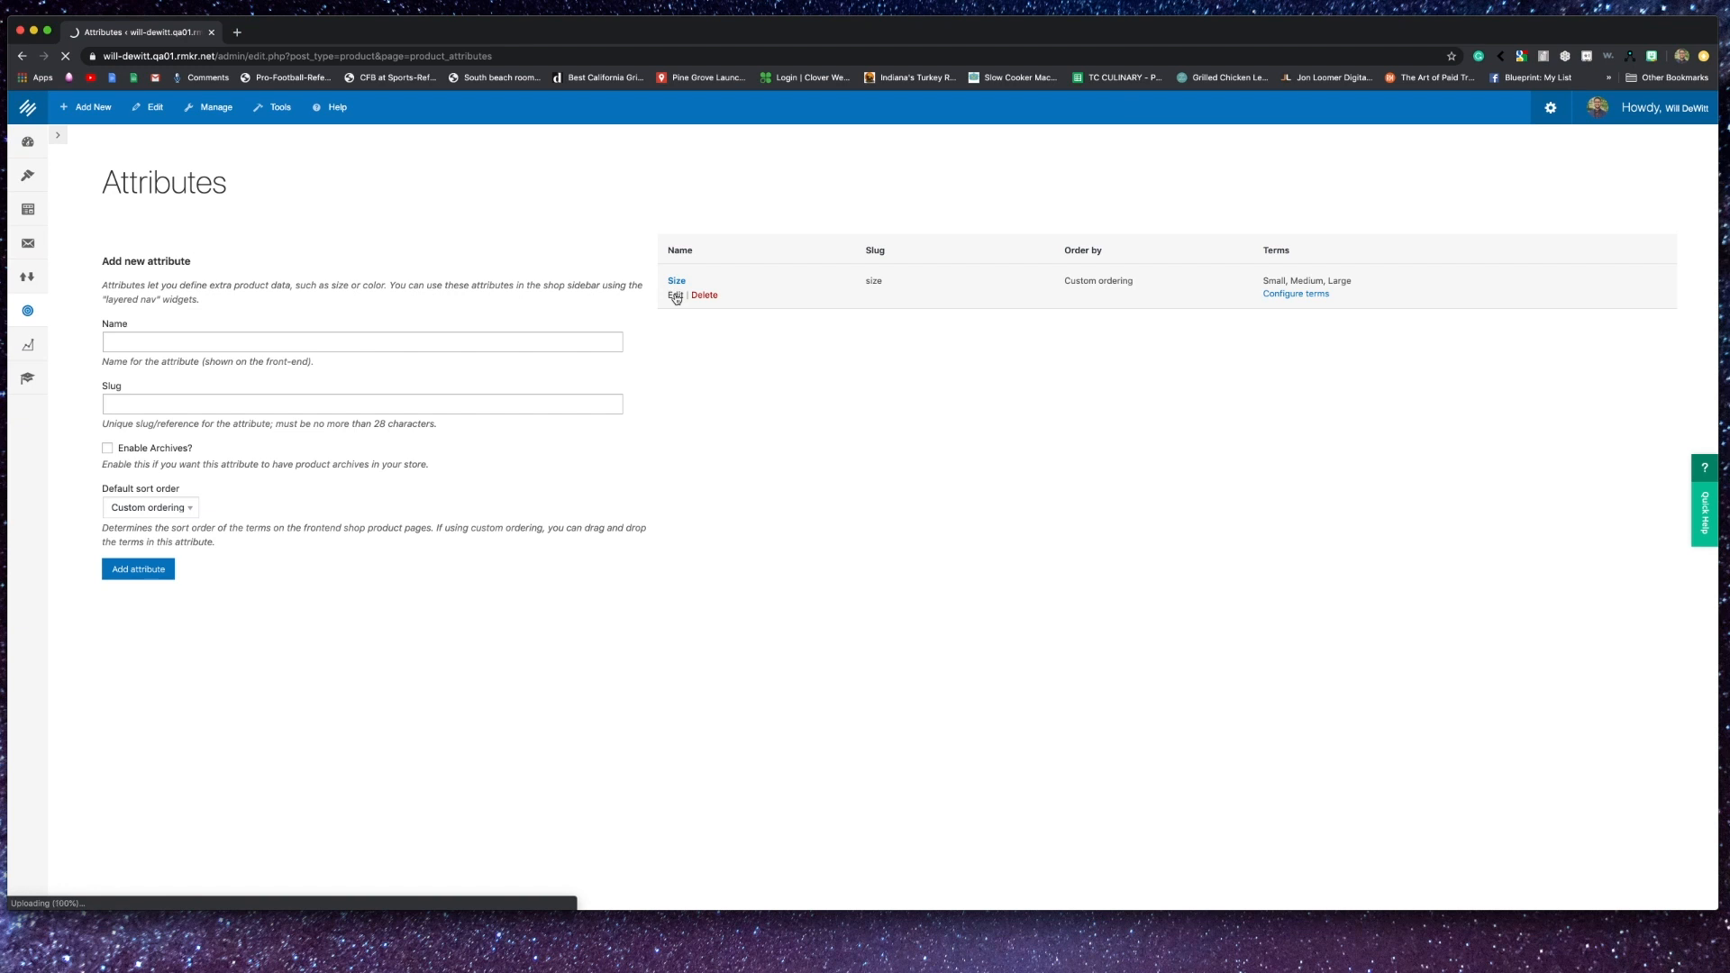
{"action": "left_click", "coordinate": [674, 296]}
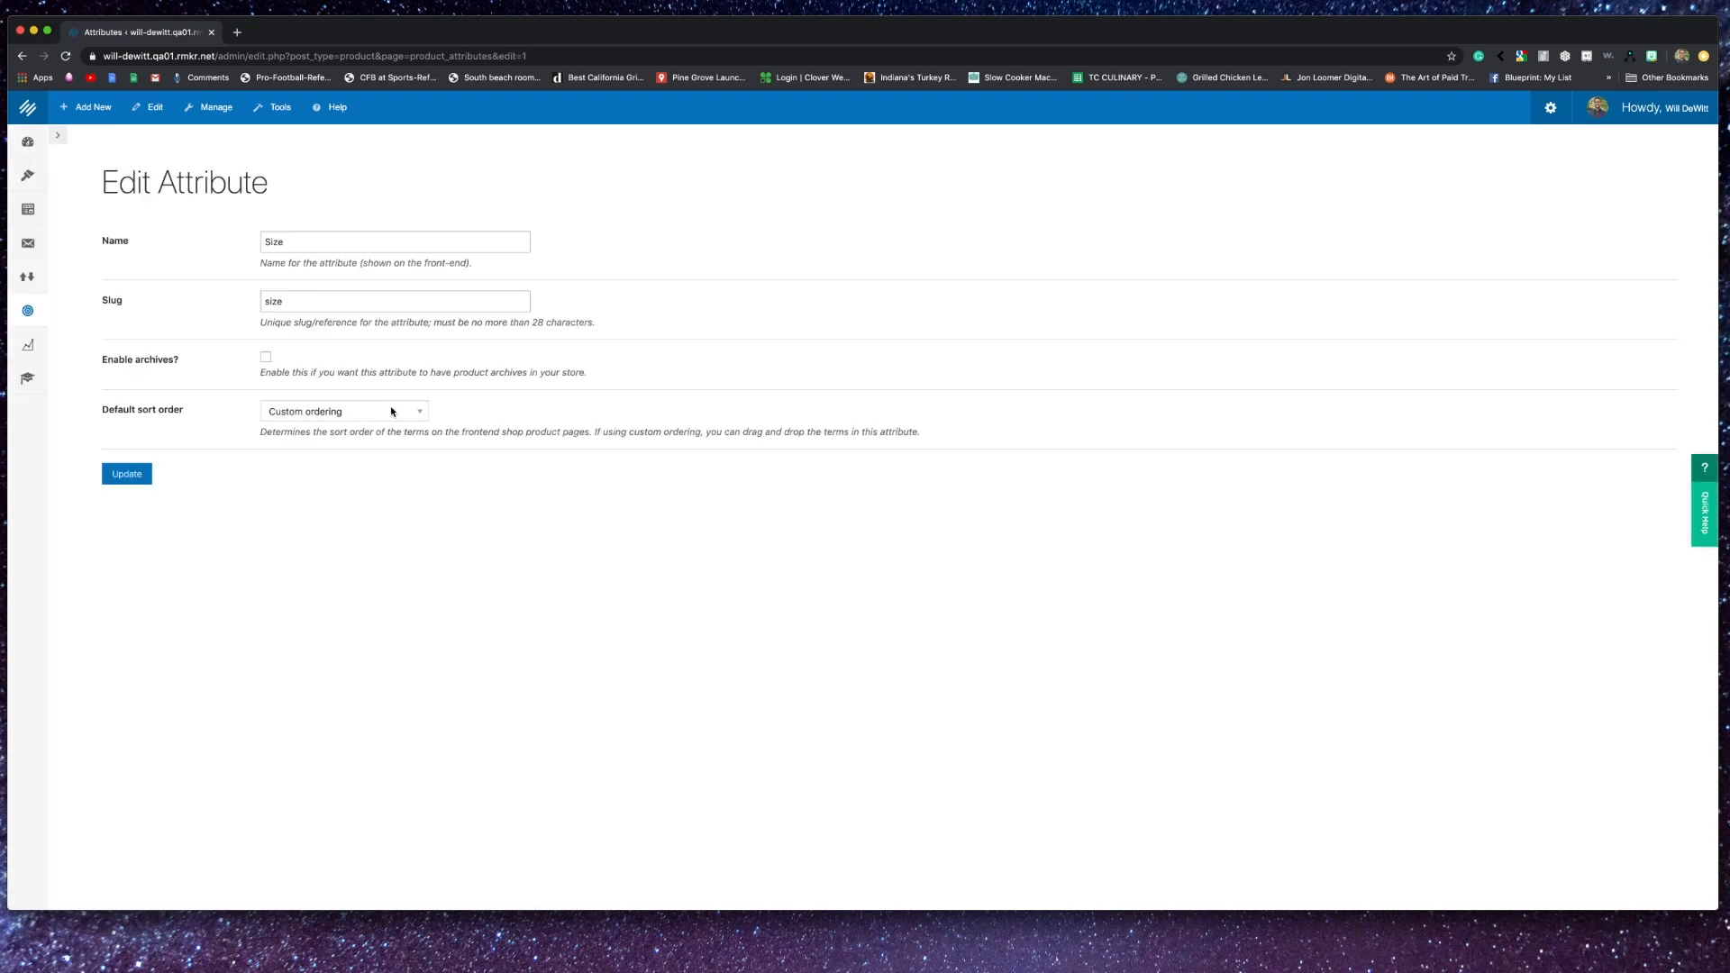
{"action": "left_click", "coordinate": [342, 410]}
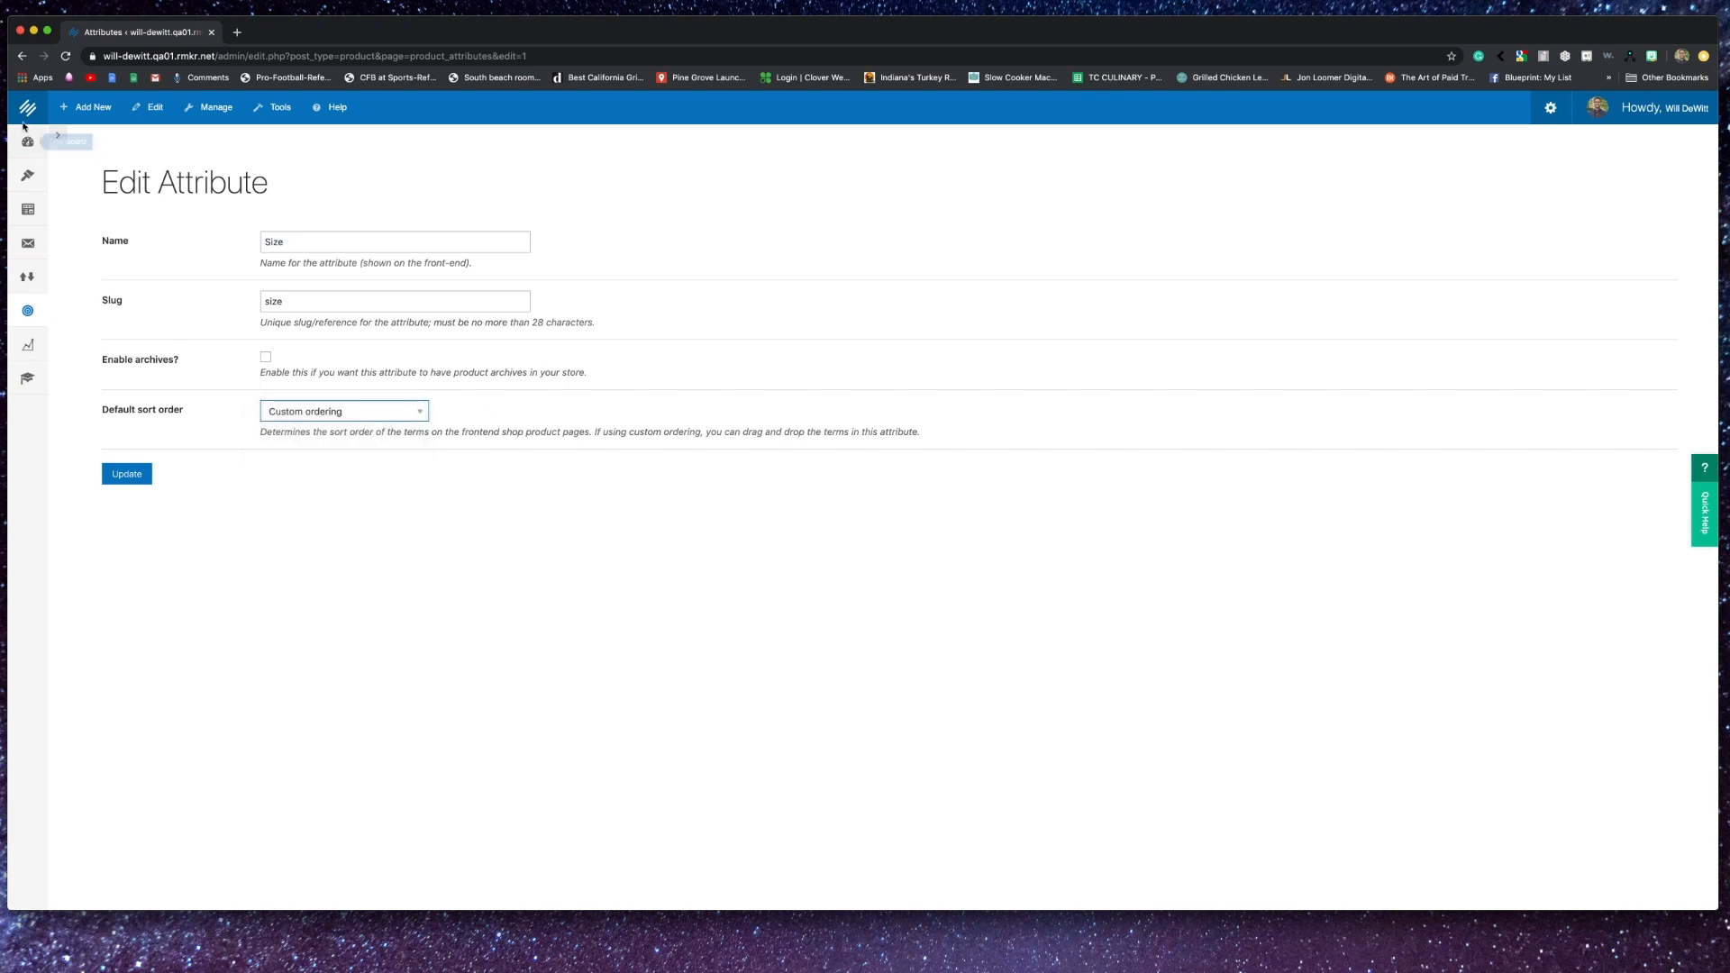
{"action": "left_click", "coordinate": [25, 73]}
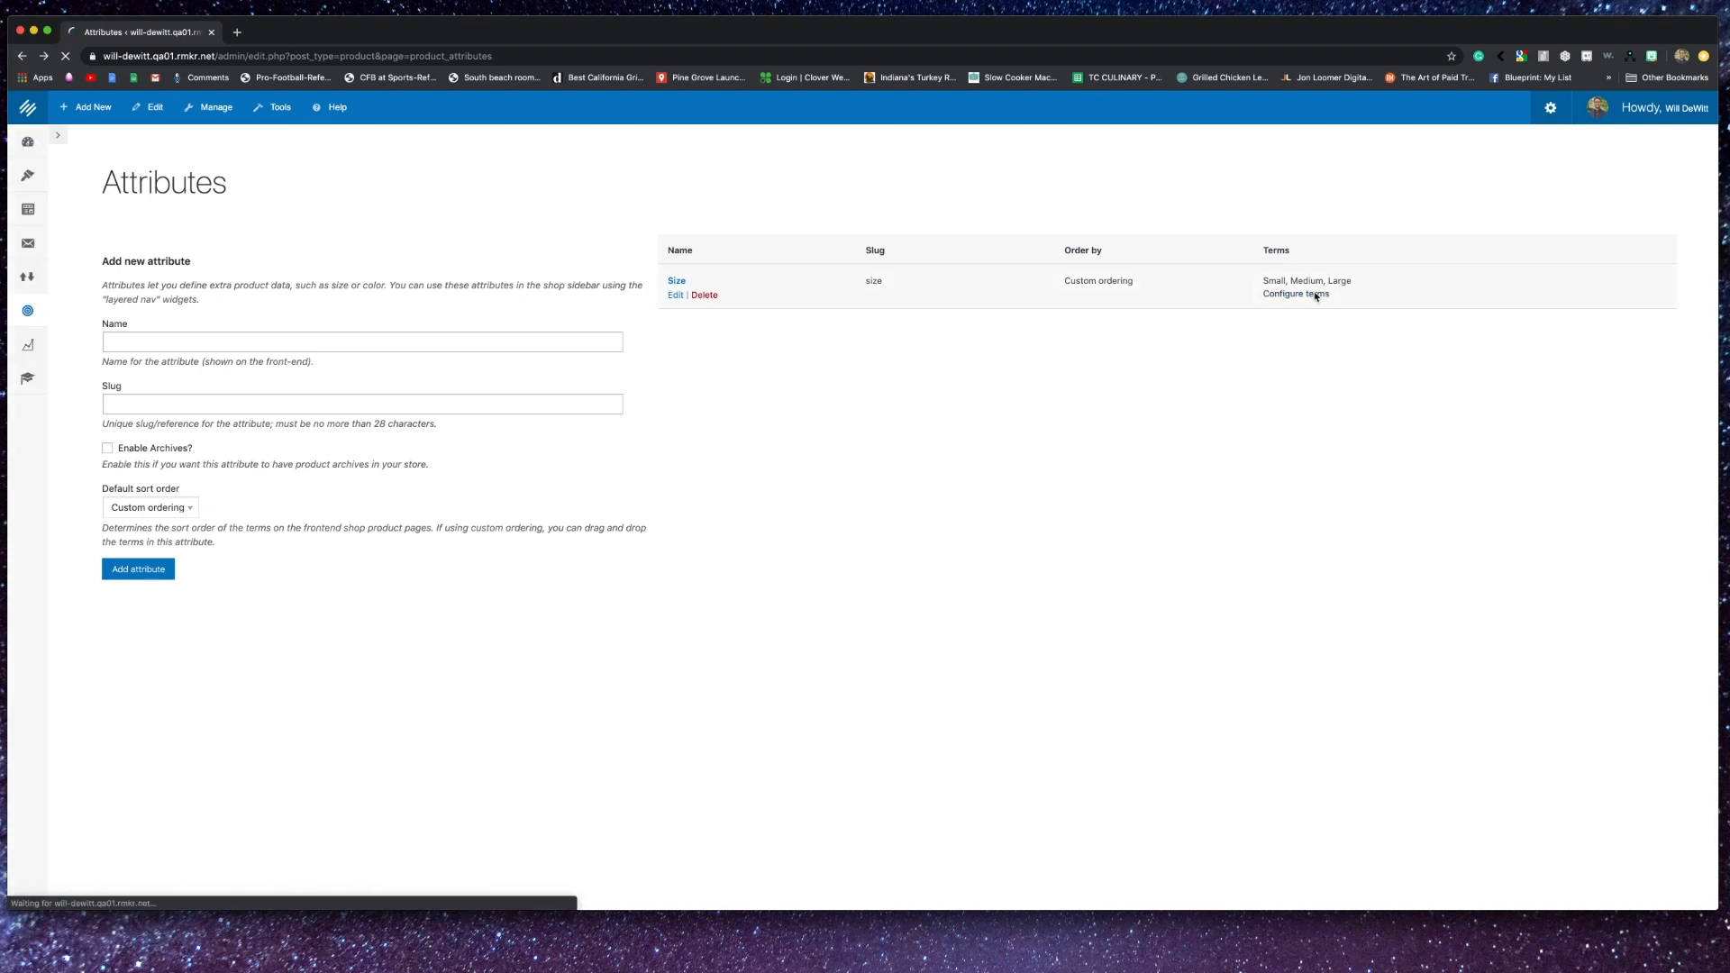
{"action": "left_click", "coordinate": [1295, 294]}
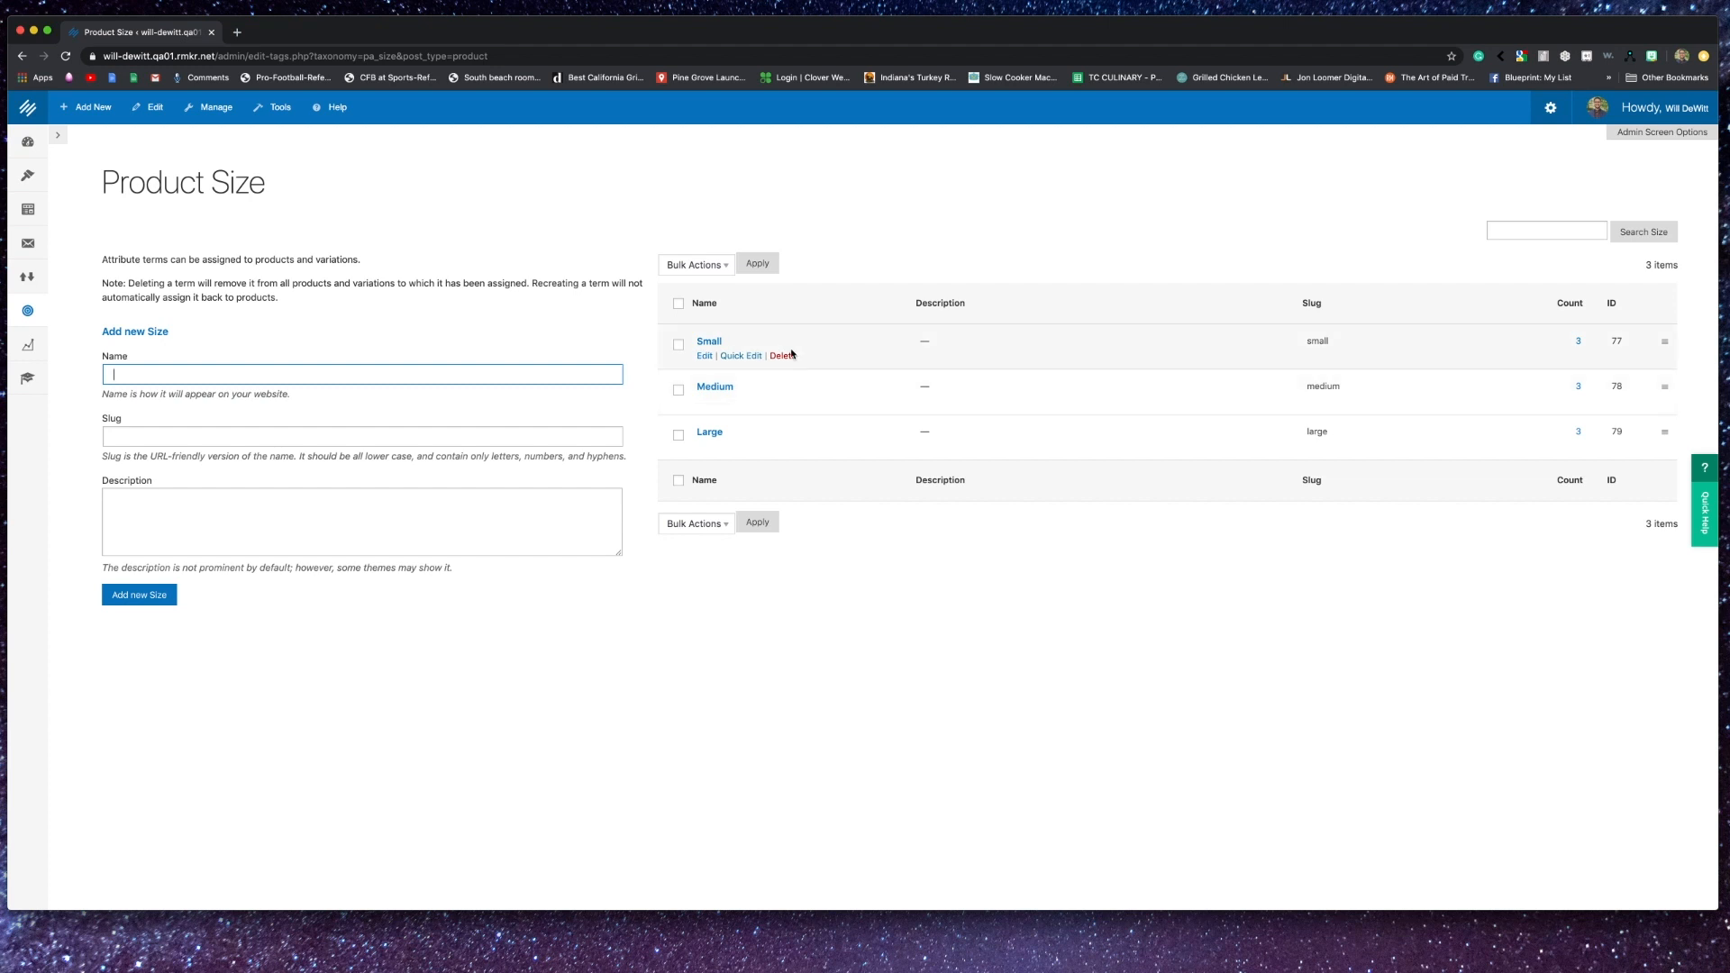
{"action": "mouse_move", "coordinate": [770, 447]}
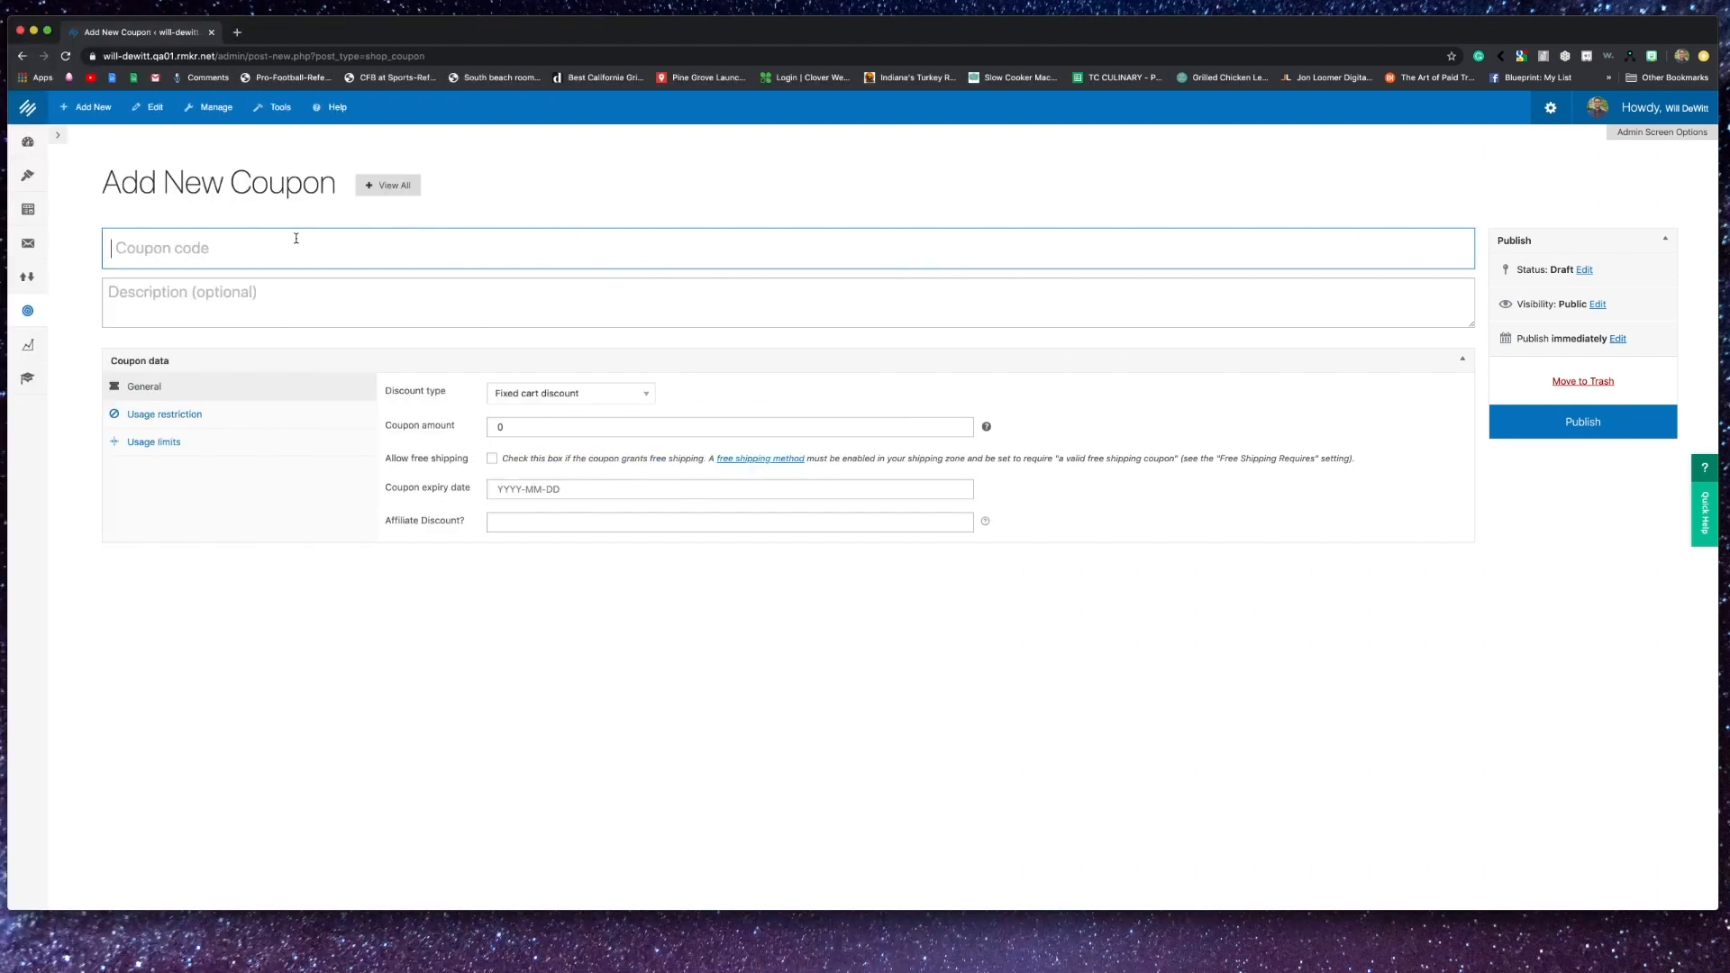
- Enter coupon code AMAZING with a 5.00 discount amount
{"action": "type", "text": "AMAZING"}
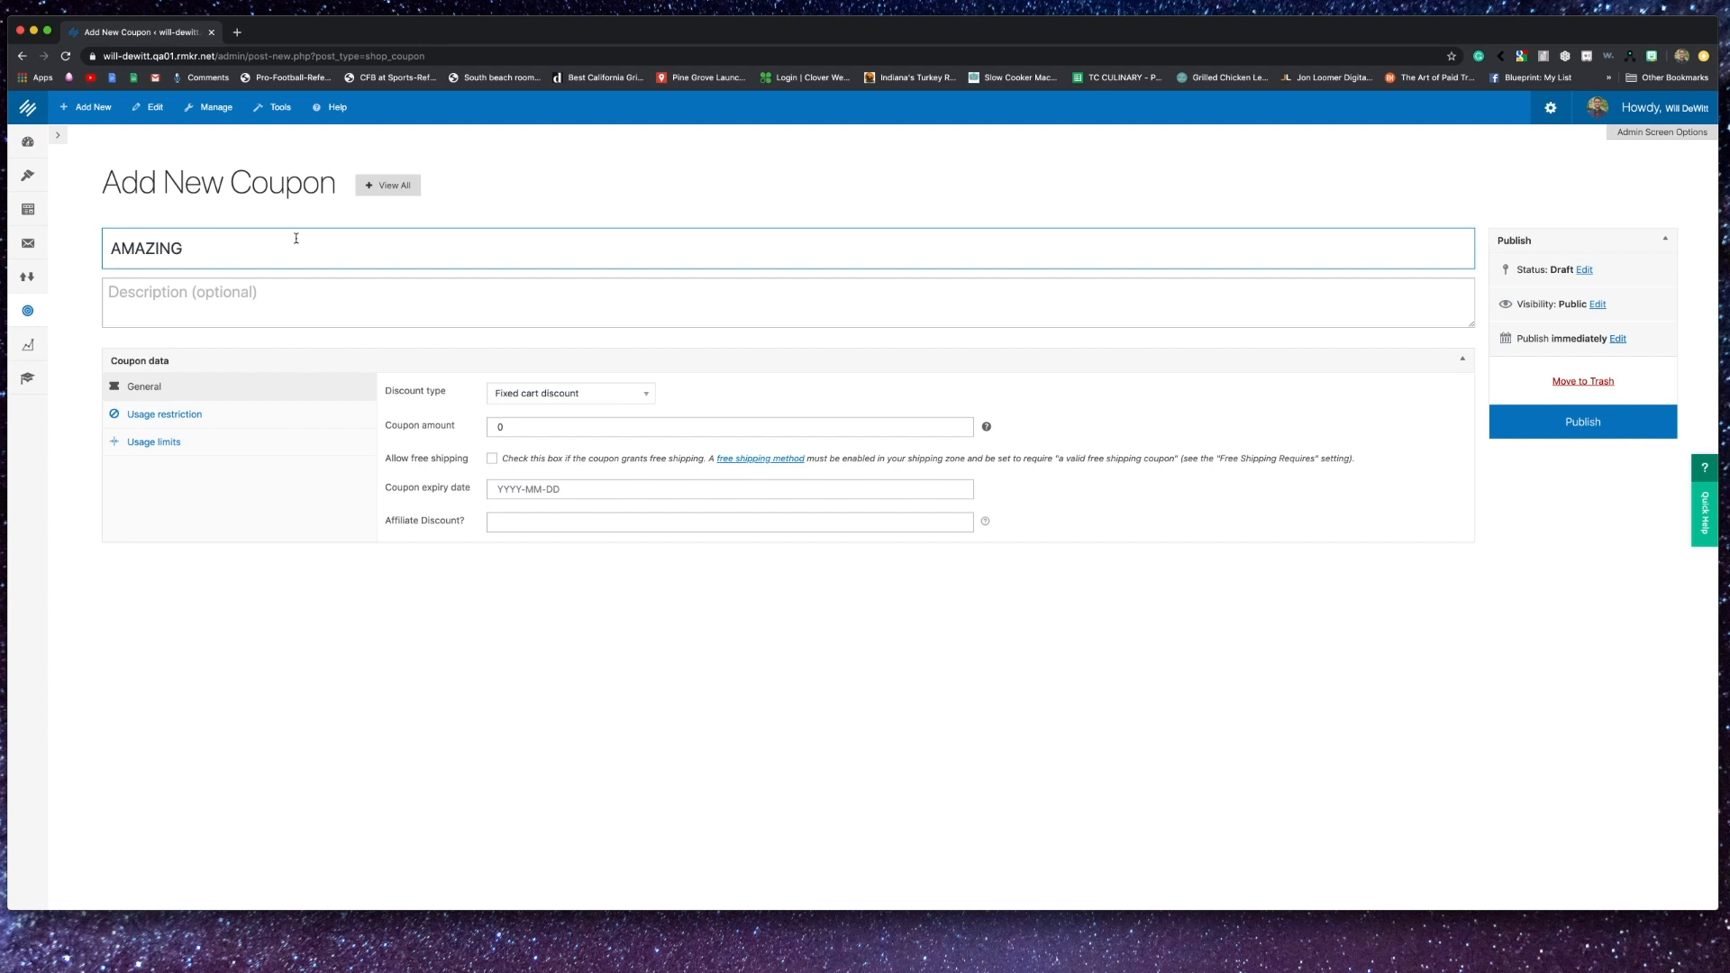
{"action": "left_click", "coordinate": [569, 392]}
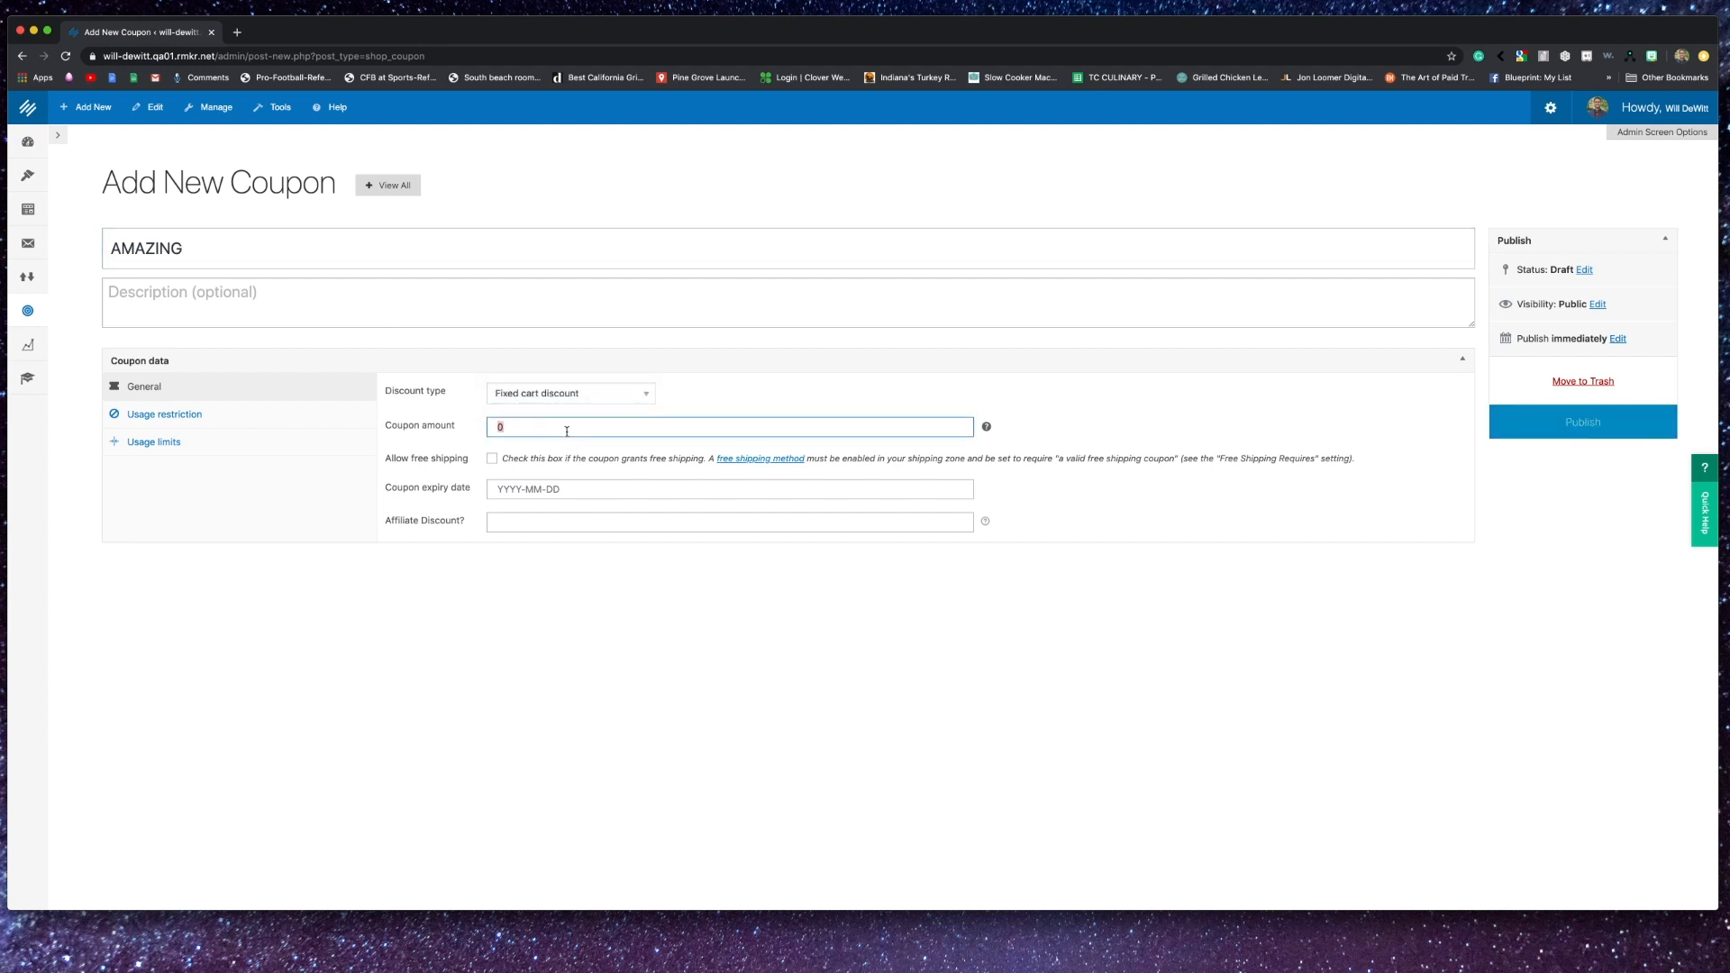
{"action": "type", "text": "5.0"}
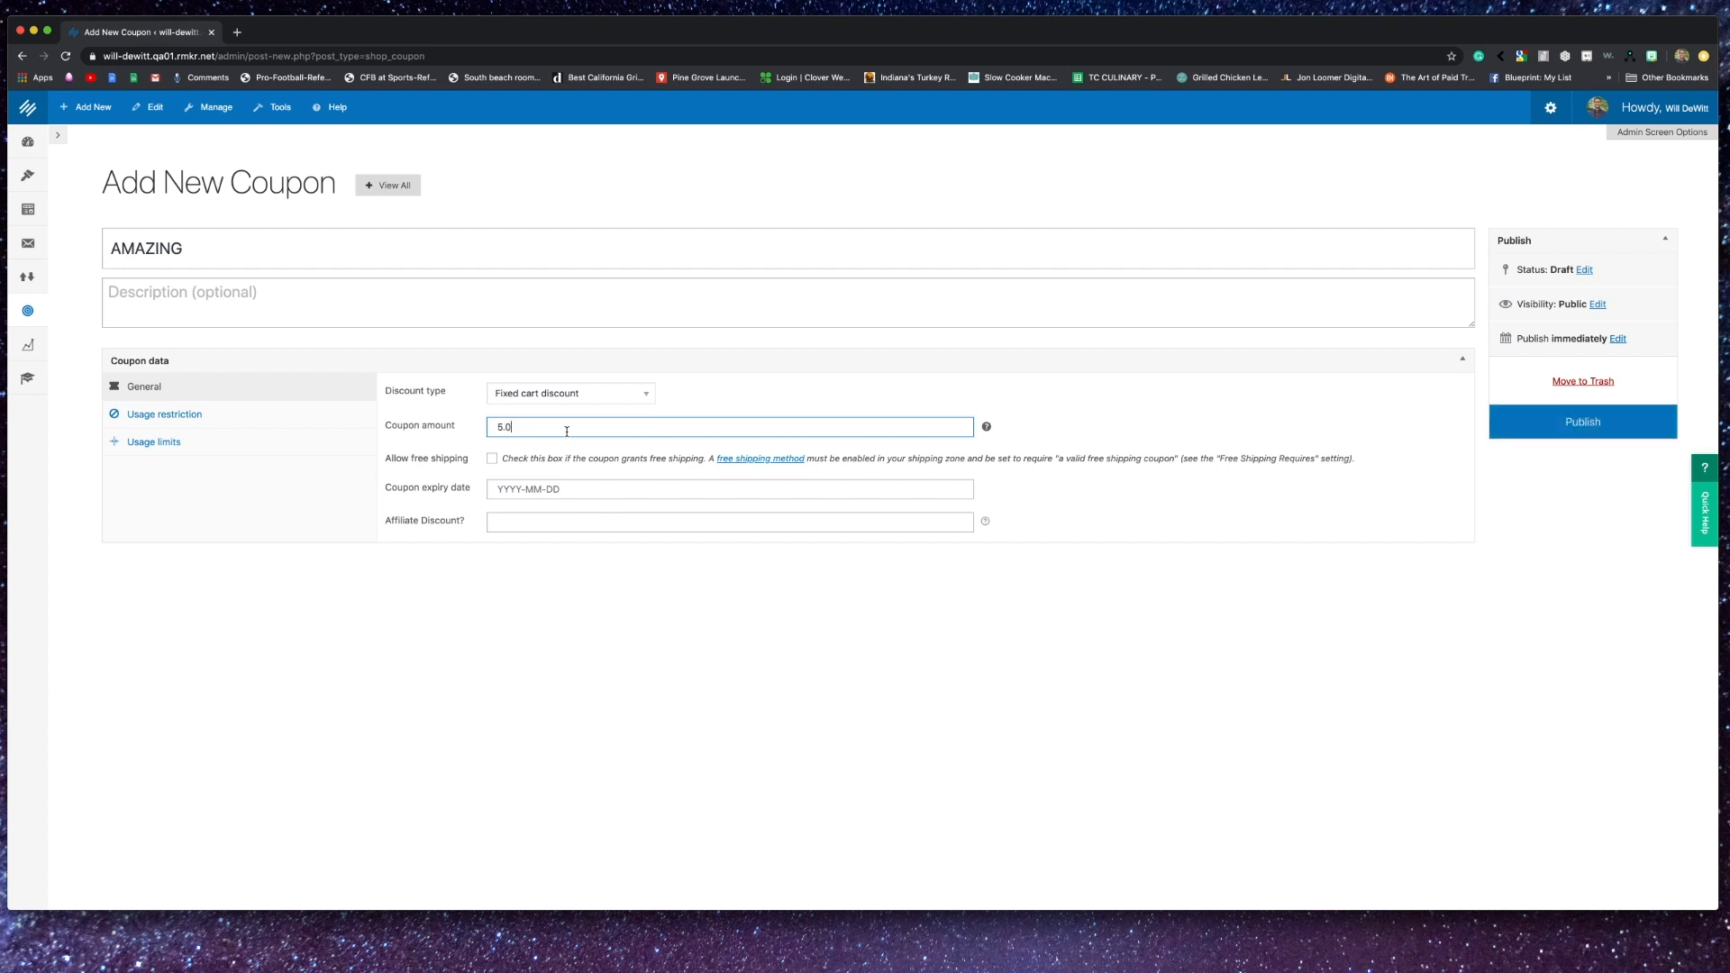
{"action": "left_click", "coordinate": [529, 563]}
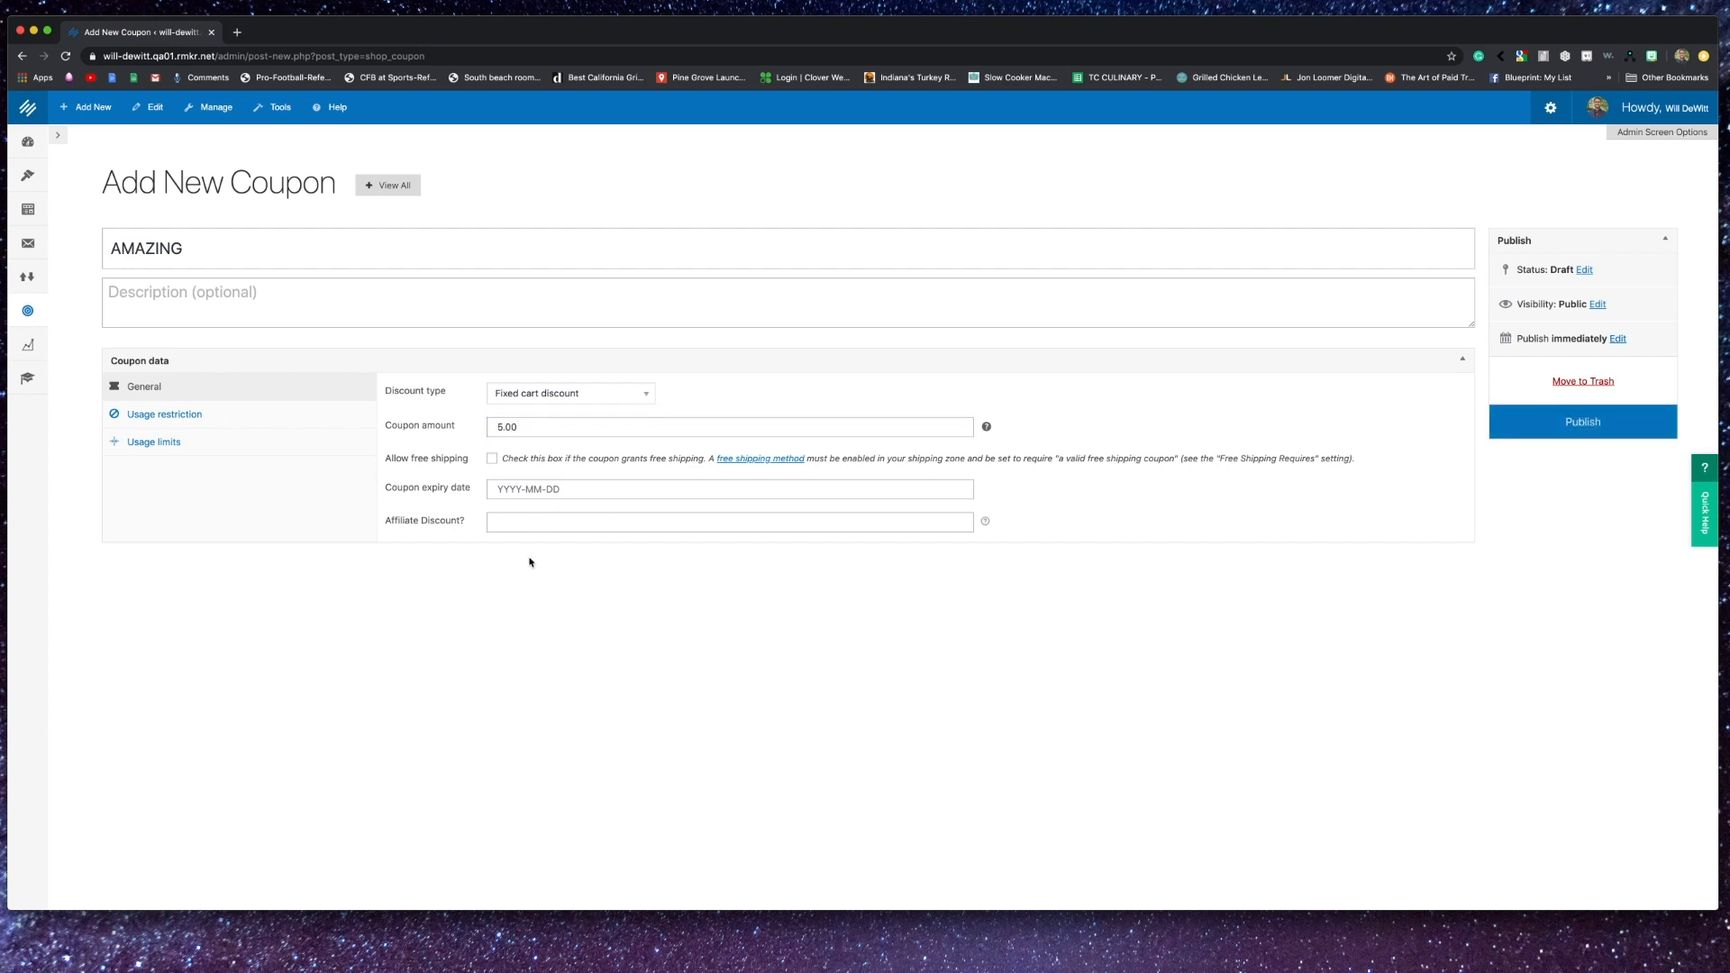
- Under usage restrictions, exclude sale items from the coupon
{"action": "left_click", "coordinate": [163, 414]}
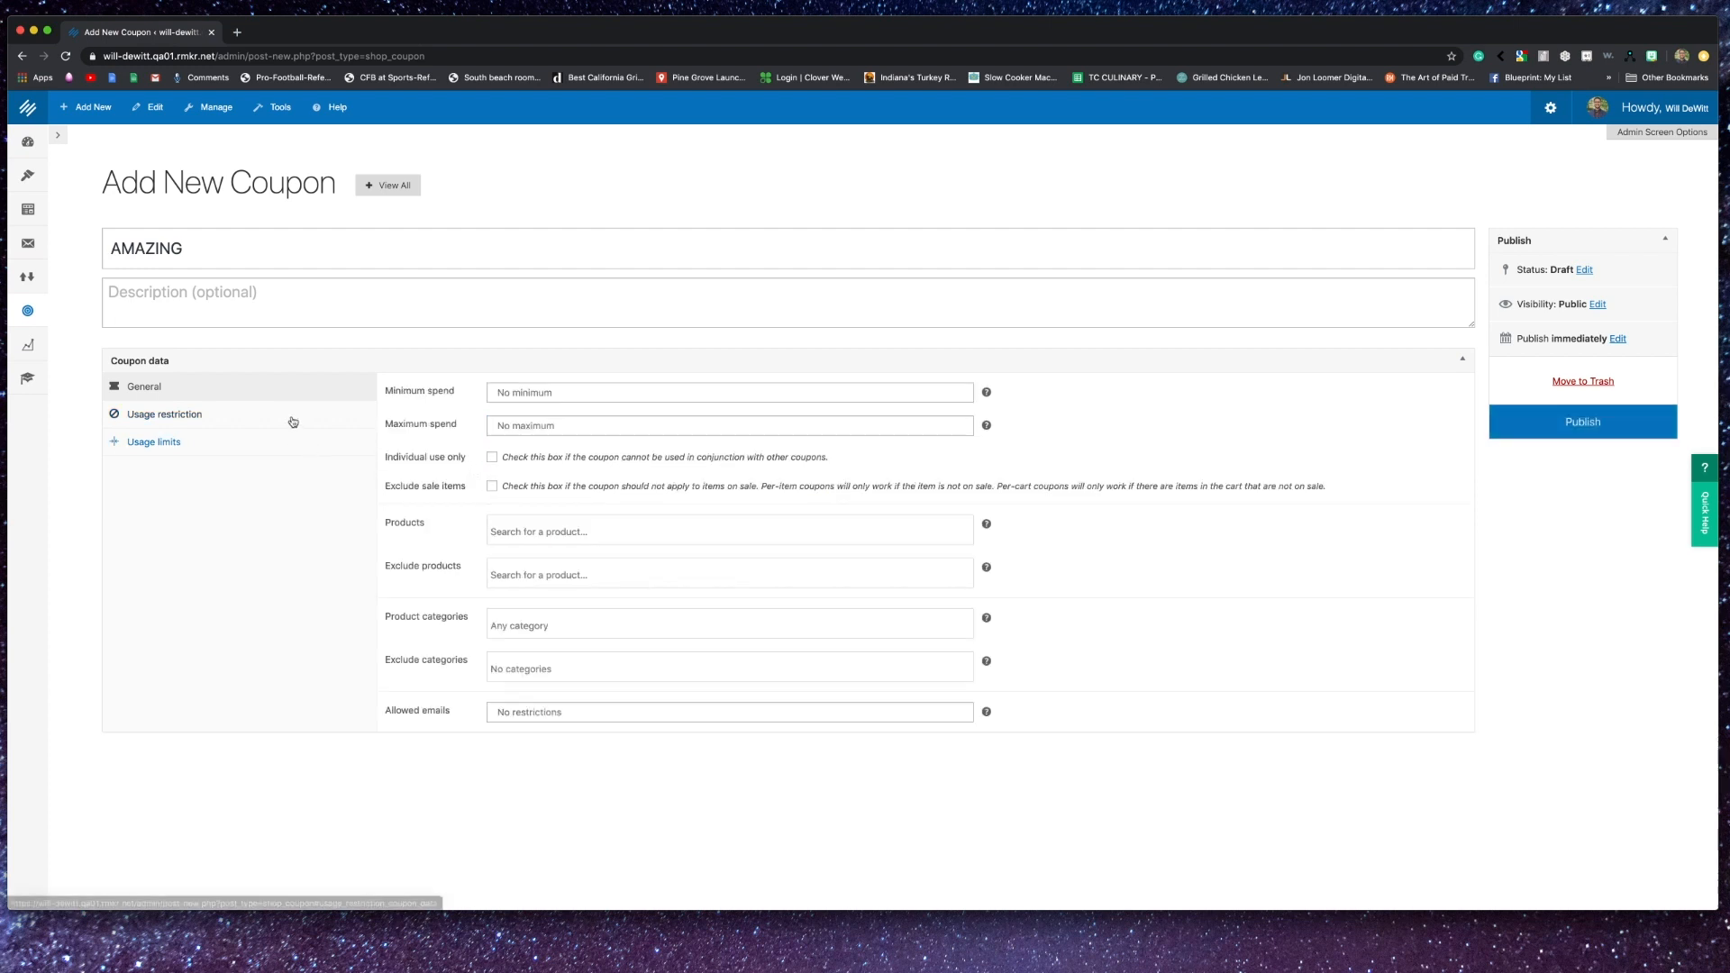
{"action": "left_click", "coordinate": [729, 391]}
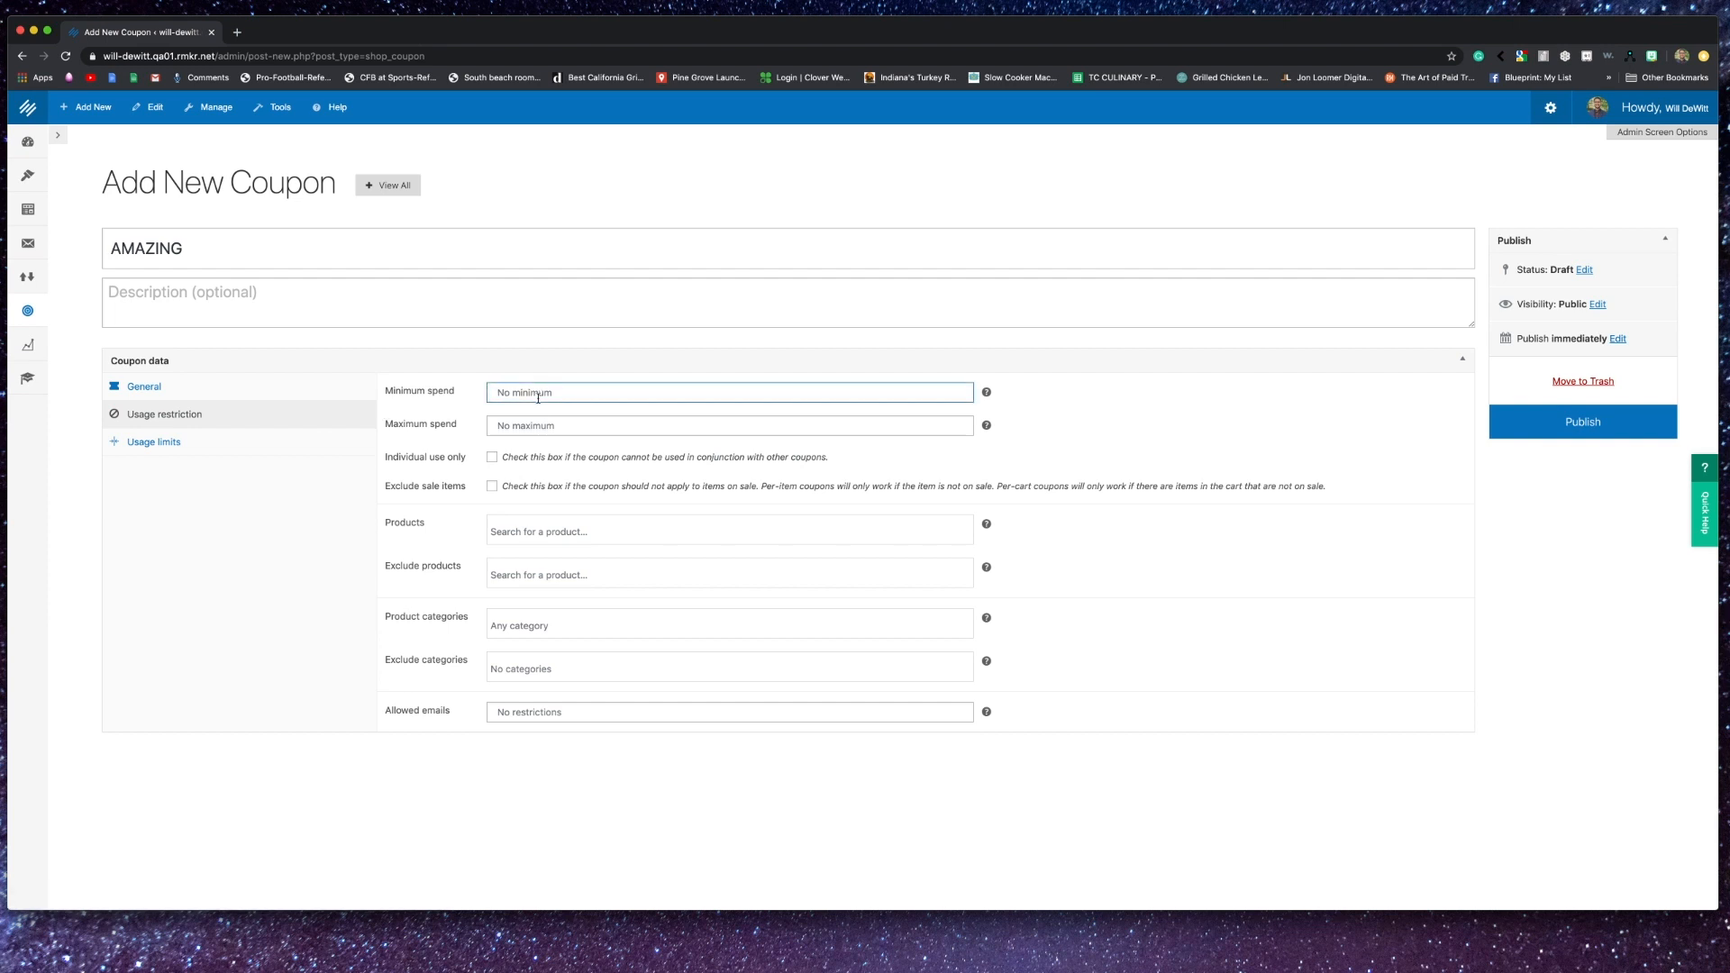
{"action": "left_click", "coordinate": [728, 425]}
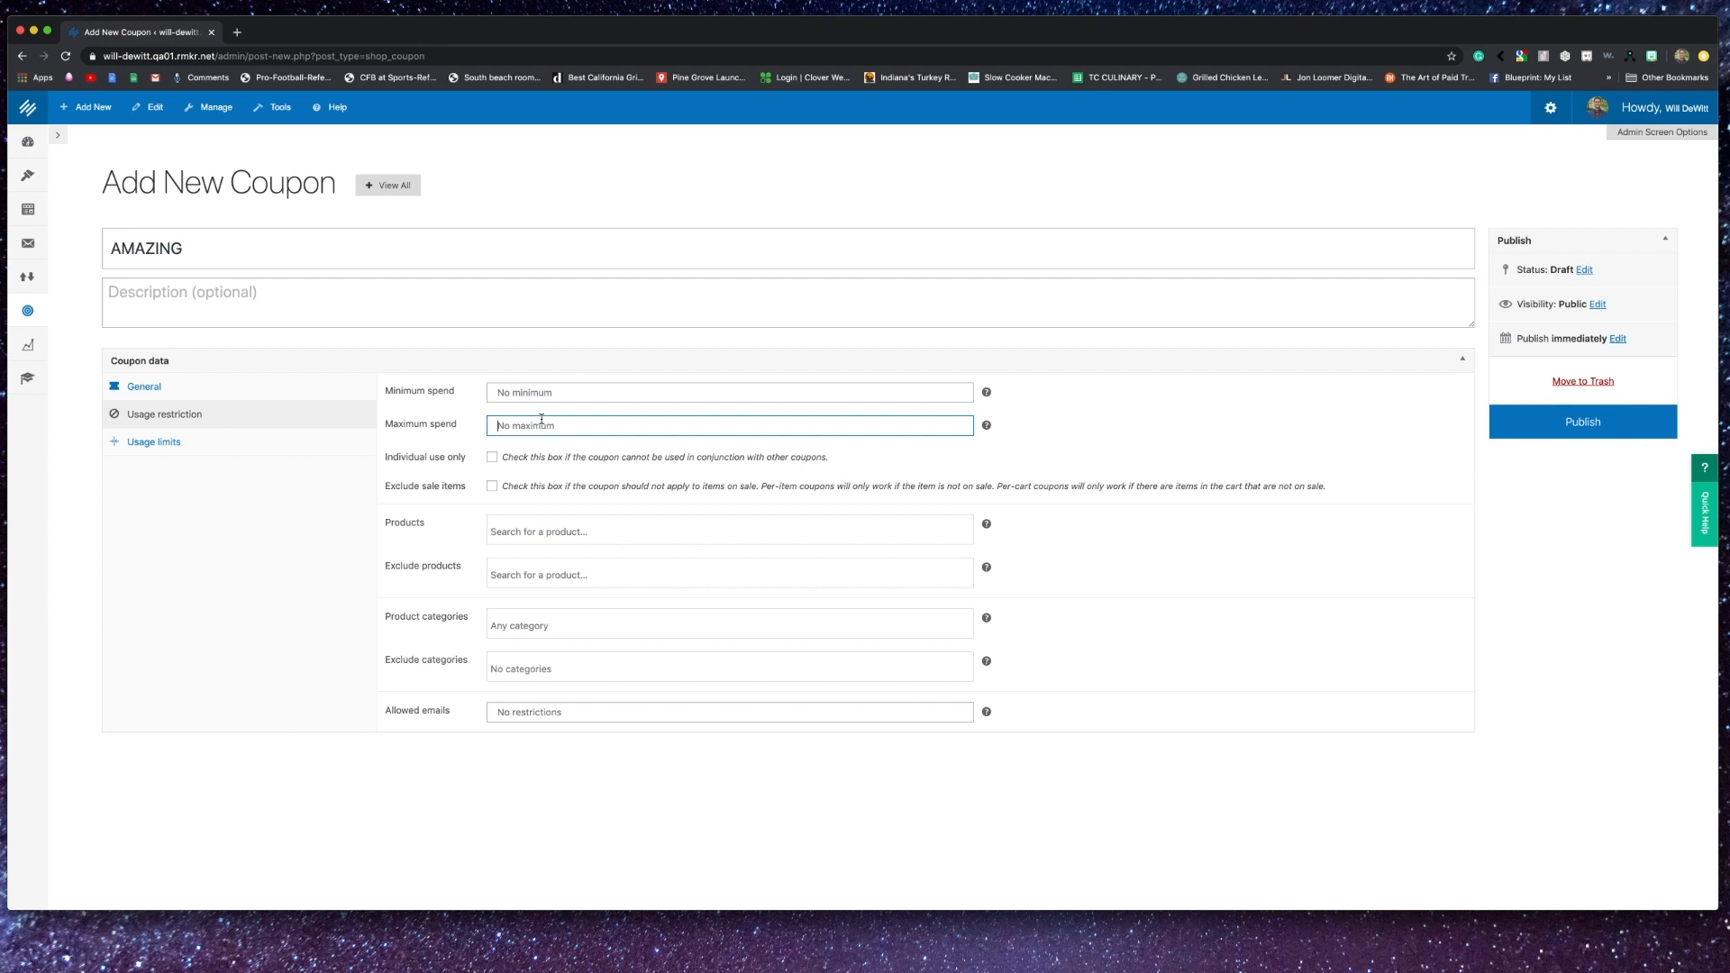
{"action": "mouse_move", "coordinate": [527, 426]}
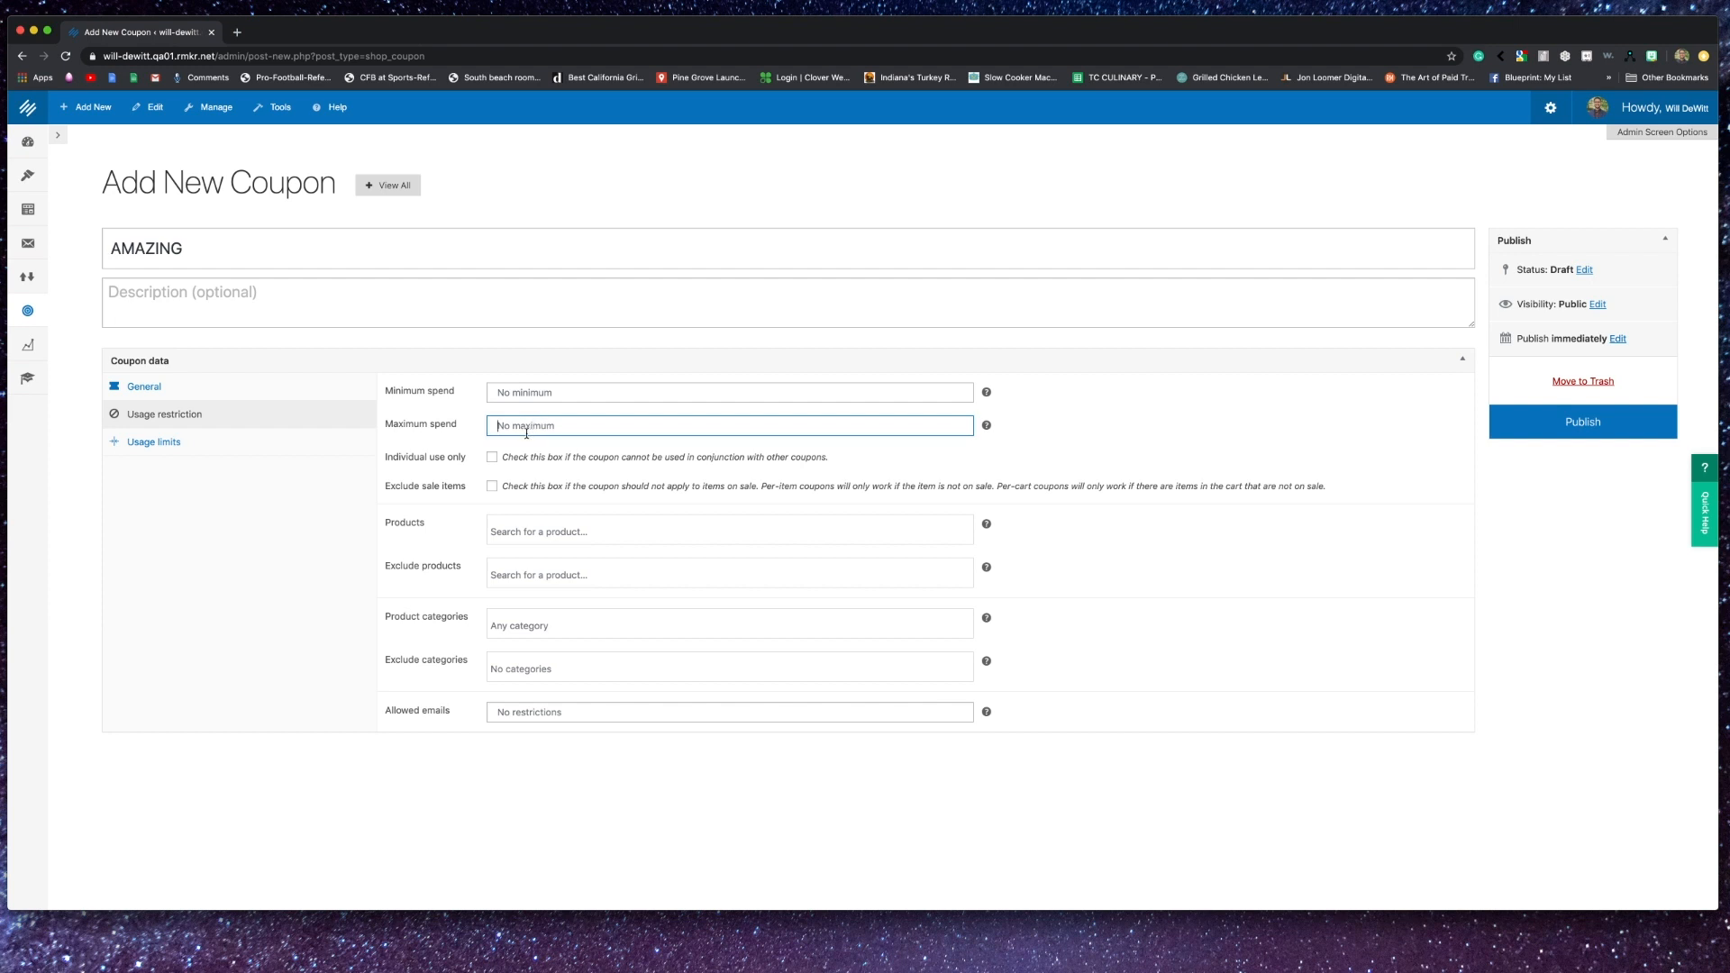
{"action": "left_click", "coordinate": [491, 485]}
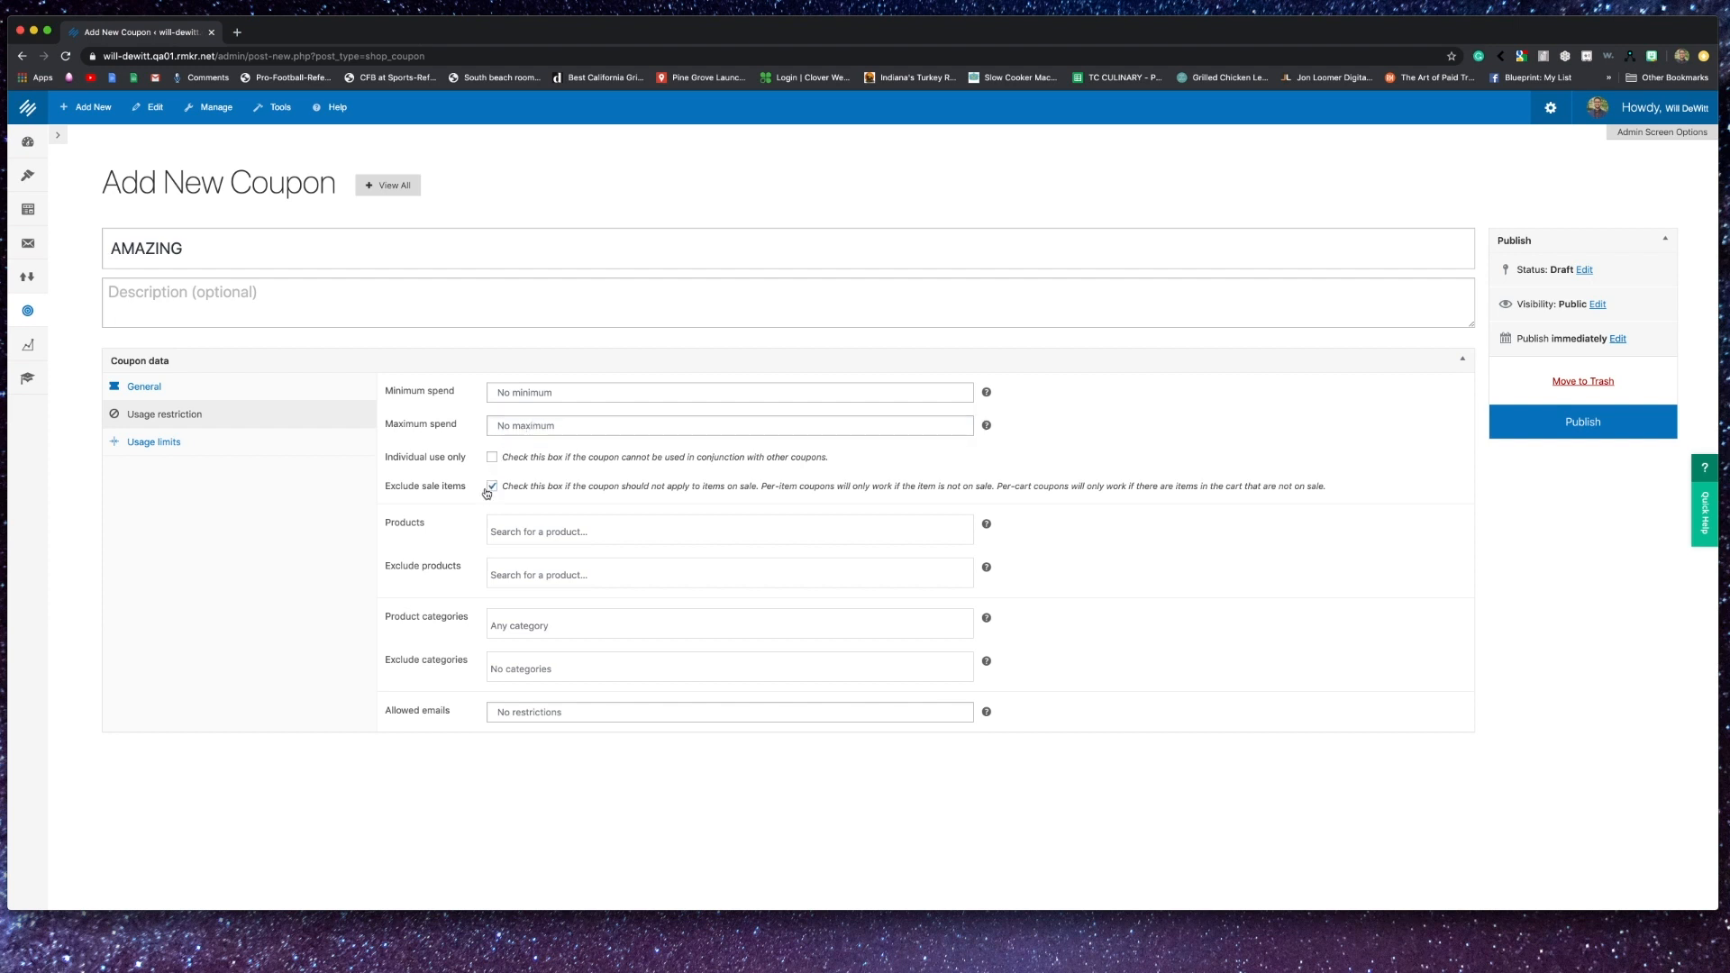
{"action": "type", "text": "nav"}
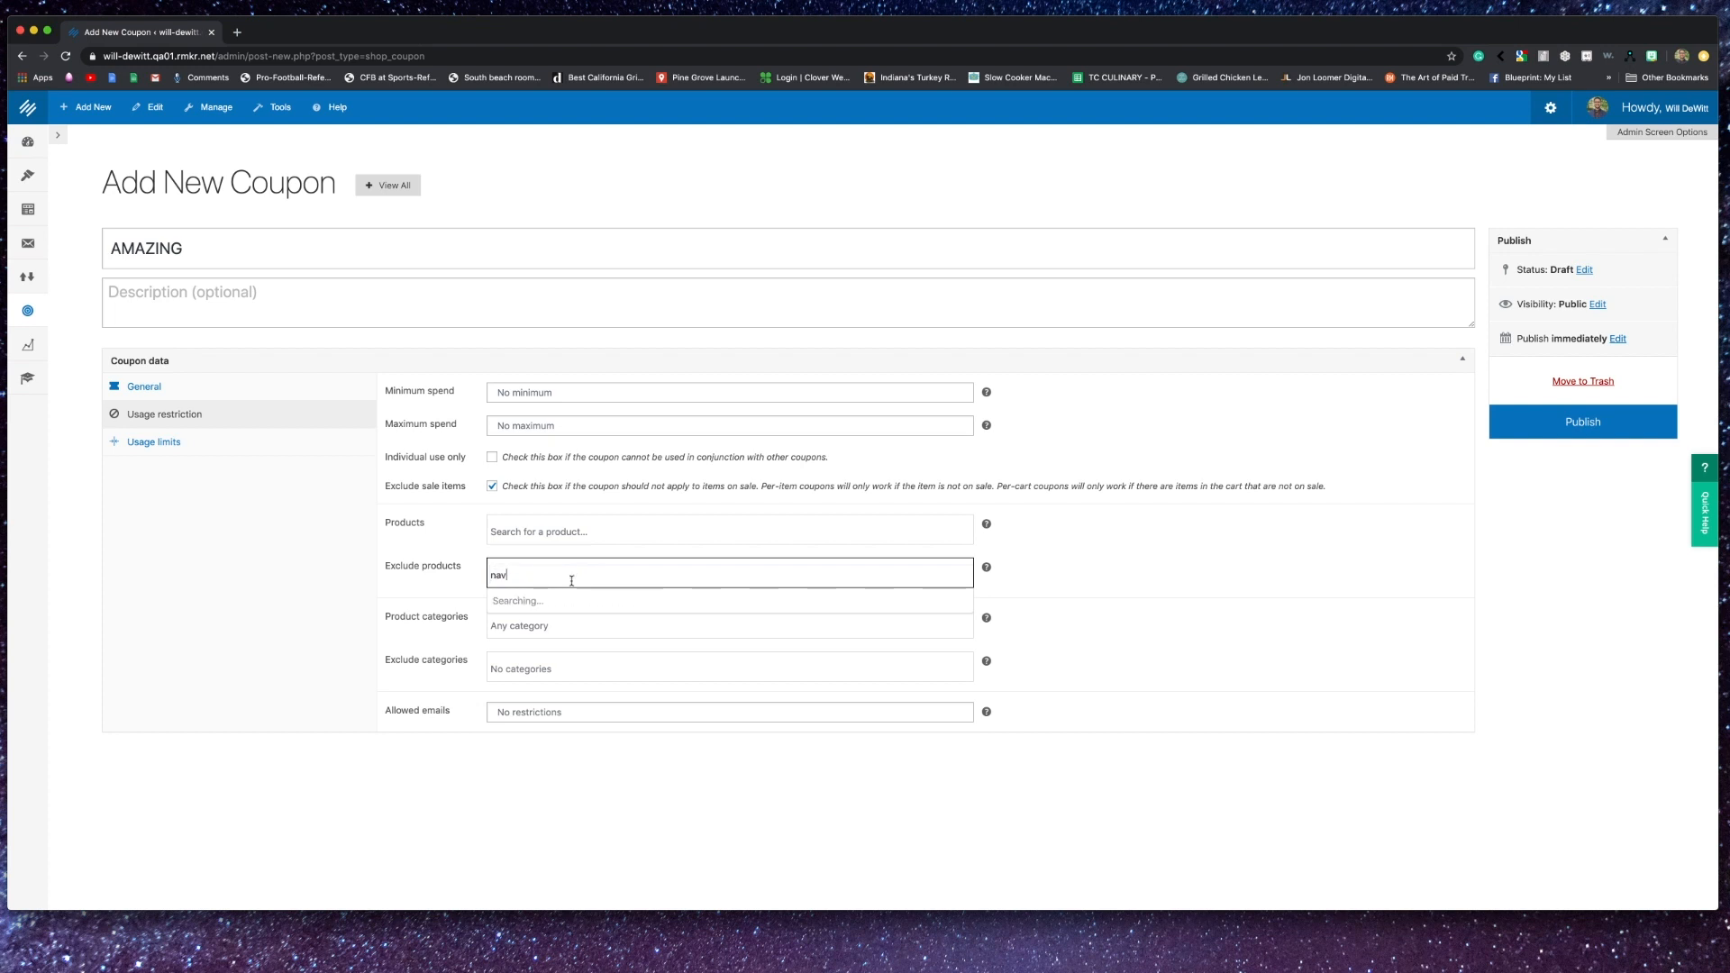
{"action": "mouse_move", "coordinate": [579, 636]}
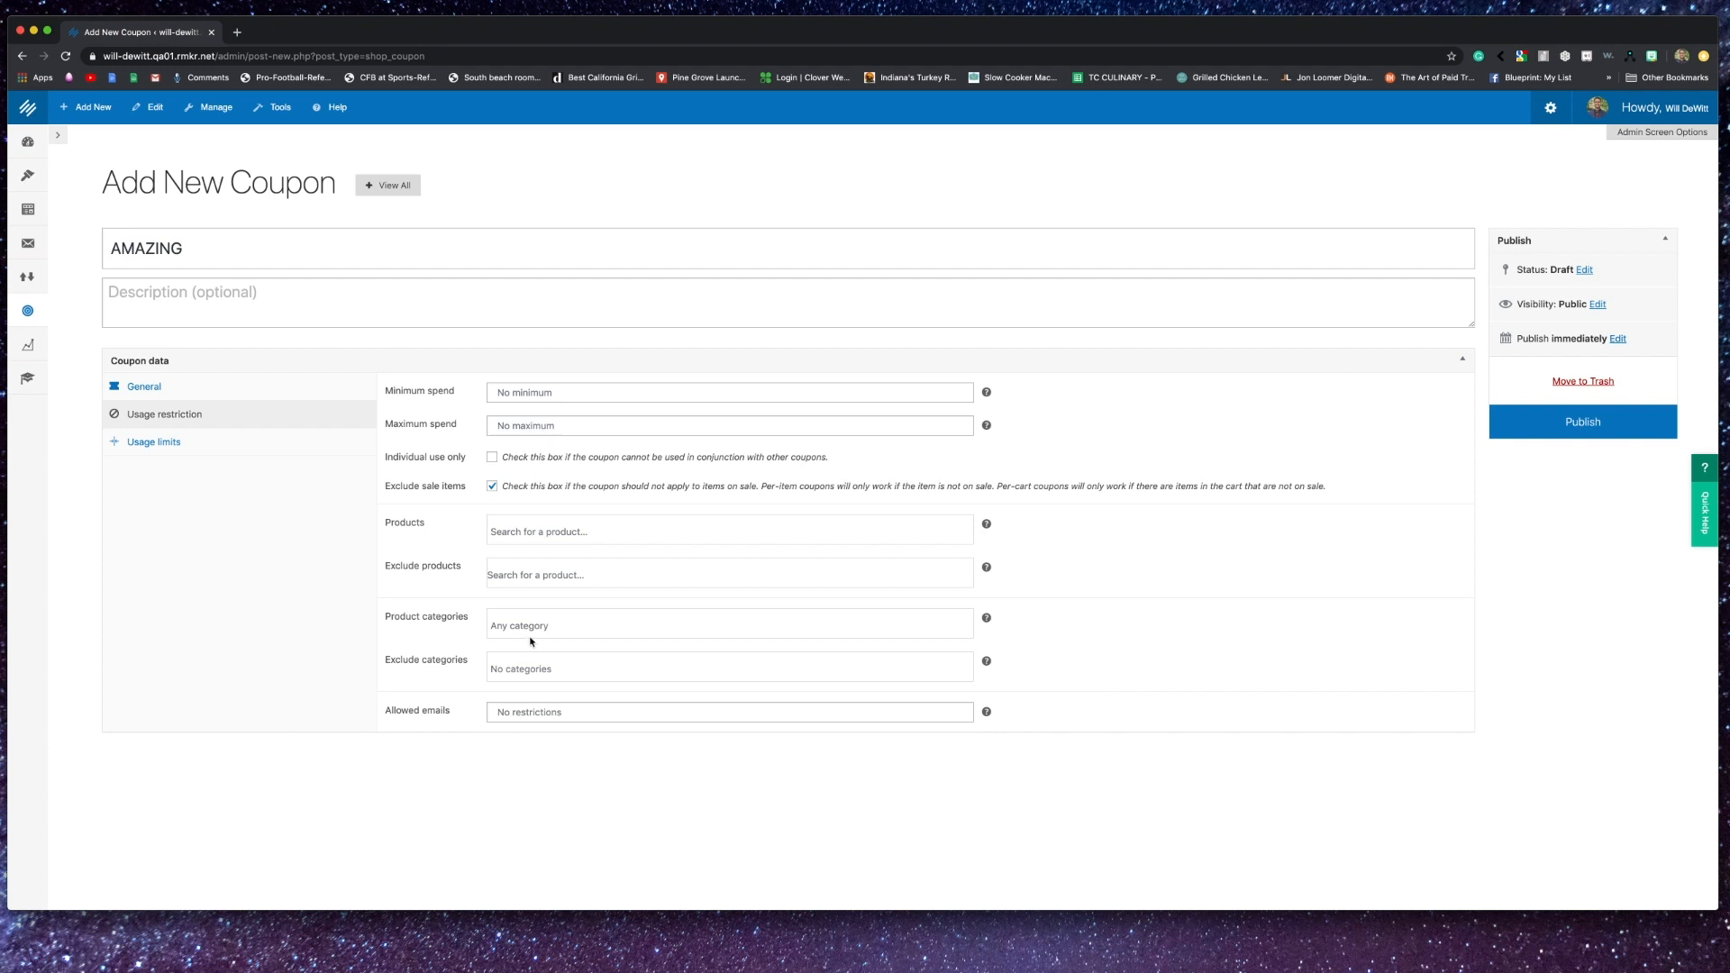
- Set the coupon's usage limit per coupon to 1000000
{"action": "left_click", "coordinate": [153, 441]}
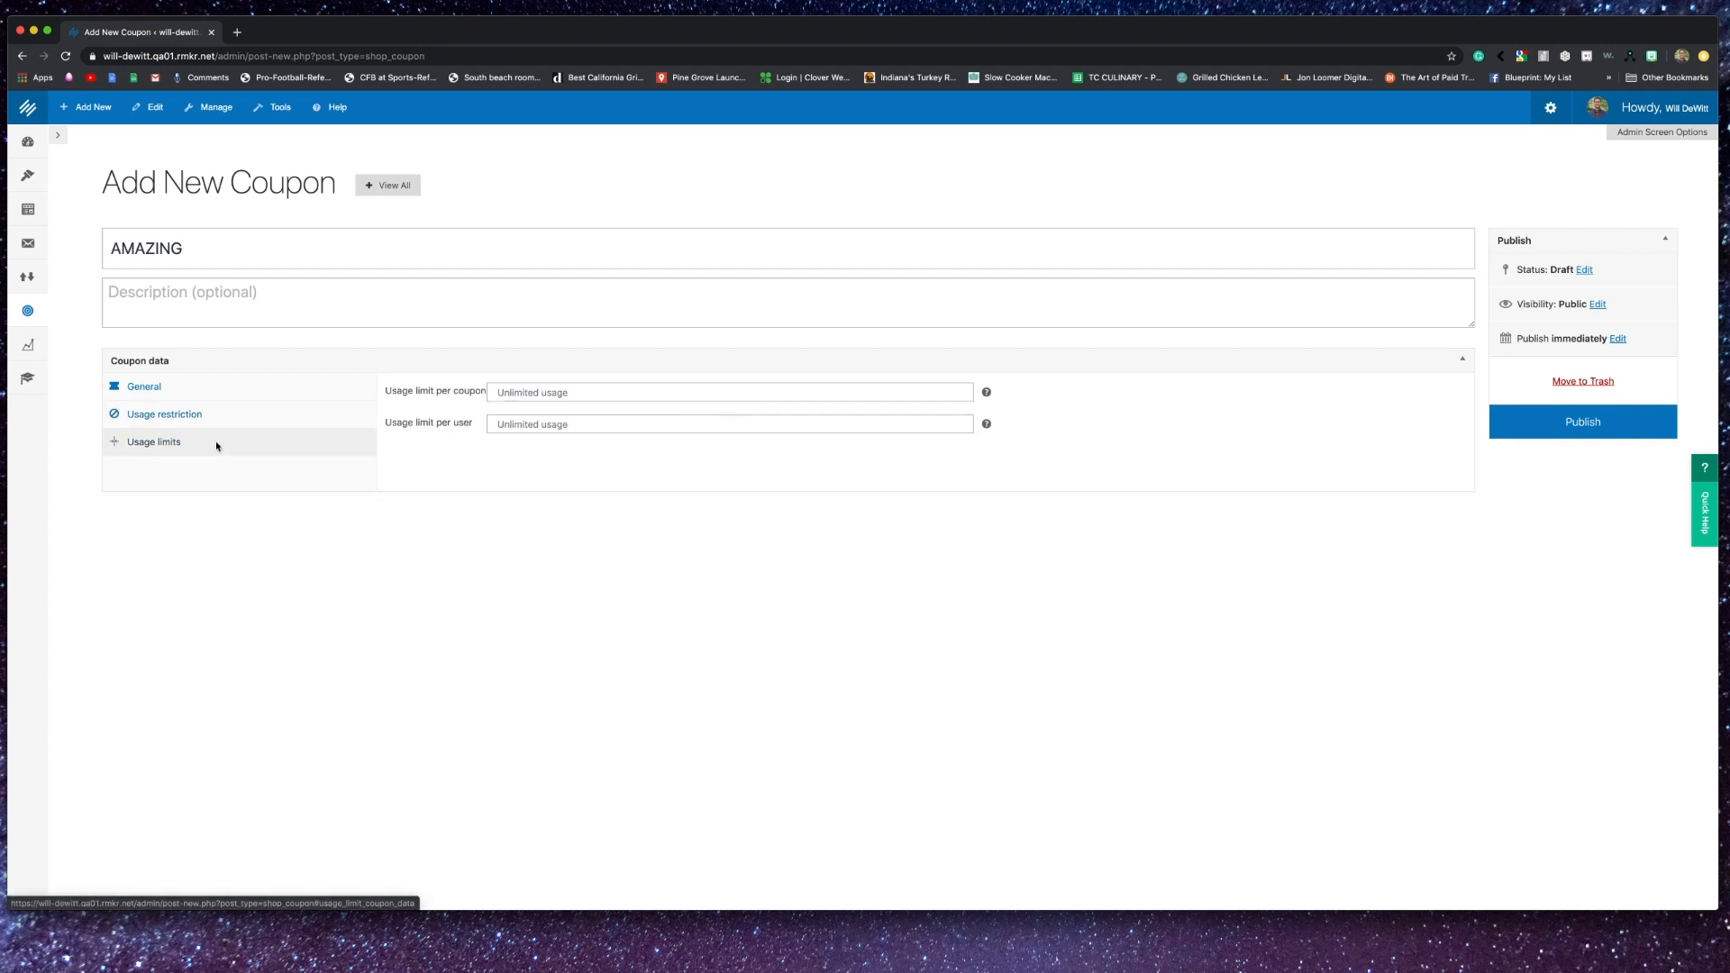
{"action": "left_click", "coordinate": [728, 392]}
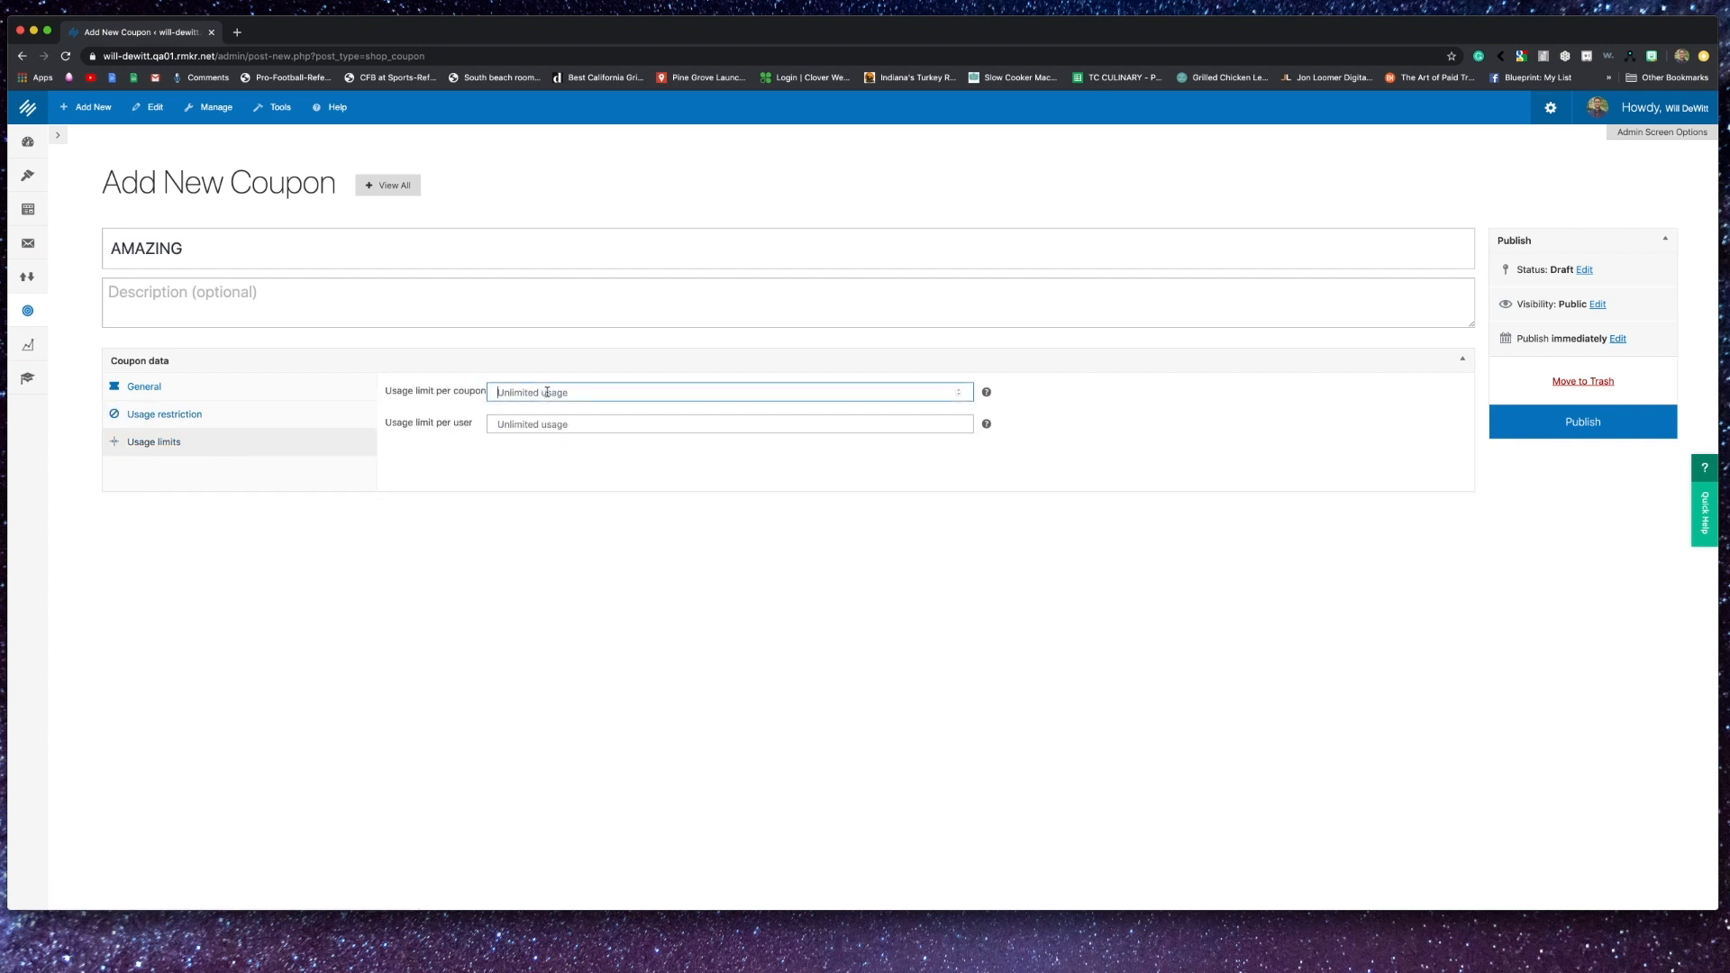
{"action": "type", "text": "1000000"}
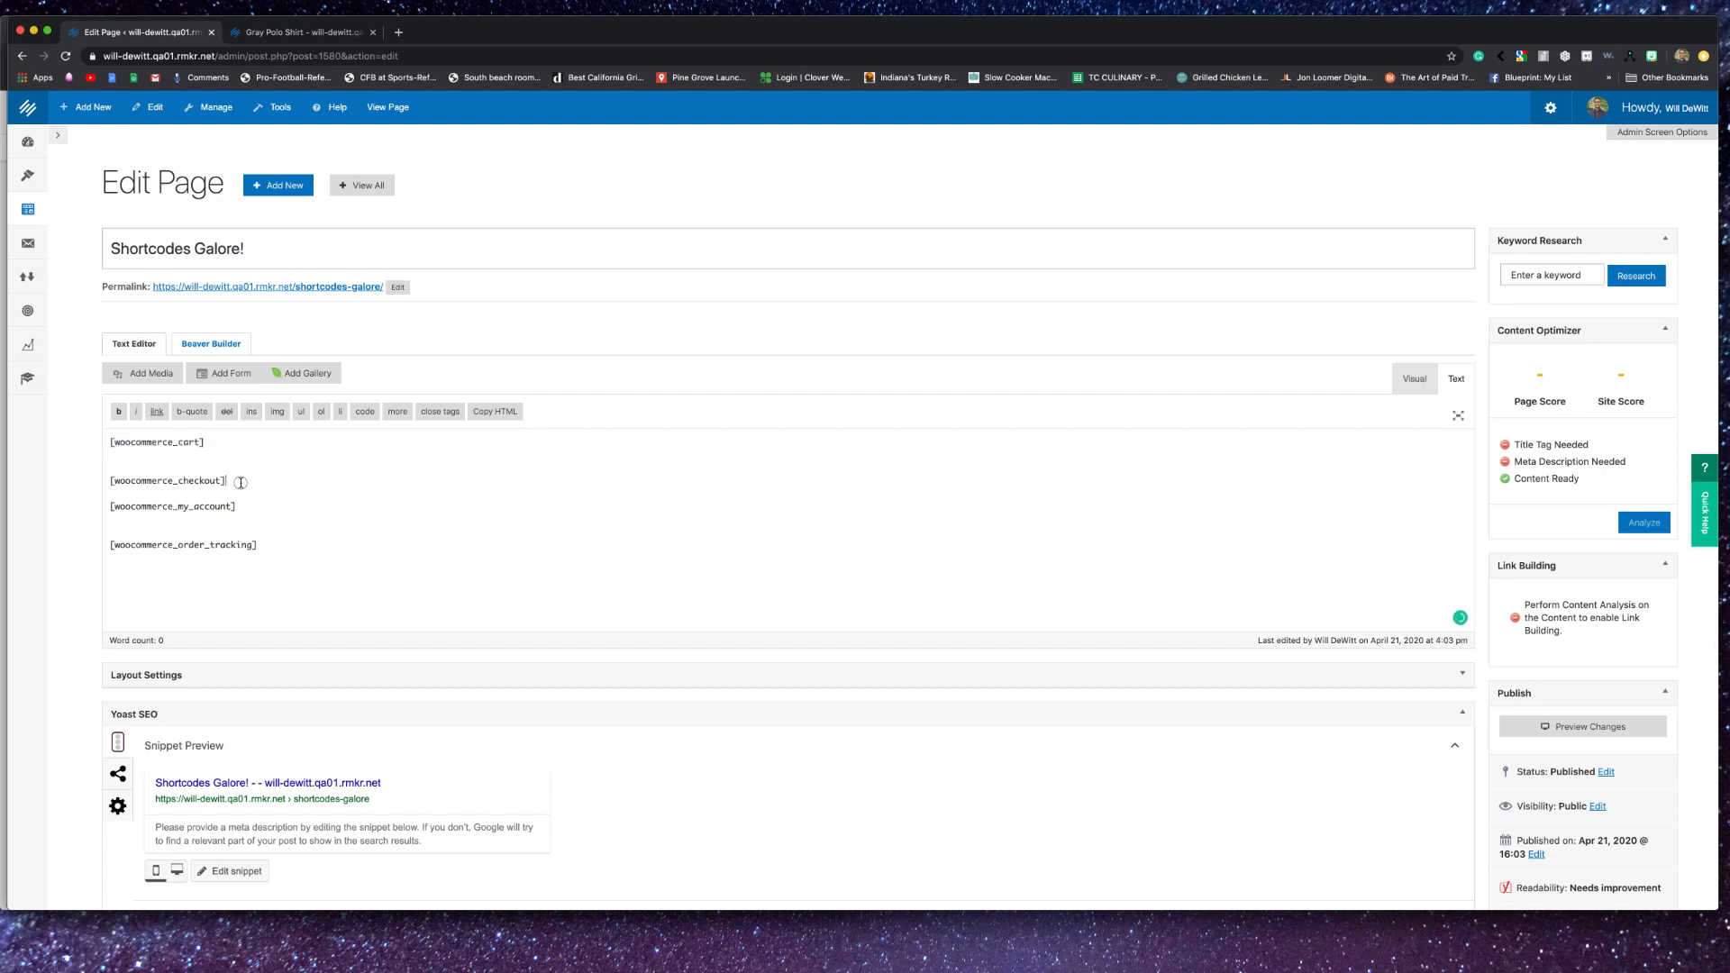
- Select the checkout, my account and order tracking shortcodes, then launch Beaver Builder
{"action": "double_click", "coordinate": [167, 480]}
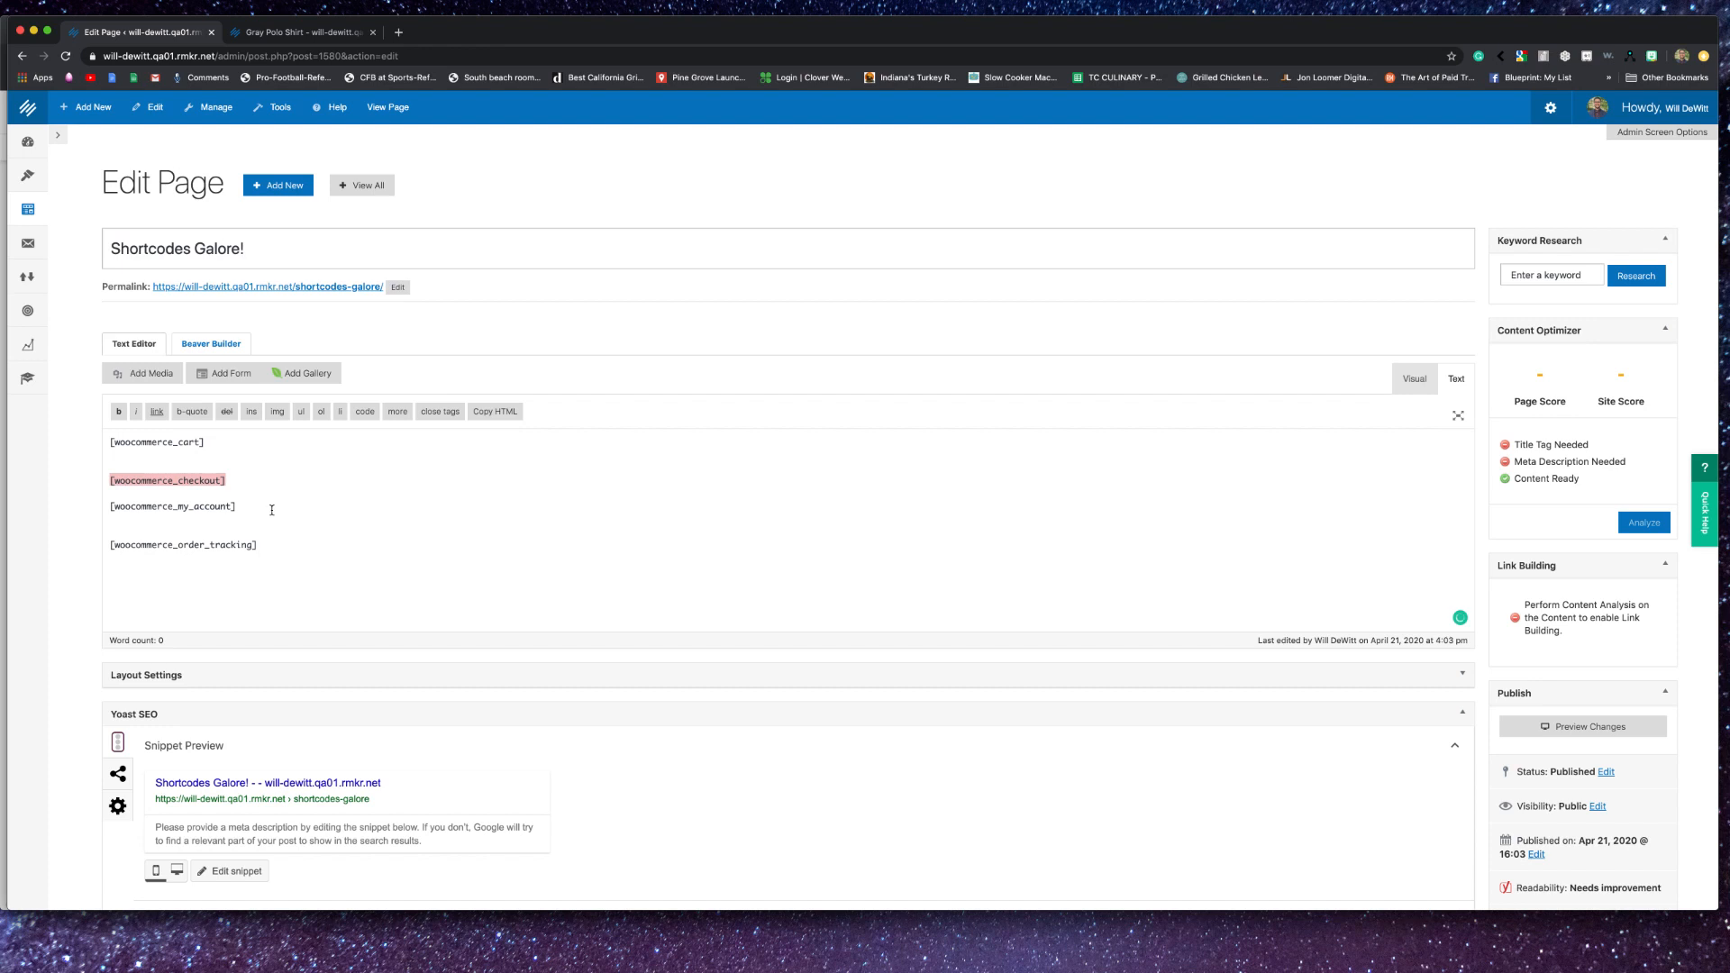
{"action": "double_click", "coordinate": [169, 506]}
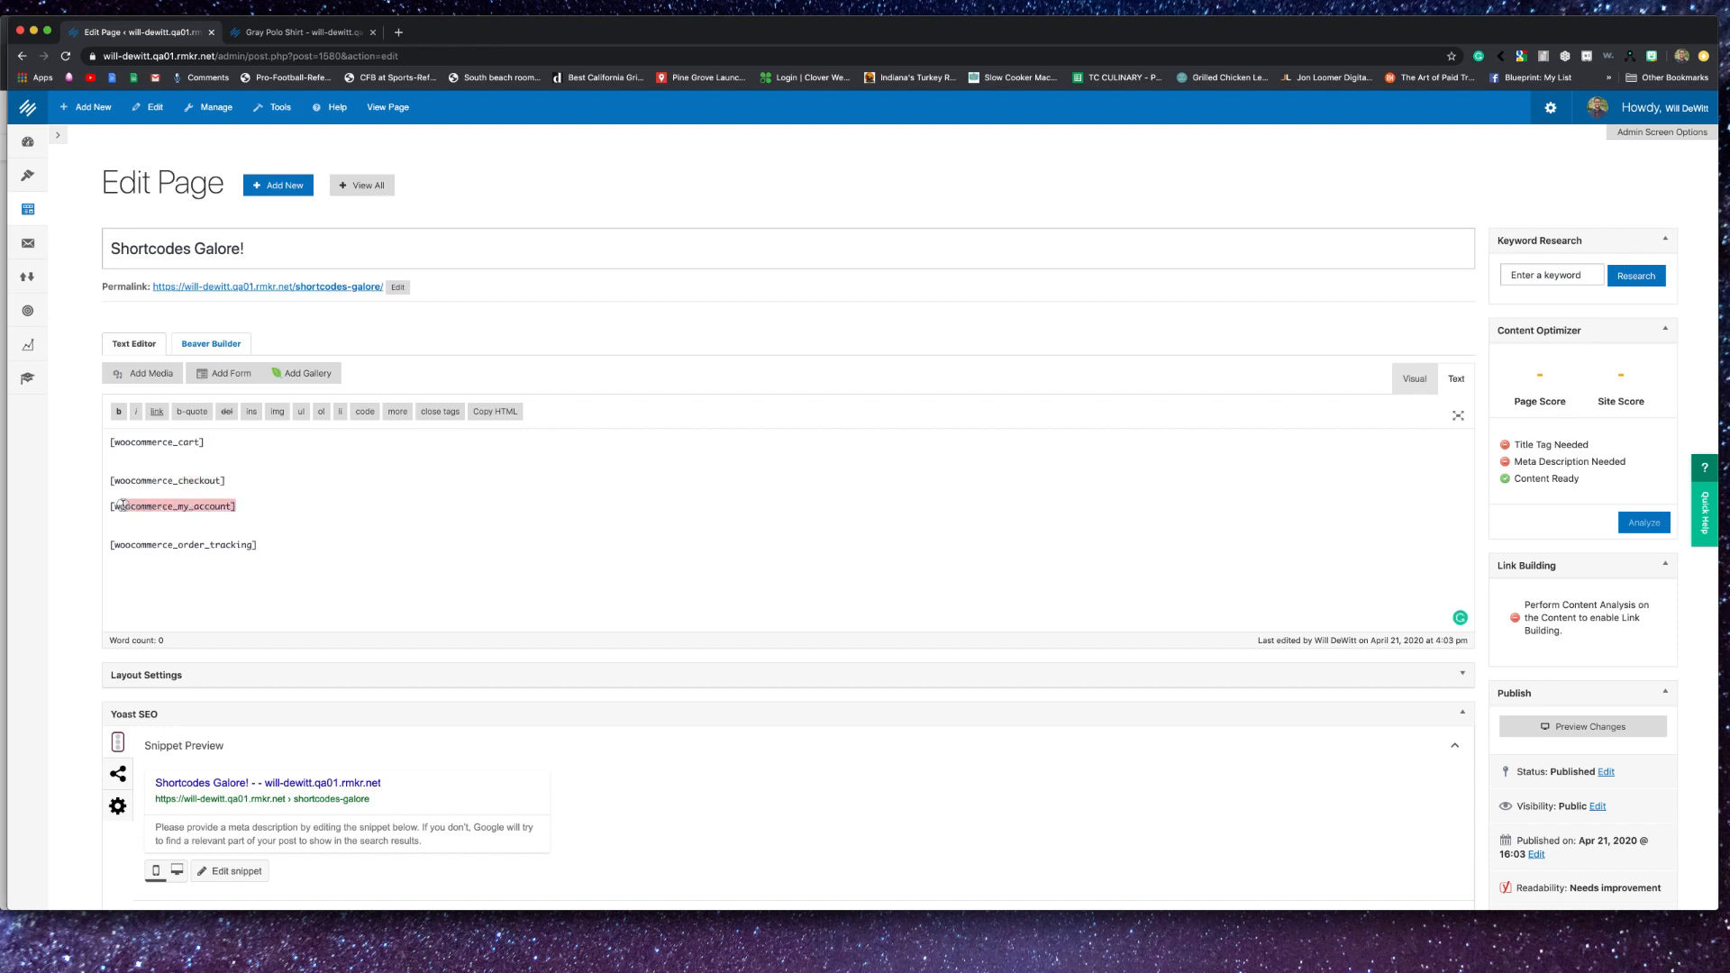
{"action": "double_click", "coordinate": [166, 506]}
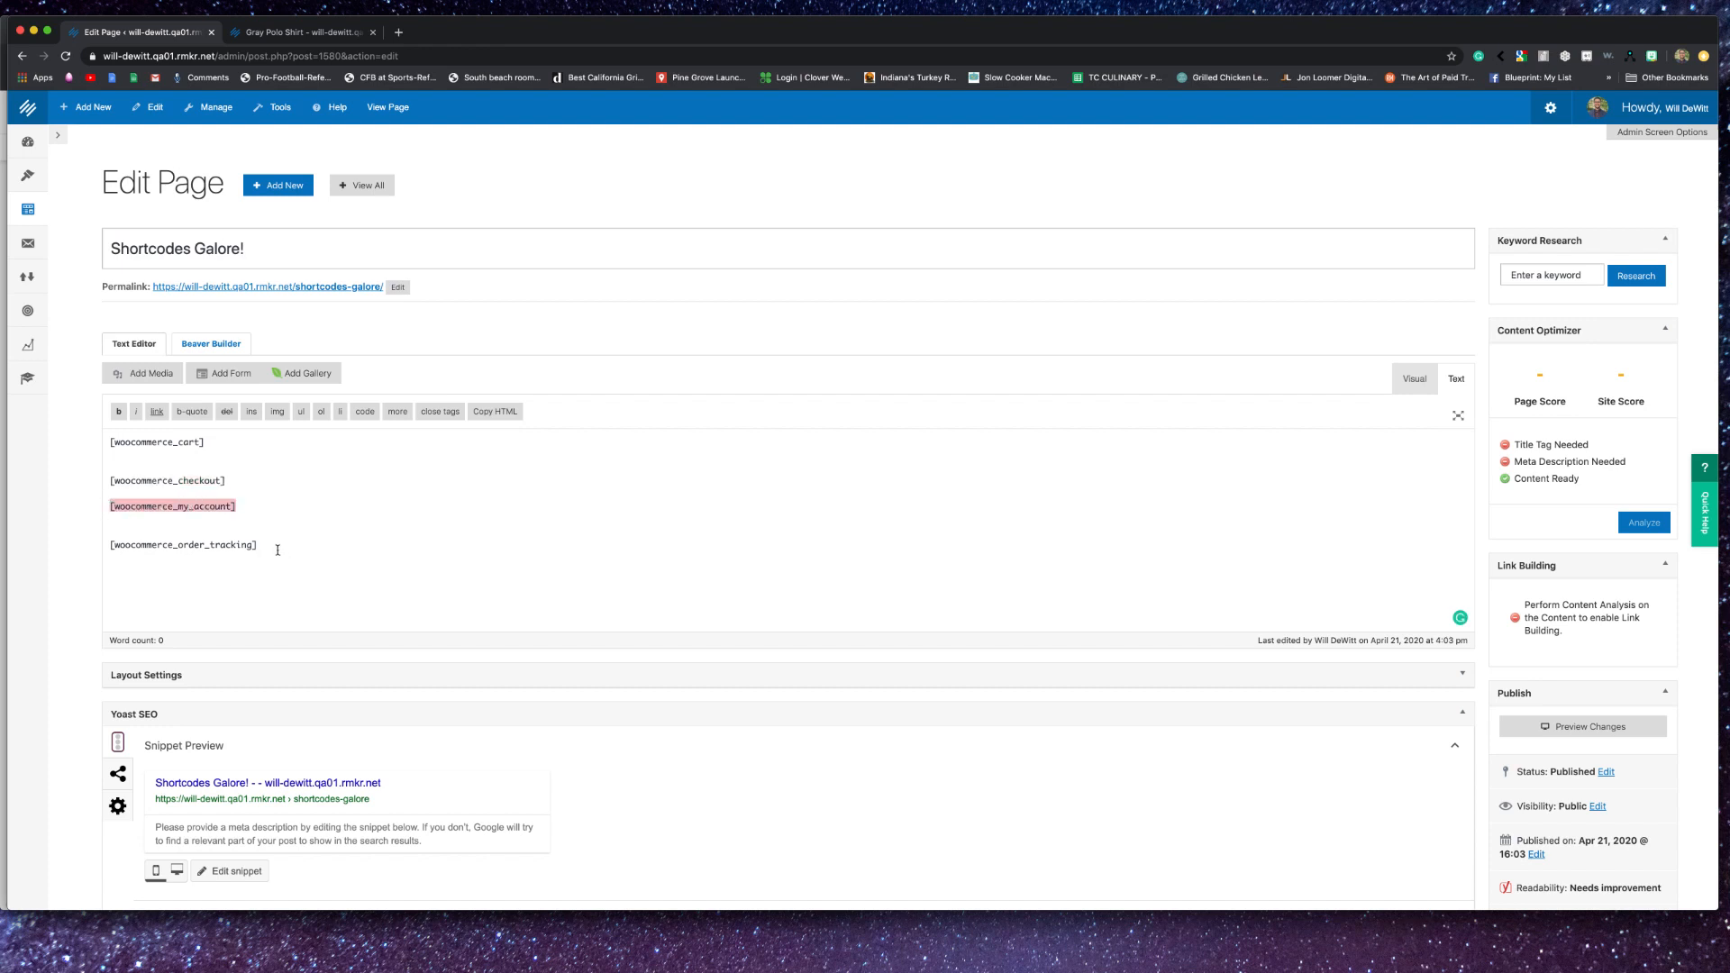
{"action": "double_click", "coordinate": [177, 545]}
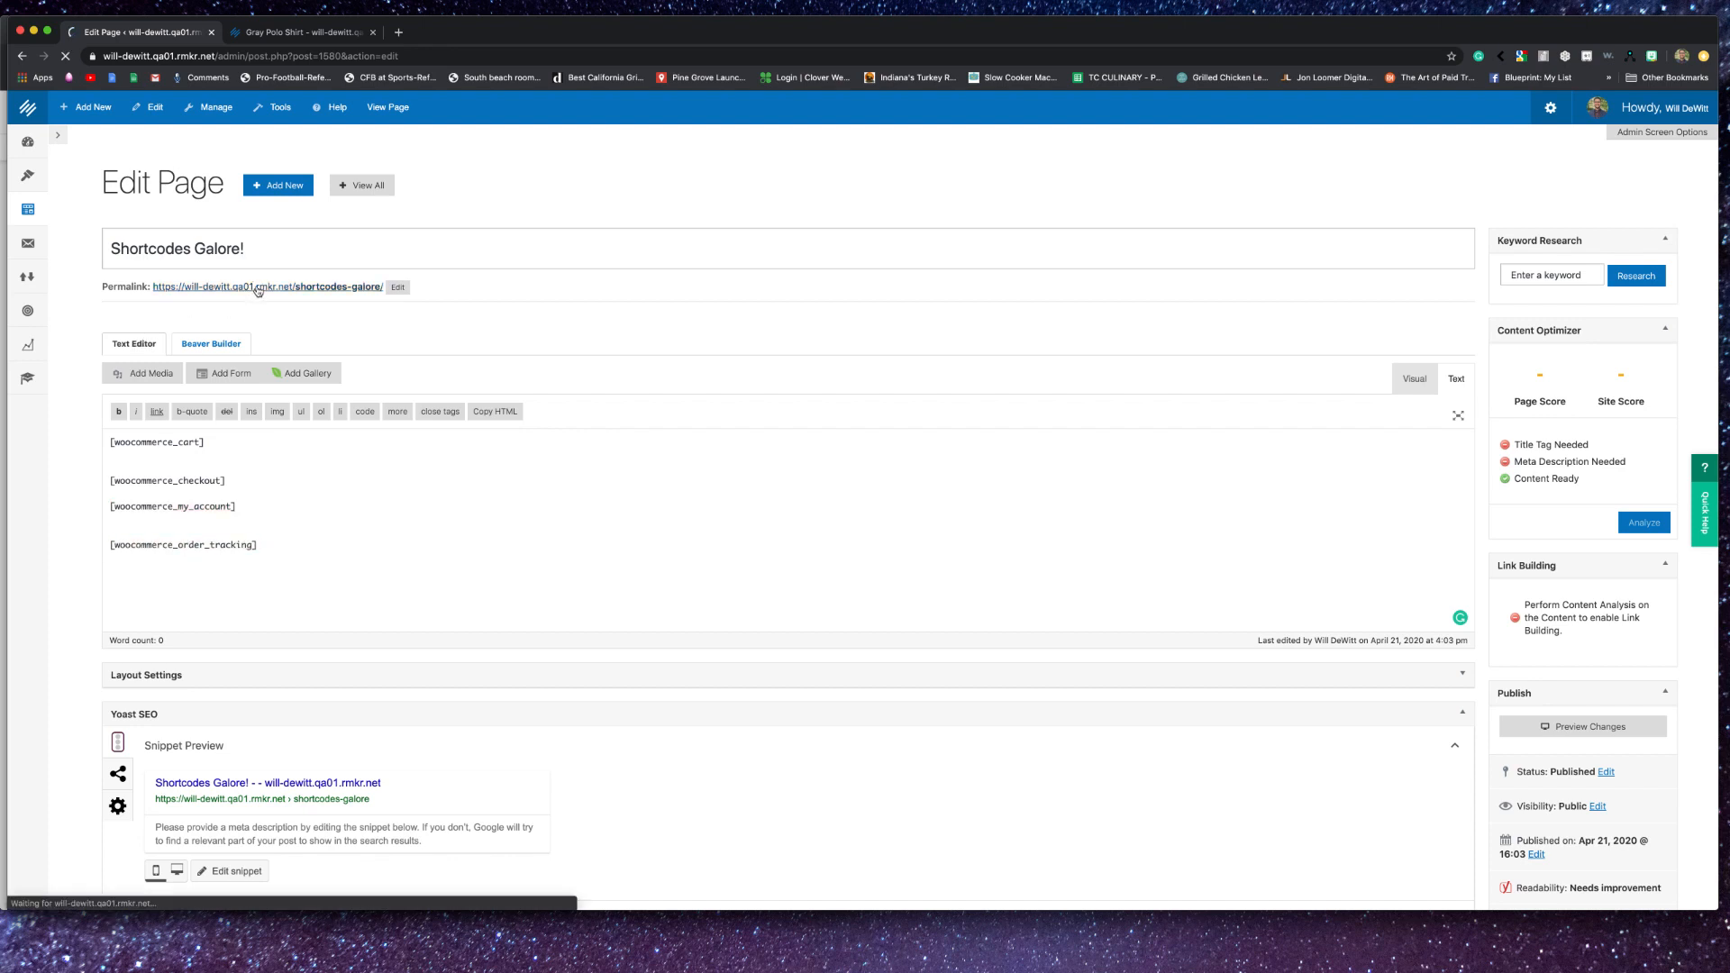
{"action": "mouse_move", "coordinate": [416, 540]}
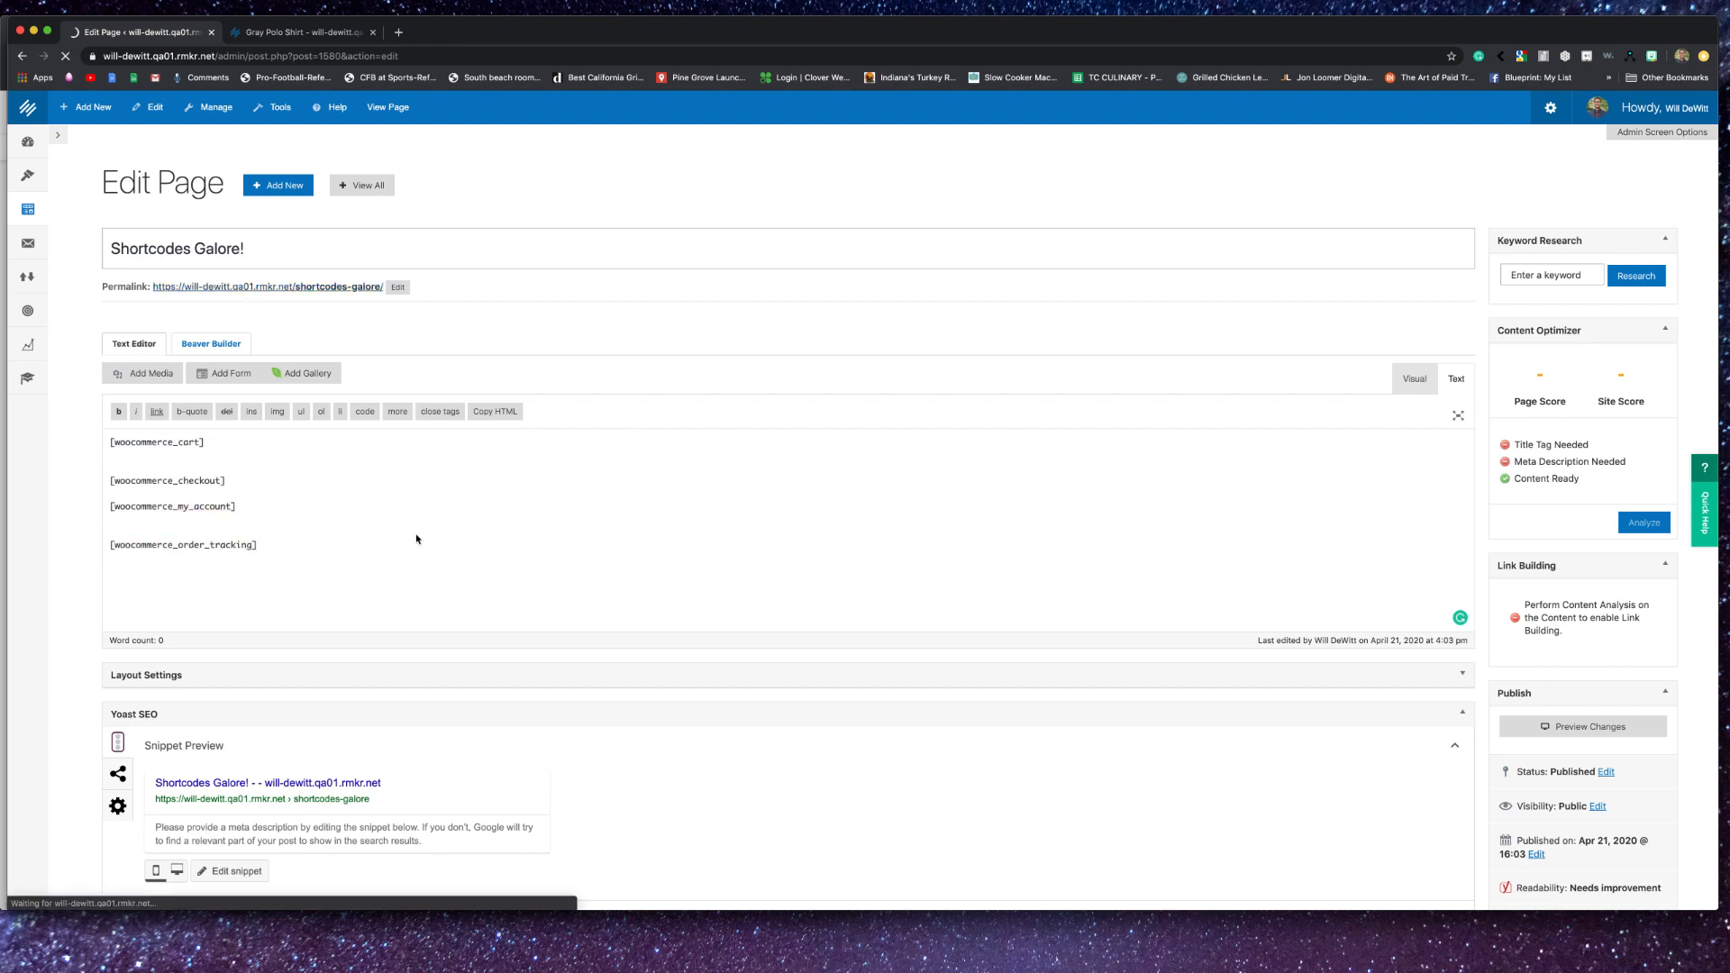
{"action": "left_click", "coordinate": [387, 107]}
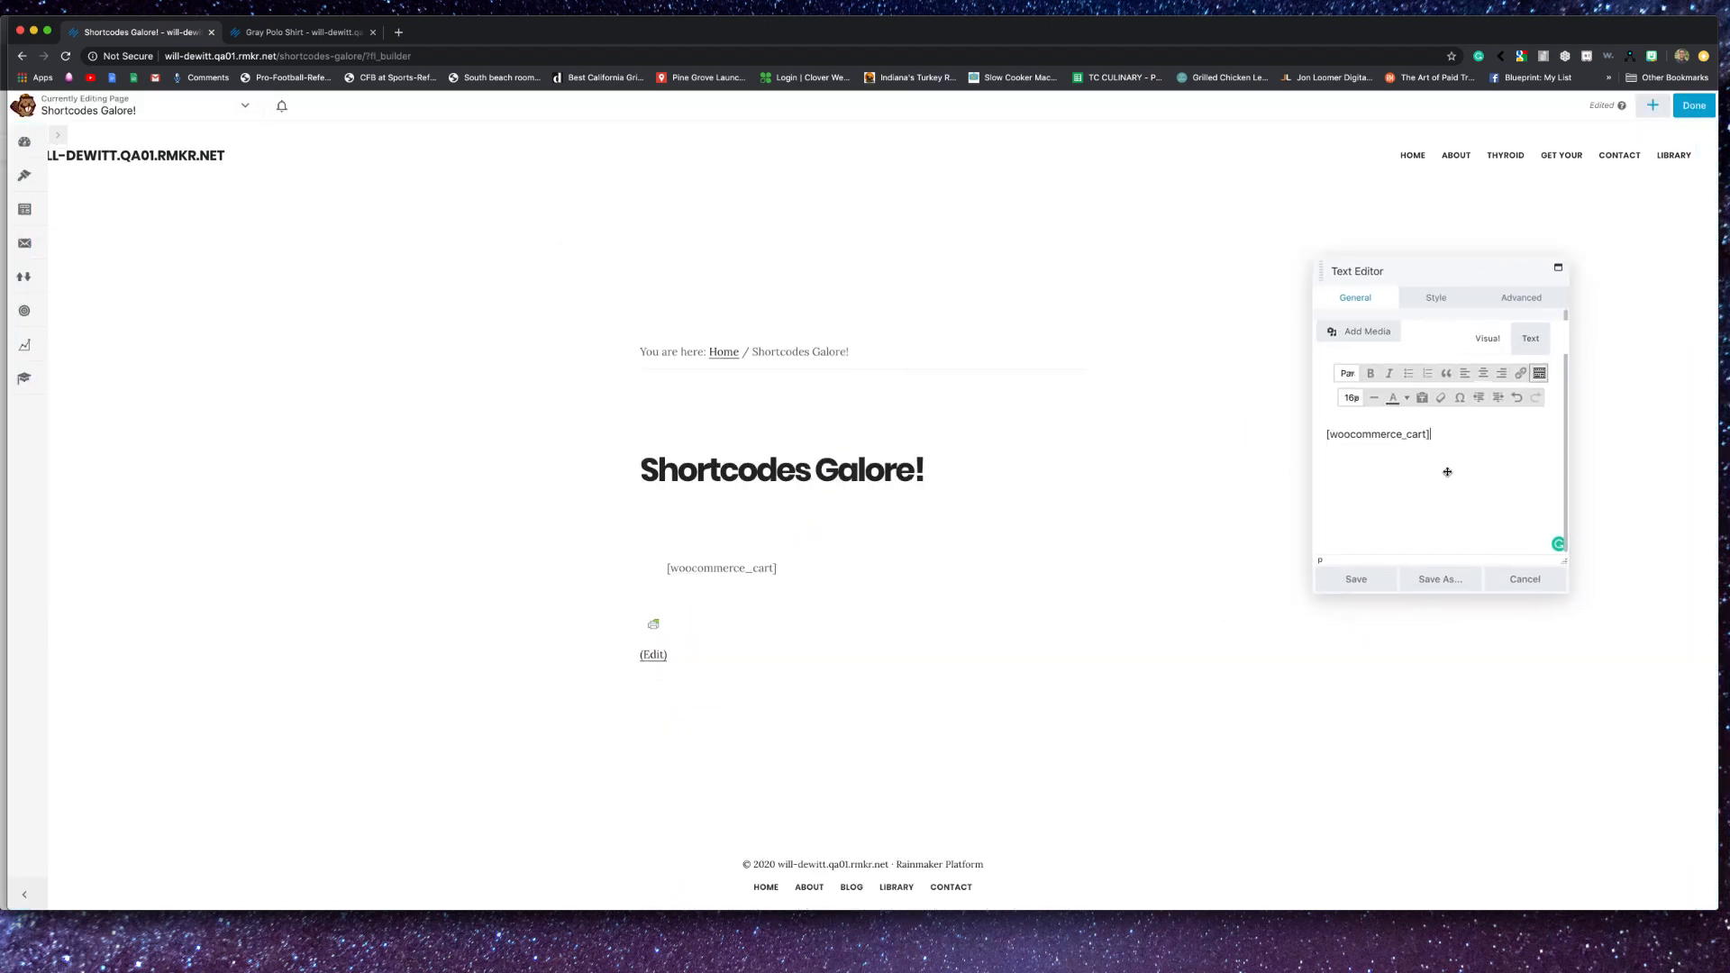
- Save the [woocommerce_cart] text module and browse the WordPress Widgets module group
{"action": "left_click", "coordinate": [1354, 578]}
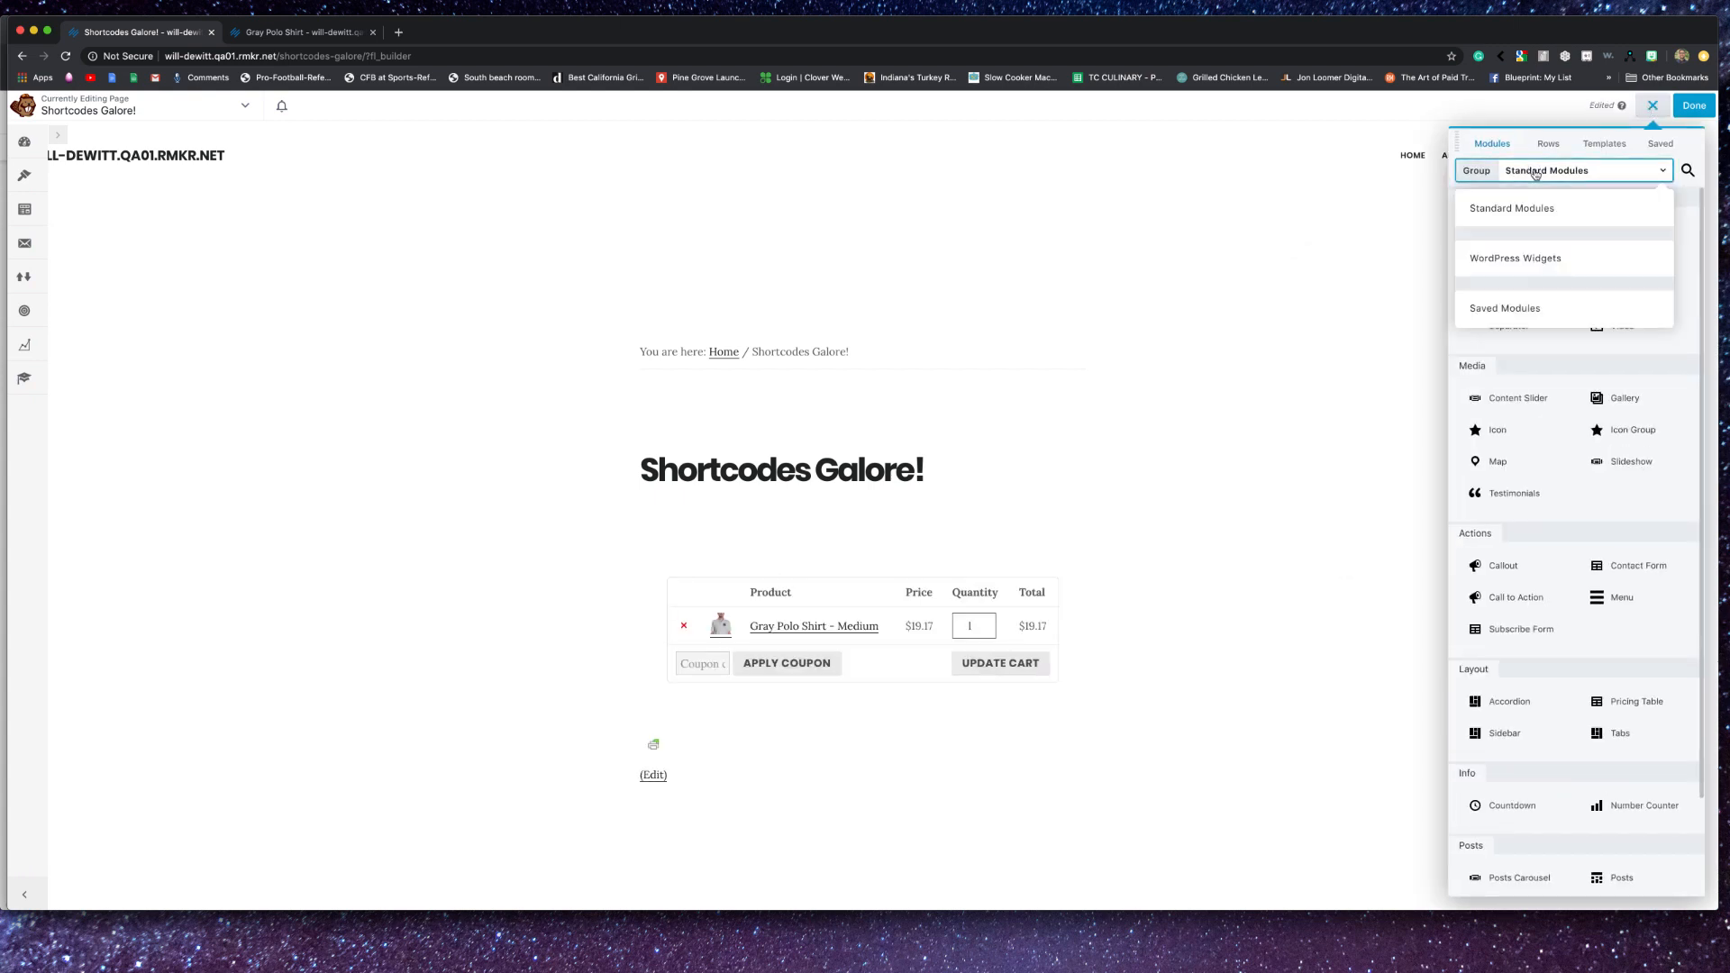
{"action": "mouse_move", "coordinate": [1542, 261]}
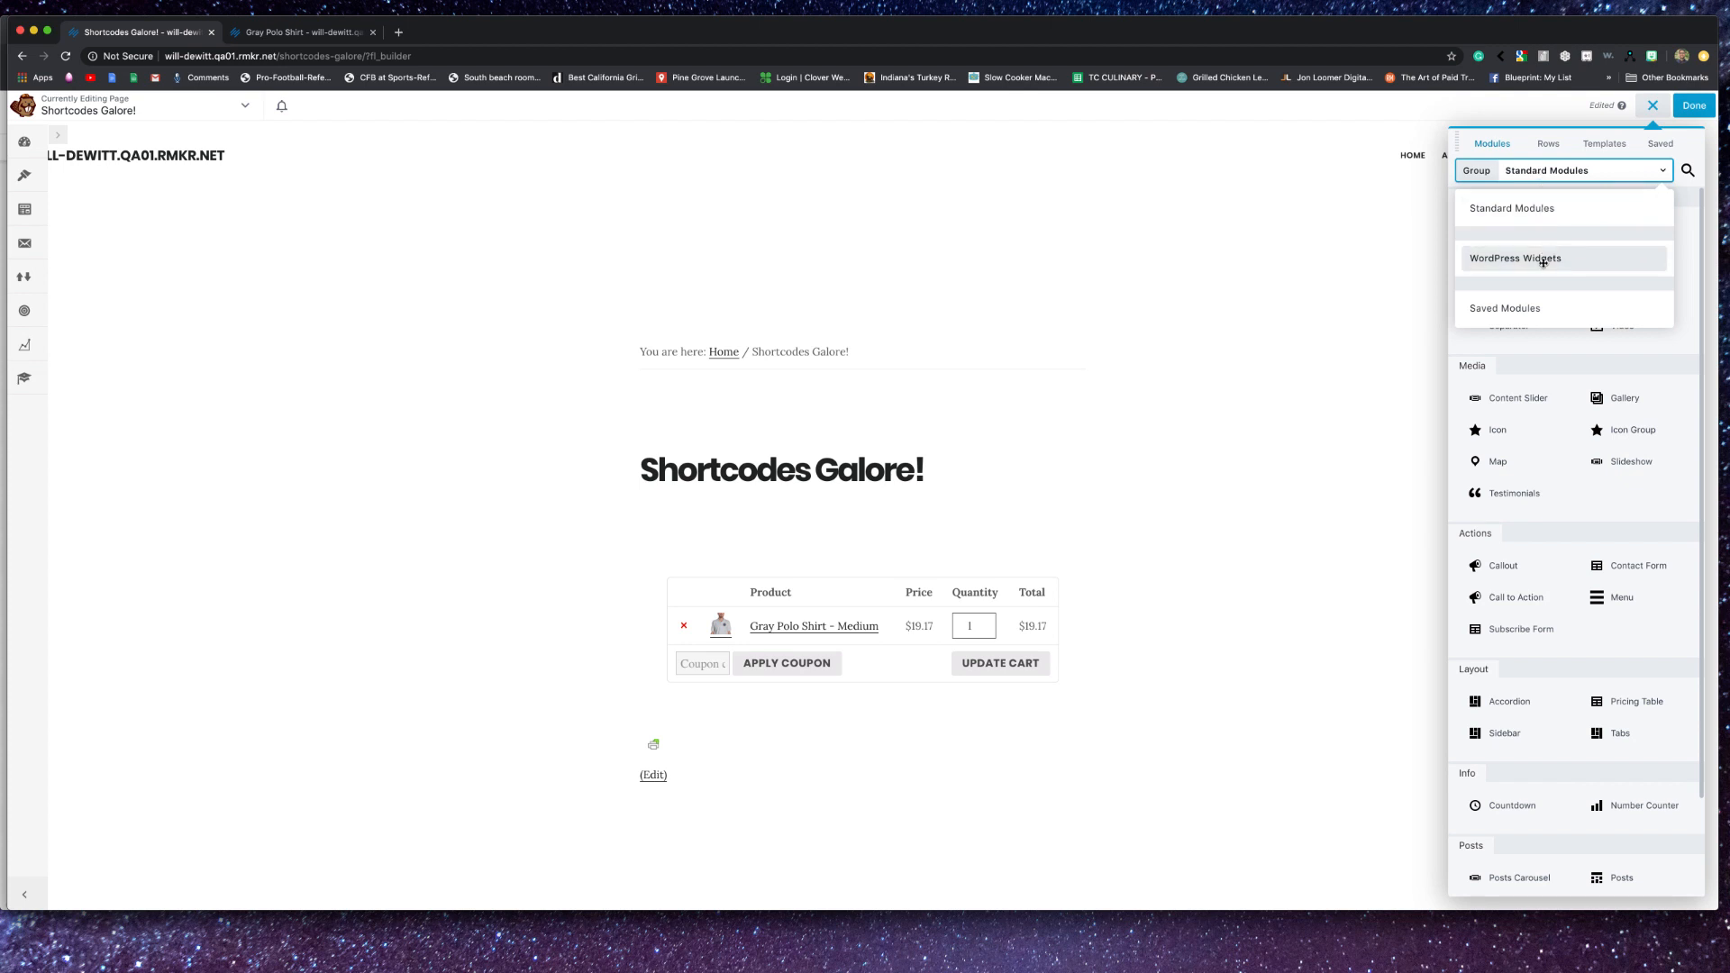
{"action": "left_click", "coordinate": [1512, 259]}
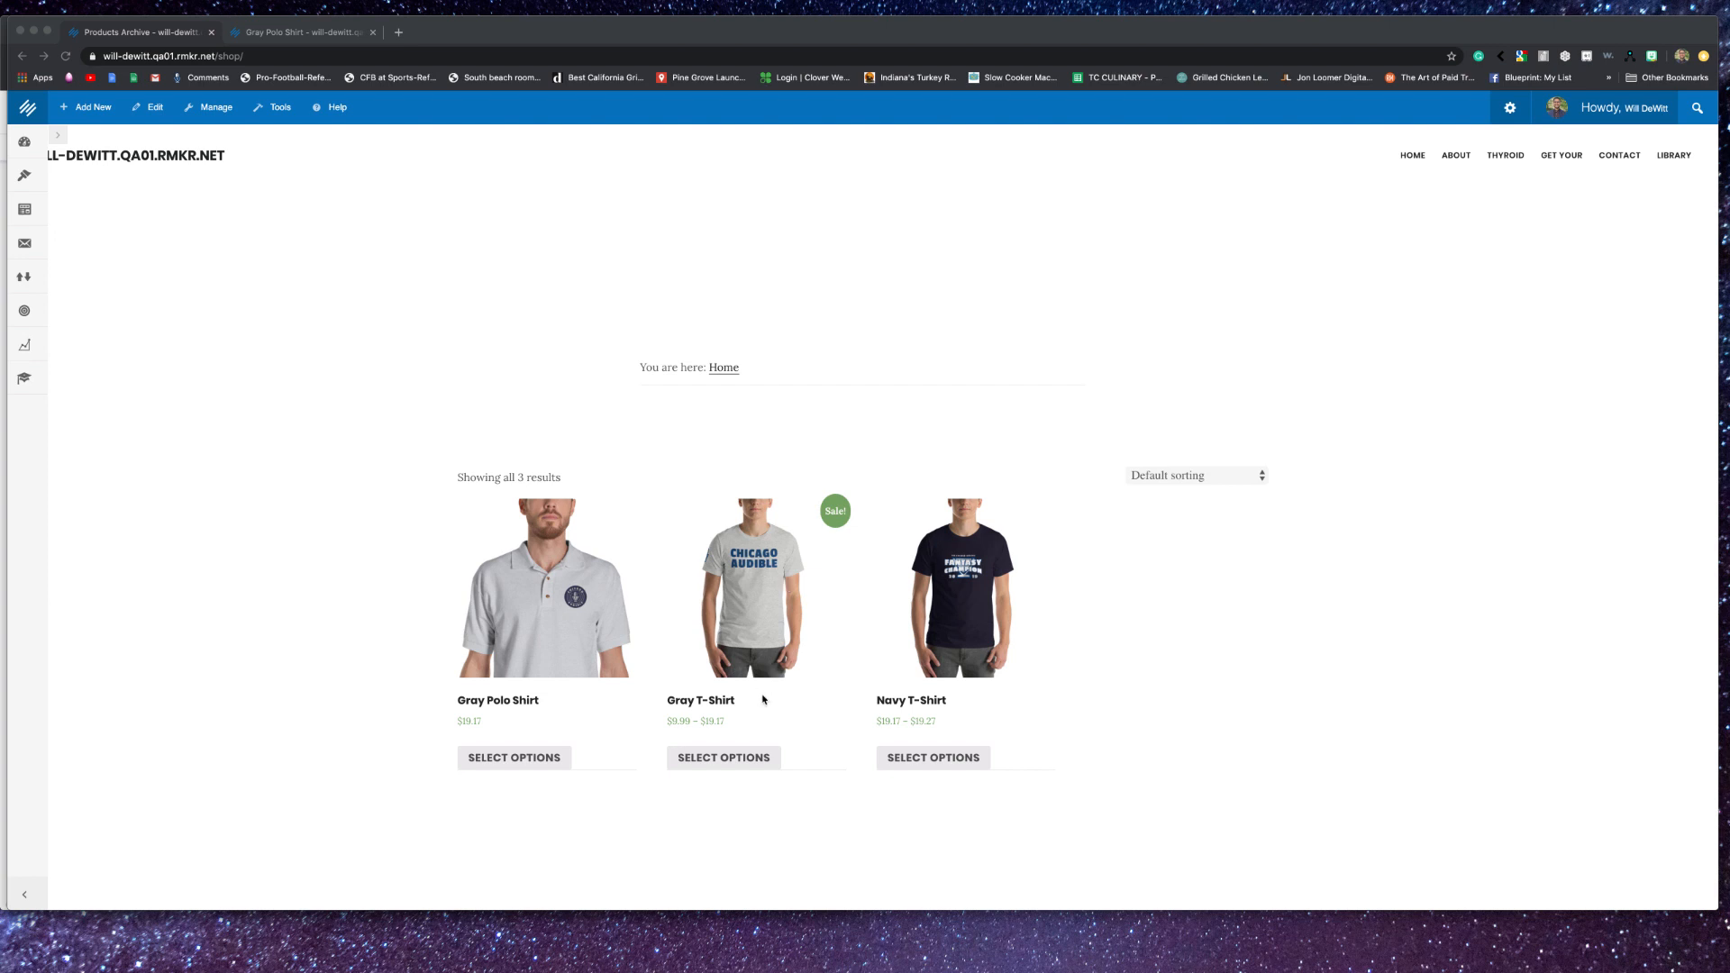
{"action": "mouse_move", "coordinate": [420, 715]}
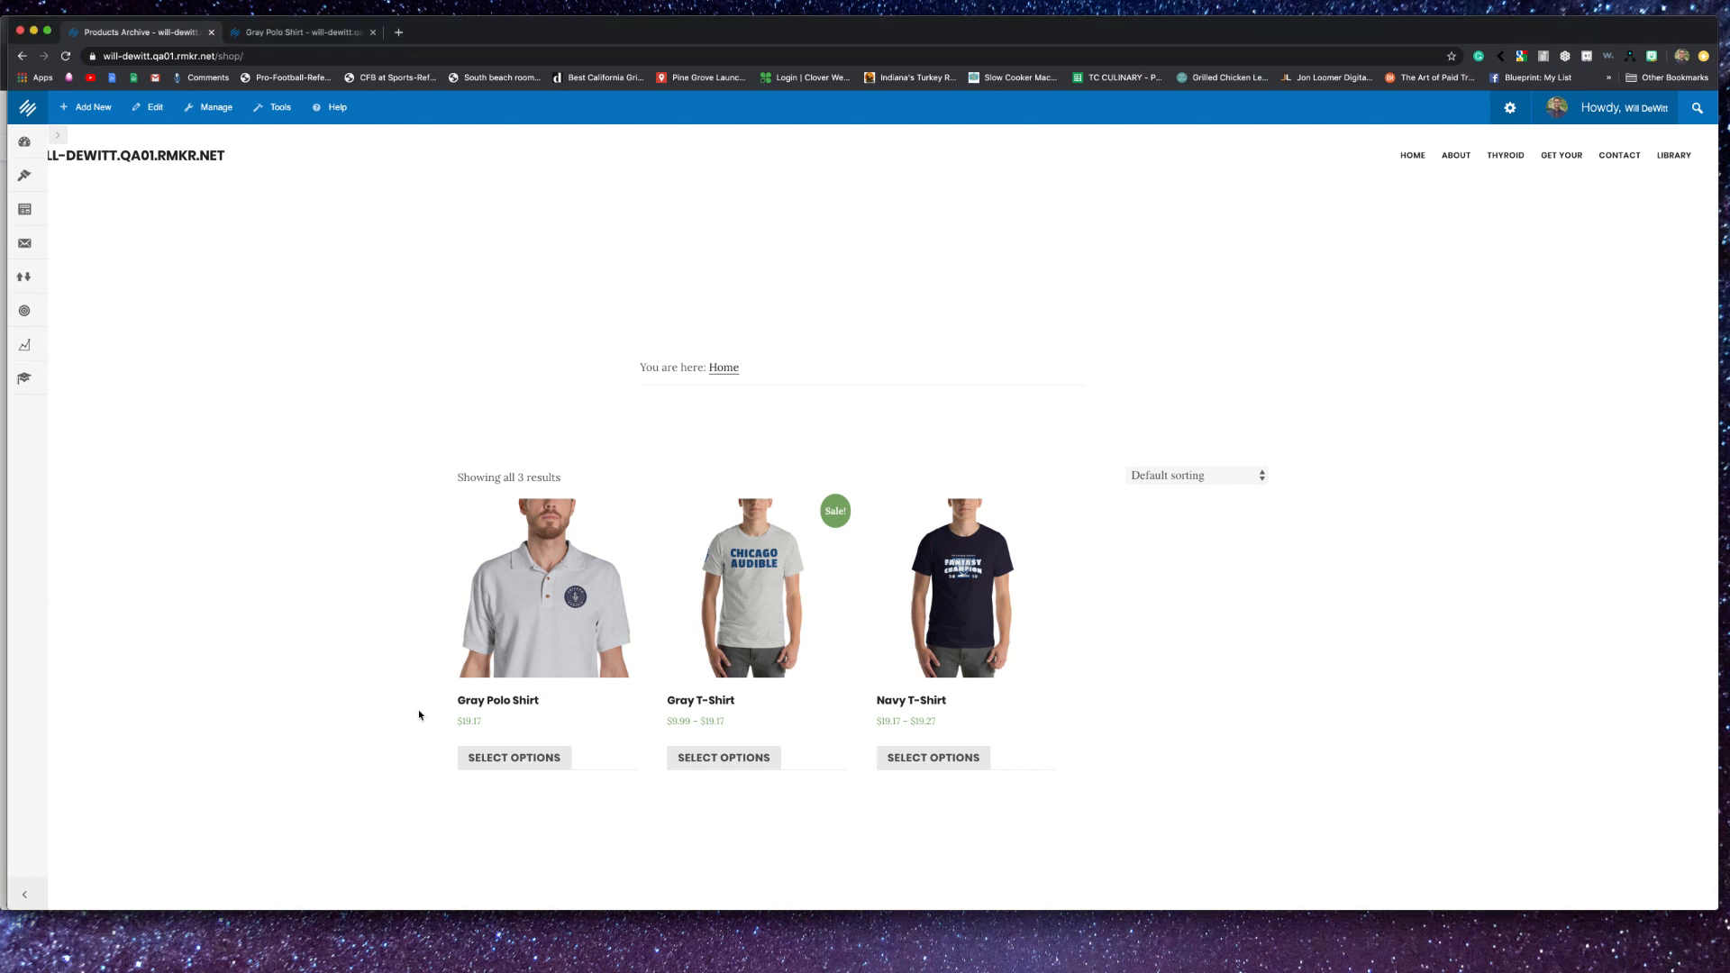